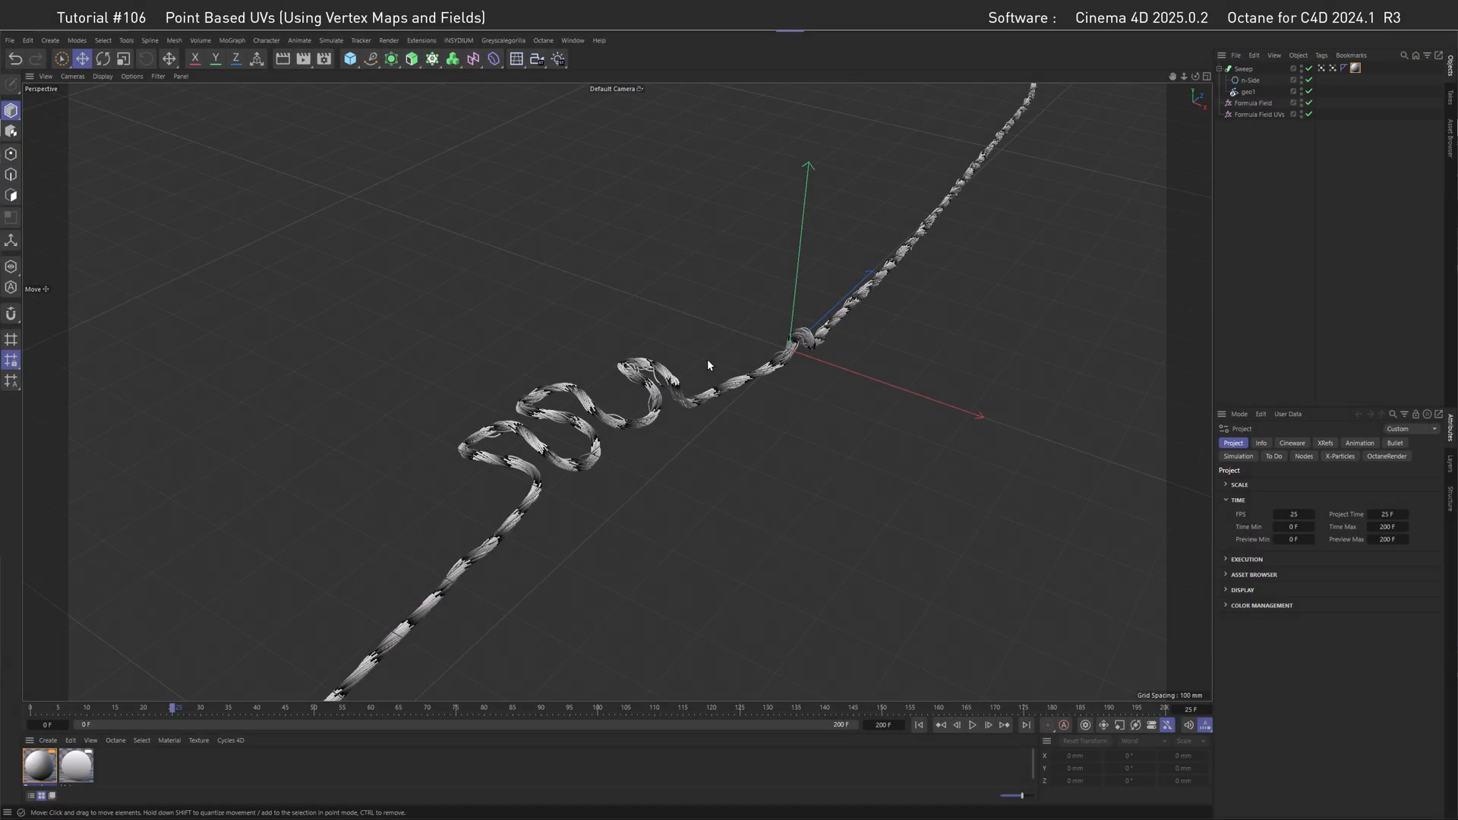
pyautogui.moveTo(985, 373)
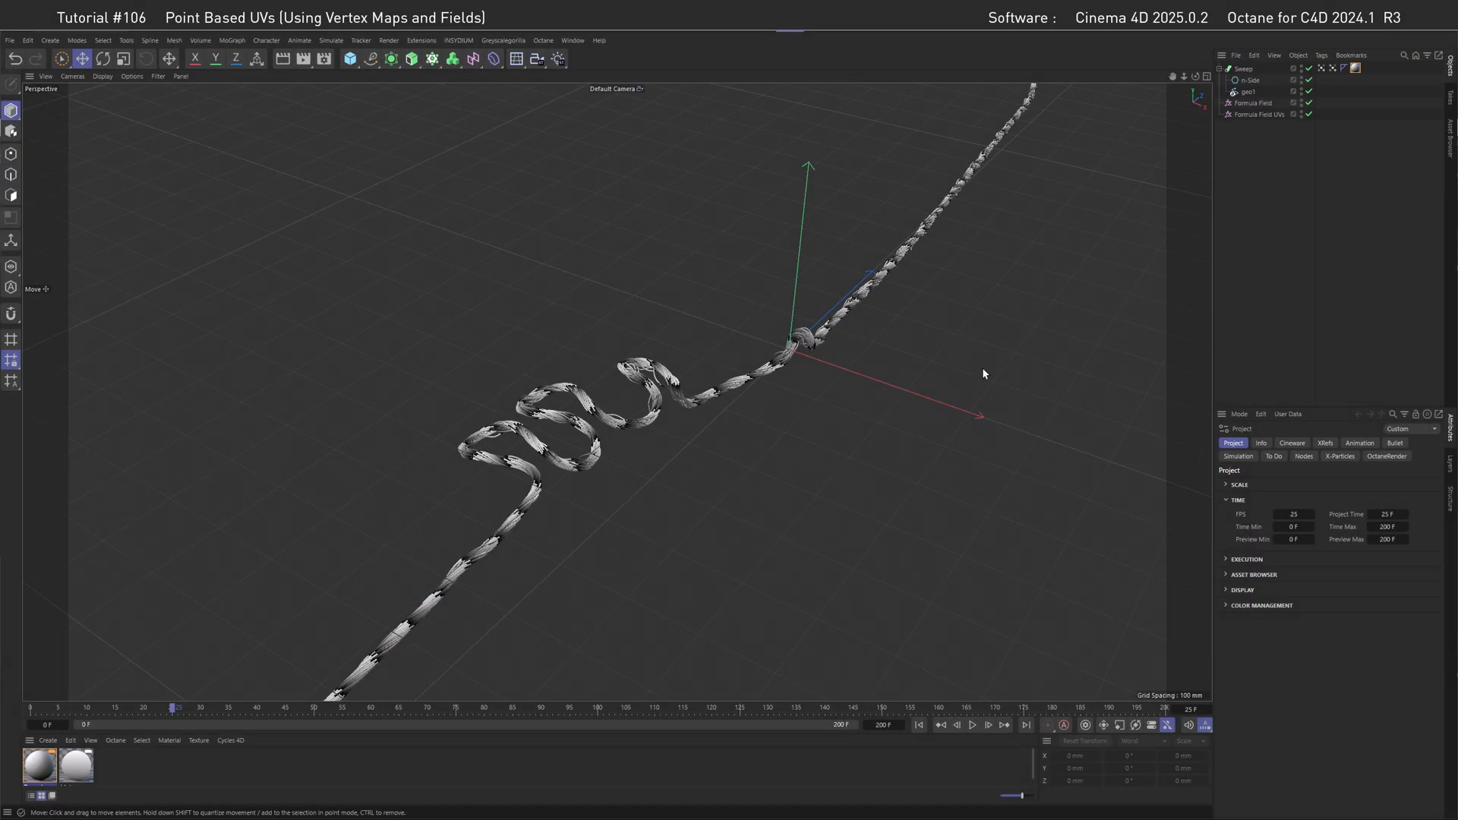
pyautogui.moveTo(699, 363)
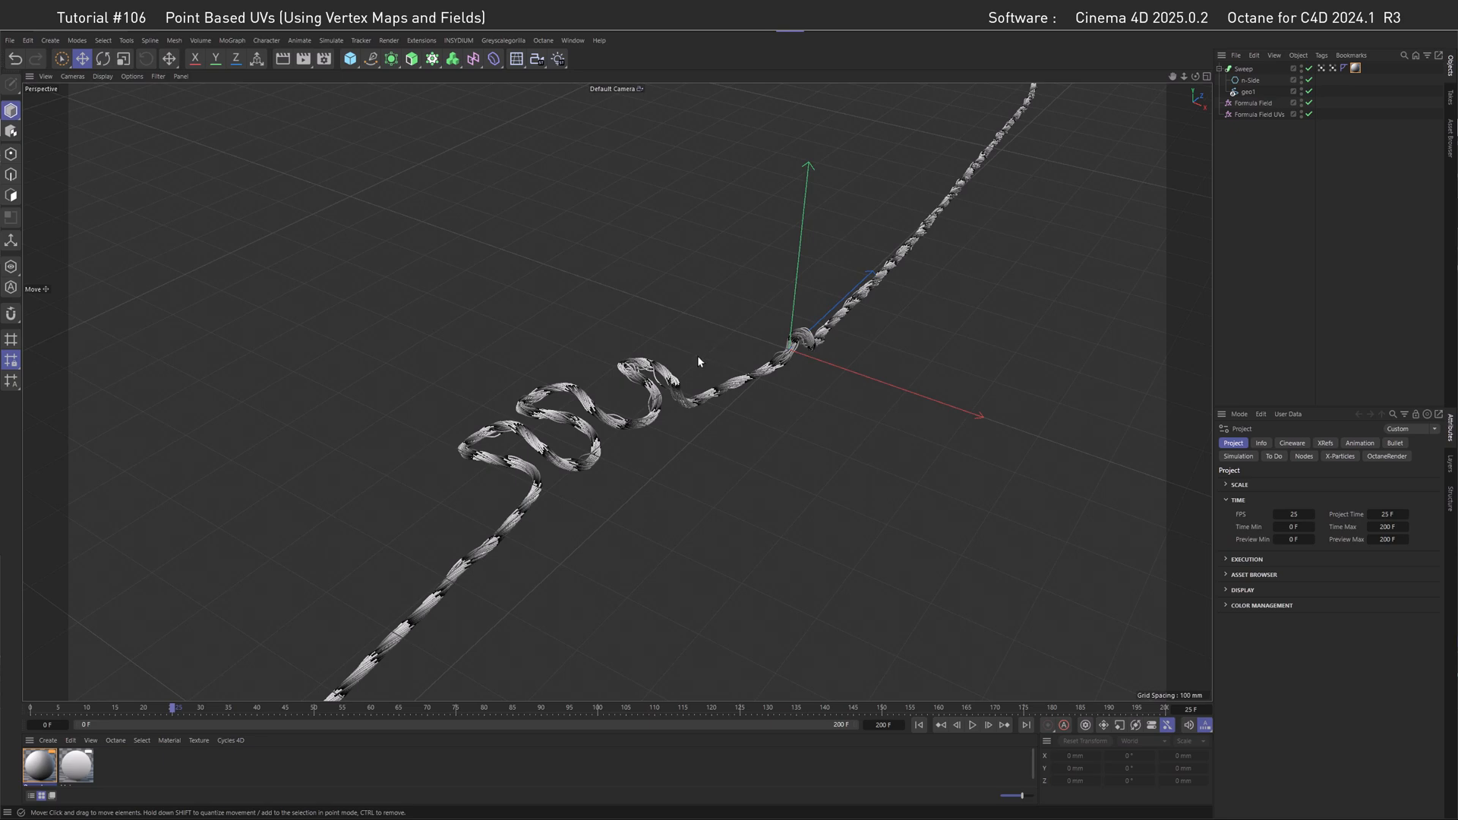
pyautogui.moveTo(565, 473)
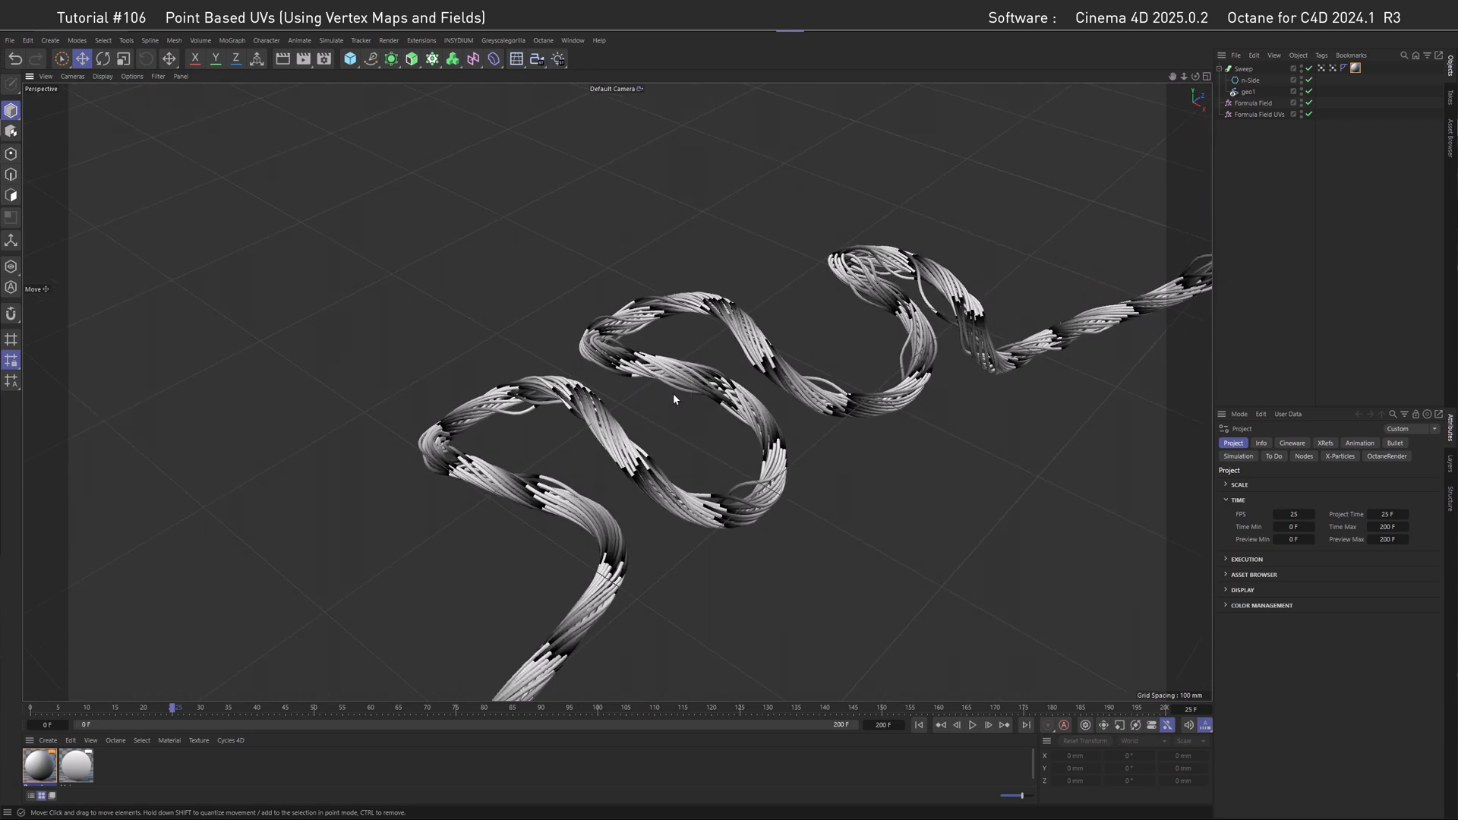
pyautogui.moveTo(692, 430)
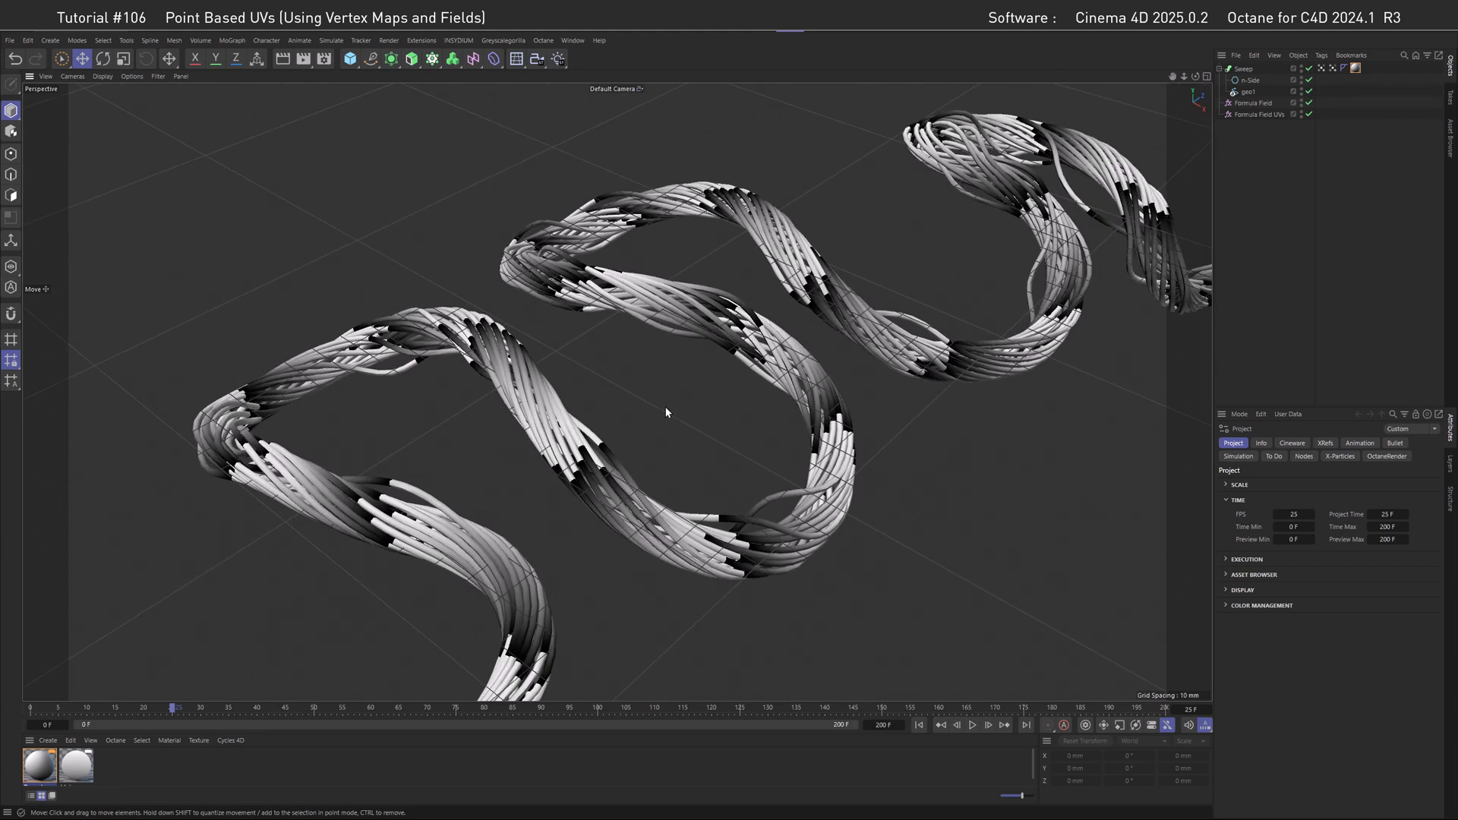
pyautogui.moveTo(663, 360)
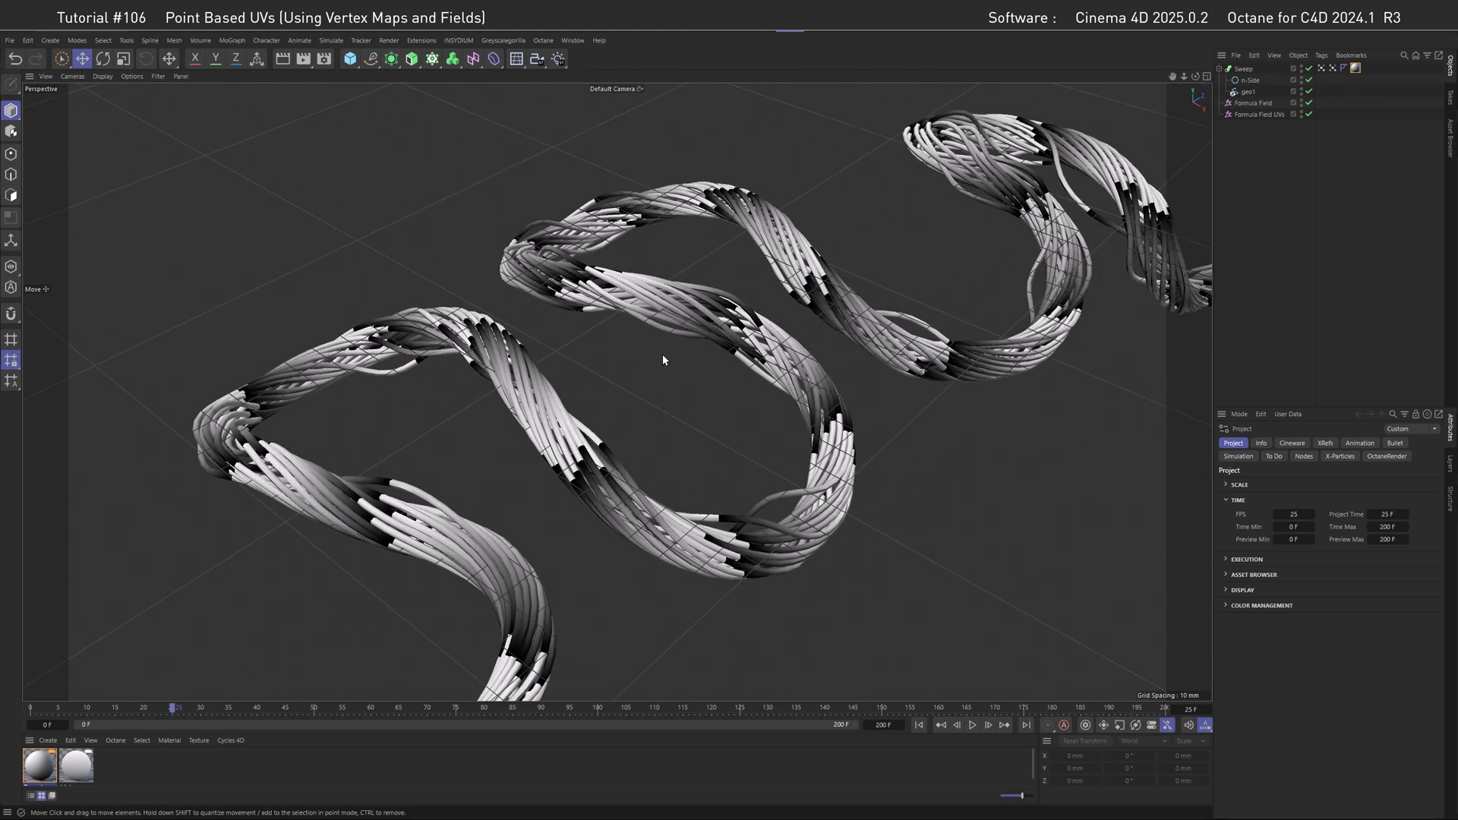
pyautogui.moveTo(667, 309)
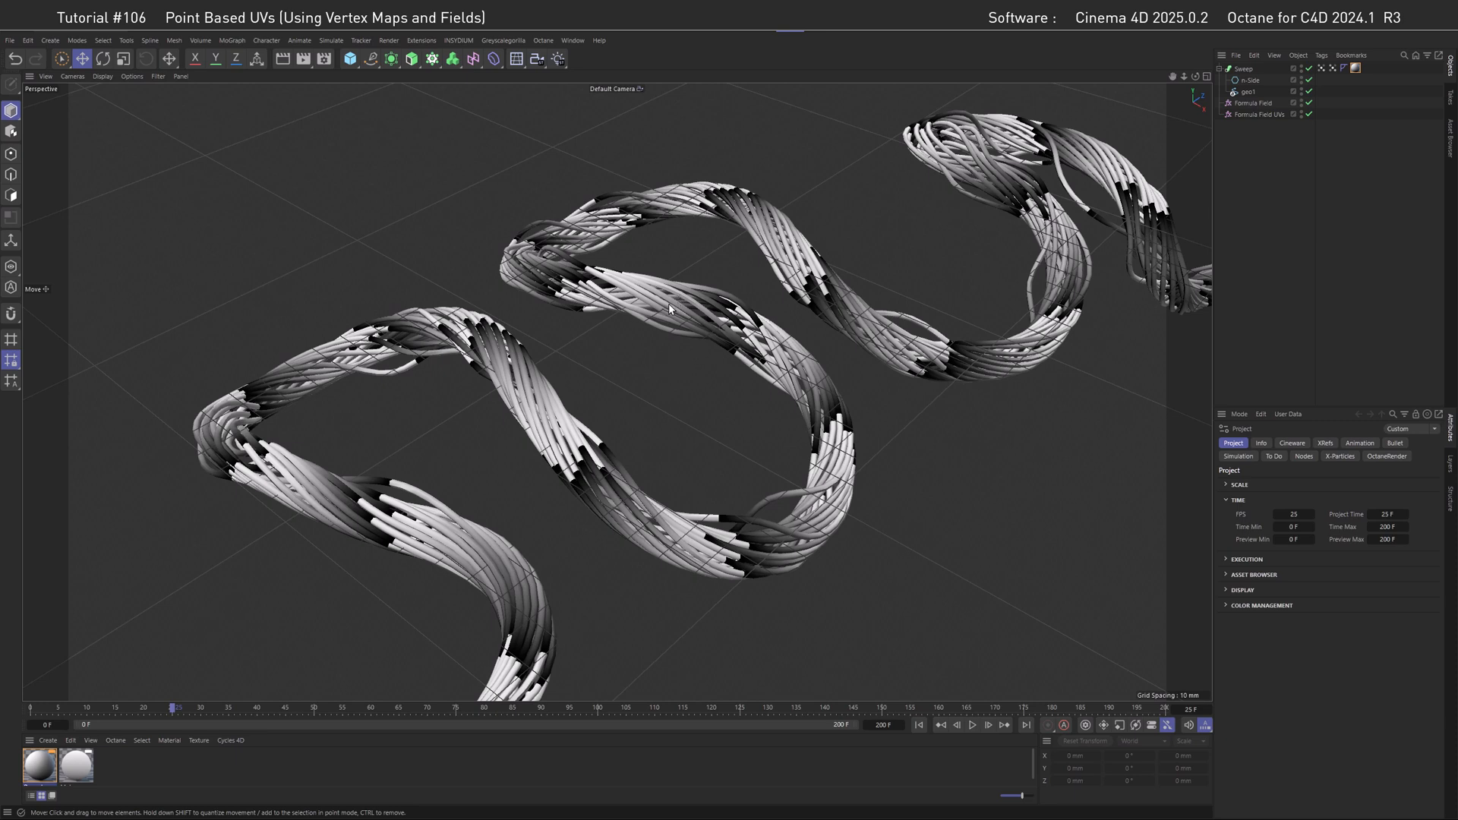
pyautogui.moveTo(638, 317)
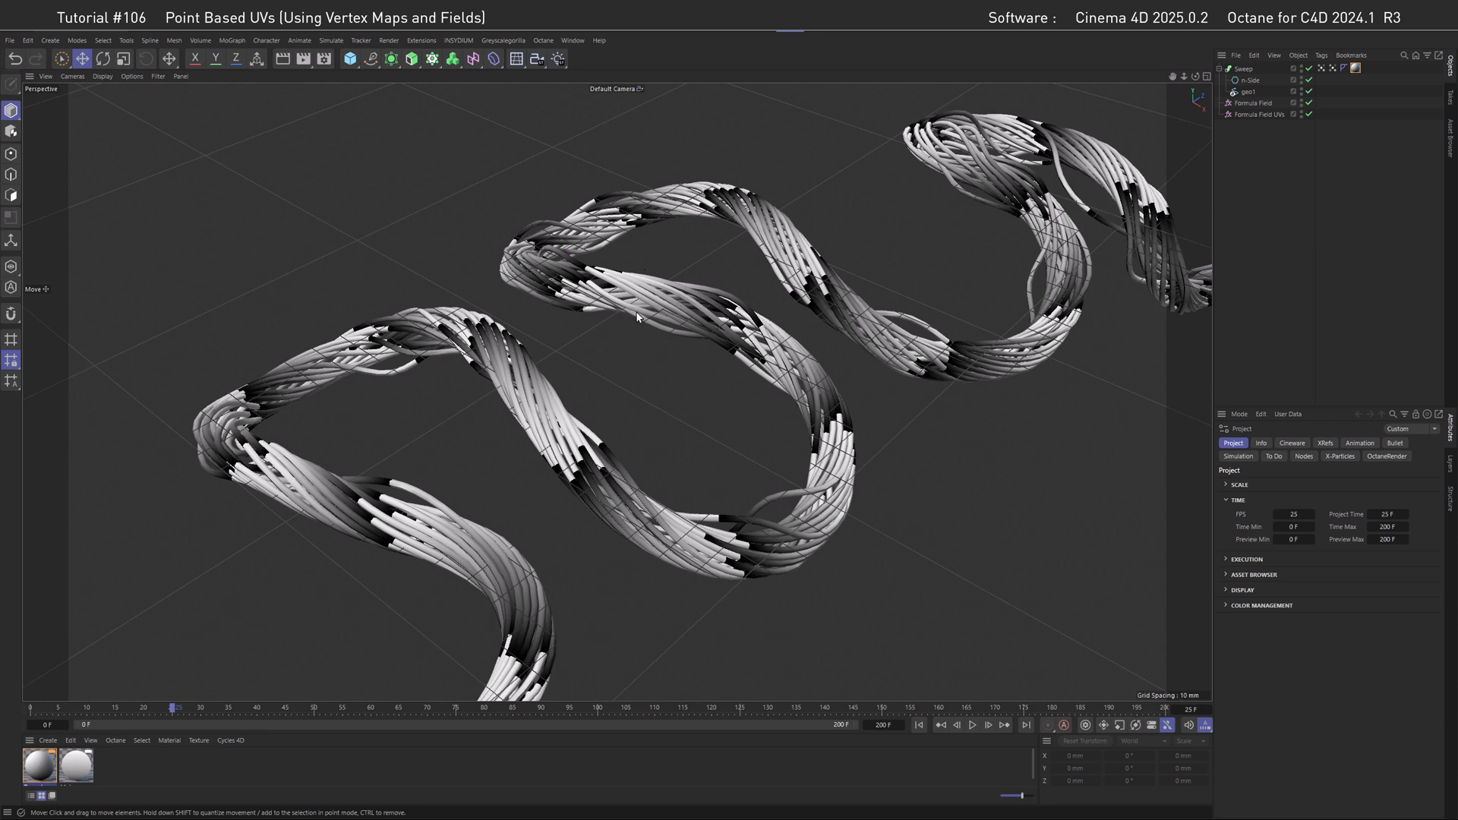
pyautogui.moveTo(162, 716)
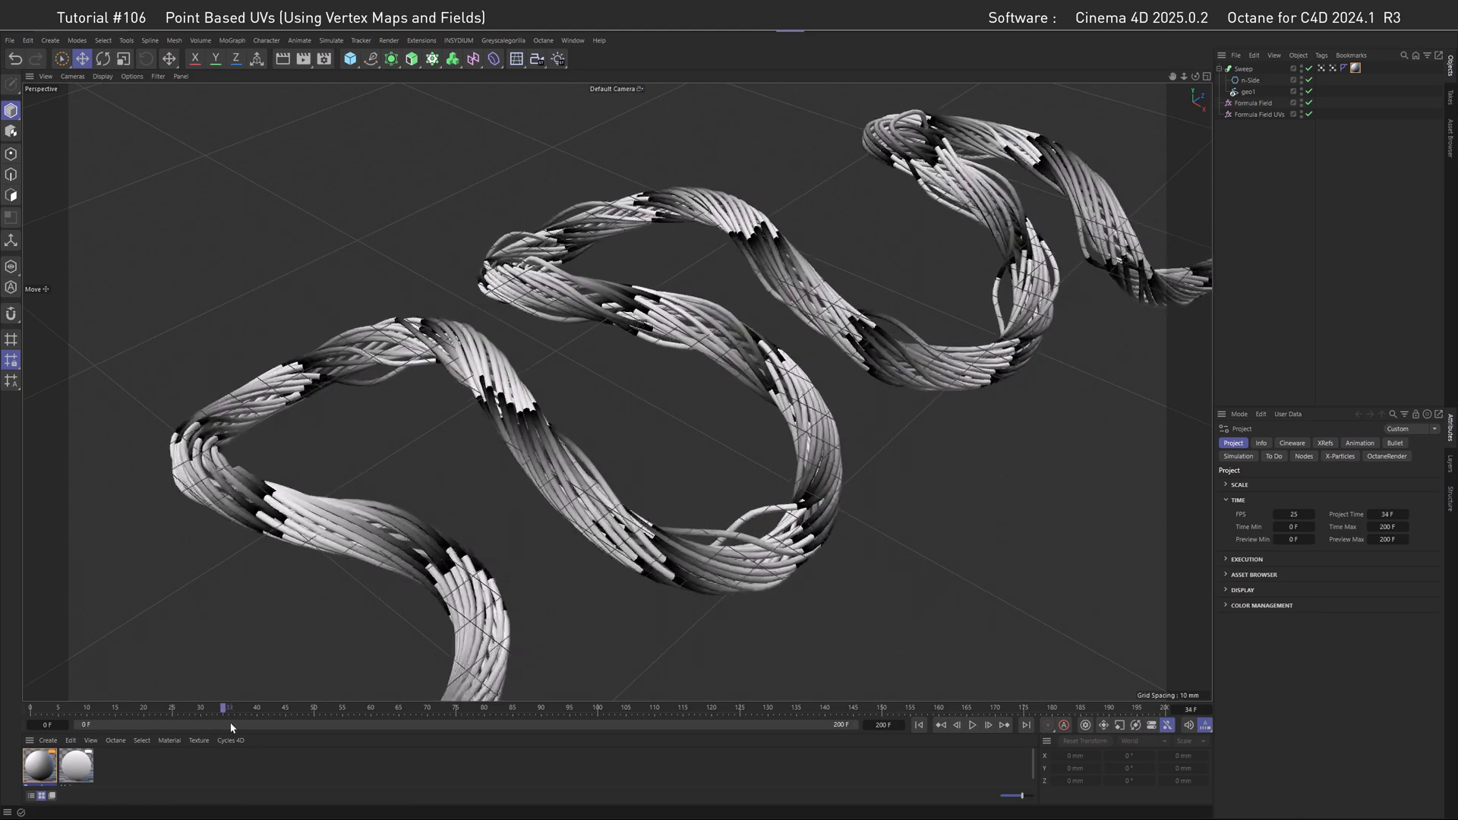
# Rewind the braided strand sweep animation to its start and play it forwards.
pyautogui.click(973, 725)
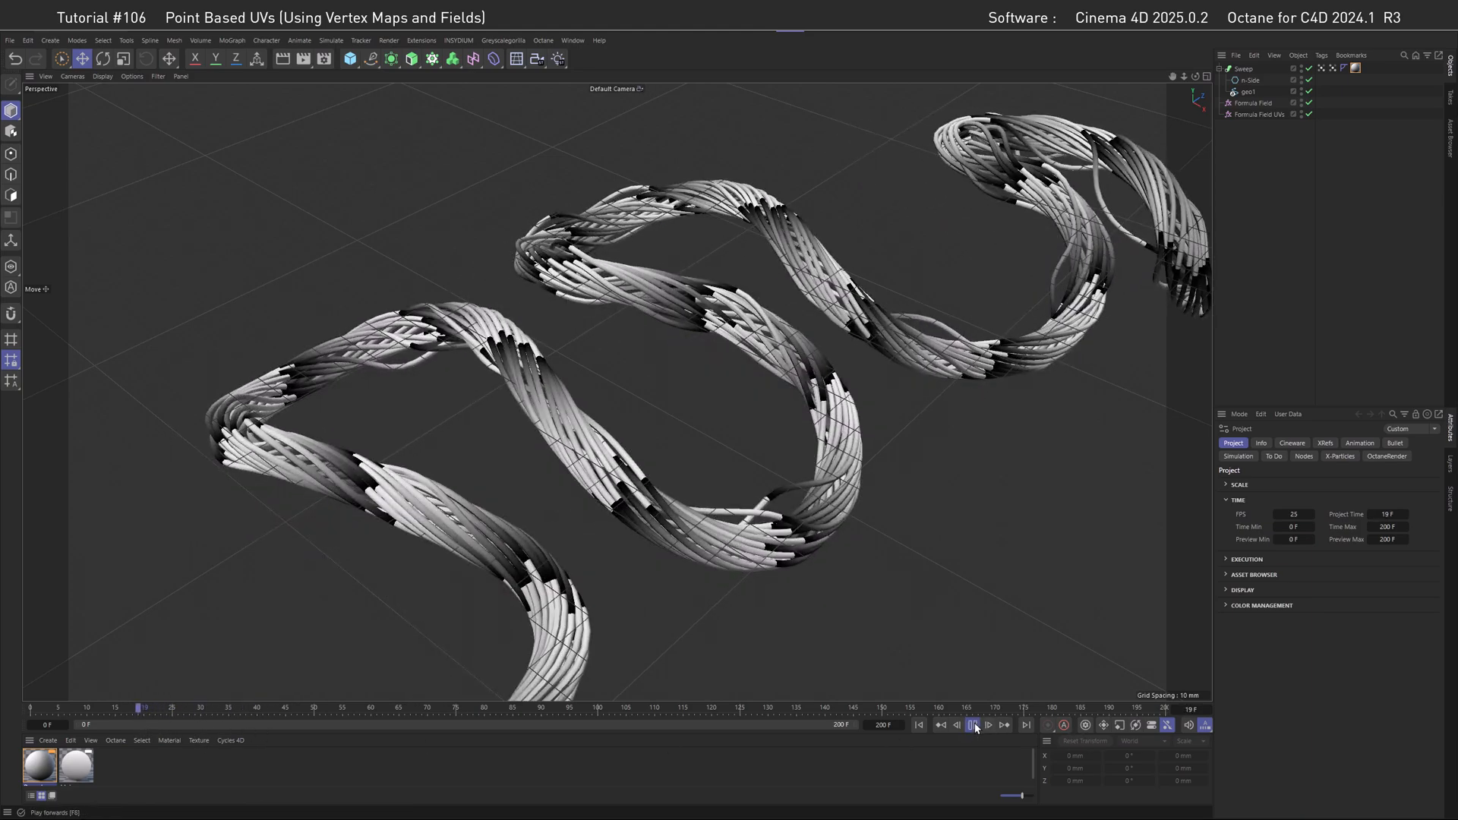
pyautogui.click(971, 725)
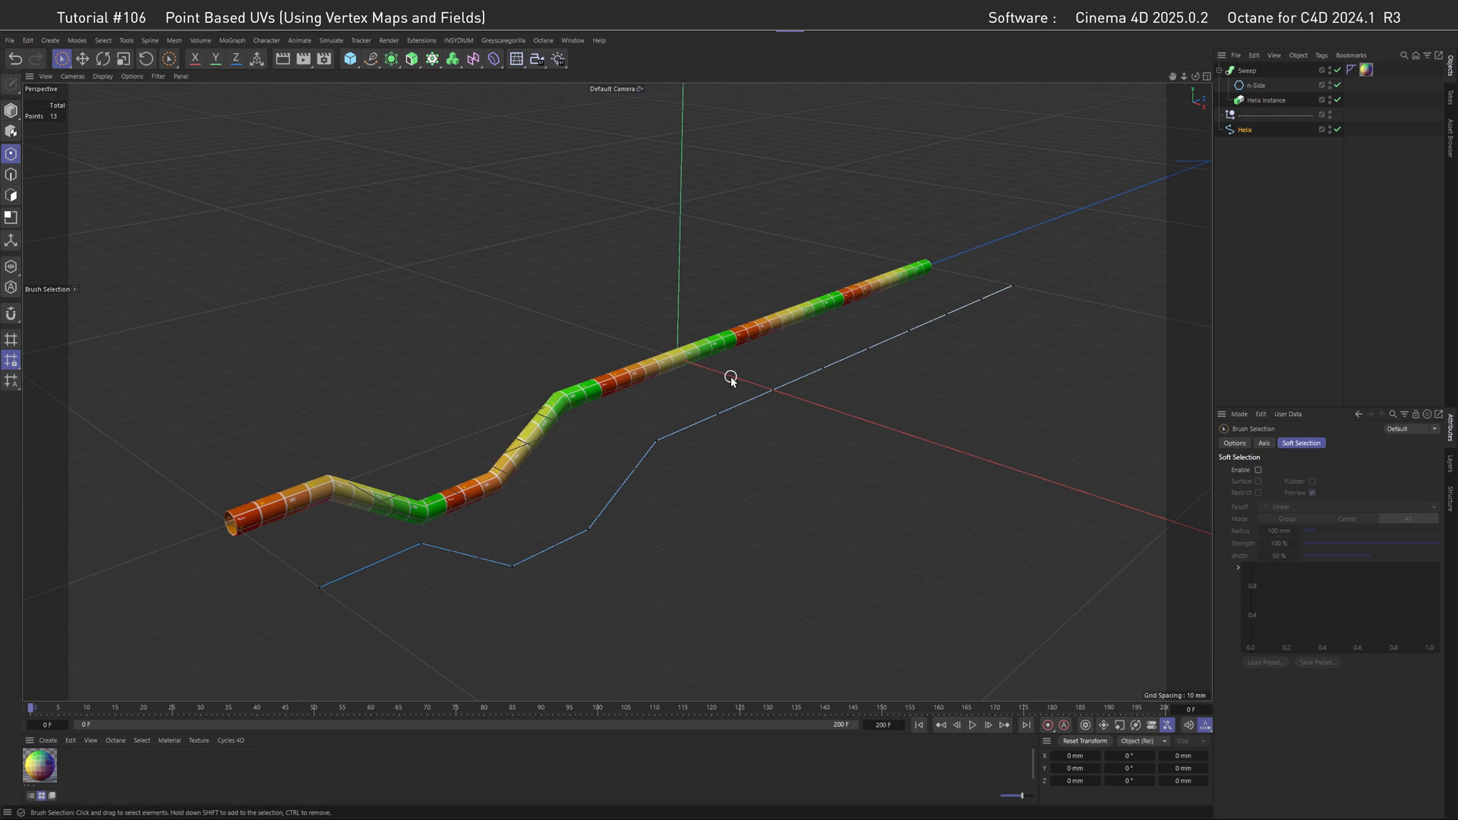
pyautogui.moveTo(819, 411)
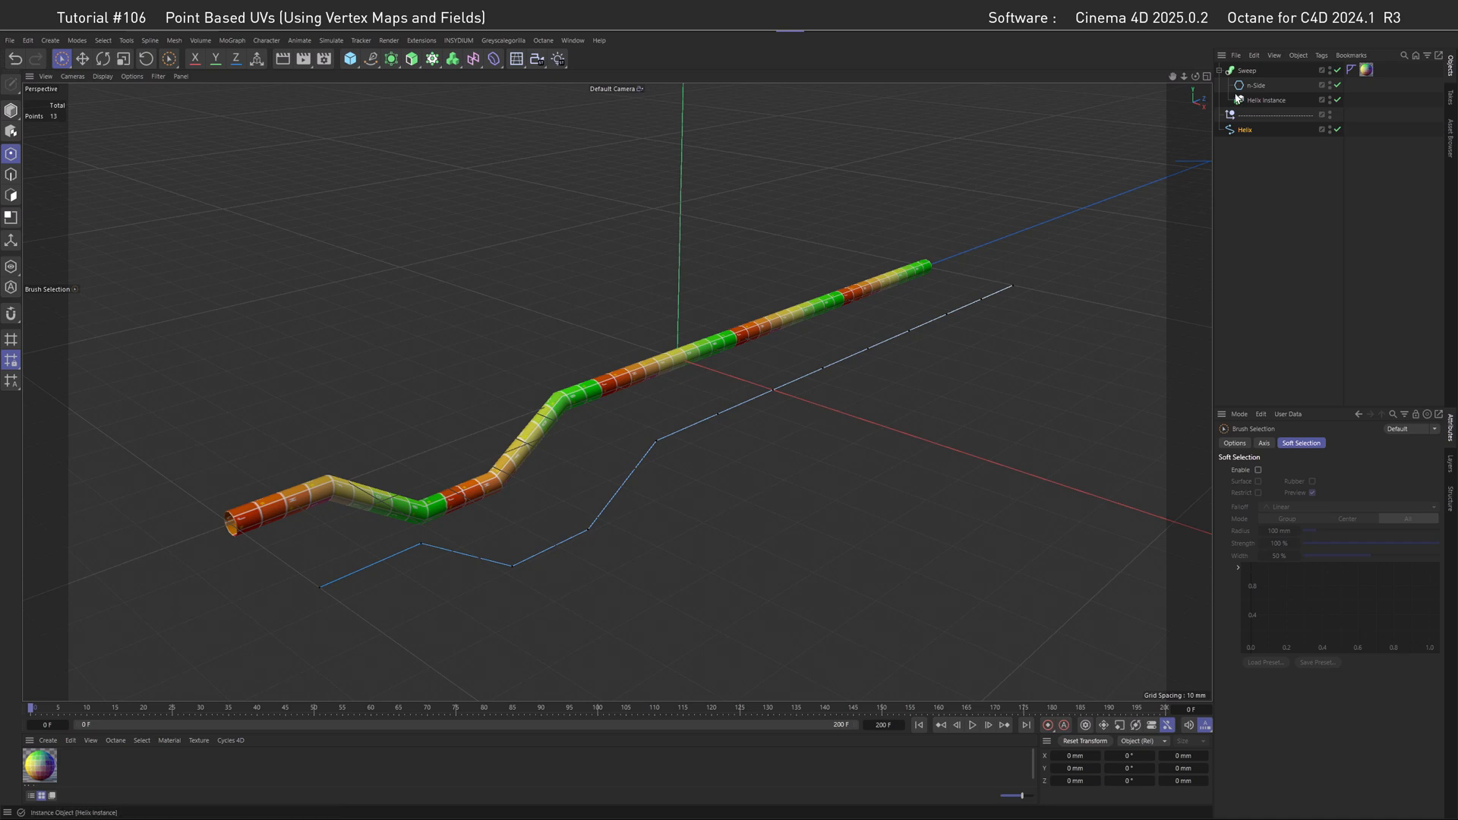
pyautogui.moveTo(928, 313)
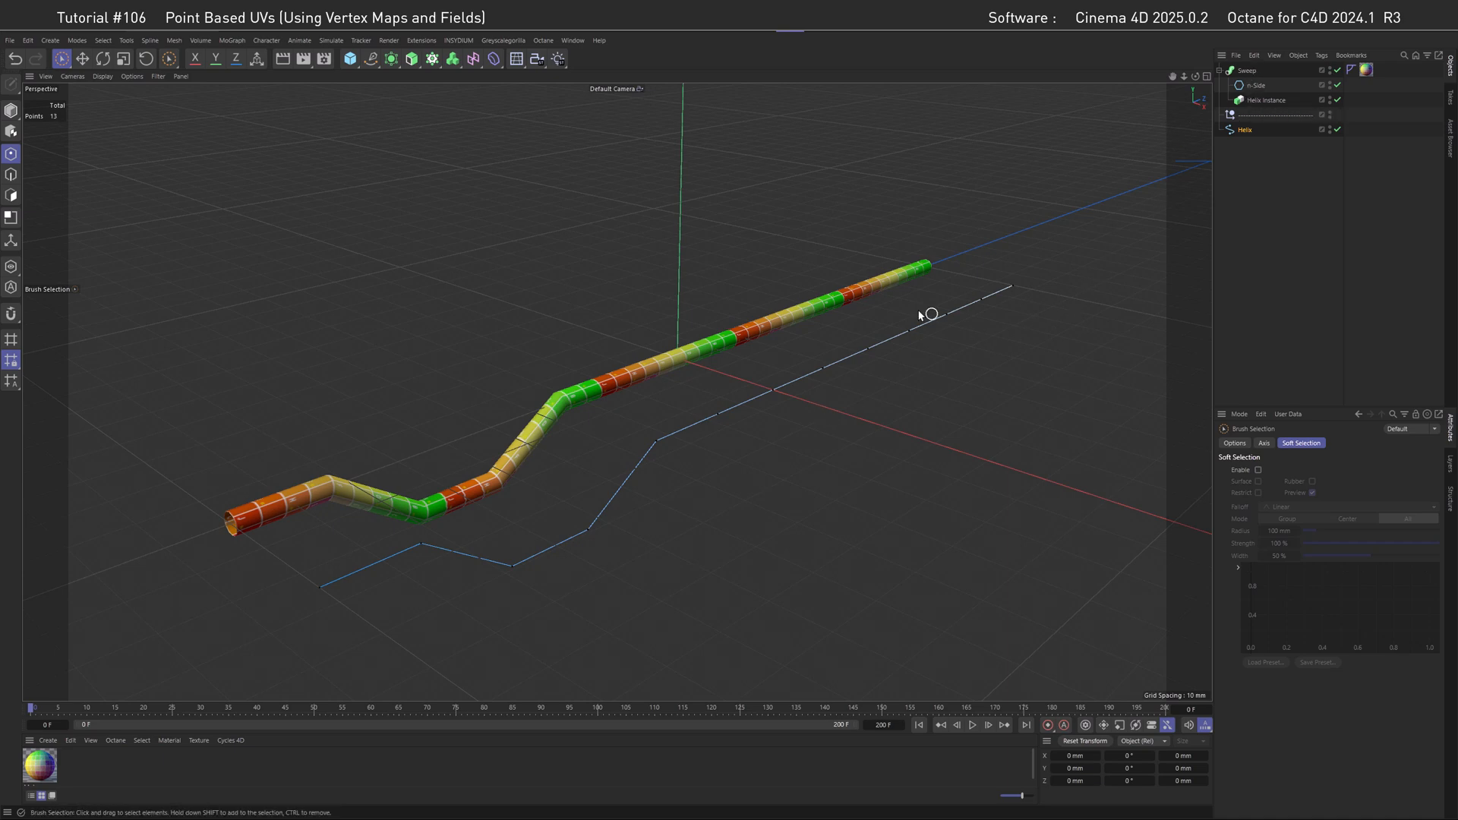
pyautogui.moveTo(782, 340)
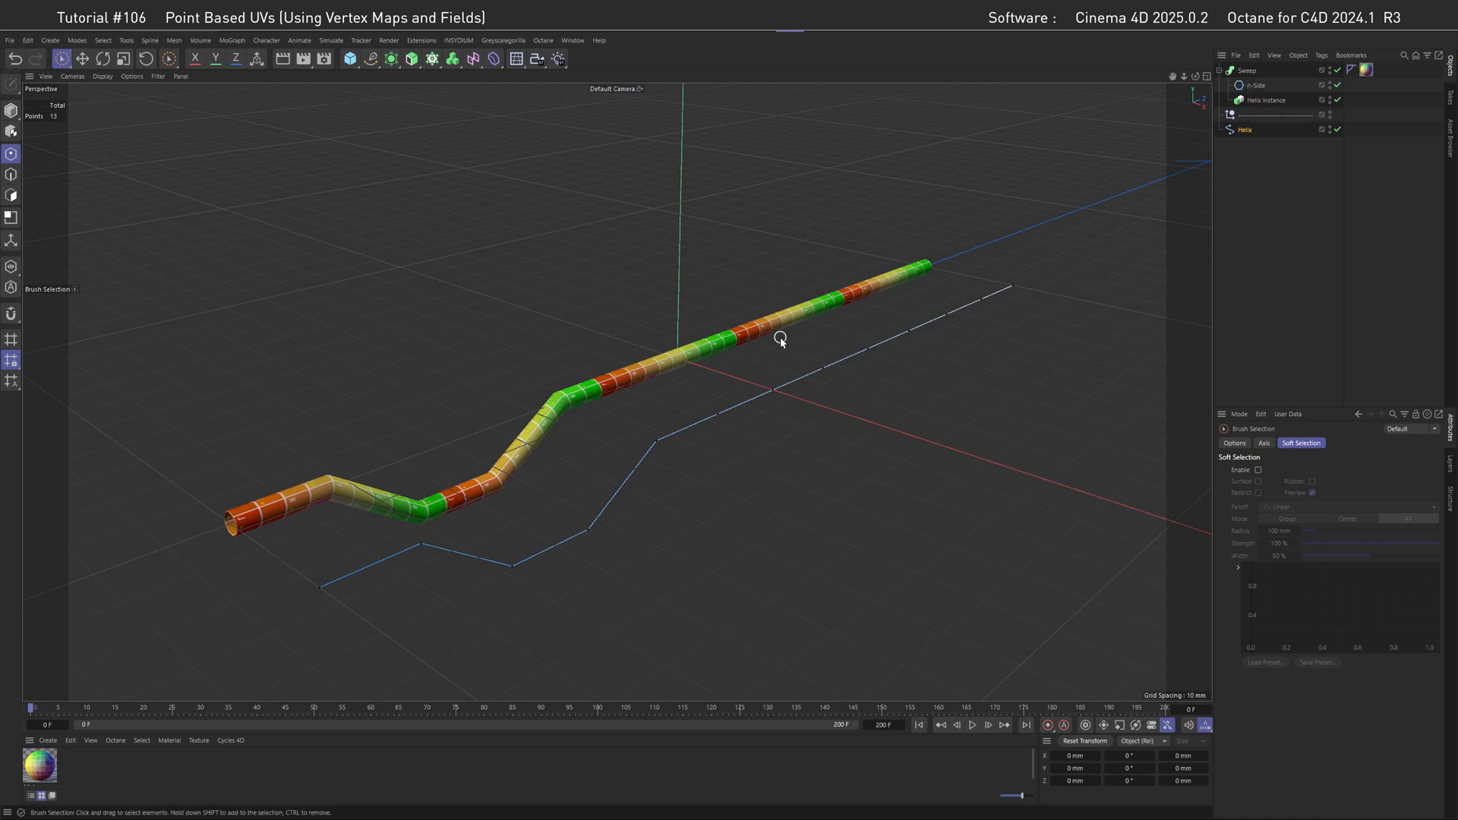
pyautogui.moveTo(821, 366)
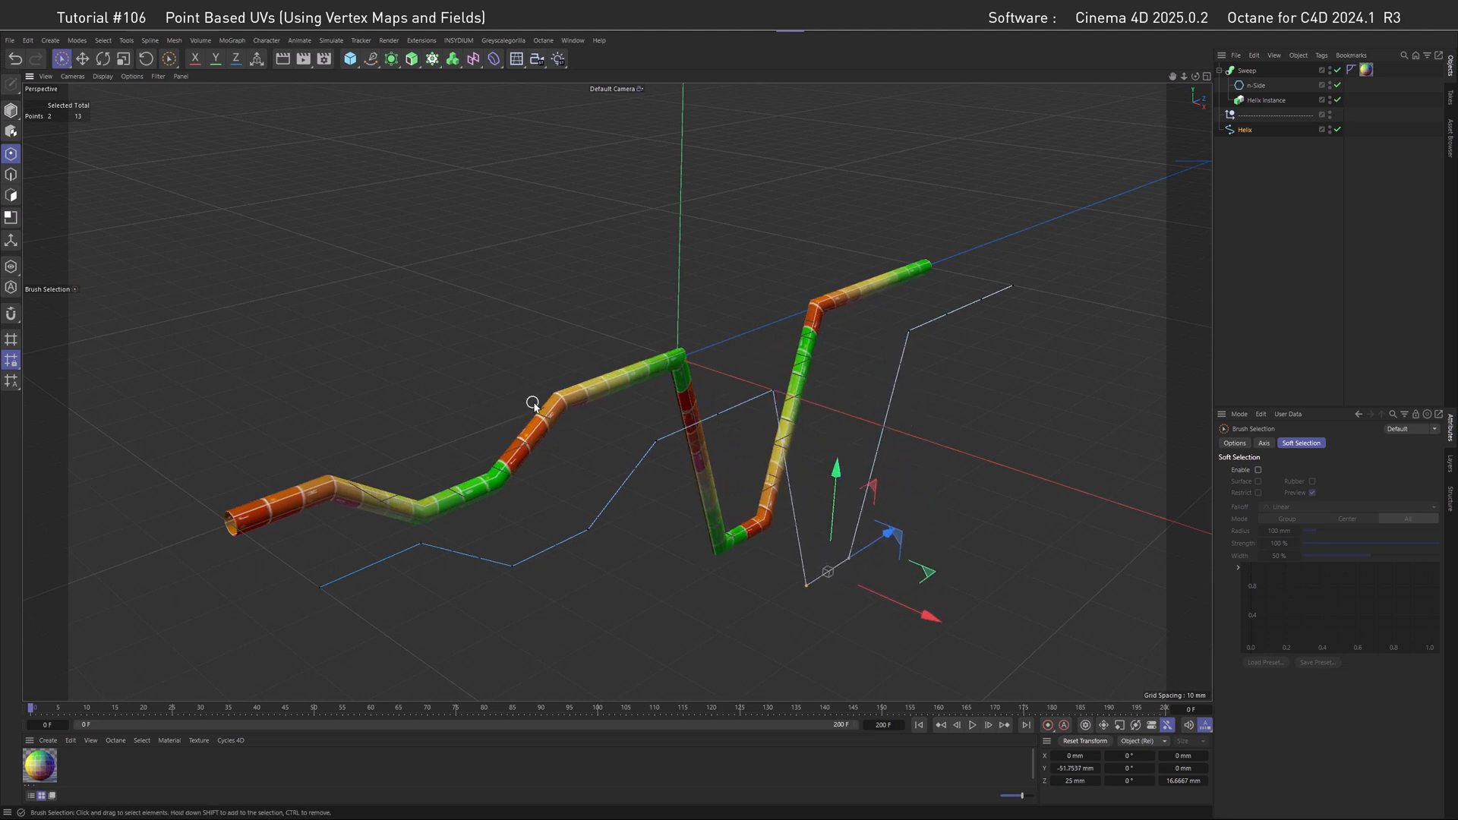
pyautogui.moveTo(820, 339)
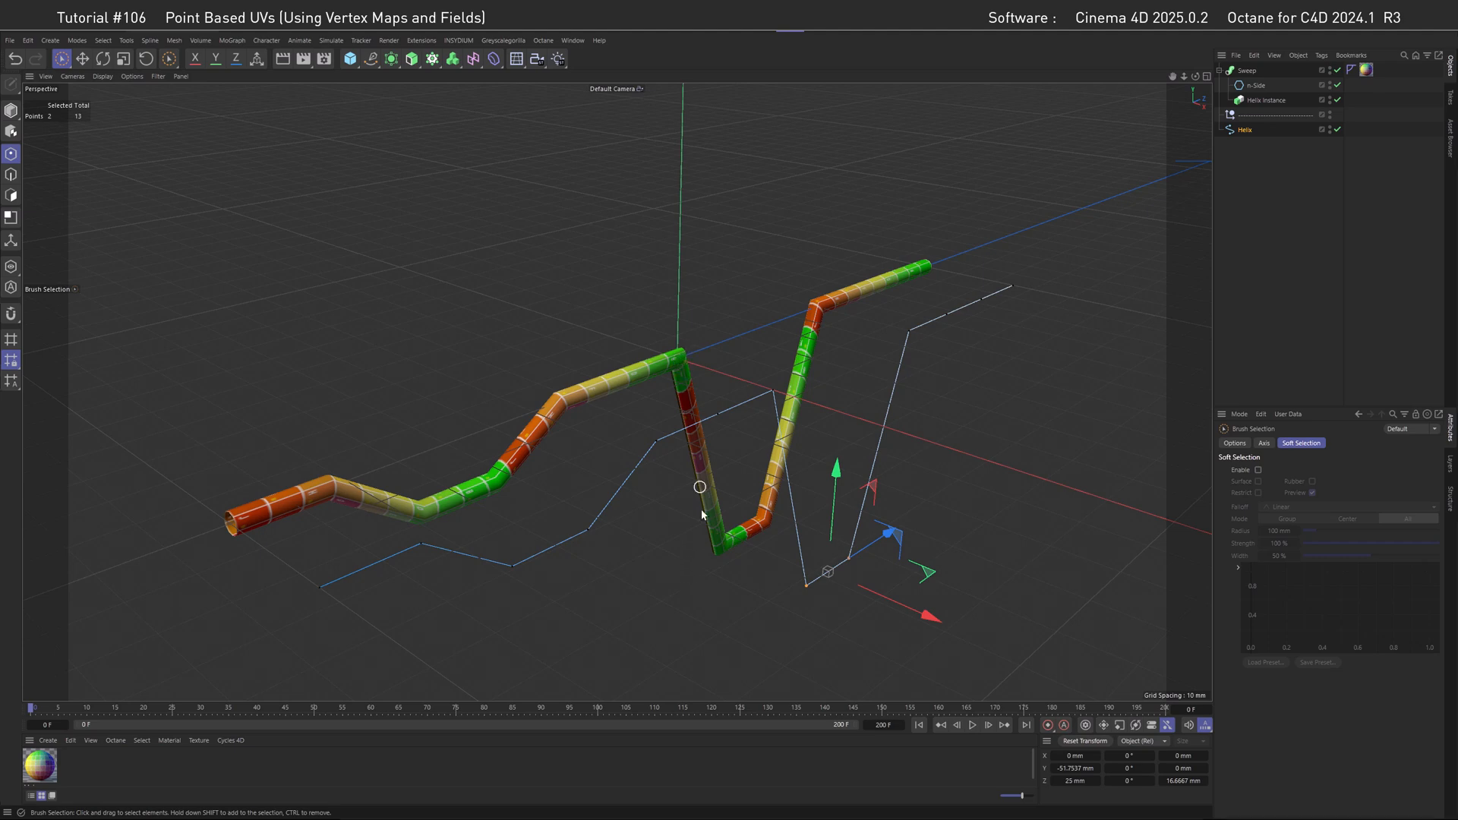
pyautogui.moveTo(683, 544)
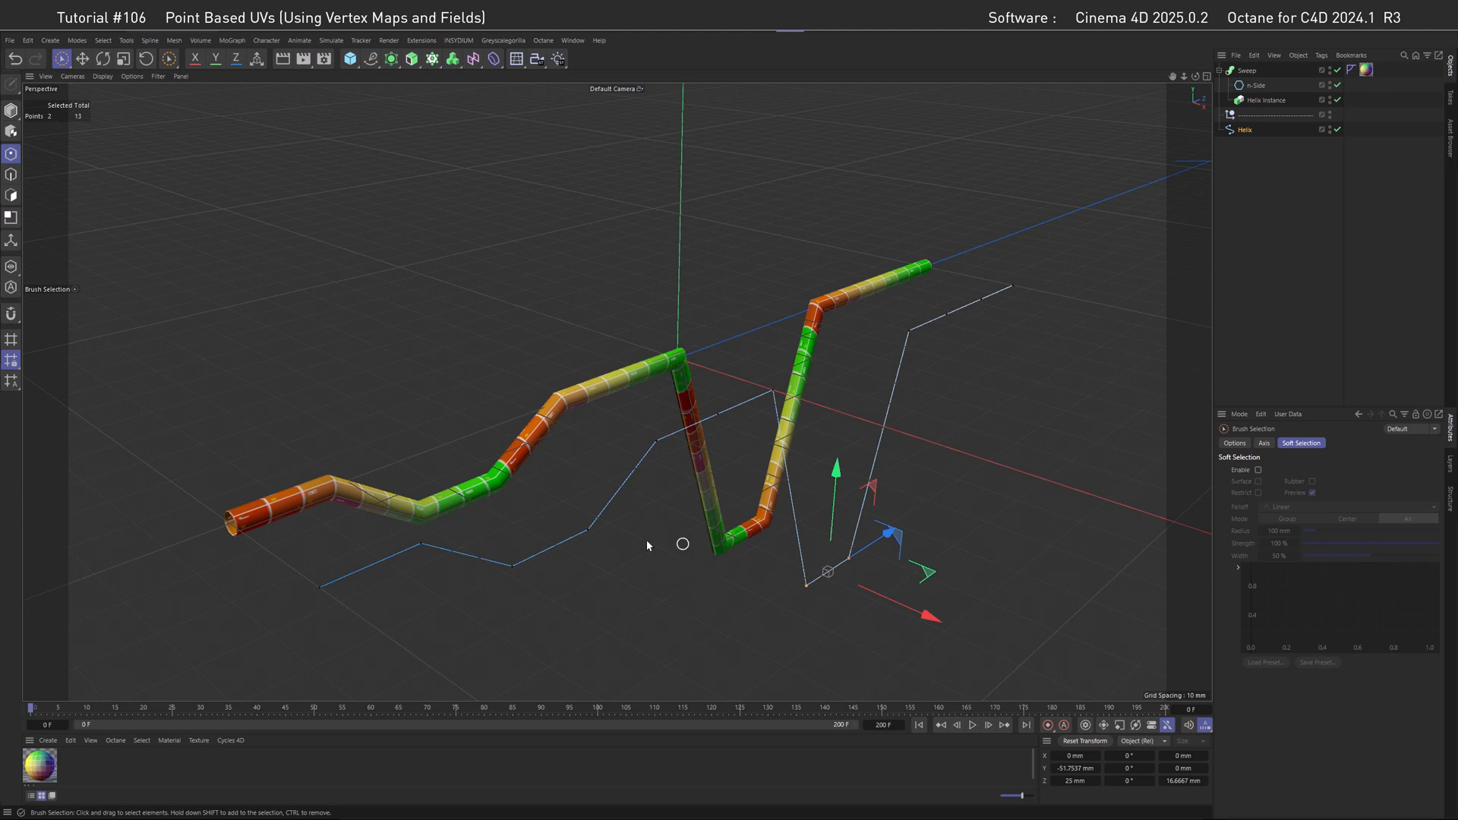
pyautogui.moveTo(826, 321)
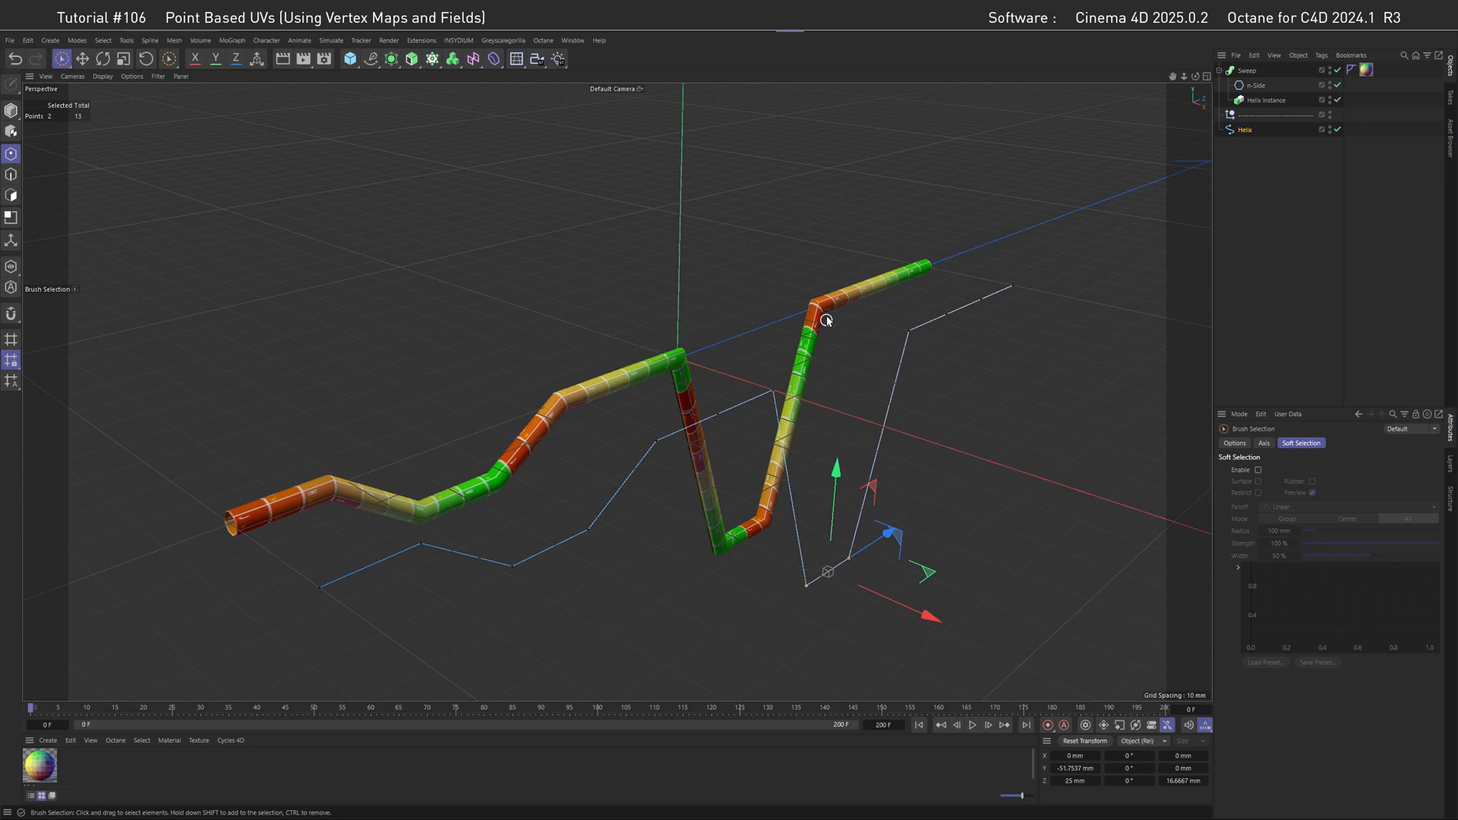
pyautogui.moveTo(648, 377)
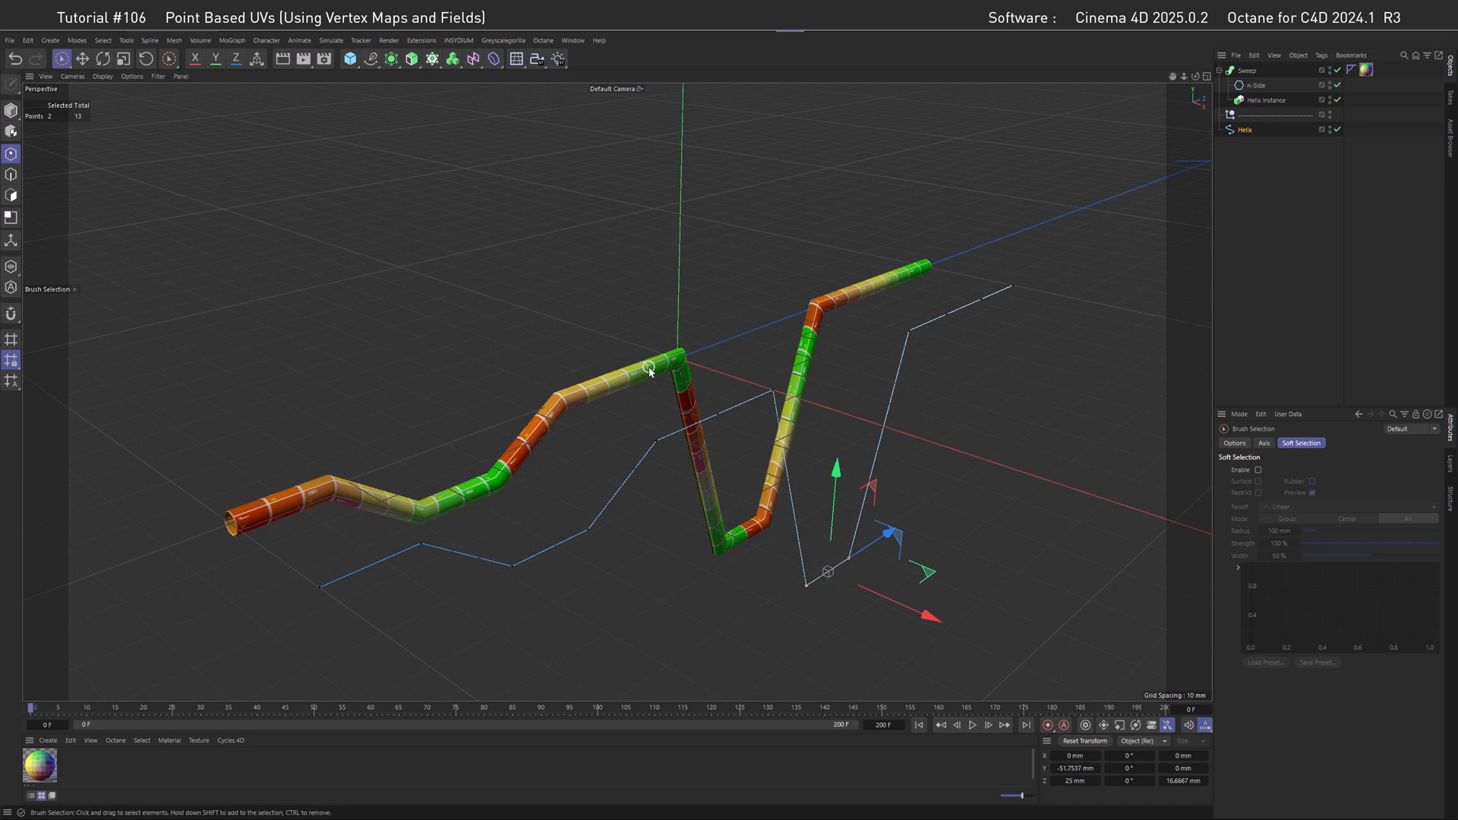
pyautogui.moveTo(675, 464)
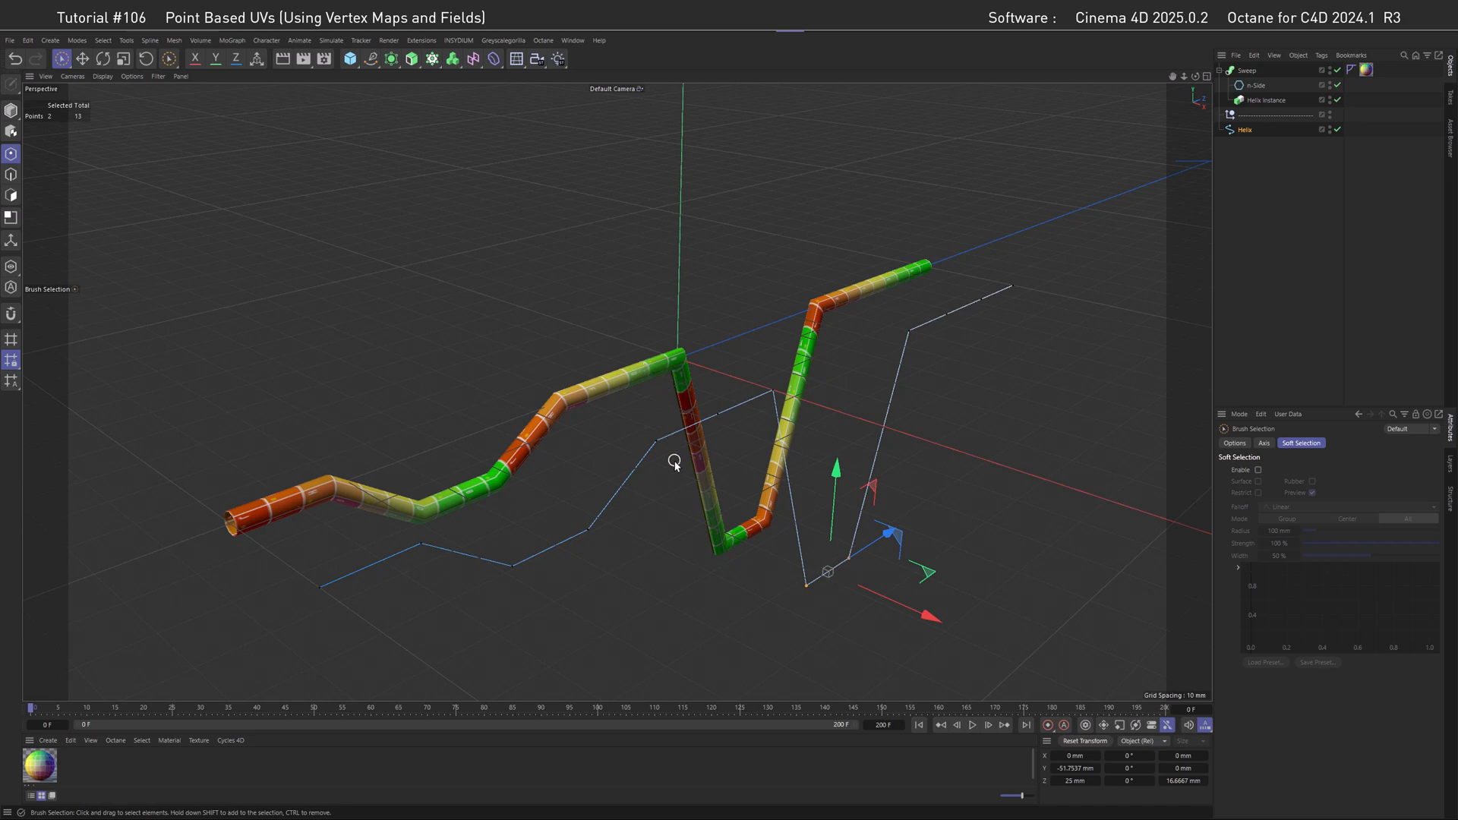
pyautogui.moveTo(676, 360)
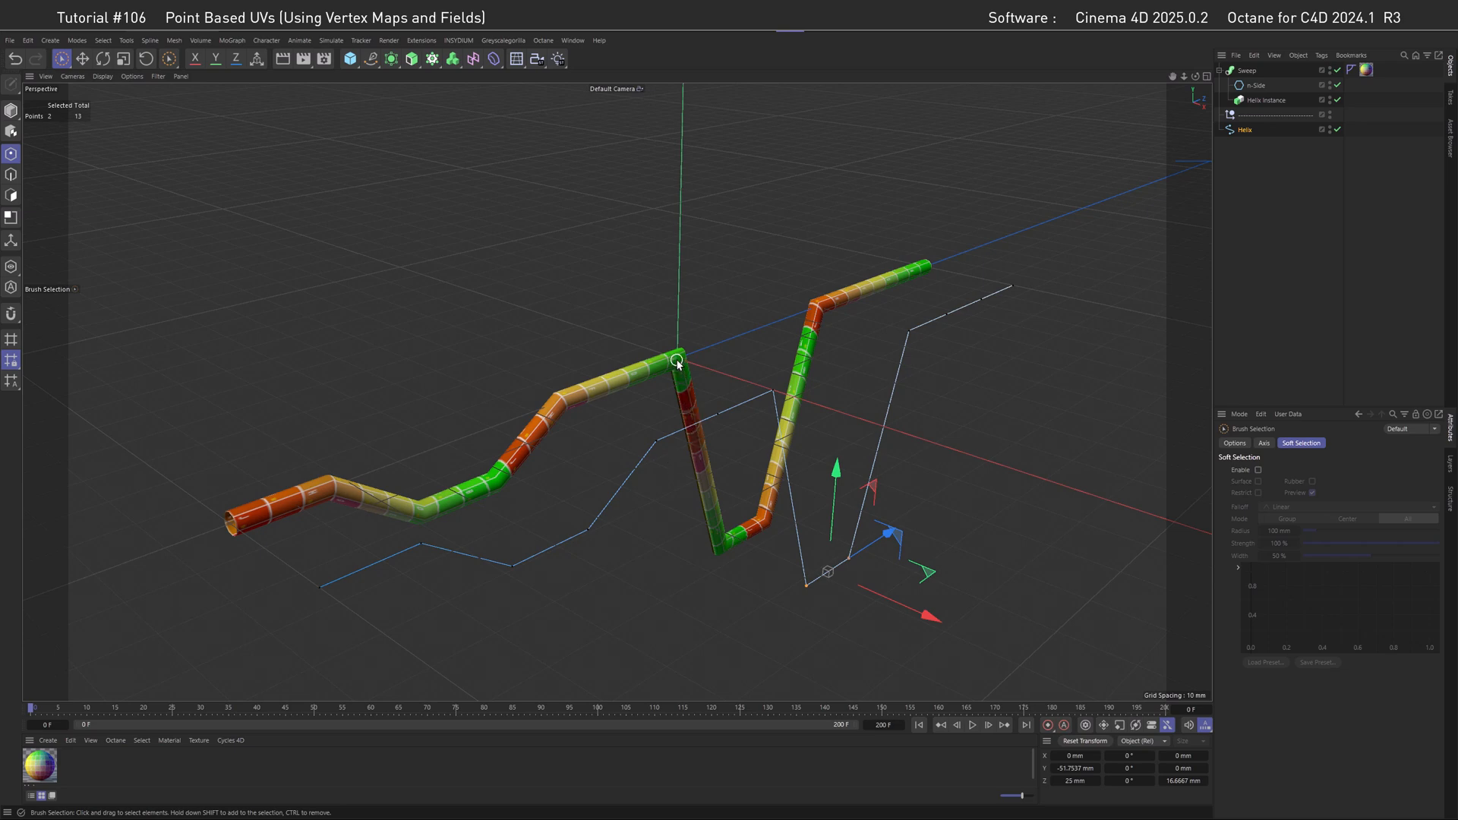
pyautogui.moveTo(723, 548)
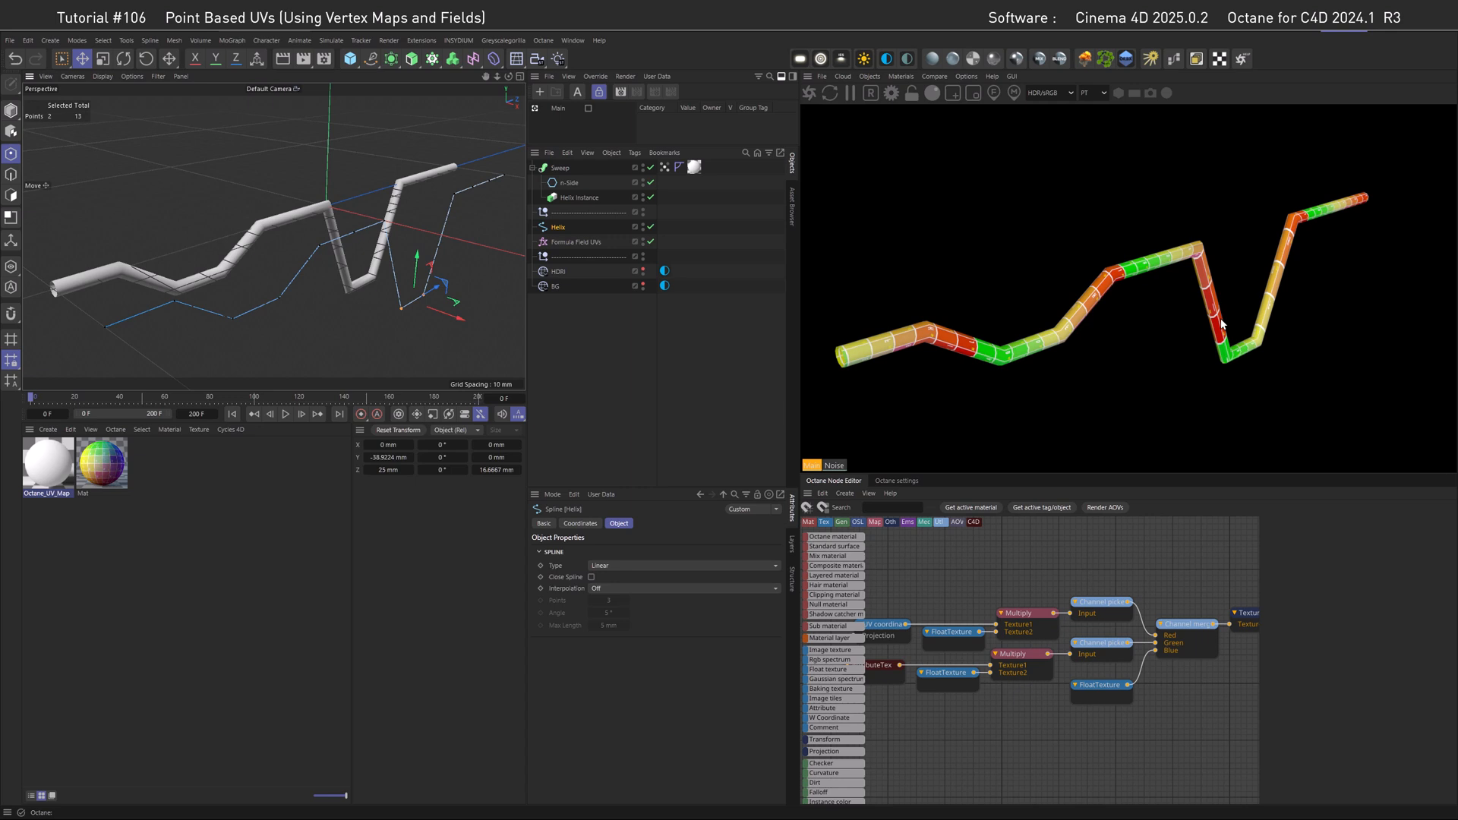
pyautogui.moveTo(382, 249)
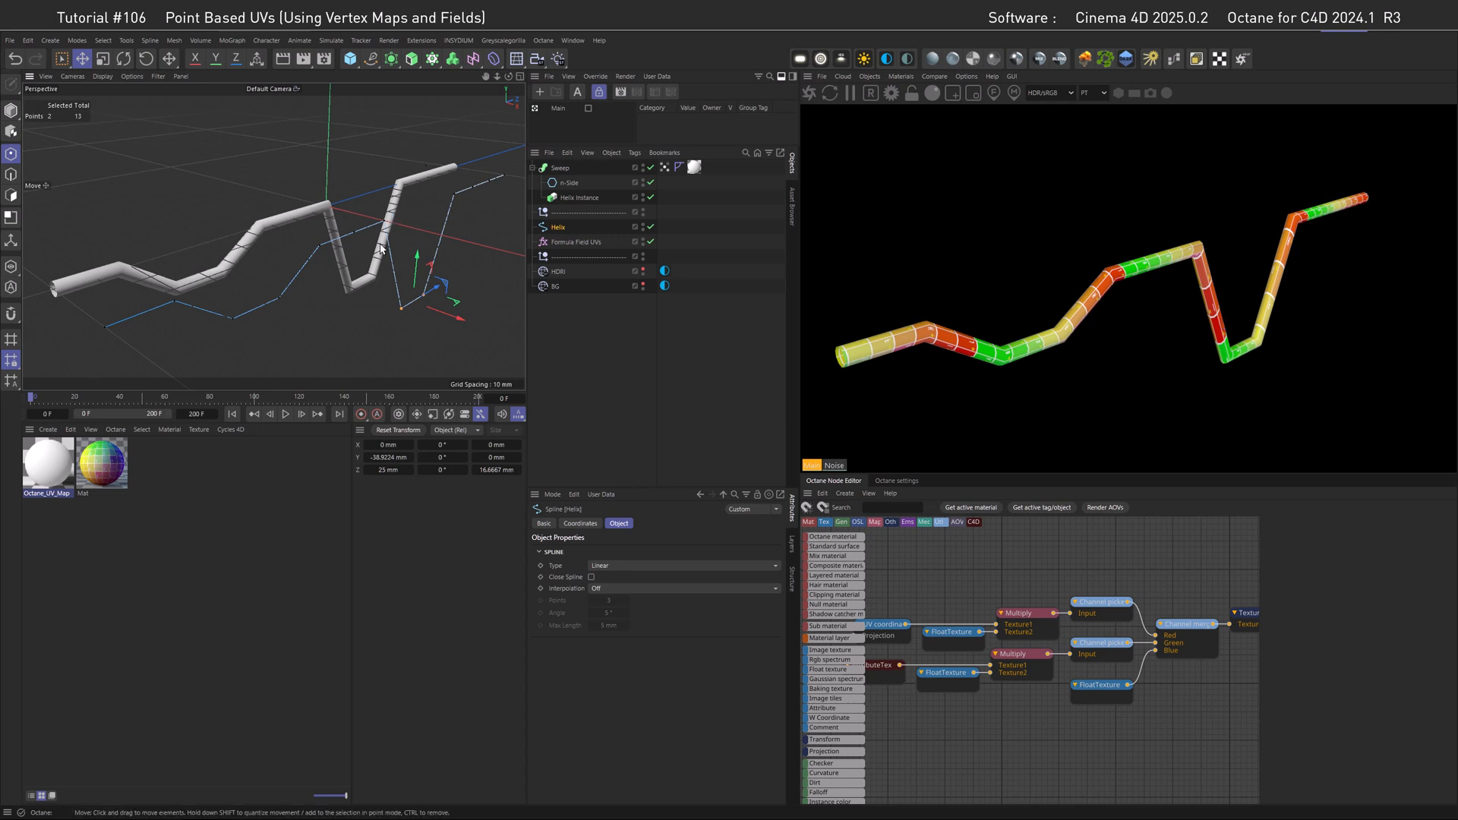
pyautogui.moveTo(403, 337)
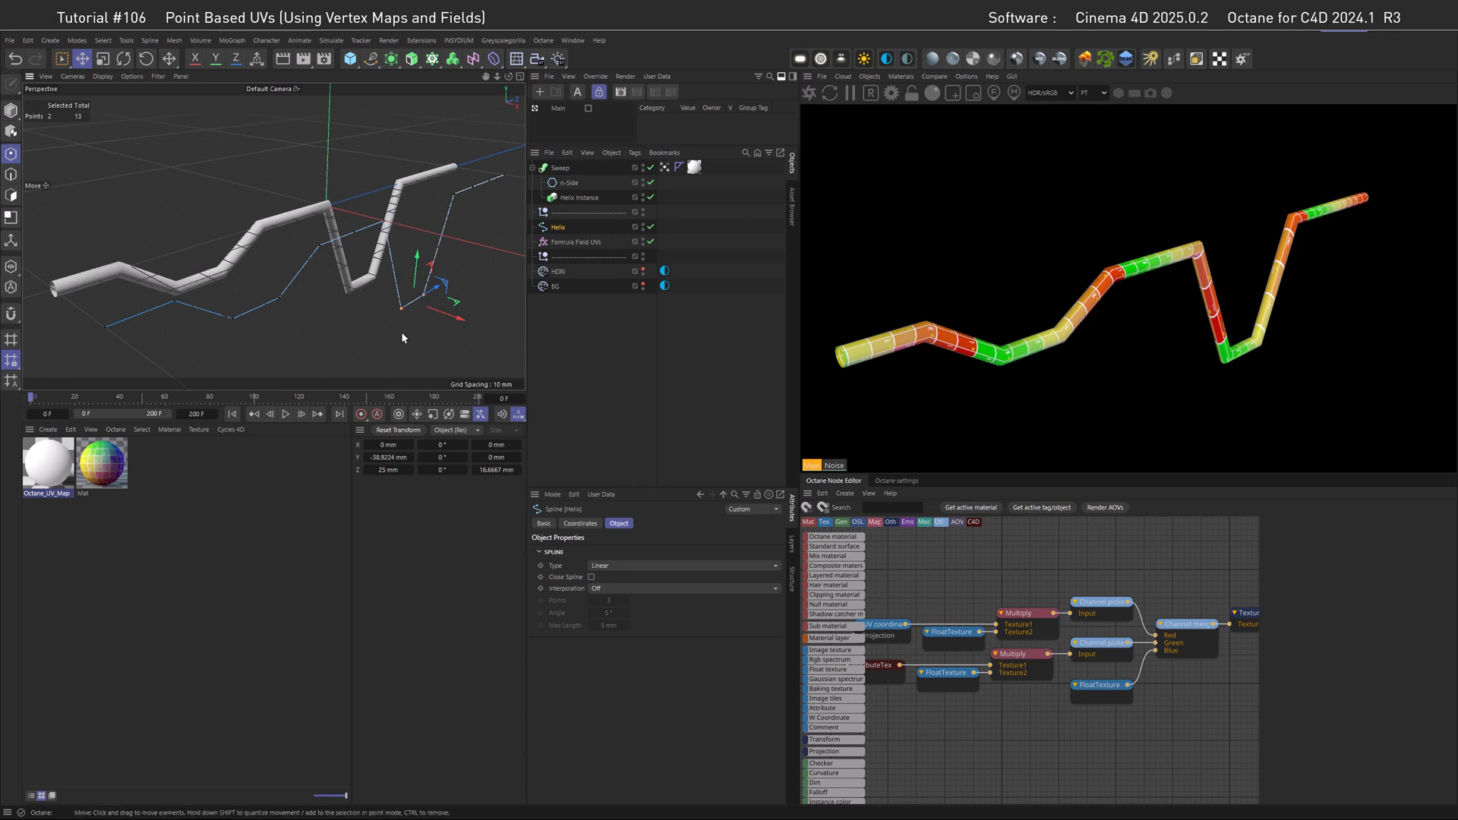
# Make the helix path a B-Spline with Natural interpolation.
pyautogui.click(683, 565)
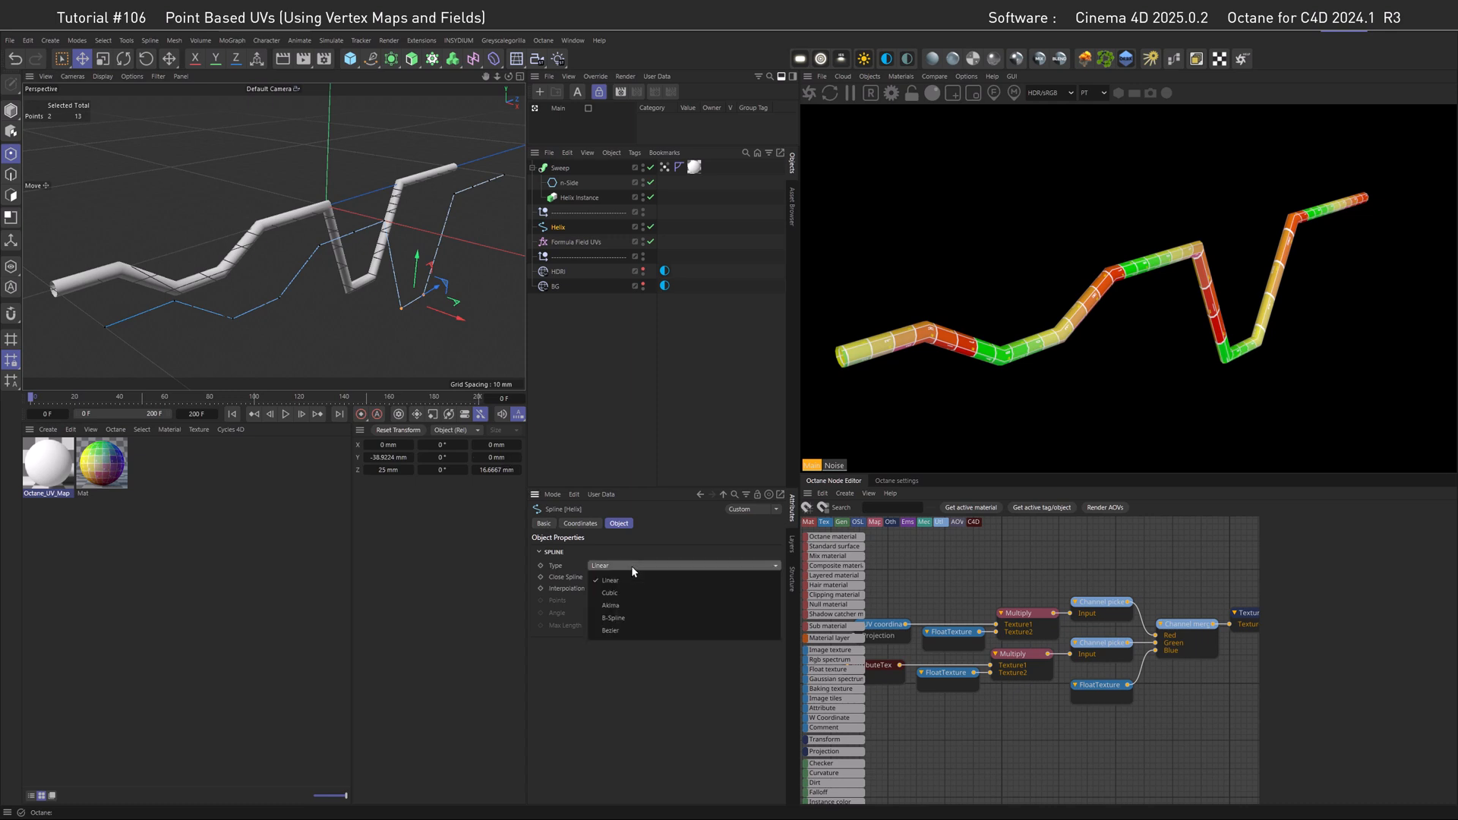
pyautogui.click(613, 618)
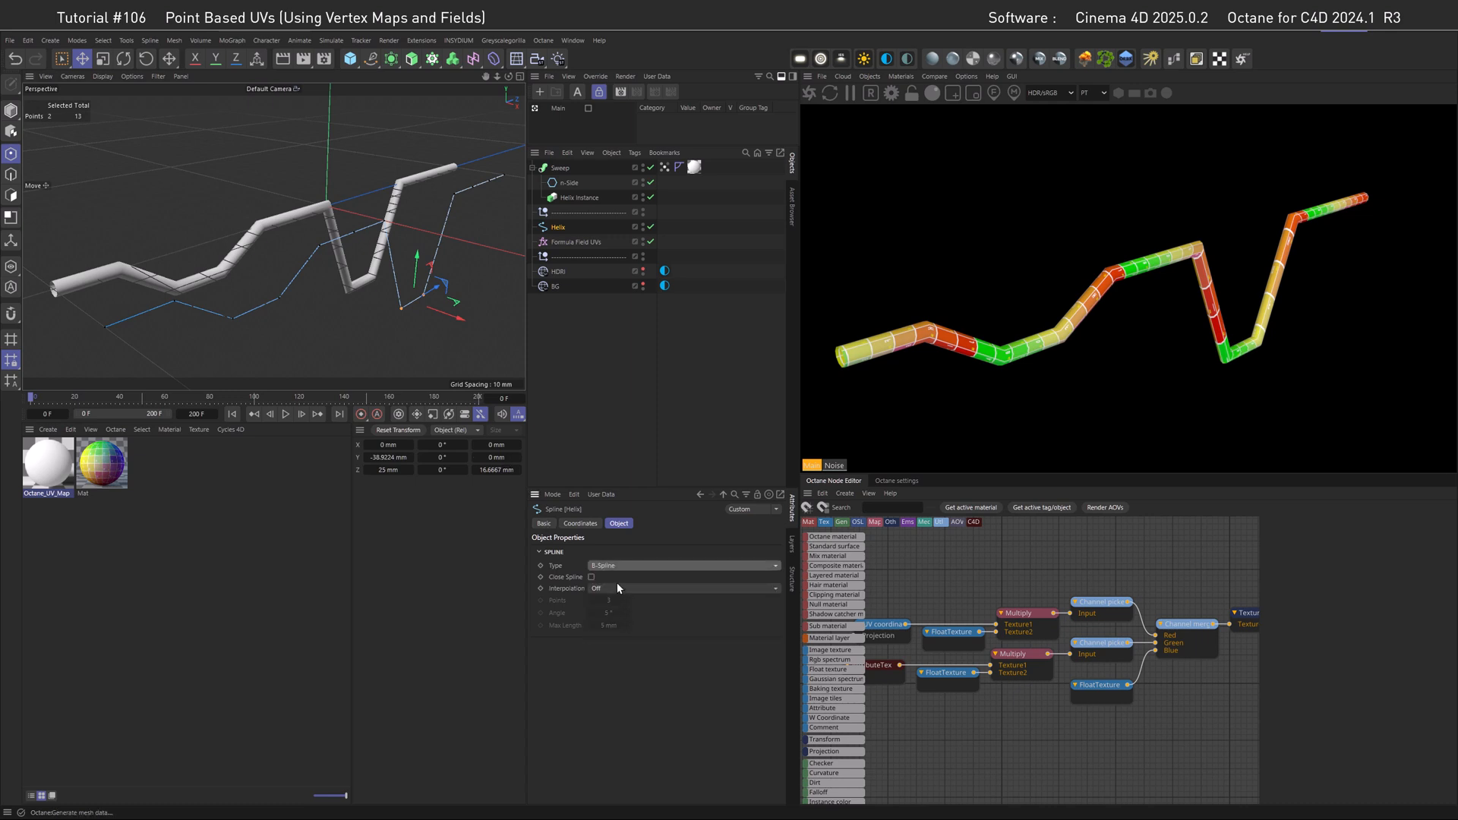
pyautogui.click(684, 588)
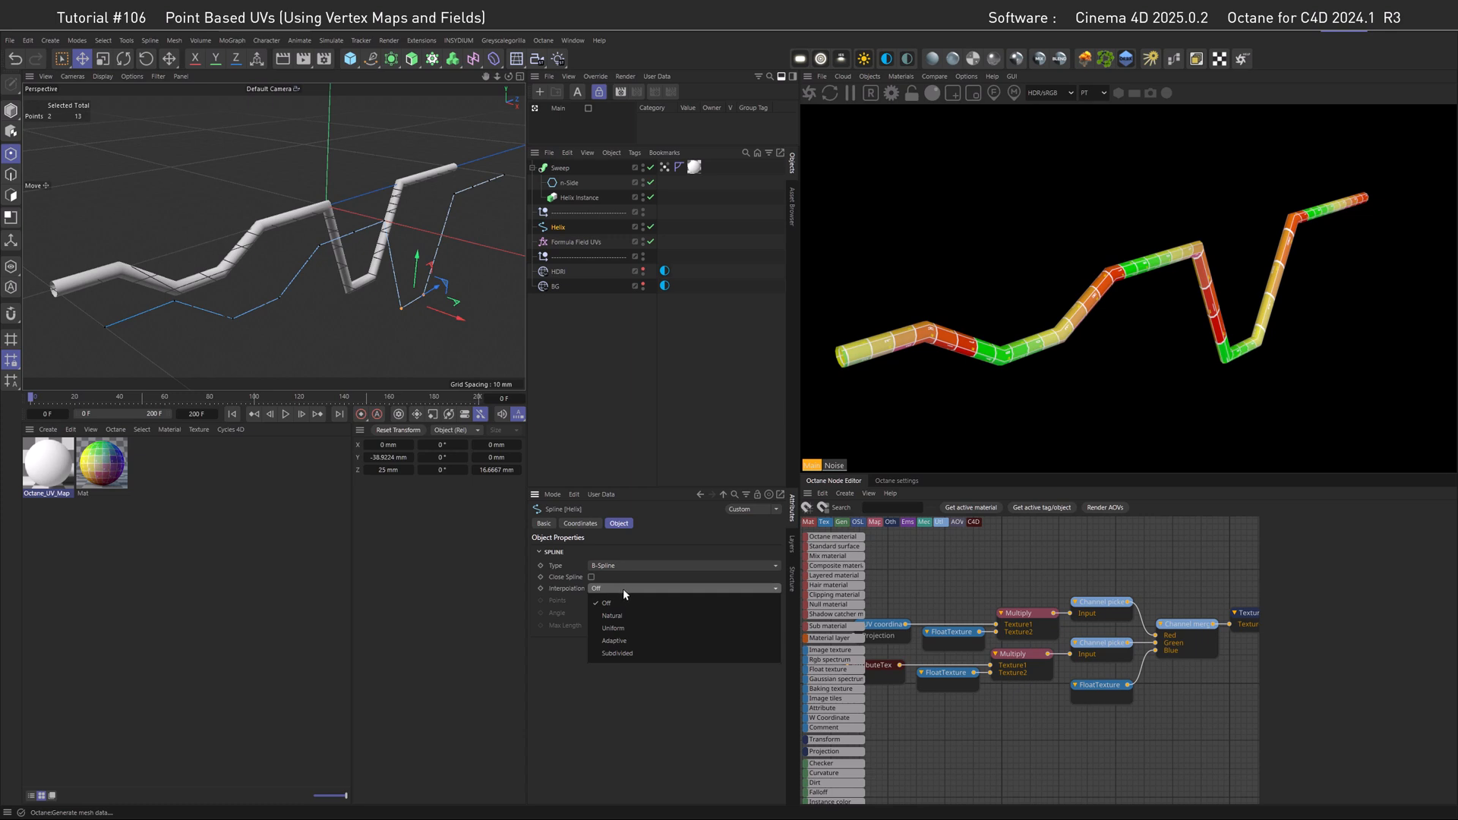
pyautogui.click(612, 616)
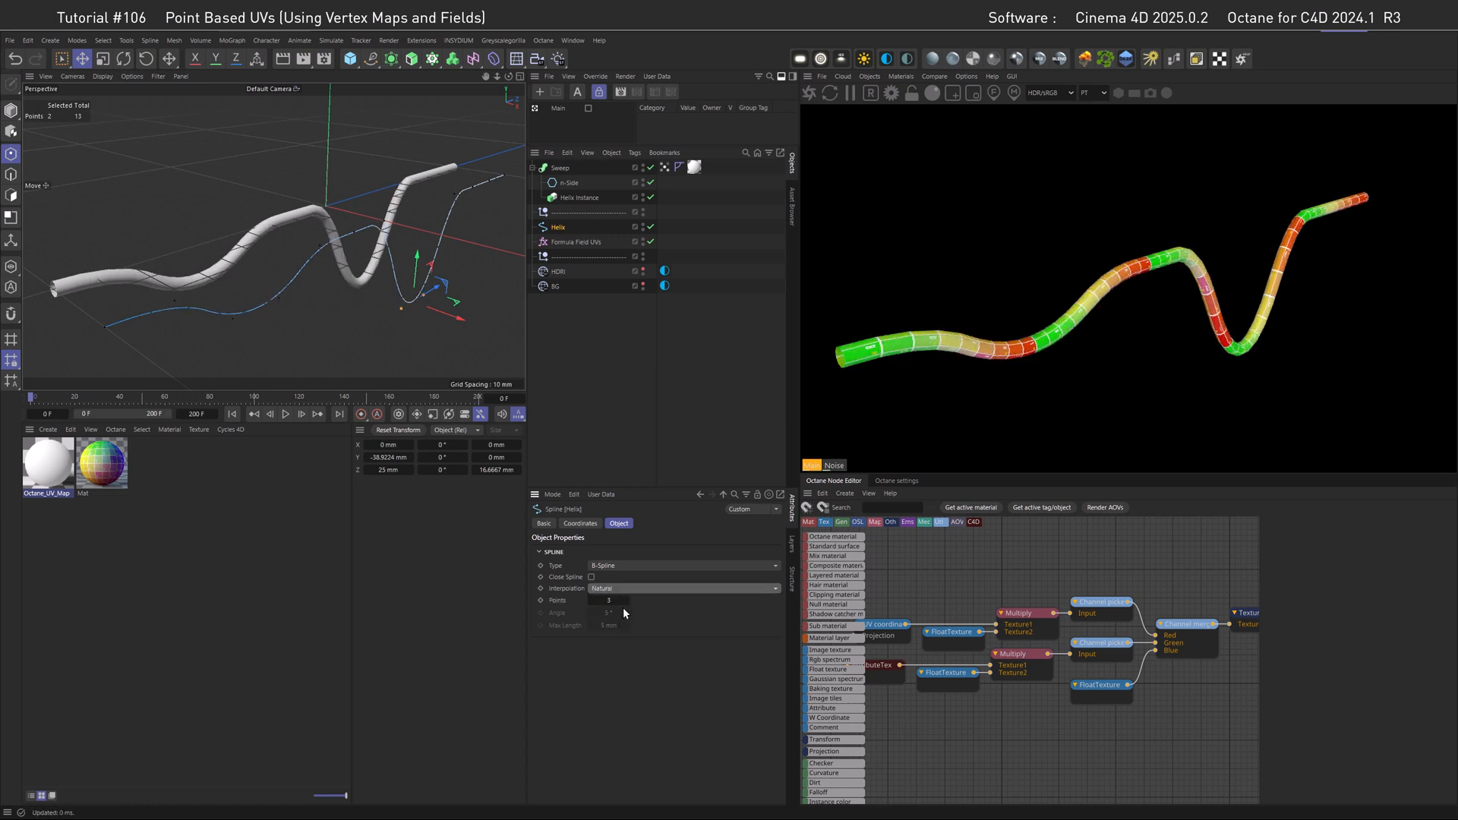
pyautogui.moveTo(640, 589)
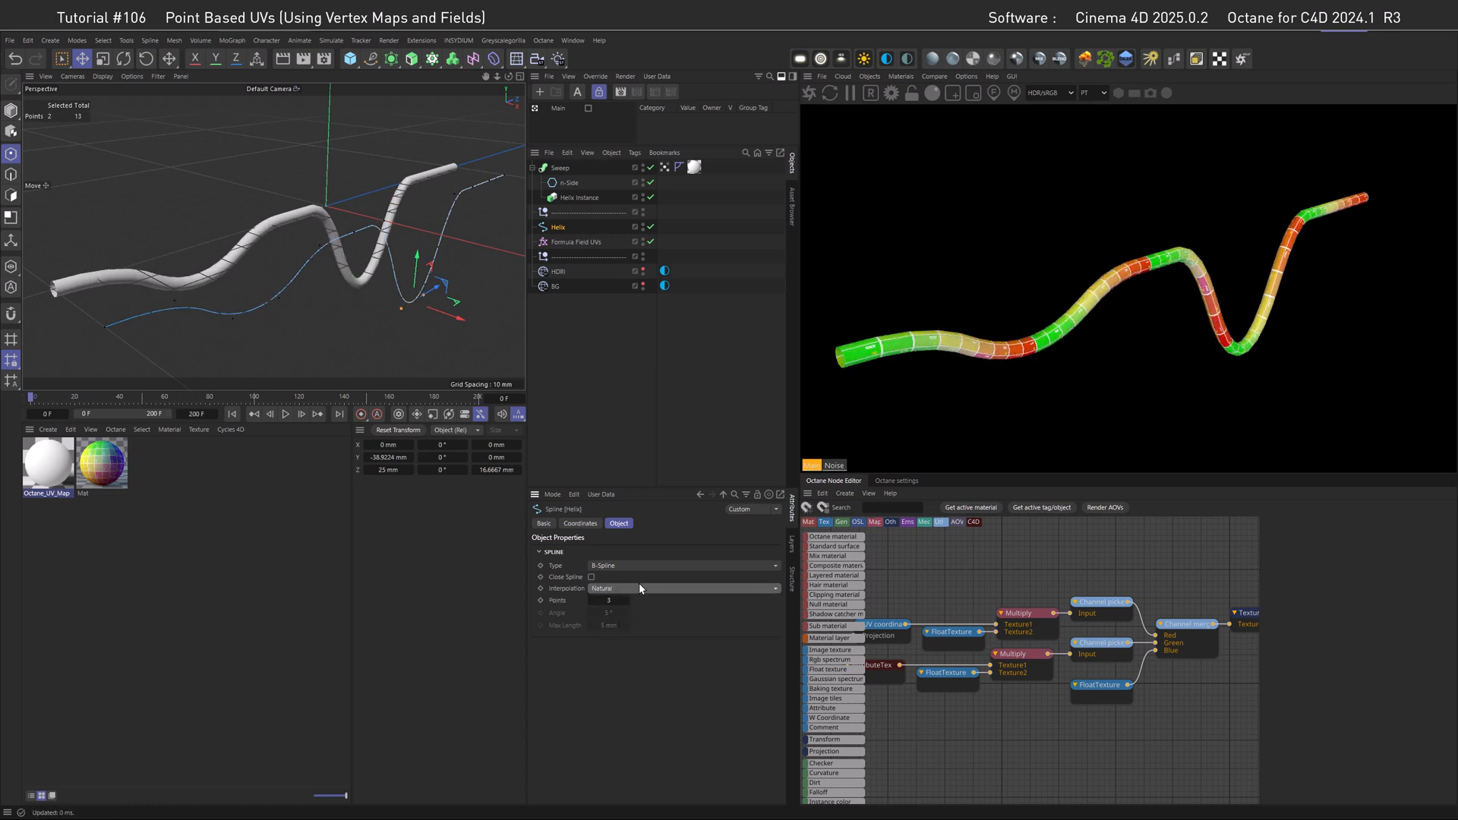
# Switch the helix interpolation to Uniform to compare, then set it back to Natural.
pyautogui.click(684, 587)
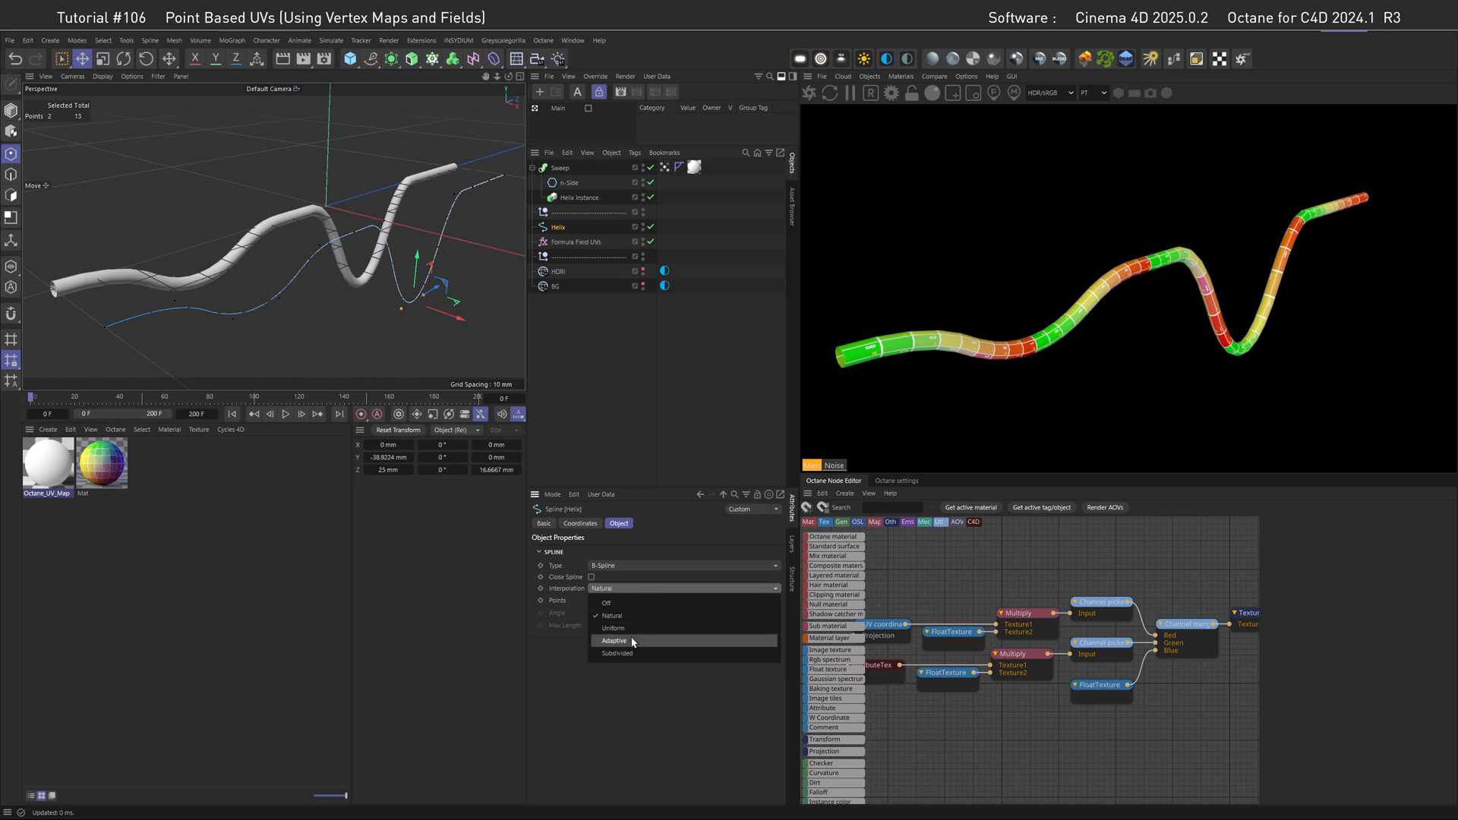
pyautogui.click(613, 616)
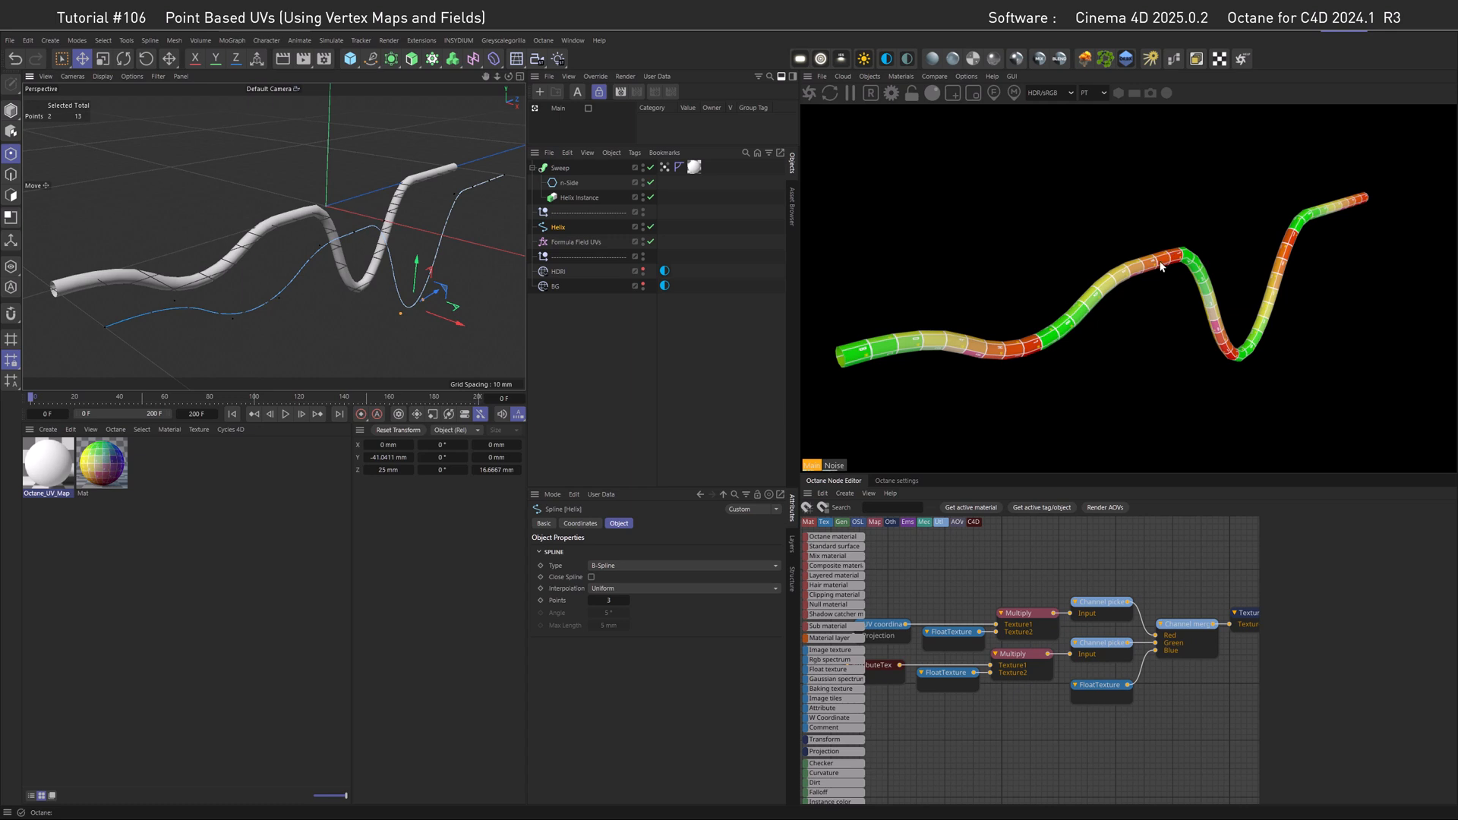
pyautogui.click(684, 588)
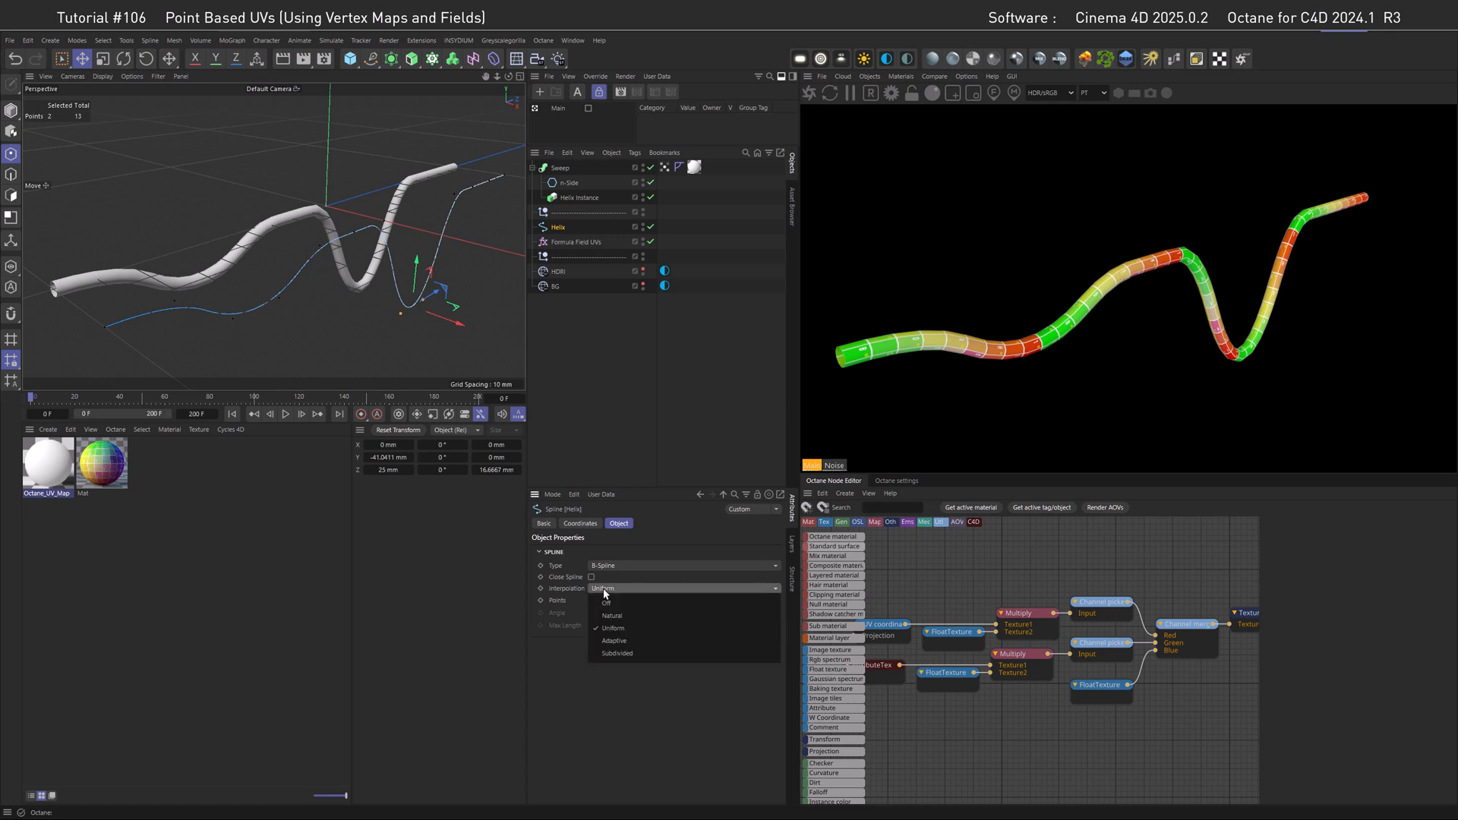
pyautogui.click(610, 614)
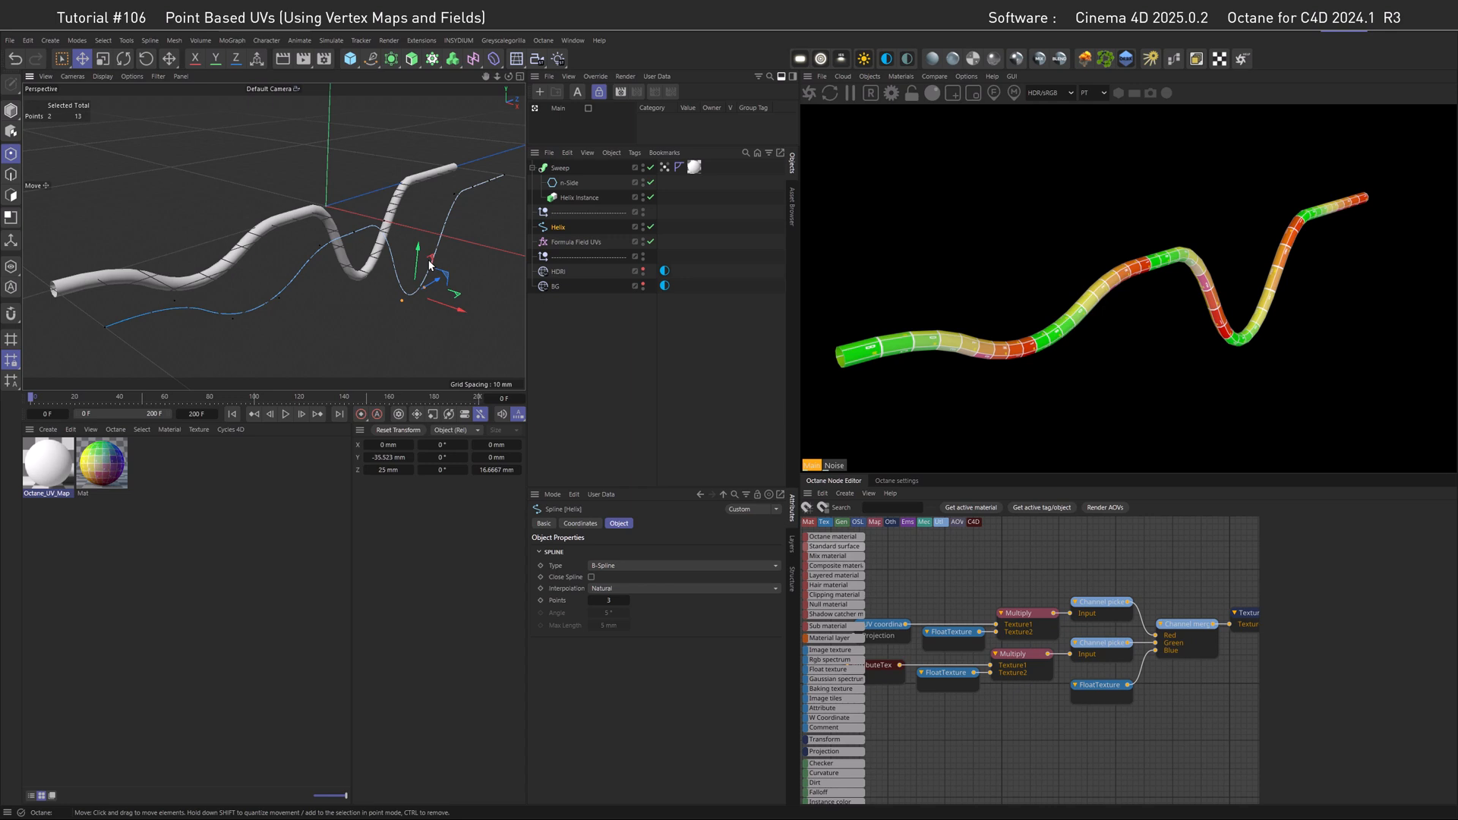
pyautogui.moveTo(575, 418)
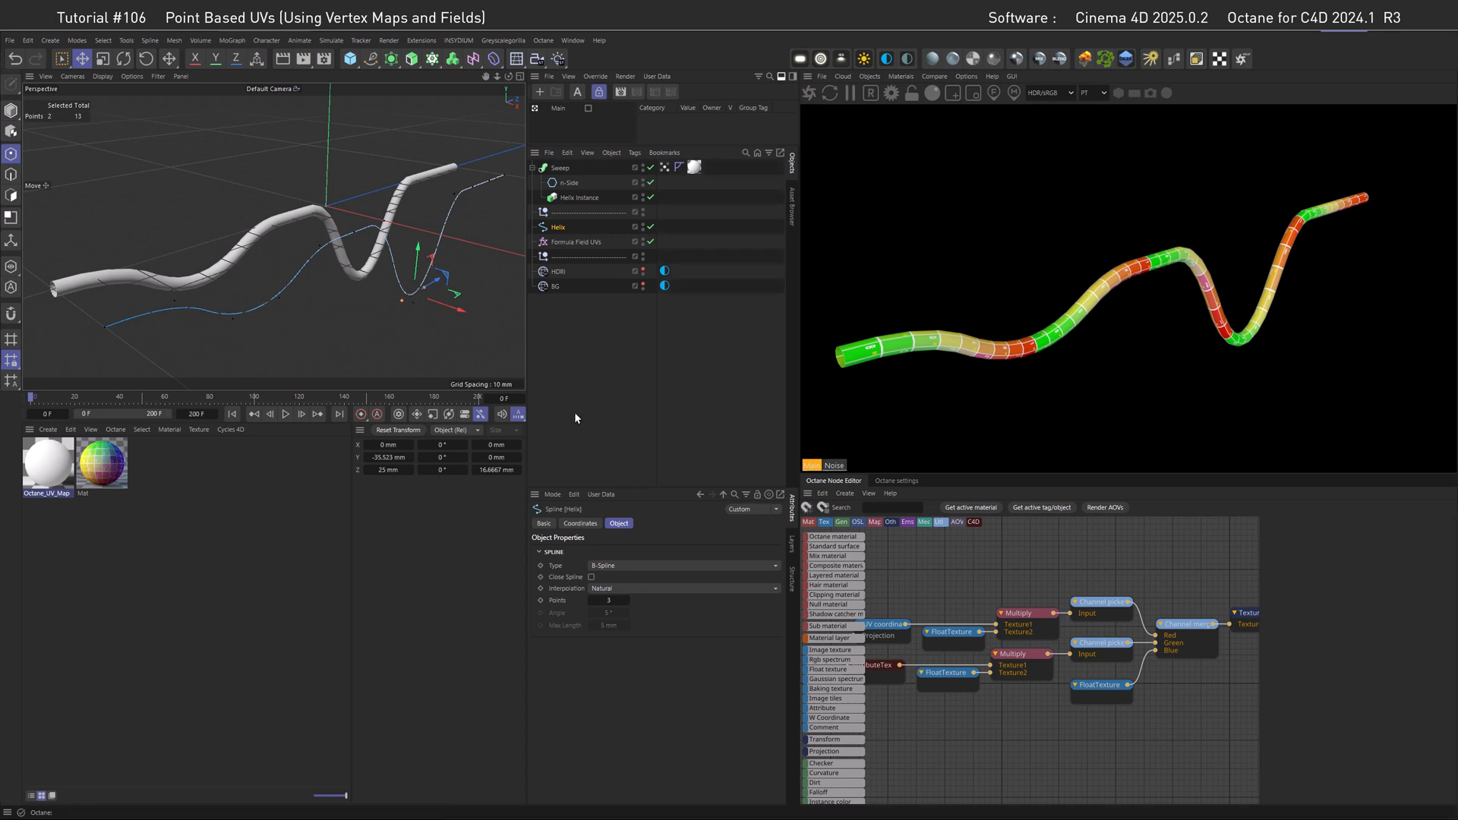
# Inspect the Formula Field UVs layer and the Vertex Map tag's fields.
pyautogui.click(577, 242)
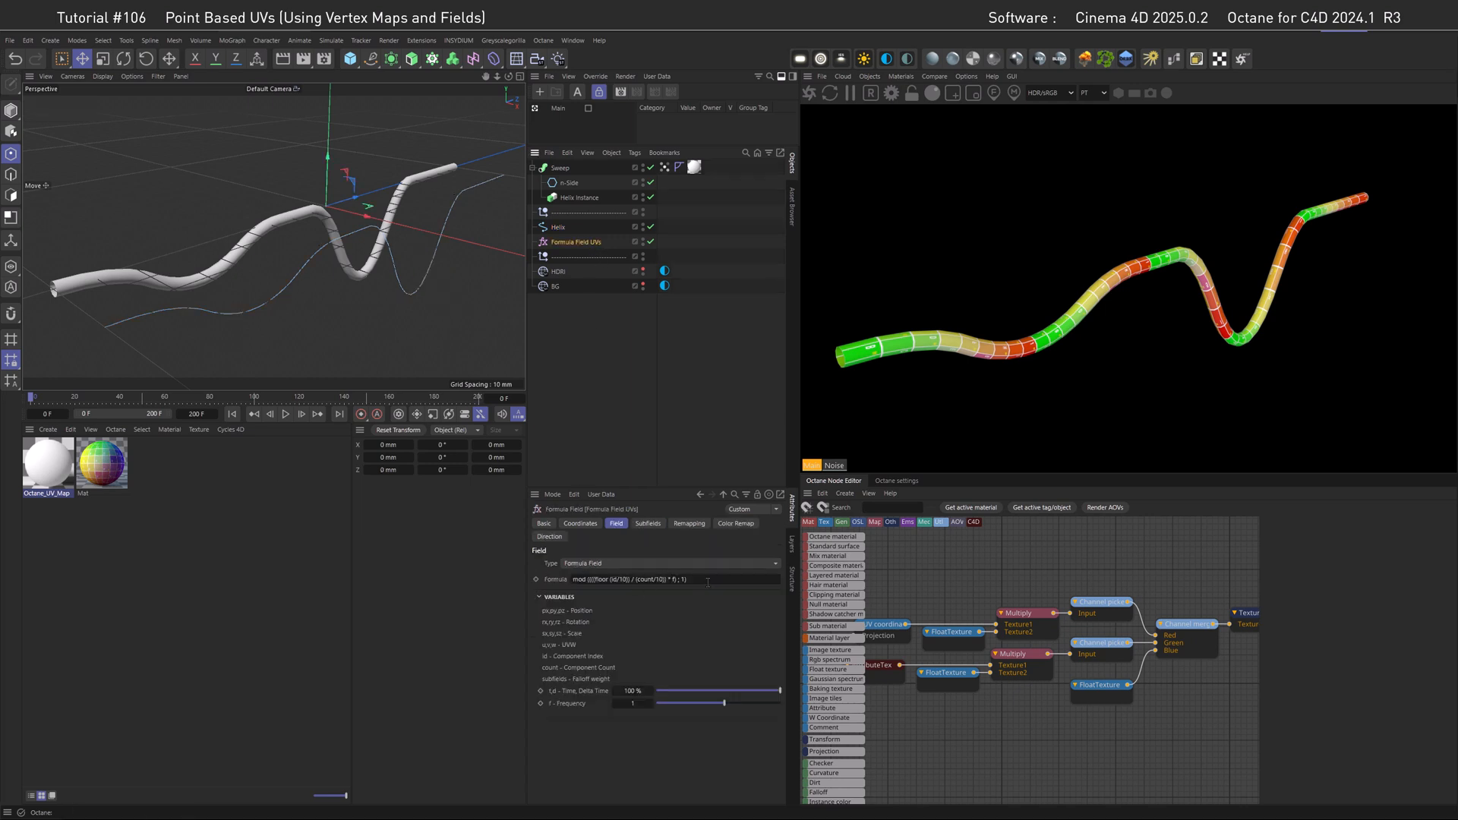
pyautogui.click(663, 167)
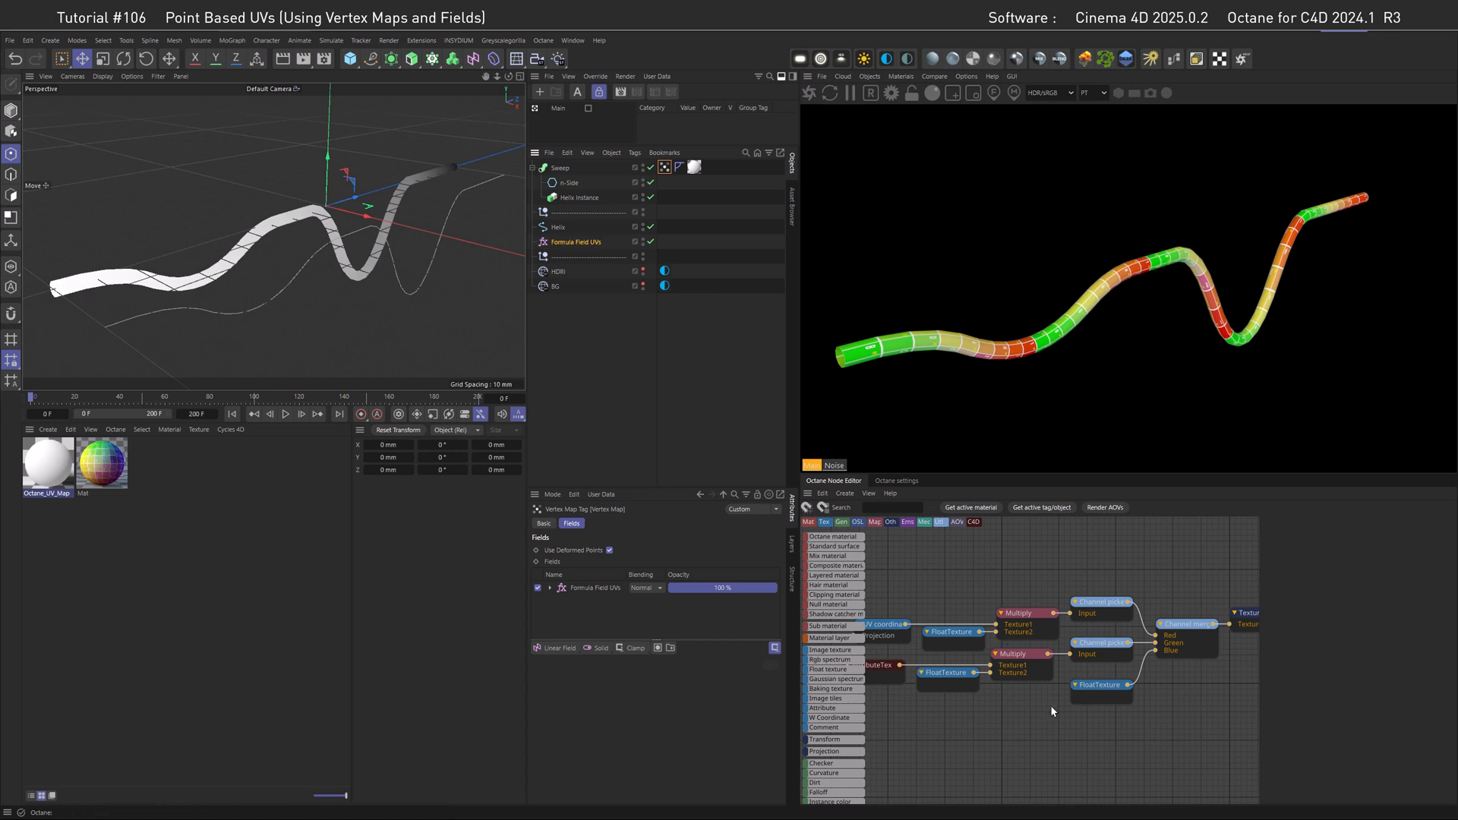
pyautogui.moveTo(352, 208)
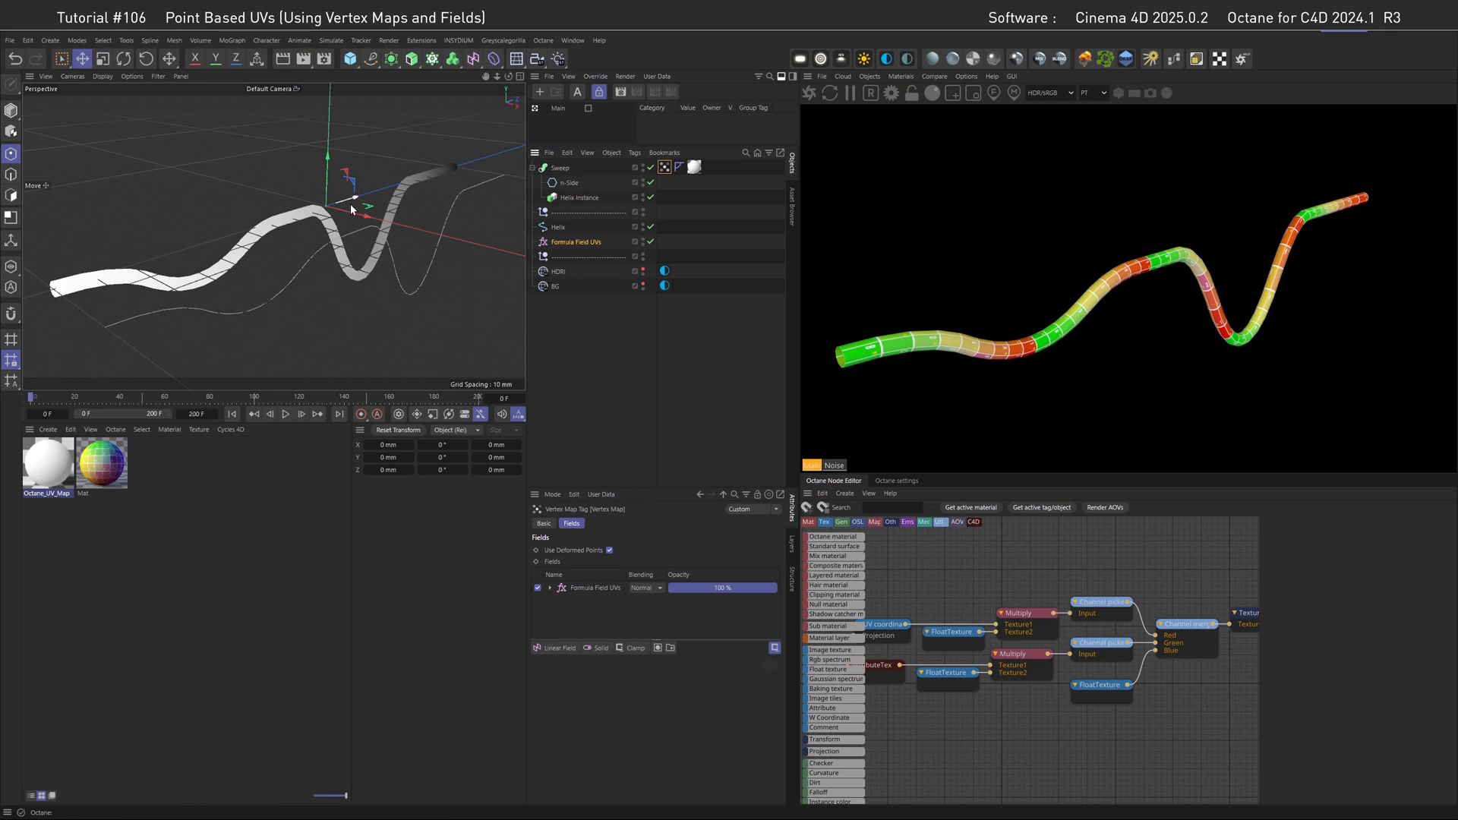
pyautogui.moveTo(518, 344)
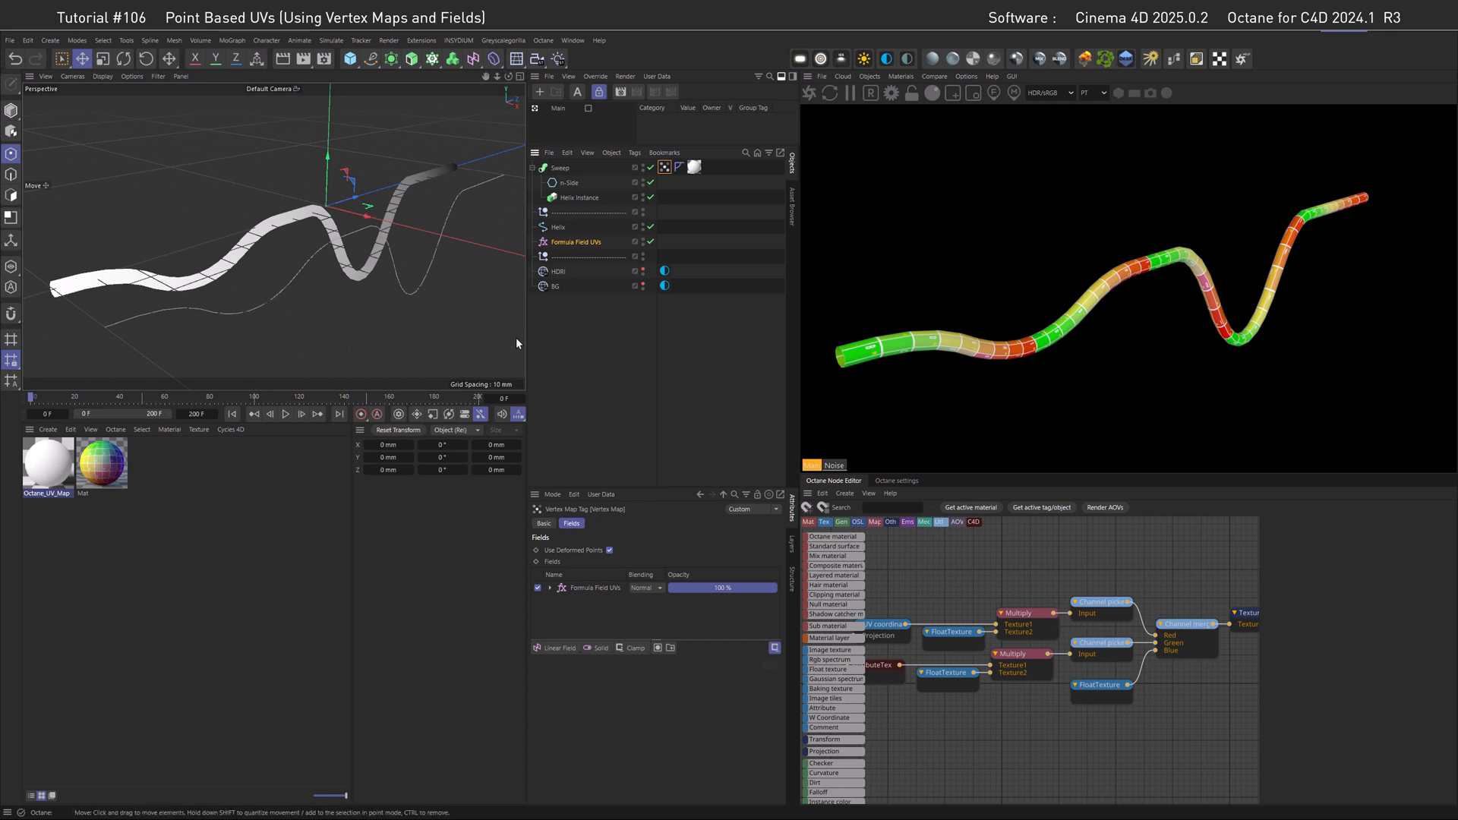
pyautogui.moveTo(582, 369)
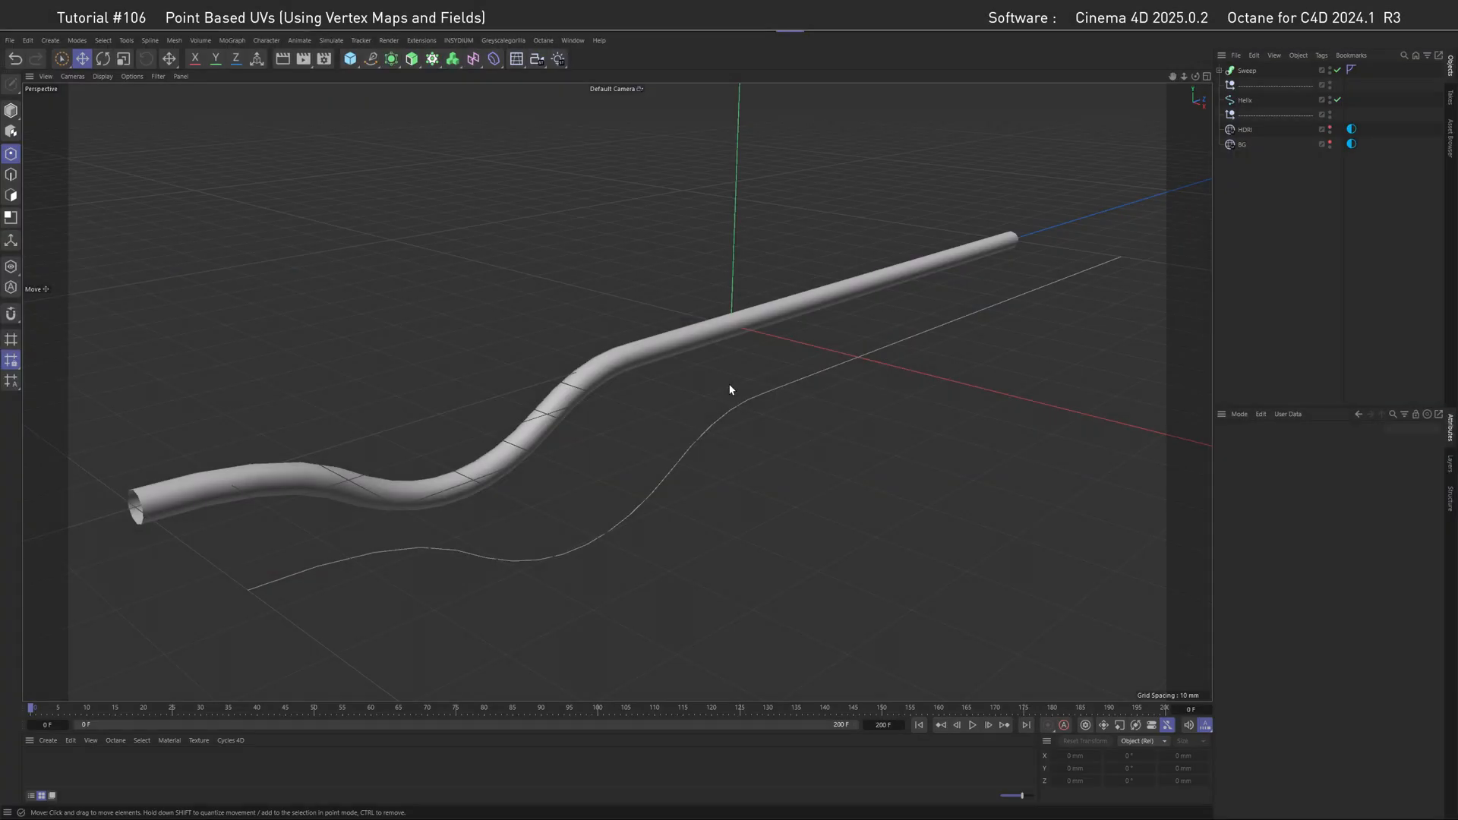
pyautogui.moveTo(882, 388)
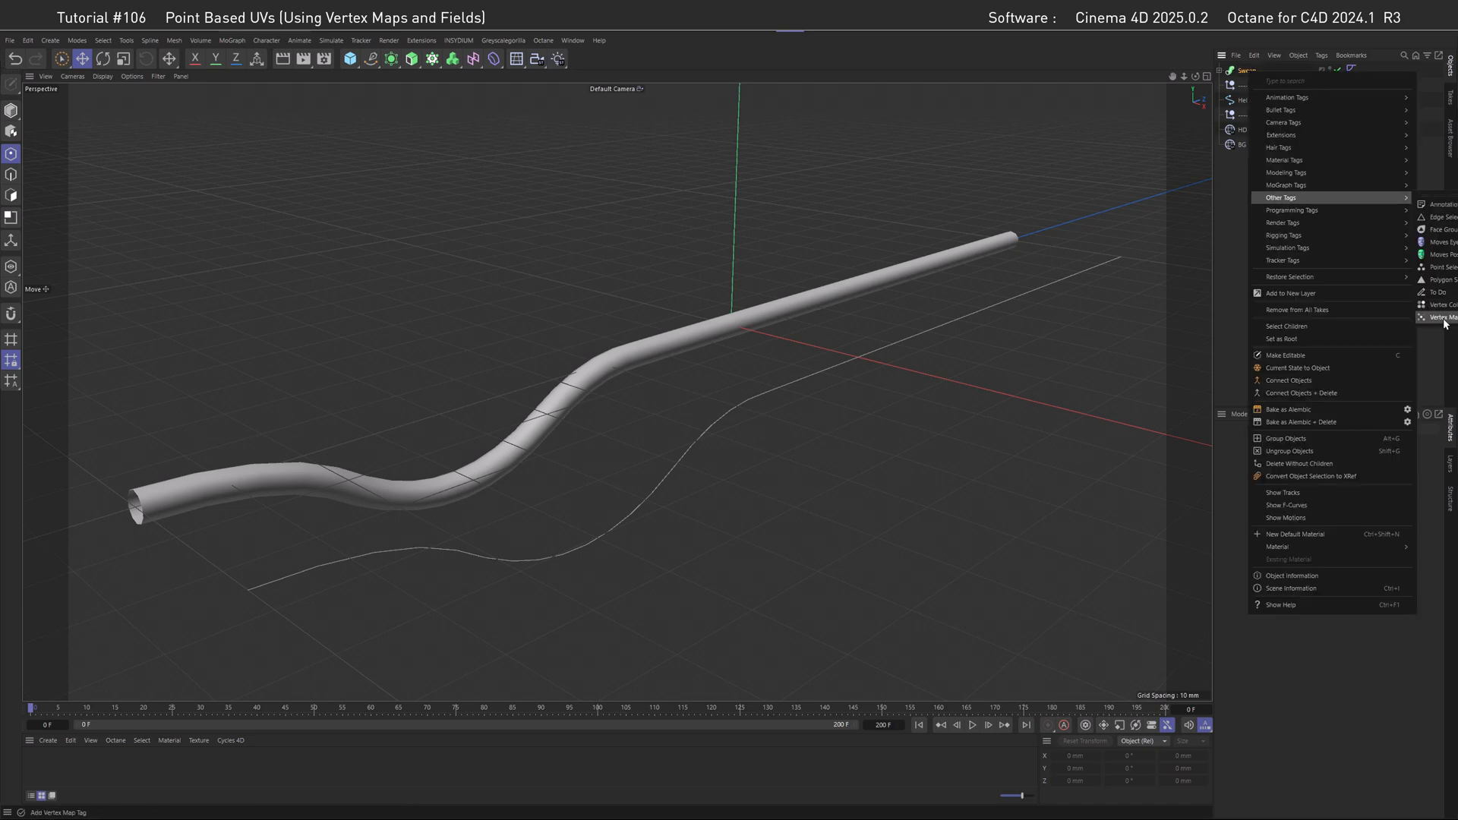
# Give the sweep a Vertex Map tag with a Formula Field whose formula is replaced by id.
pyautogui.click(1440, 318)
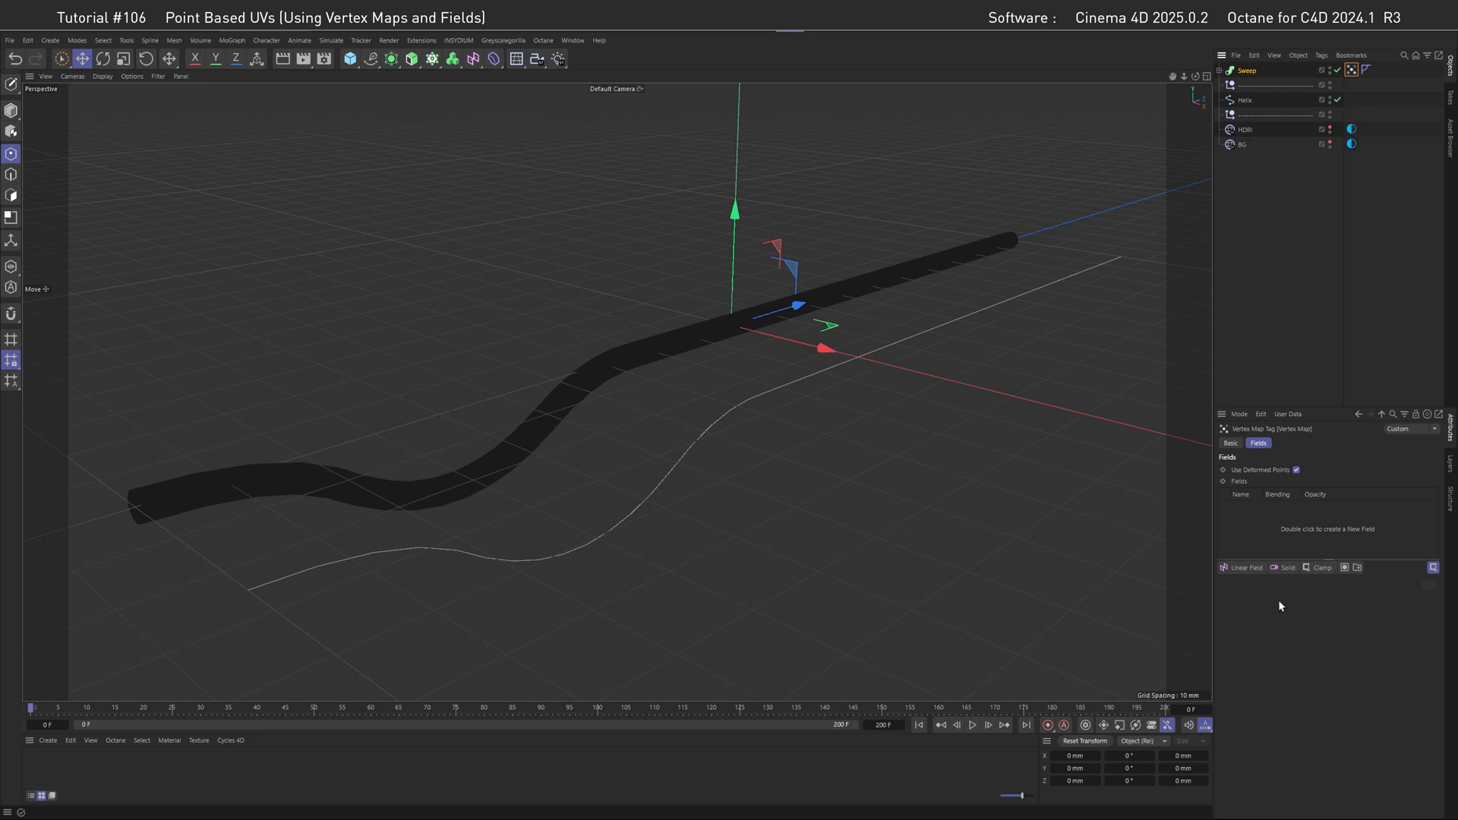
pyautogui.click(1244, 568)
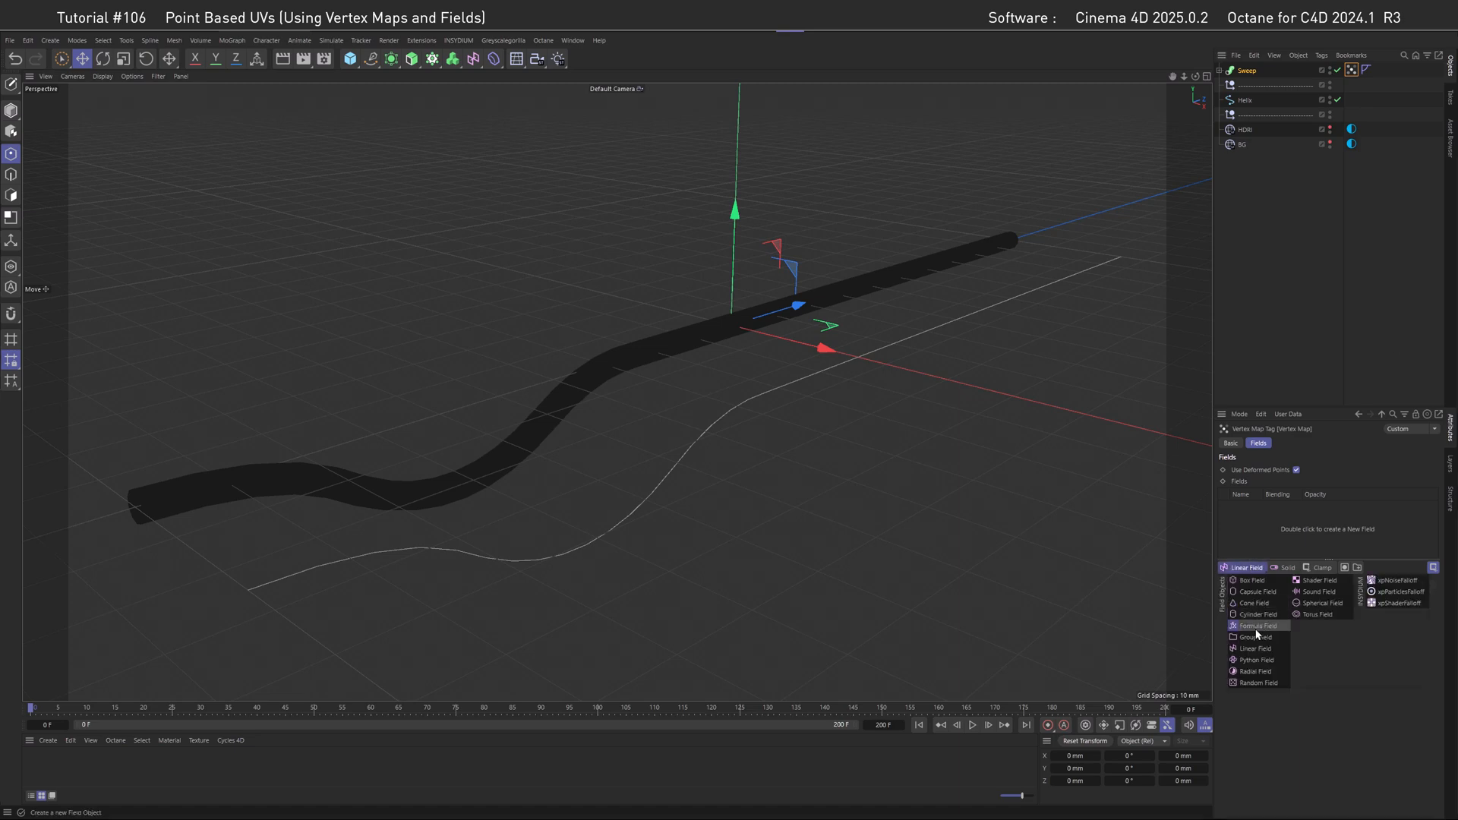
pyautogui.click(1255, 625)
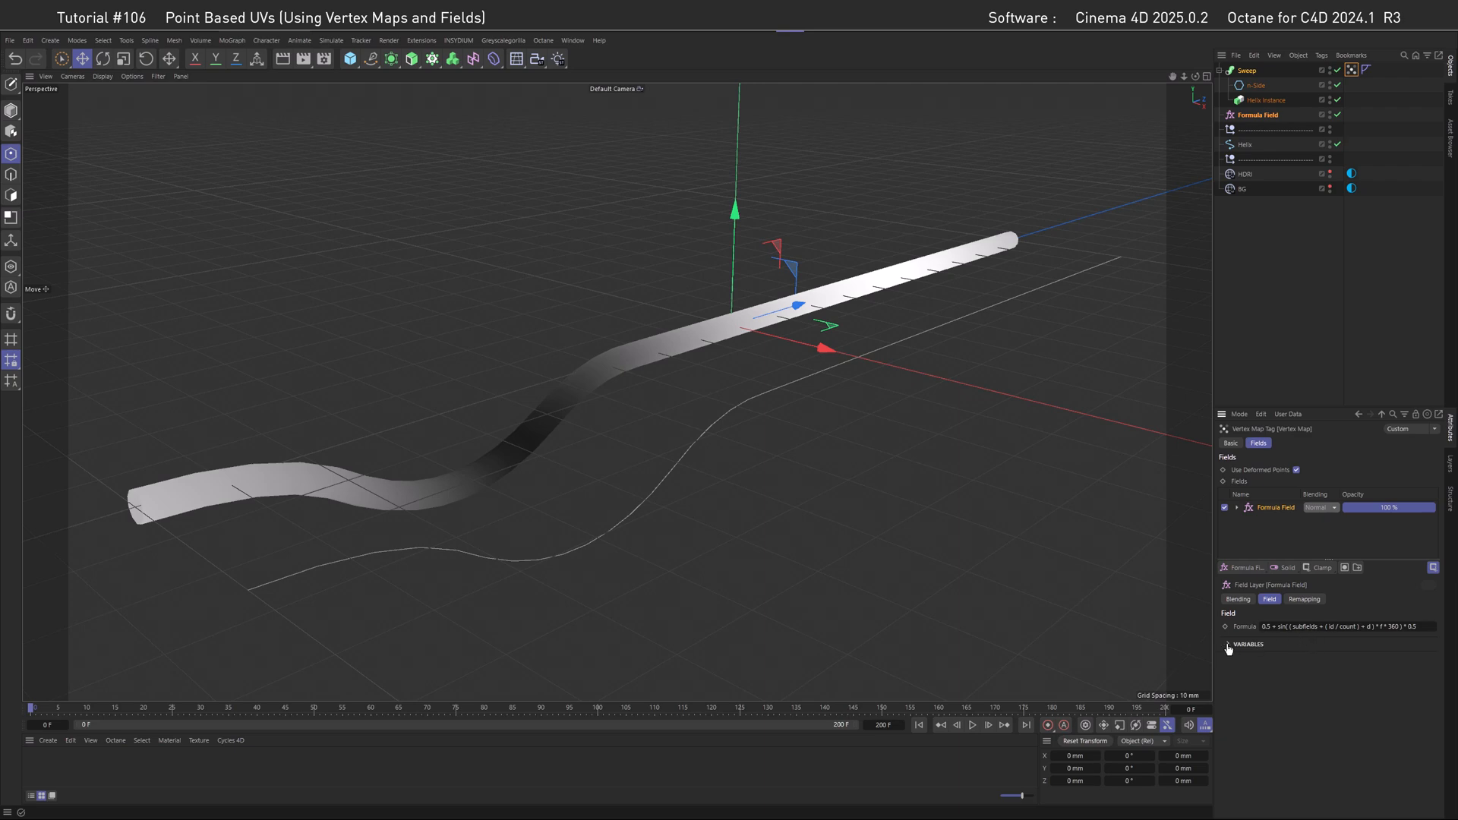
pyautogui.click(1231, 643)
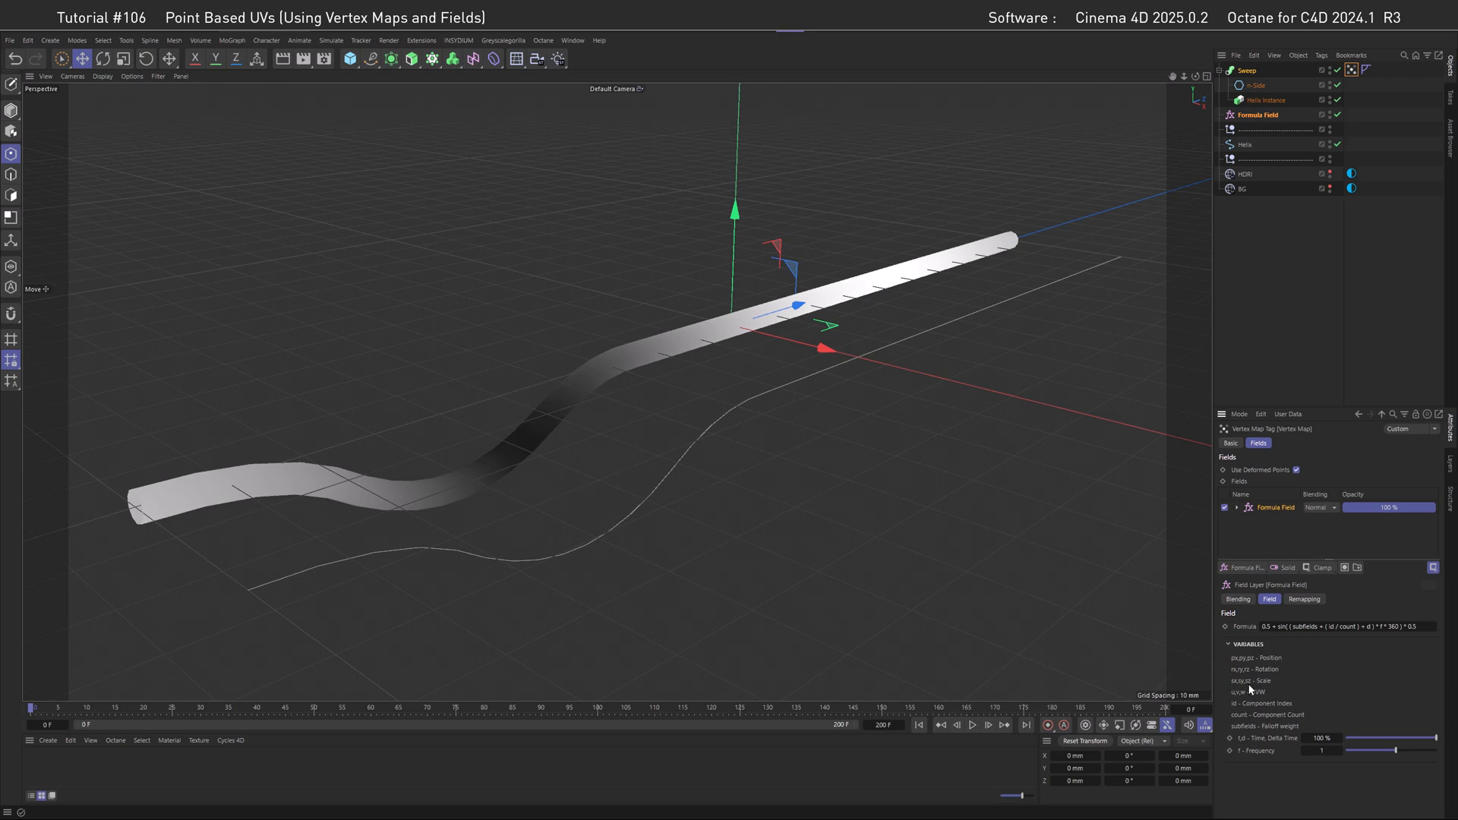
pyautogui.tripleClick(1346, 626)
pyautogui.write('id')
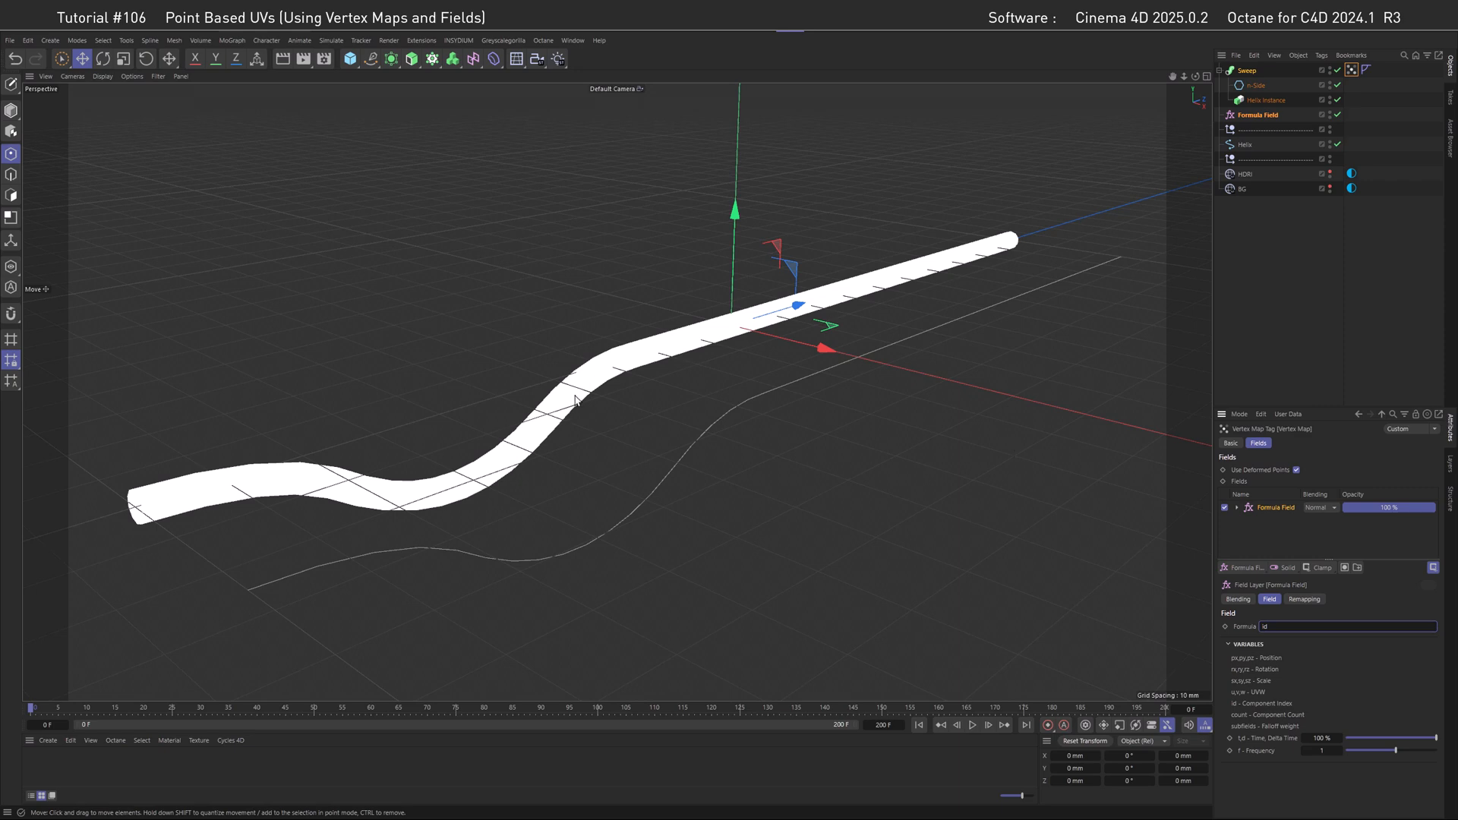
pyautogui.moveTo(836, 304)
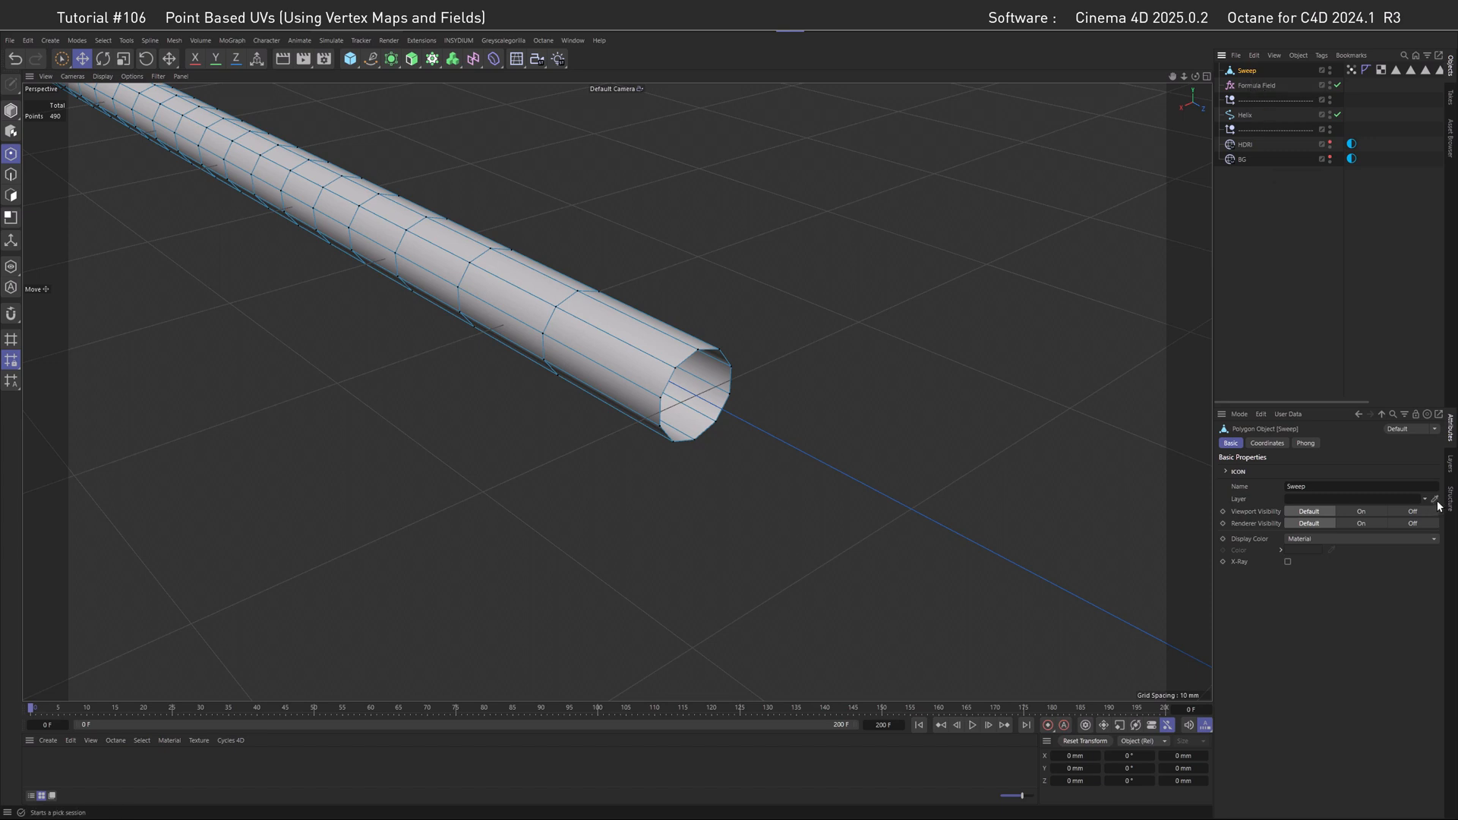
# Show the tube's point table and pick points 3 and 4 on its end ring.
pyautogui.click(698, 408)
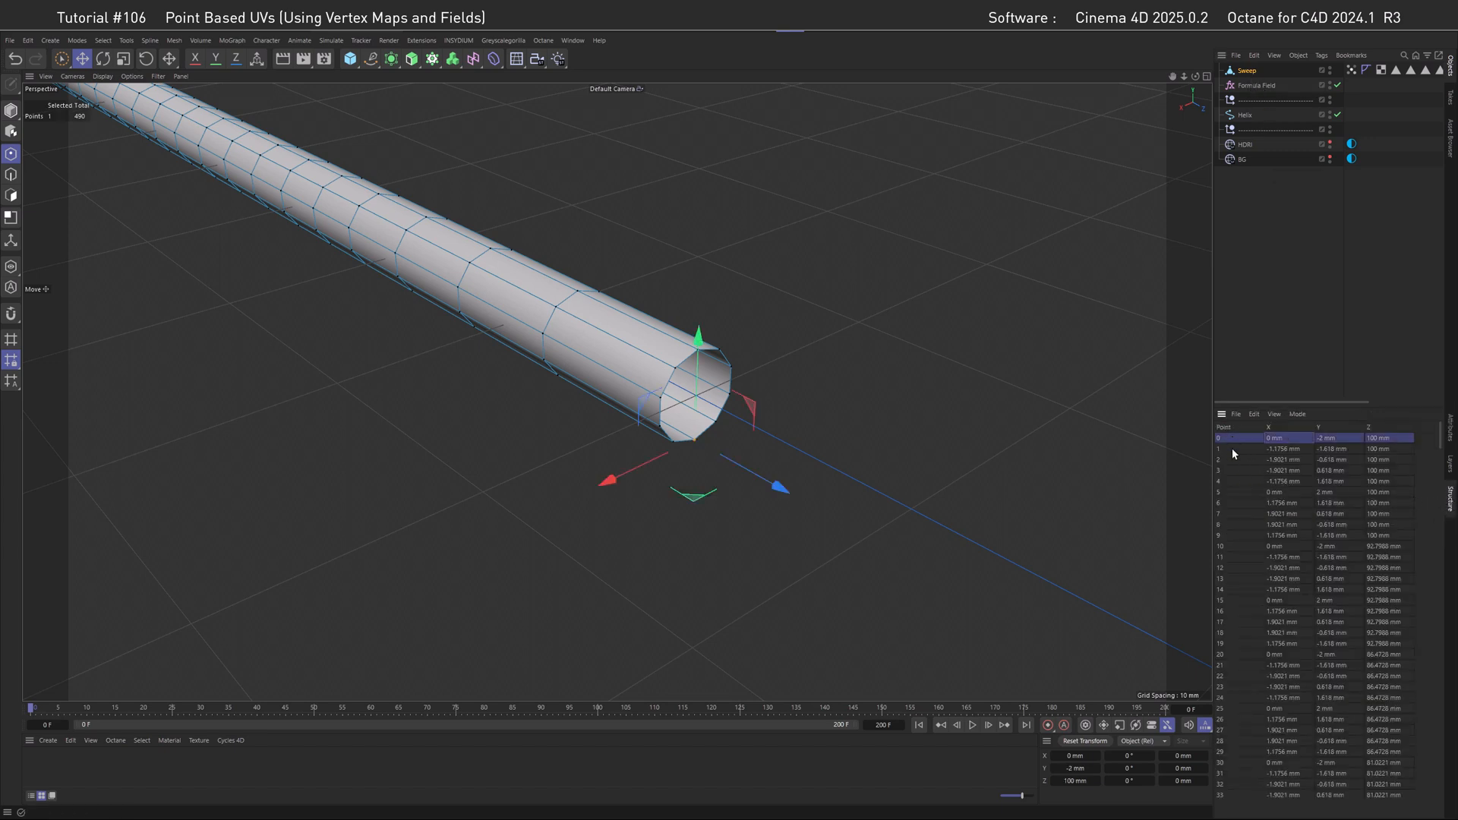
pyautogui.click(1274, 470)
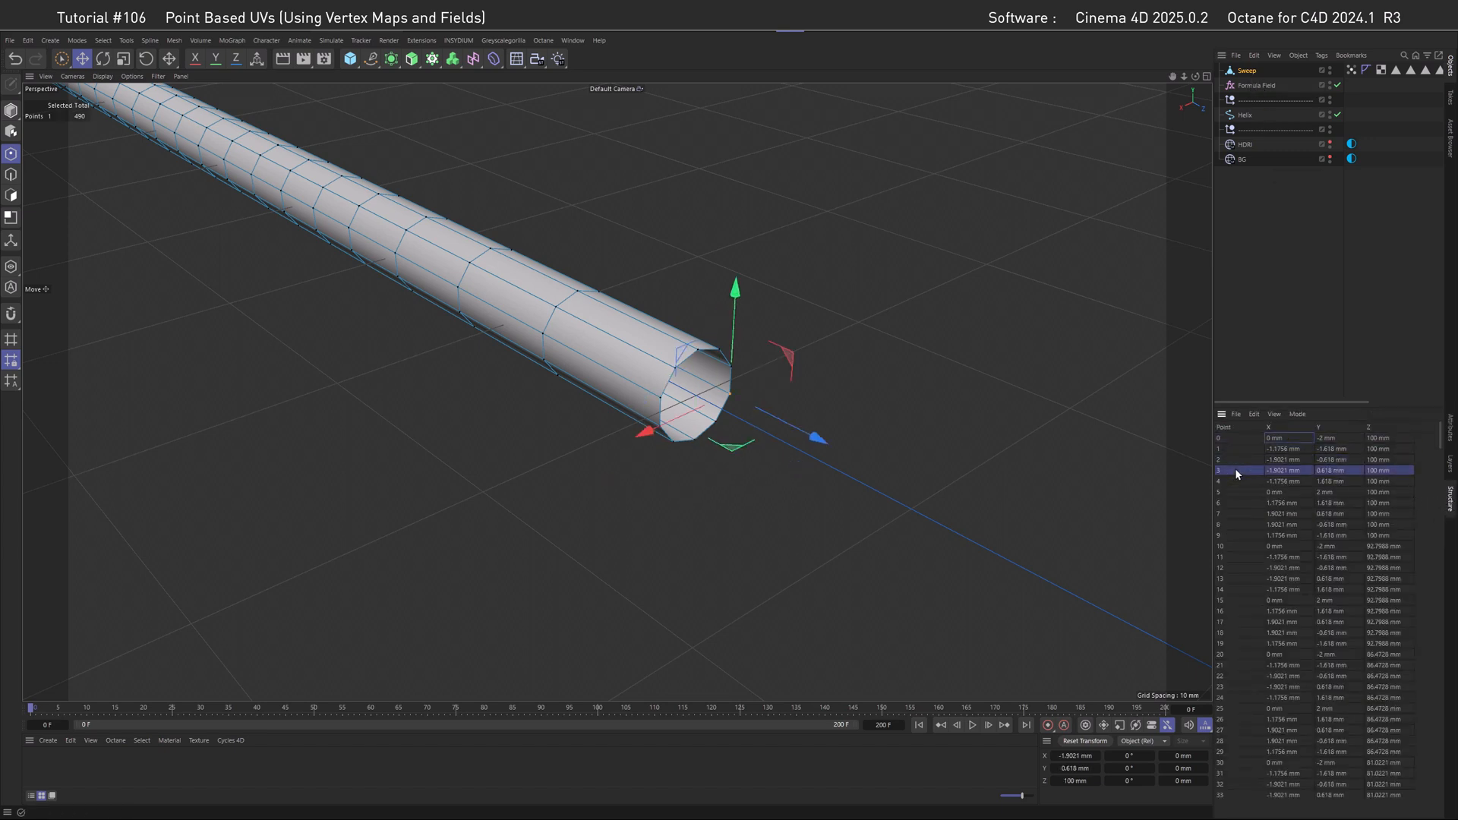
pyautogui.click(1288, 481)
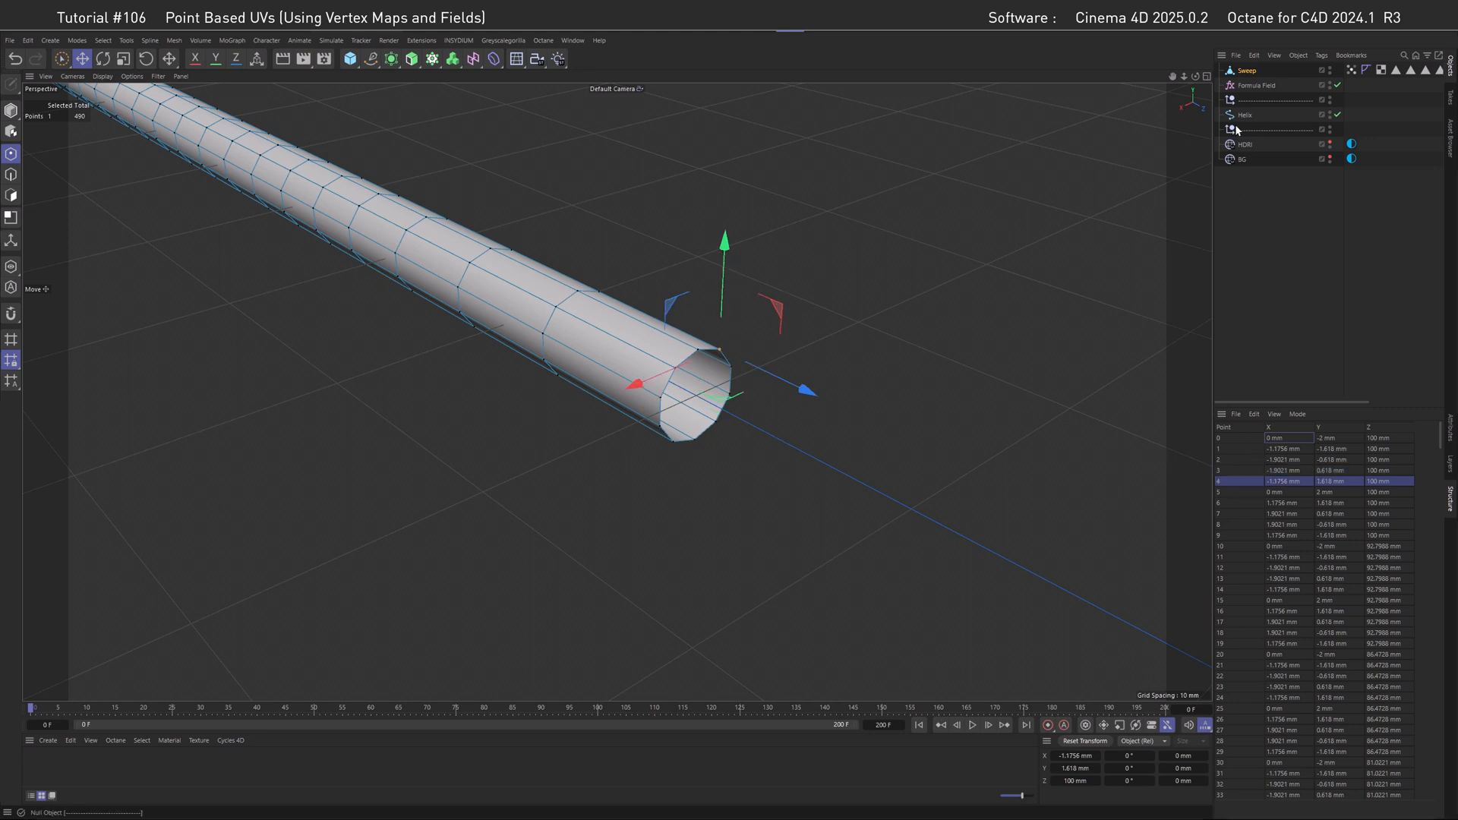
pyautogui.moveTo(1256, 86)
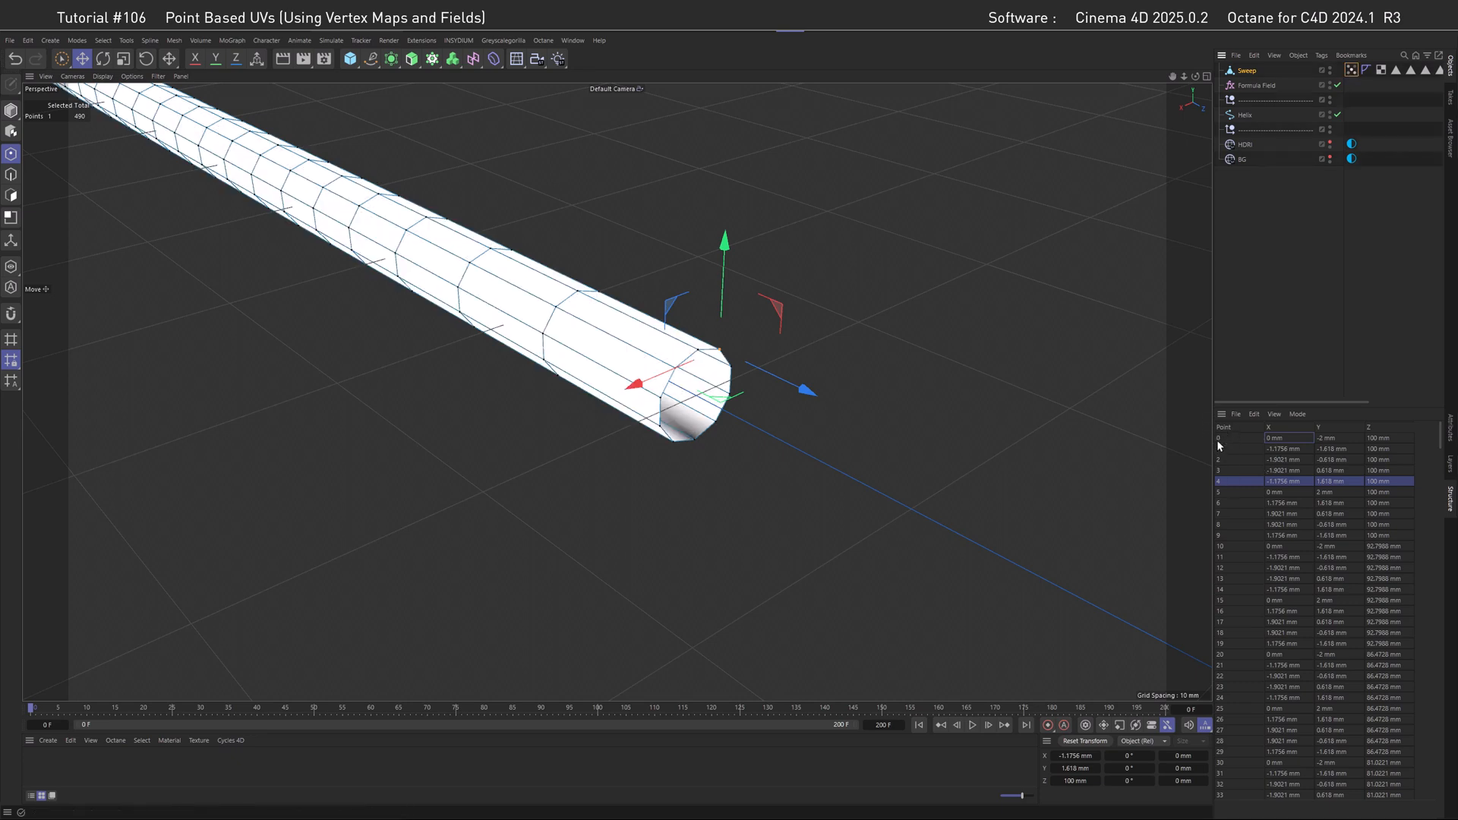
pyautogui.moveTo(691, 455)
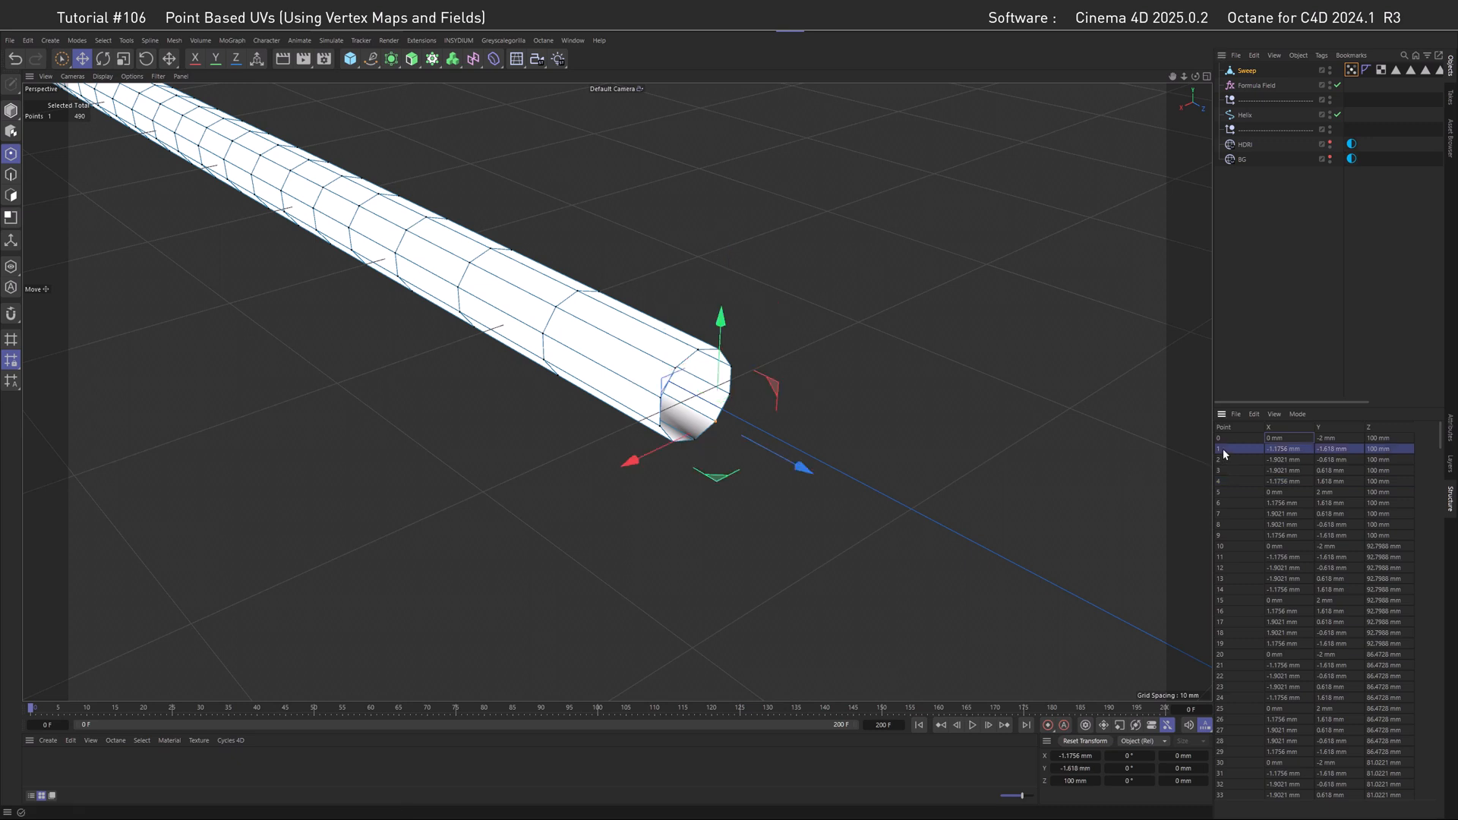
pyautogui.moveTo(1222, 465)
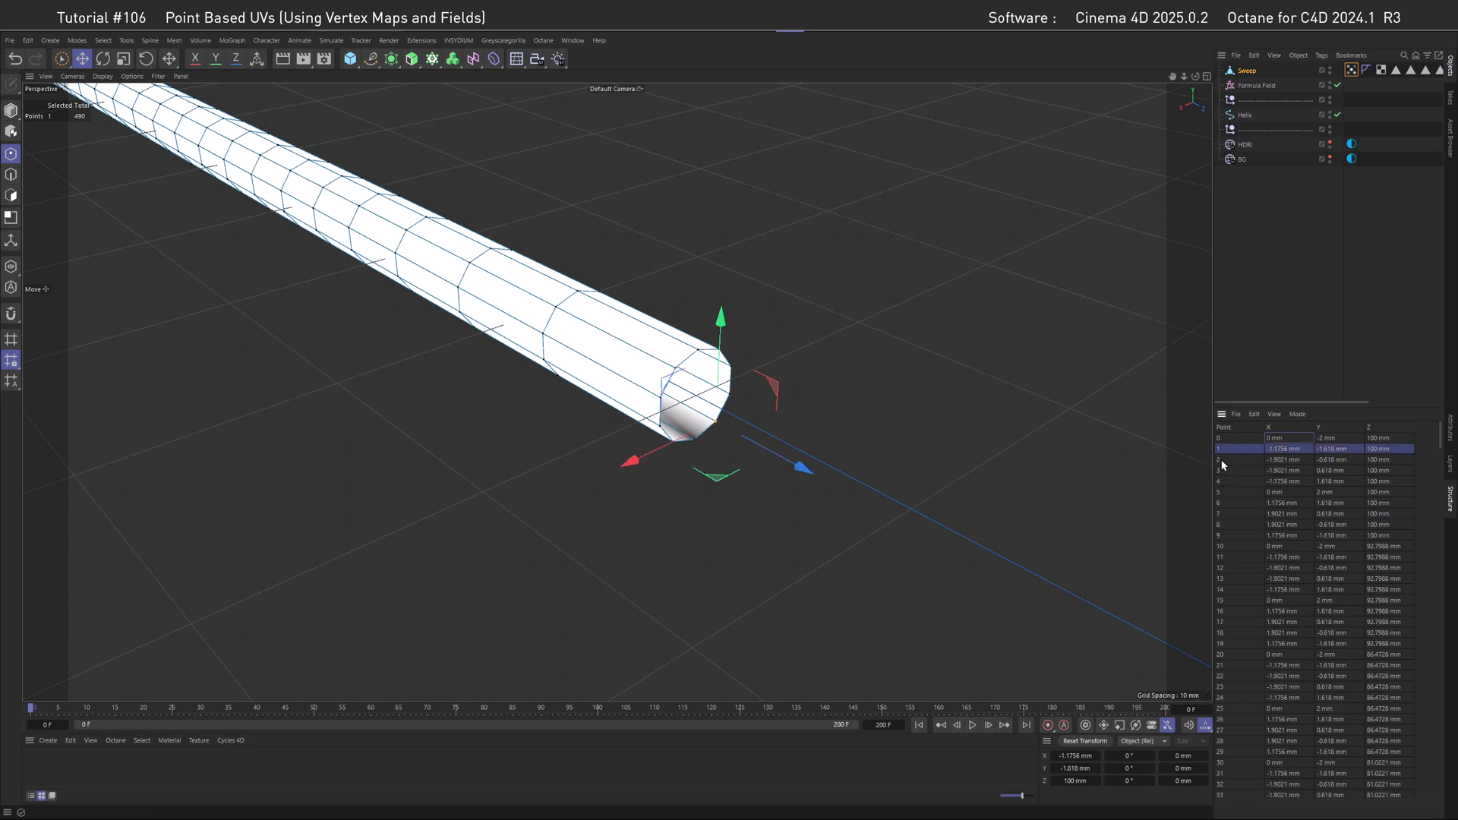
pyautogui.click(1247, 469)
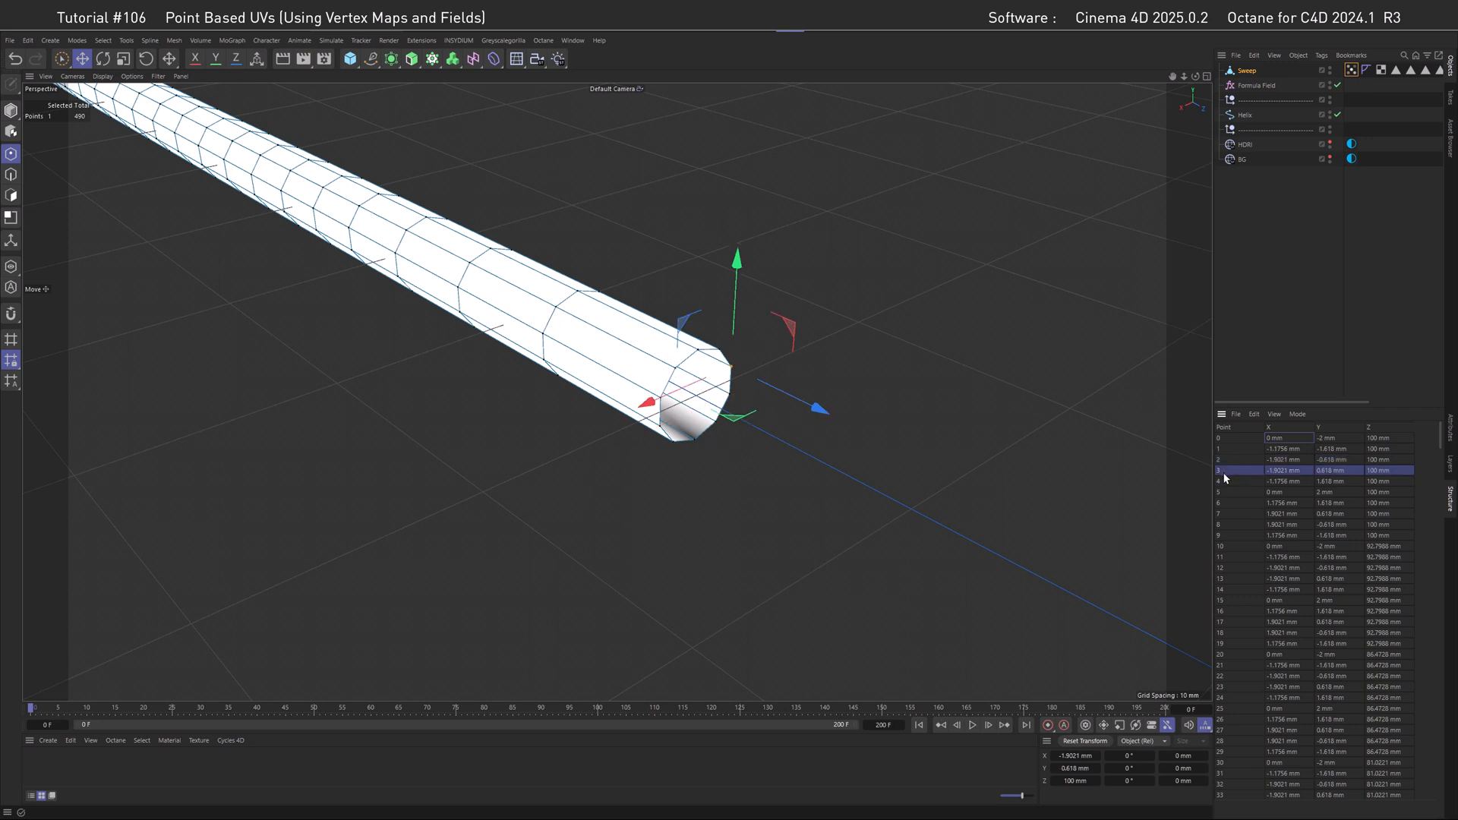
pyautogui.moveTo(1282, 349)
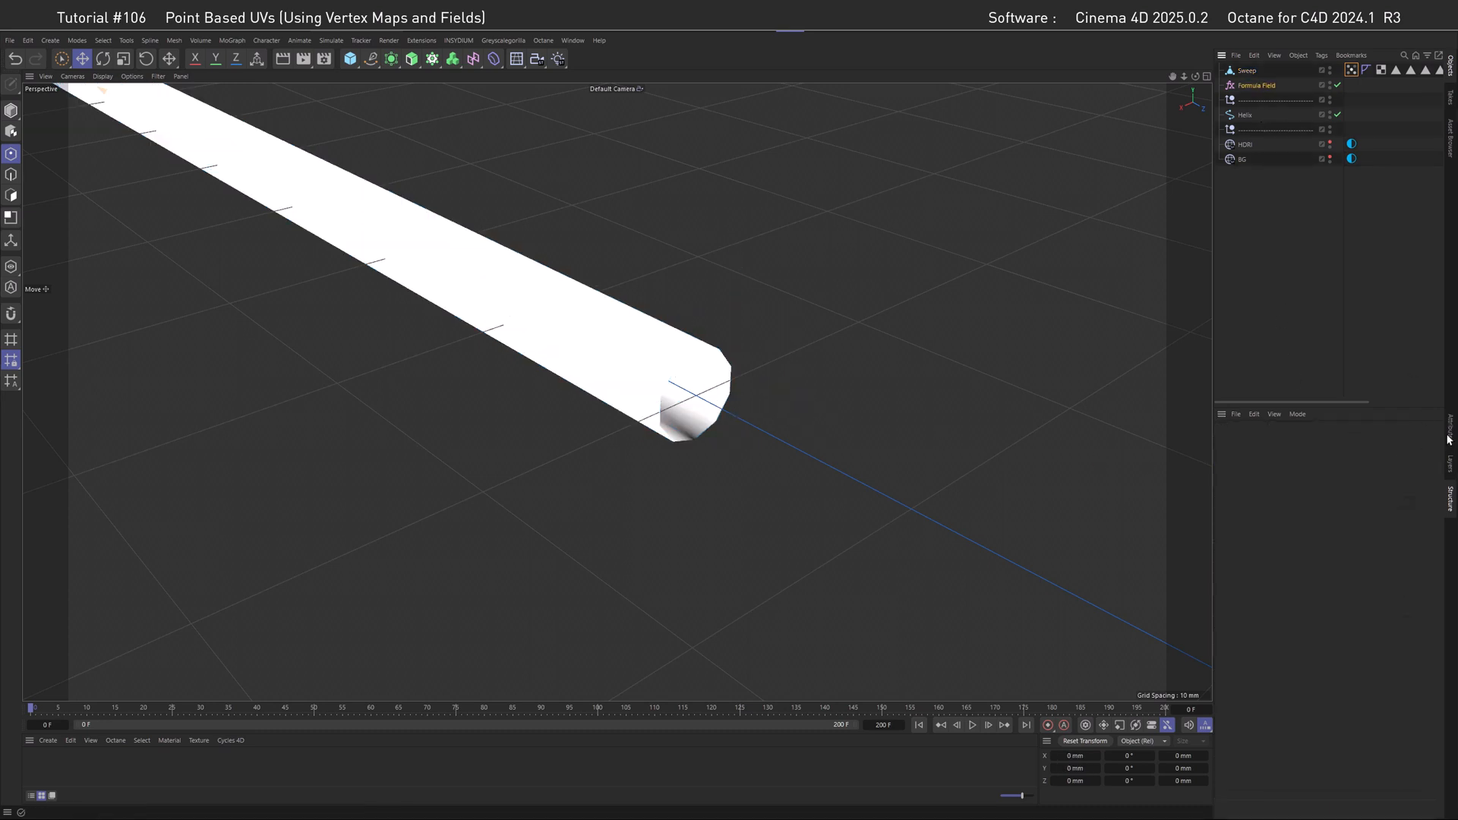
# Enter id/count as the Formula Field's formula.
pyautogui.click(1256, 85)
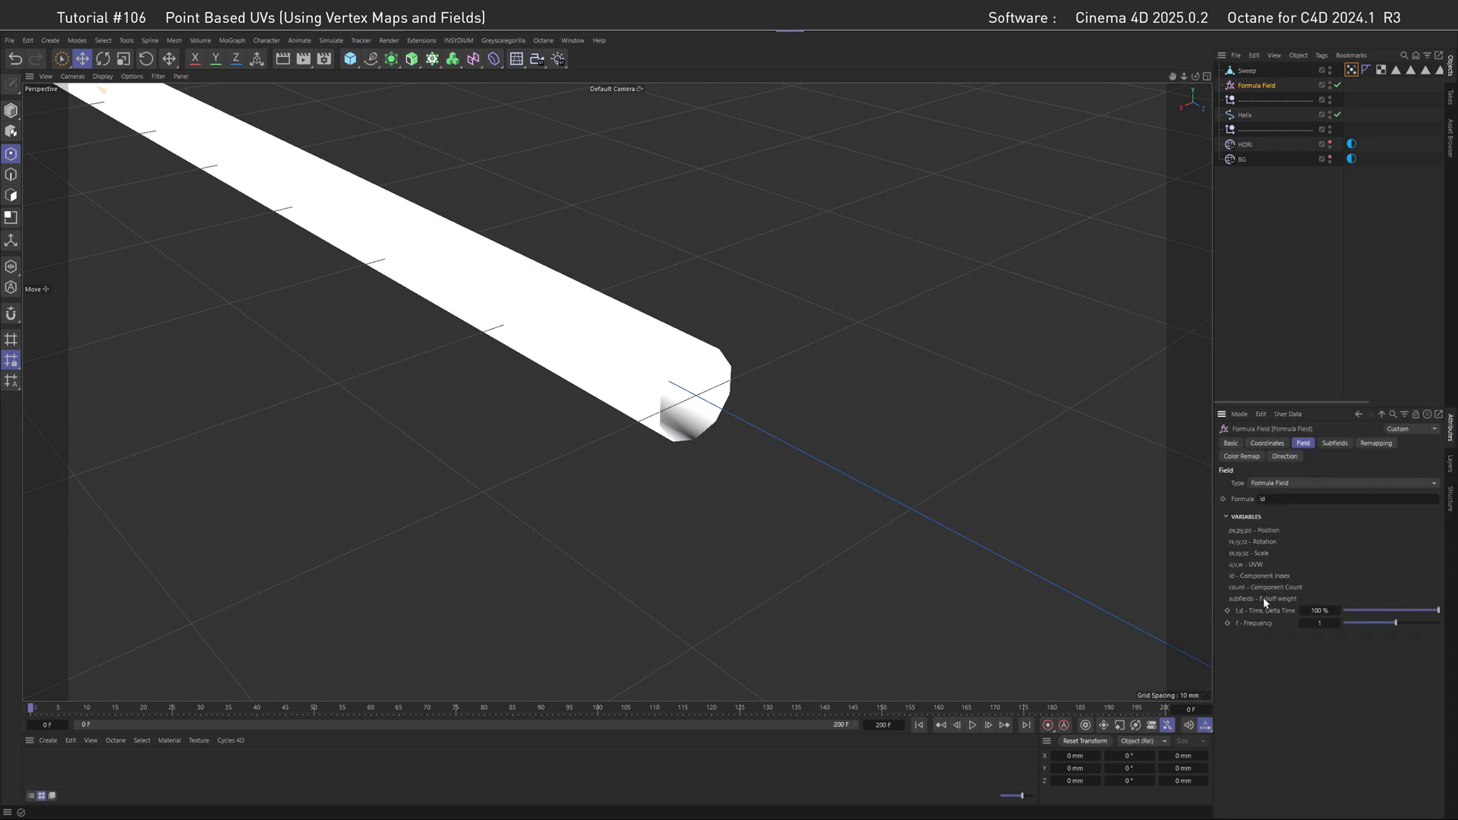
pyautogui.click(1344, 500)
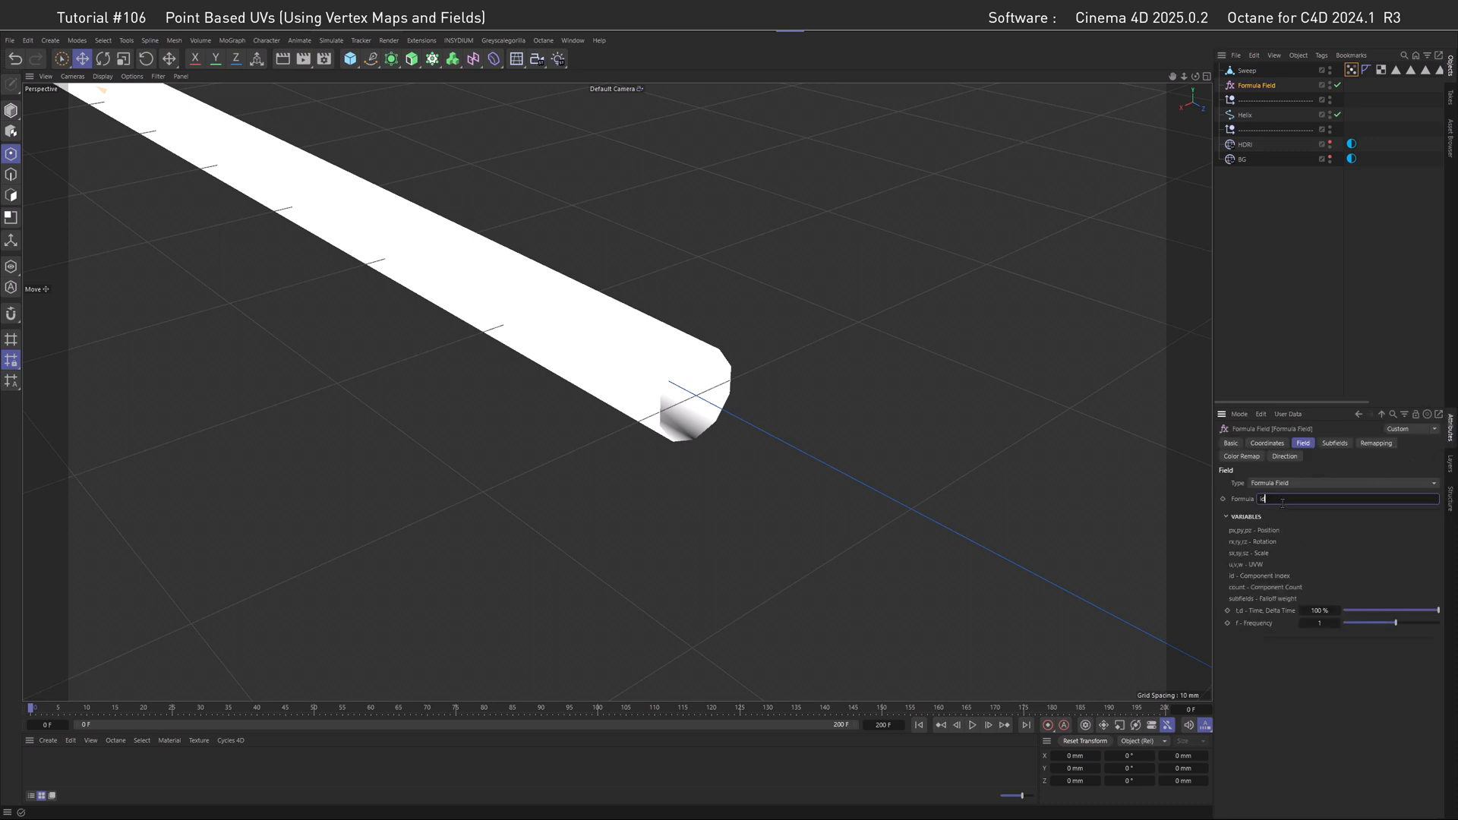
pyautogui.write('id/count')
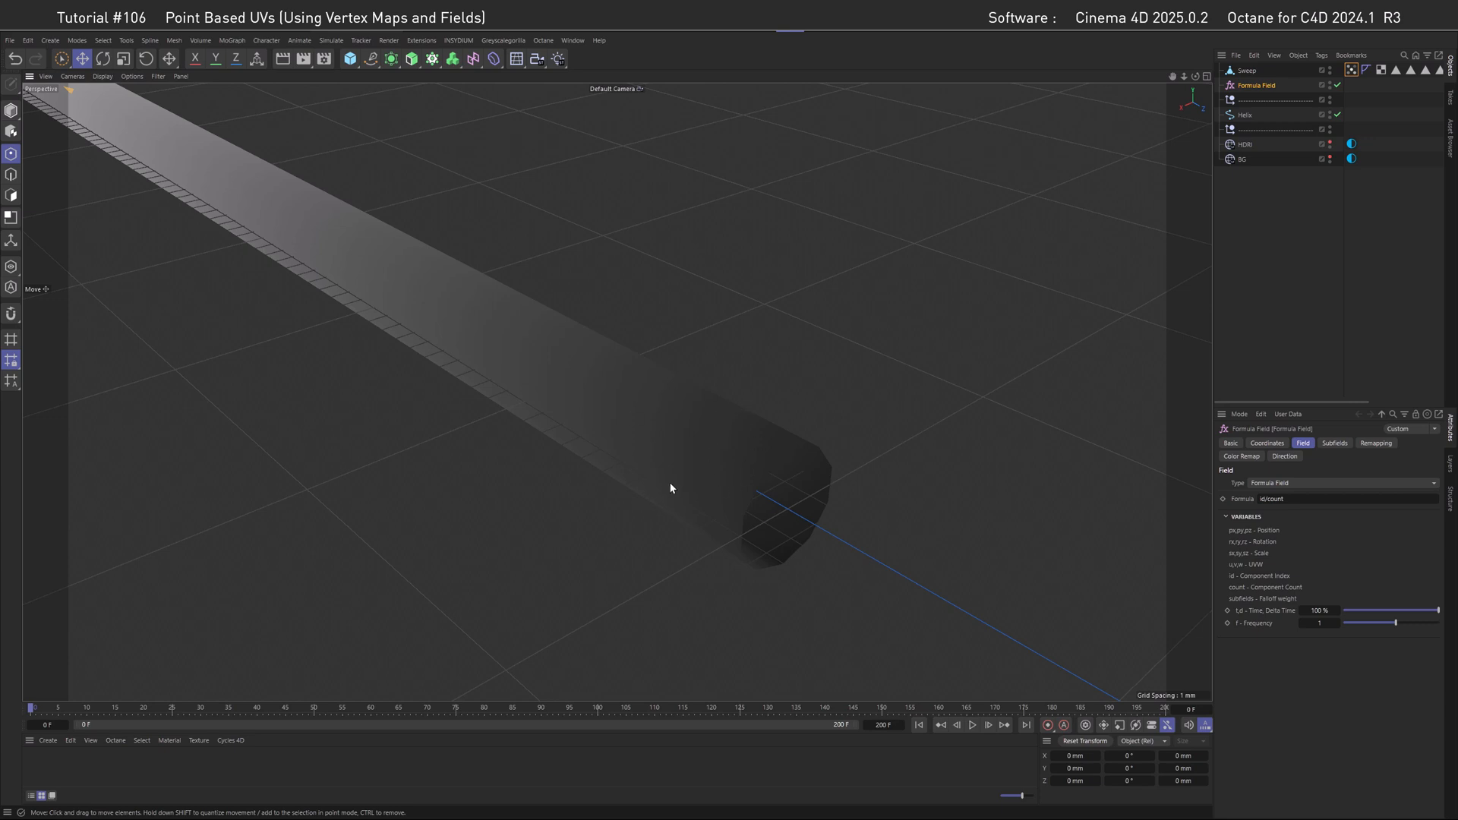
# Select the tube, locate point 10 in the point table, then undo back out.
pyautogui.click(1246, 71)
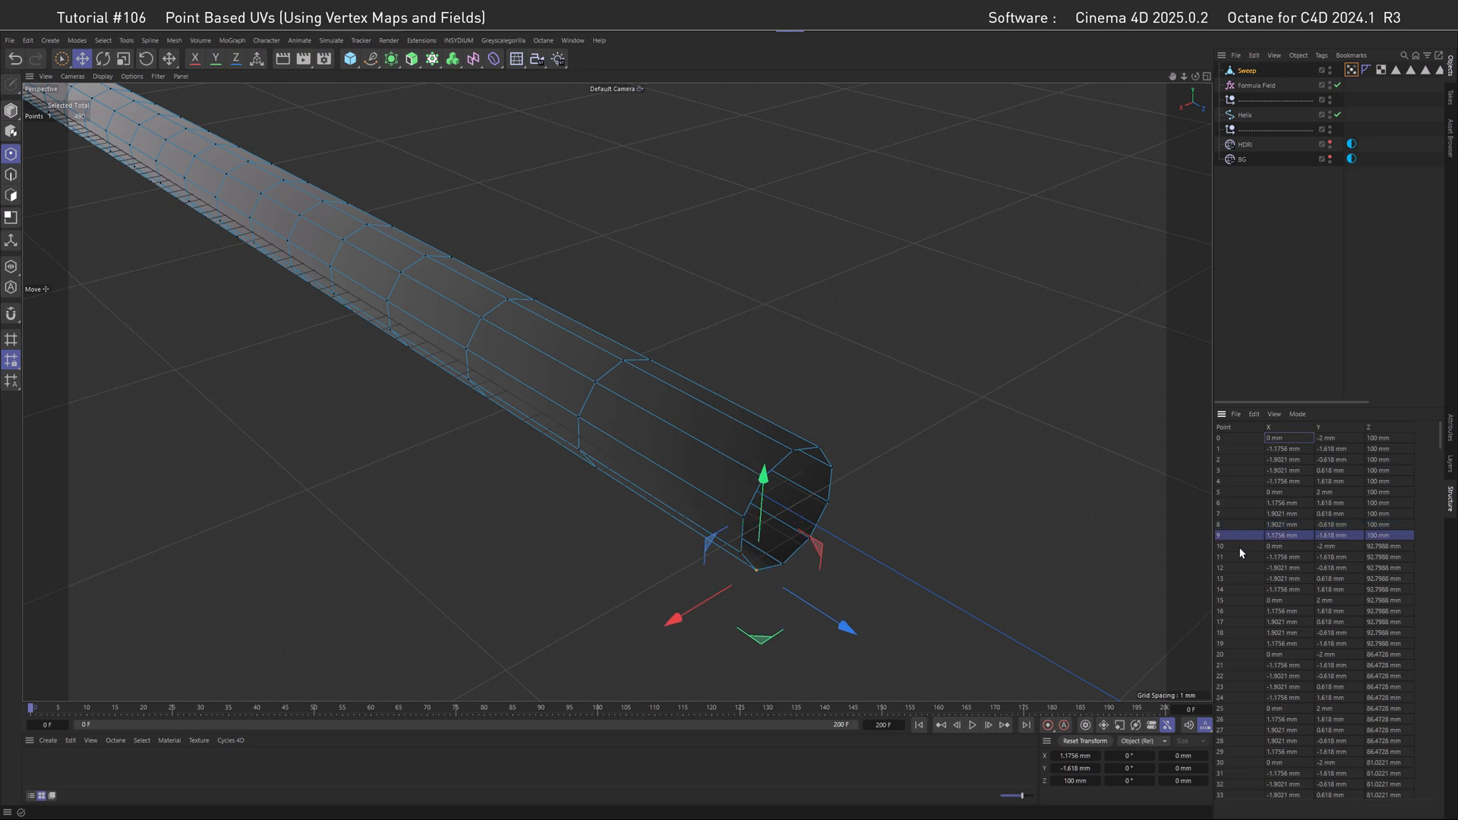
pyautogui.click(1284, 546)
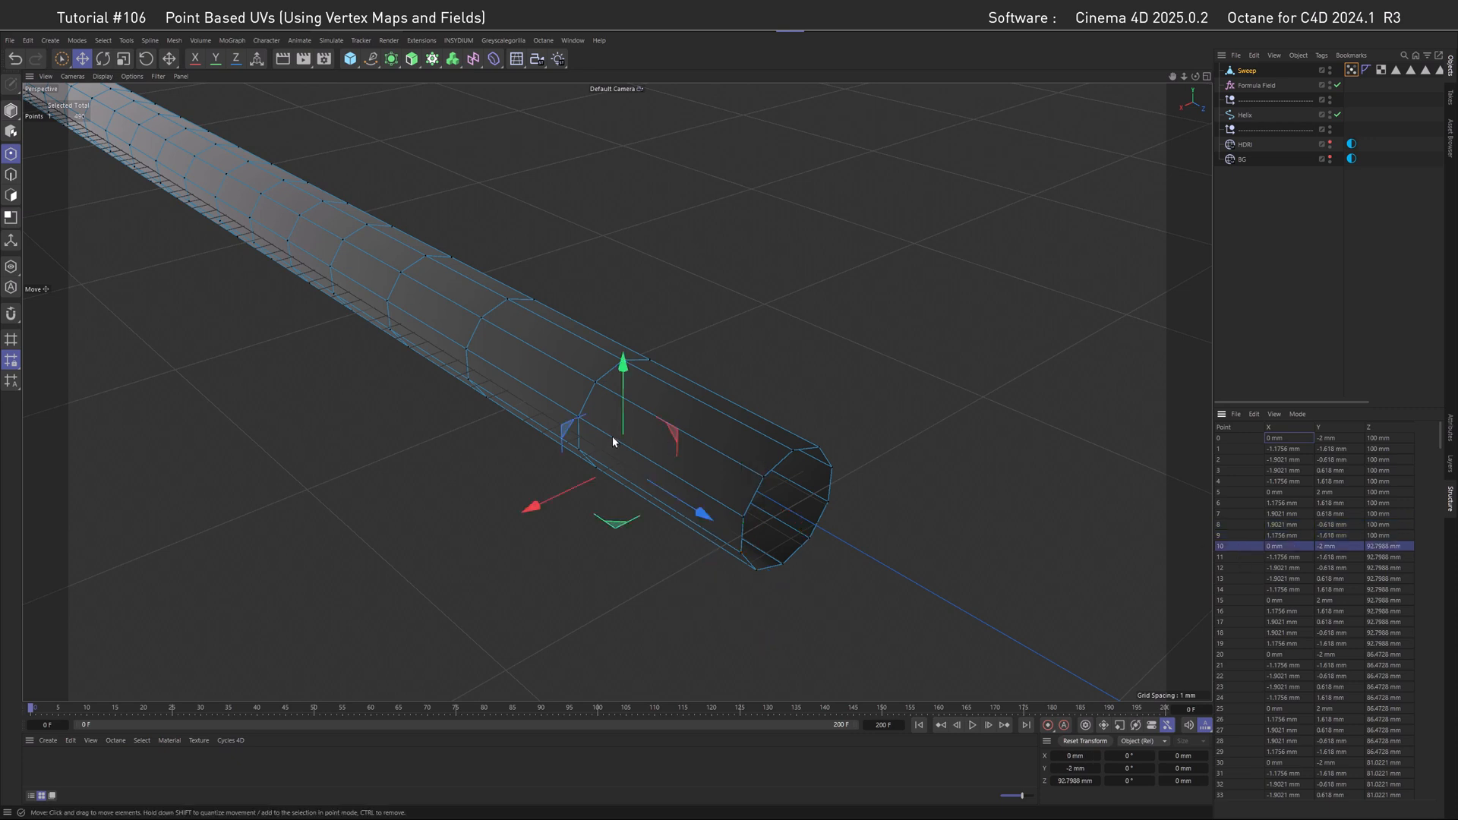
pyautogui.moveTo(819, 383)
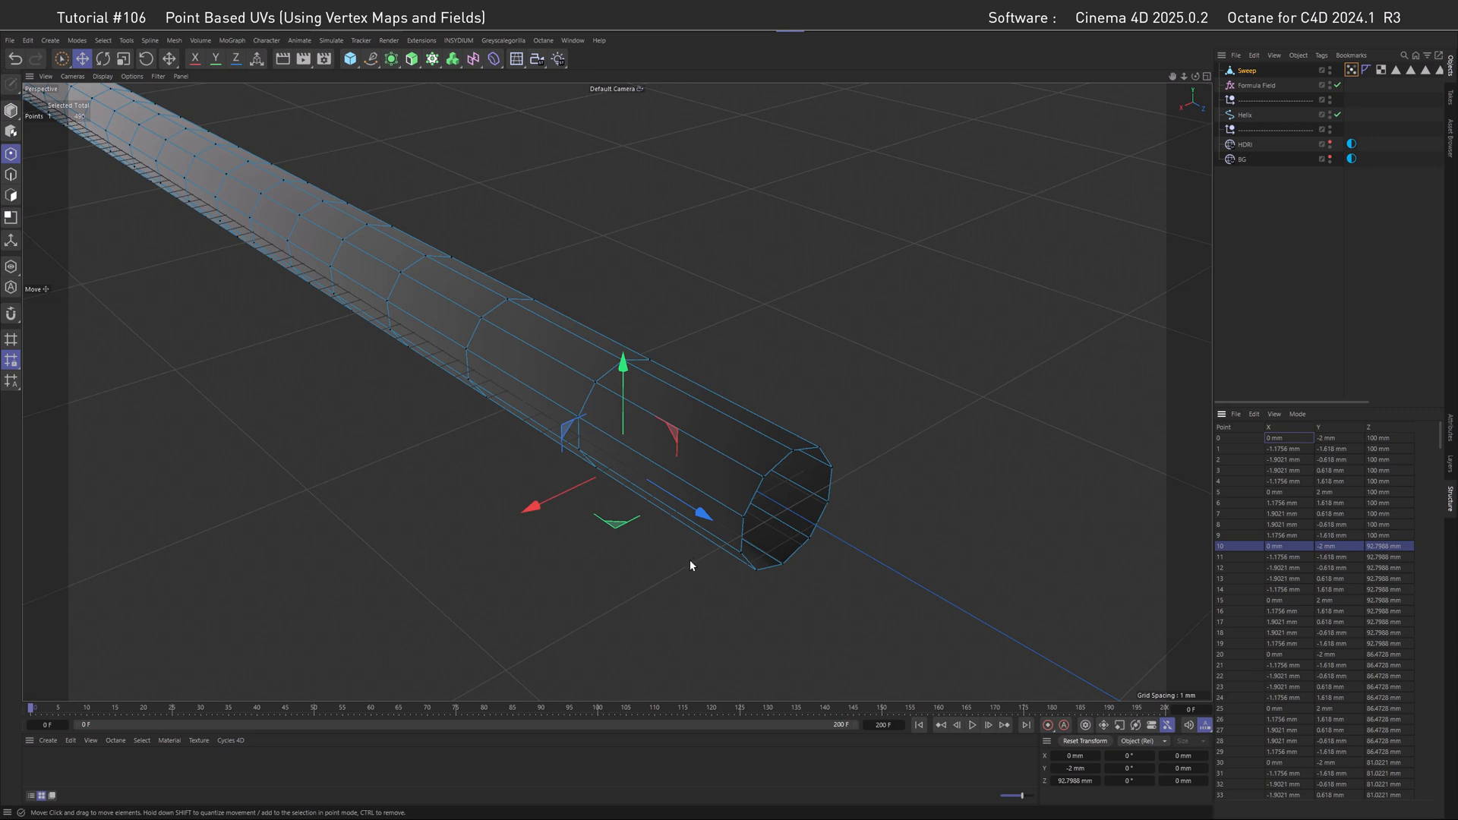
pyautogui.moveTo(812, 531)
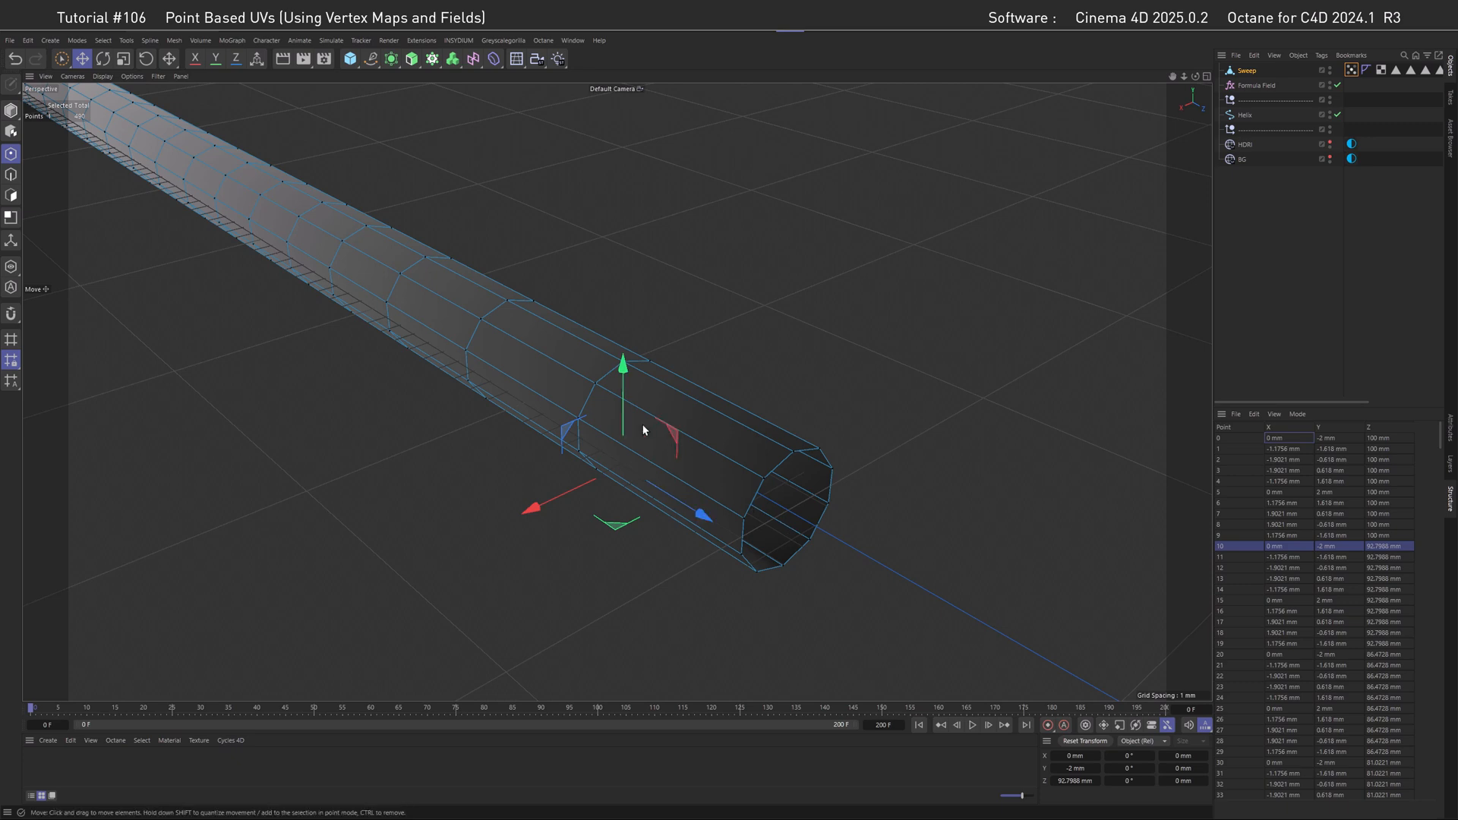
pyautogui.press('ctrl+z')
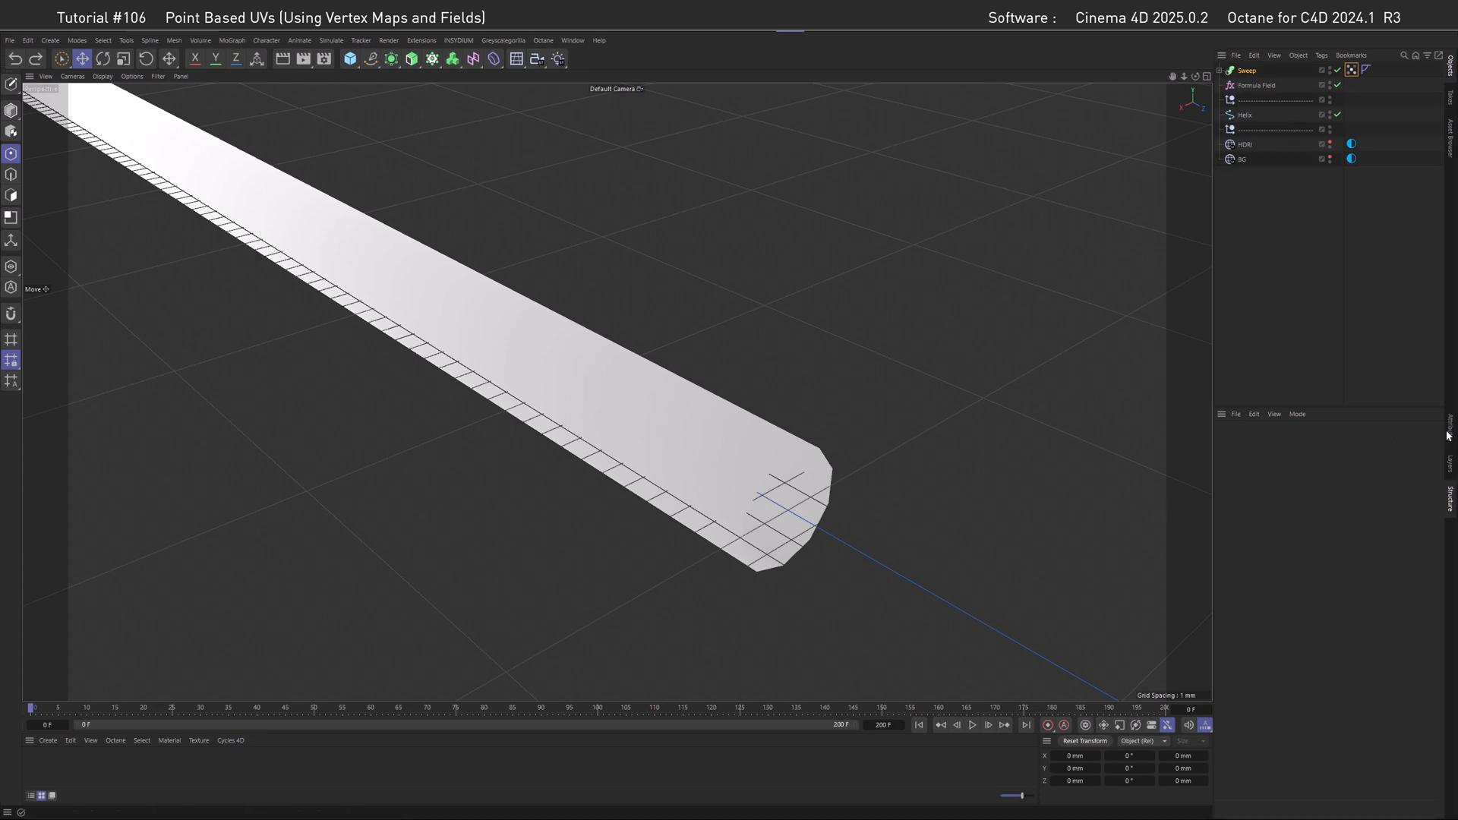
# Expand the Sweep to view its n-Side profile with 2 mm radius and 10 sides.
pyautogui.click(1258, 85)
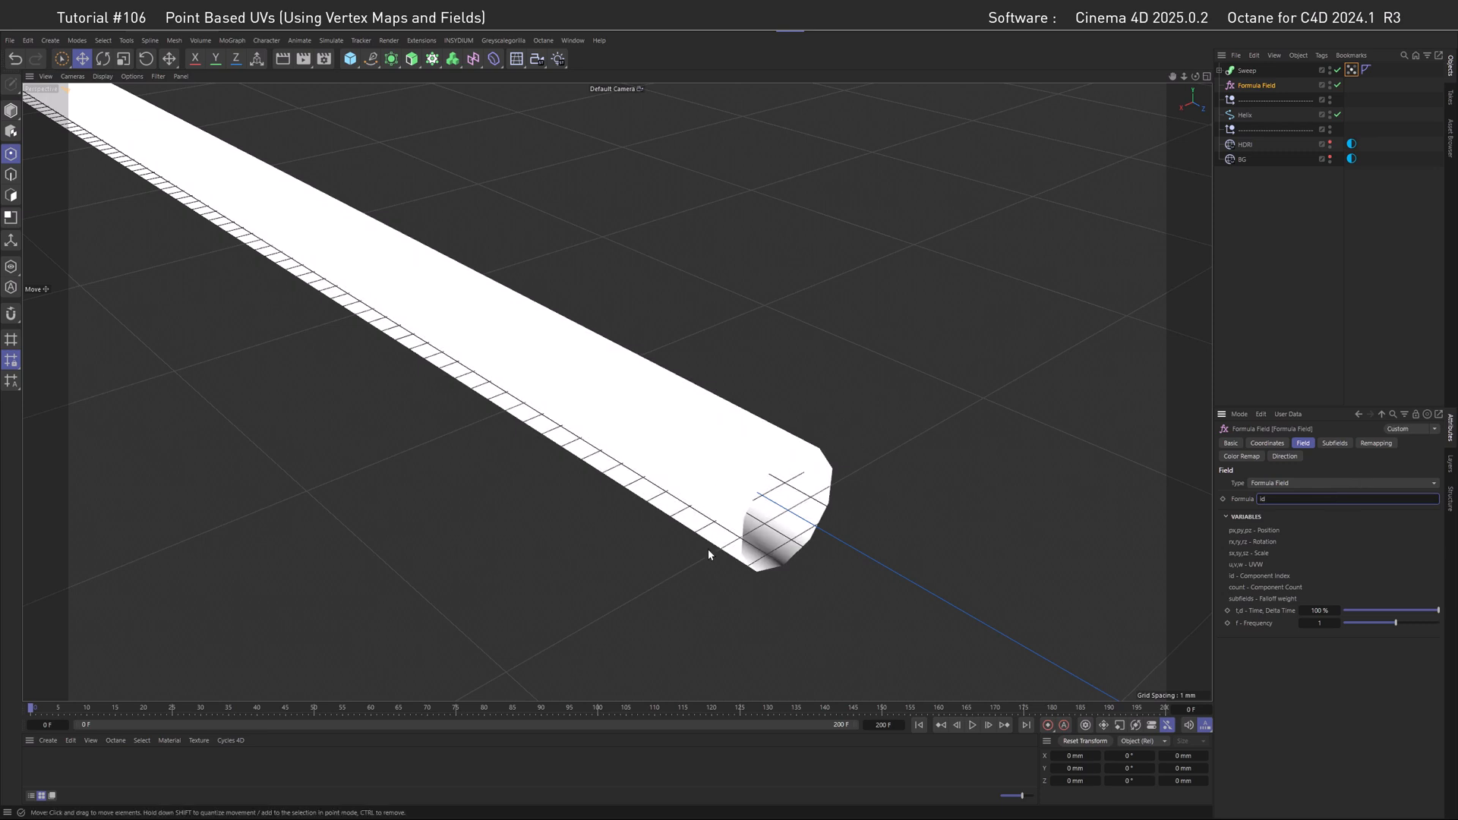
pyautogui.moveTo(745, 560)
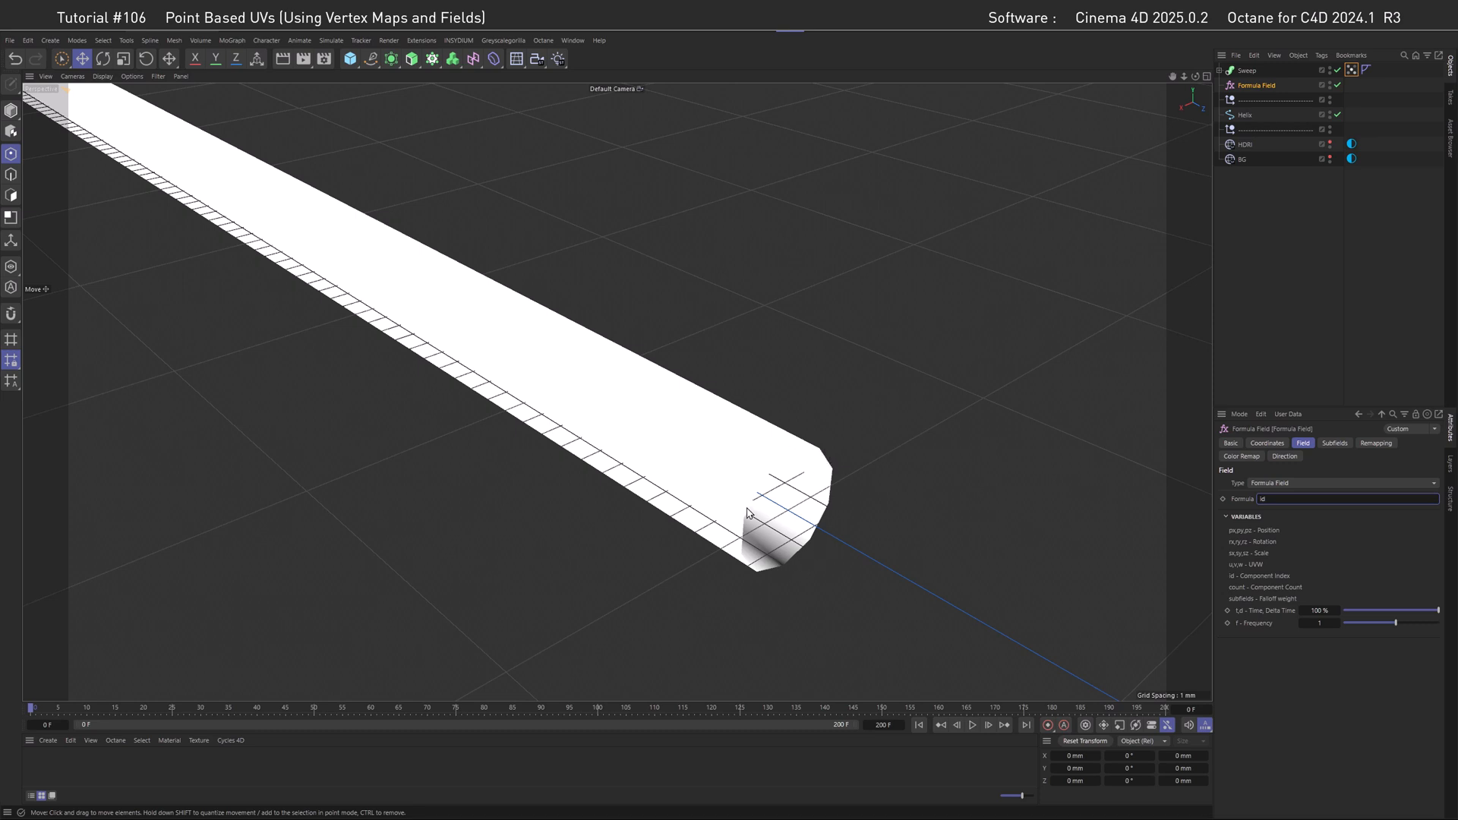
pyautogui.moveTo(750, 535)
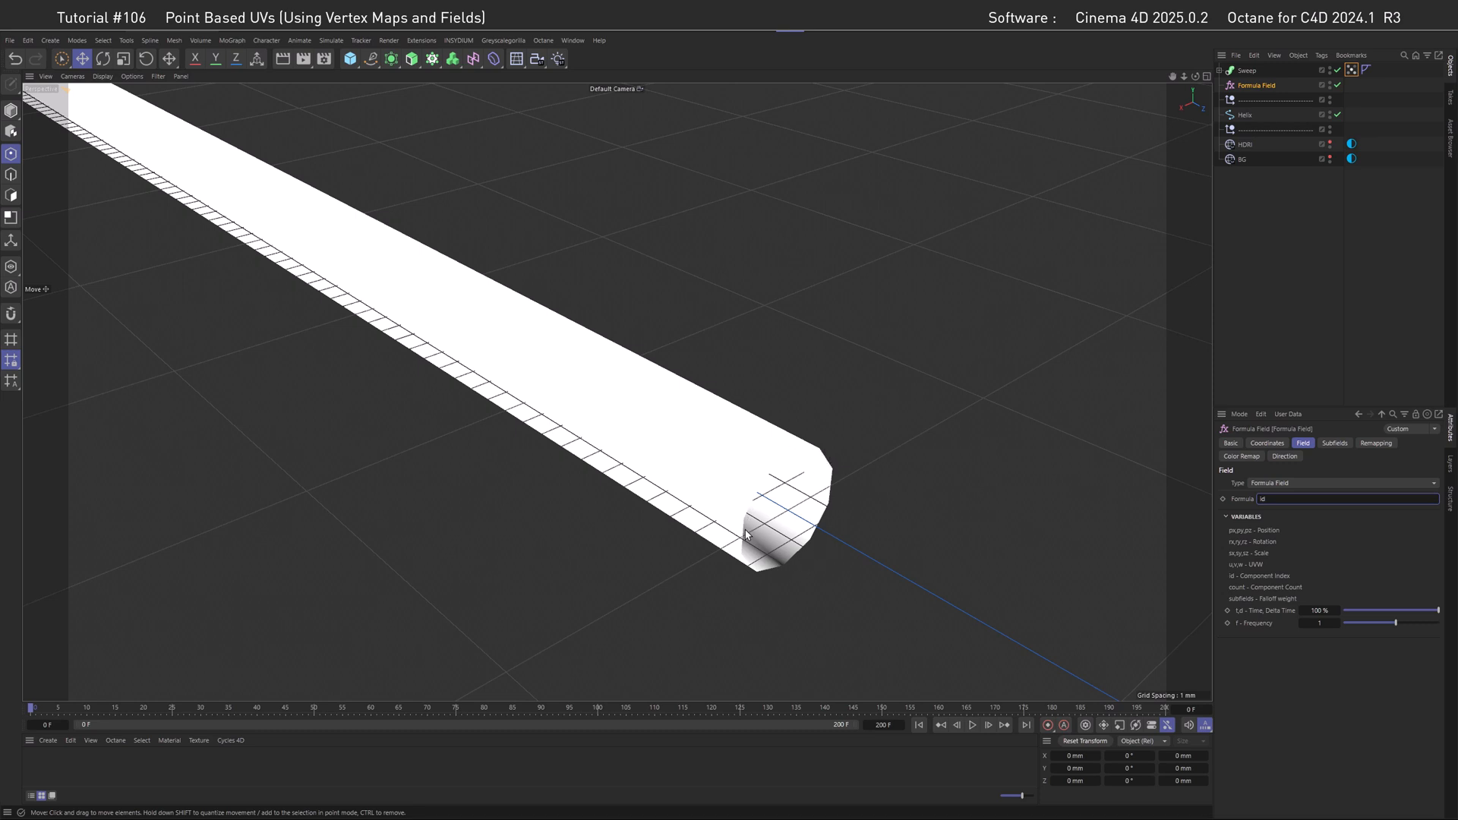
pyautogui.moveTo(742, 547)
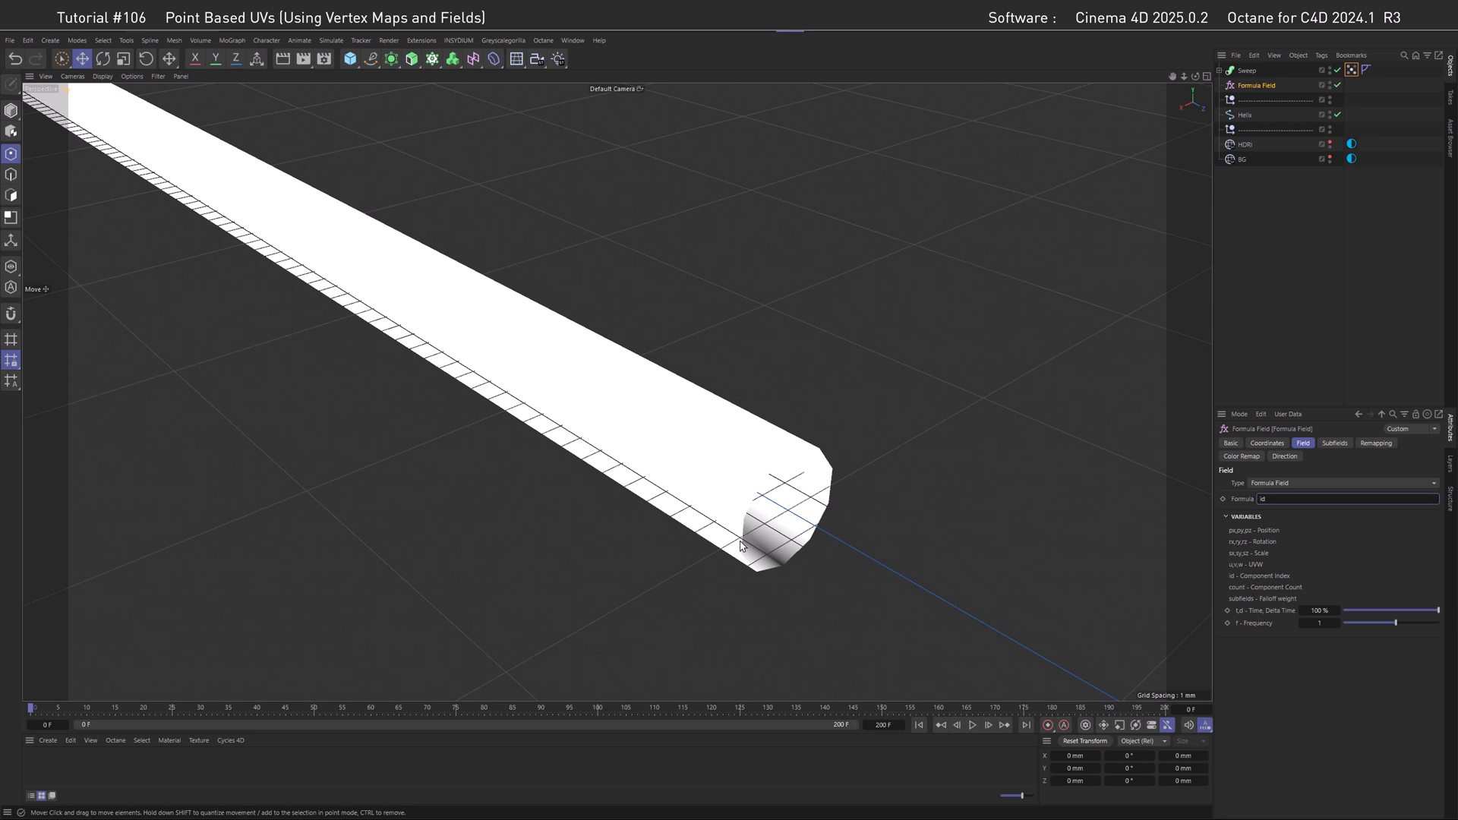
pyautogui.moveTo(815, 545)
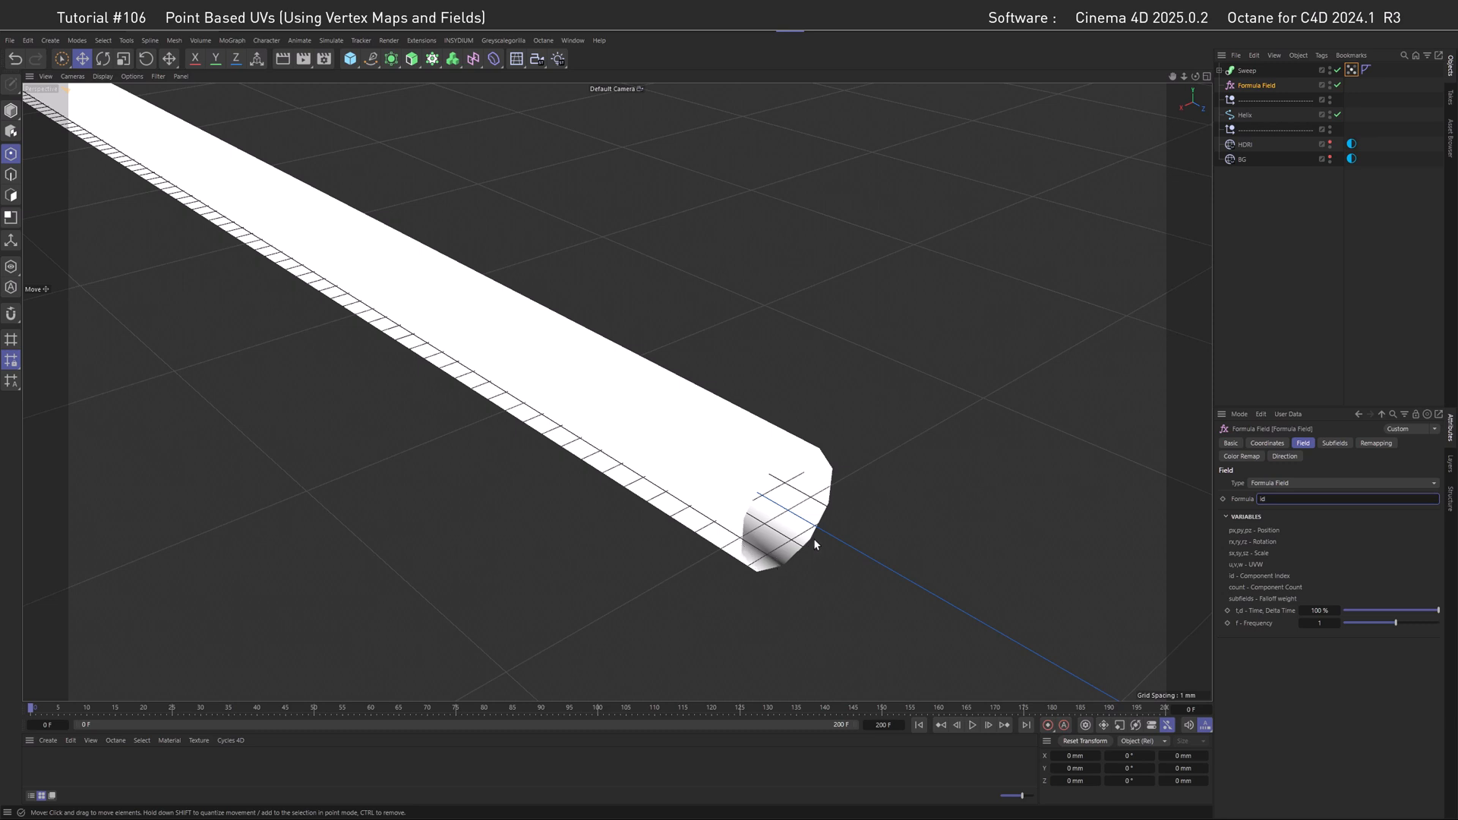
pyautogui.moveTo(796, 455)
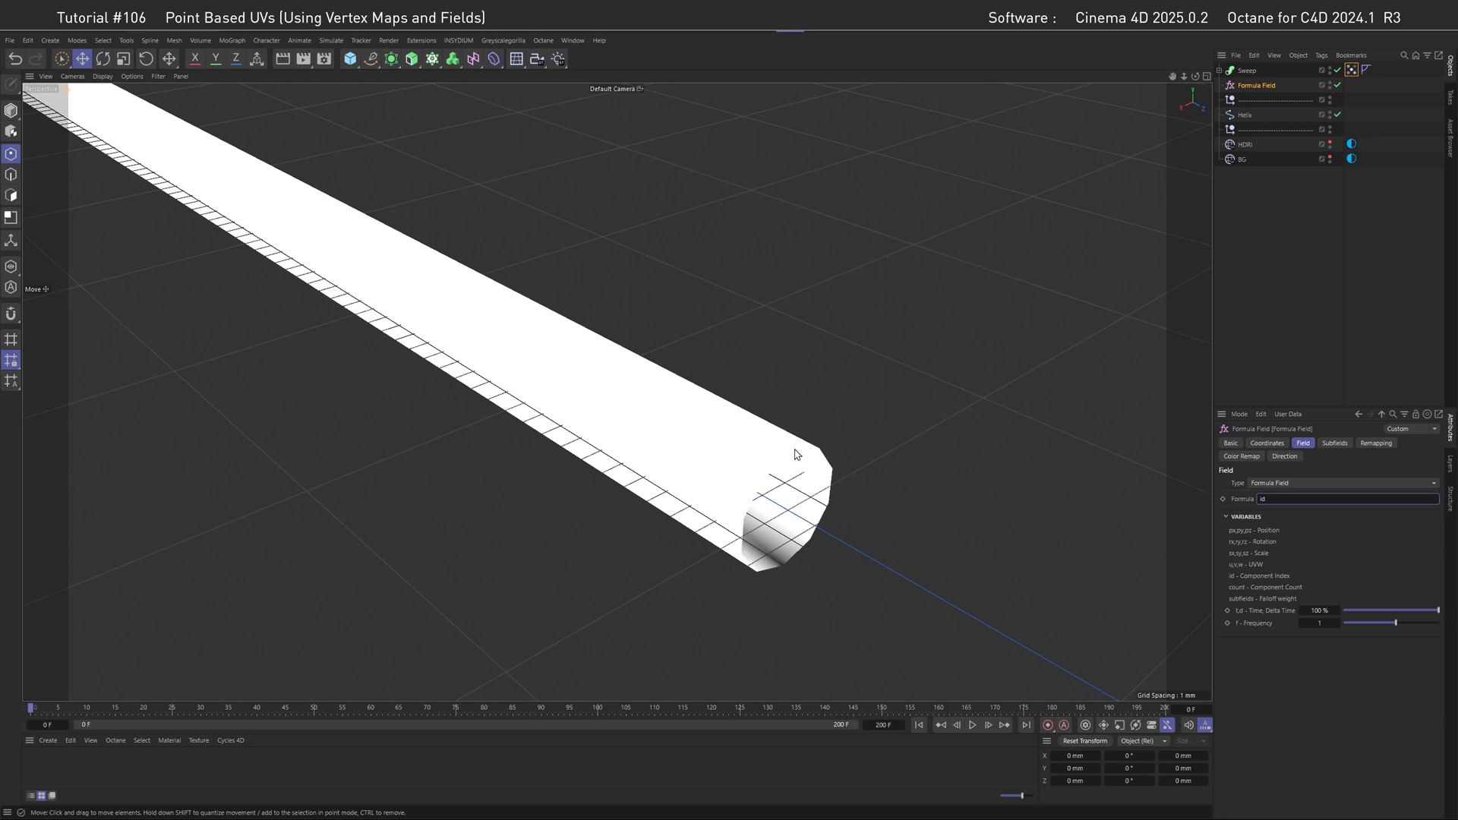
pyautogui.moveTo(816, 543)
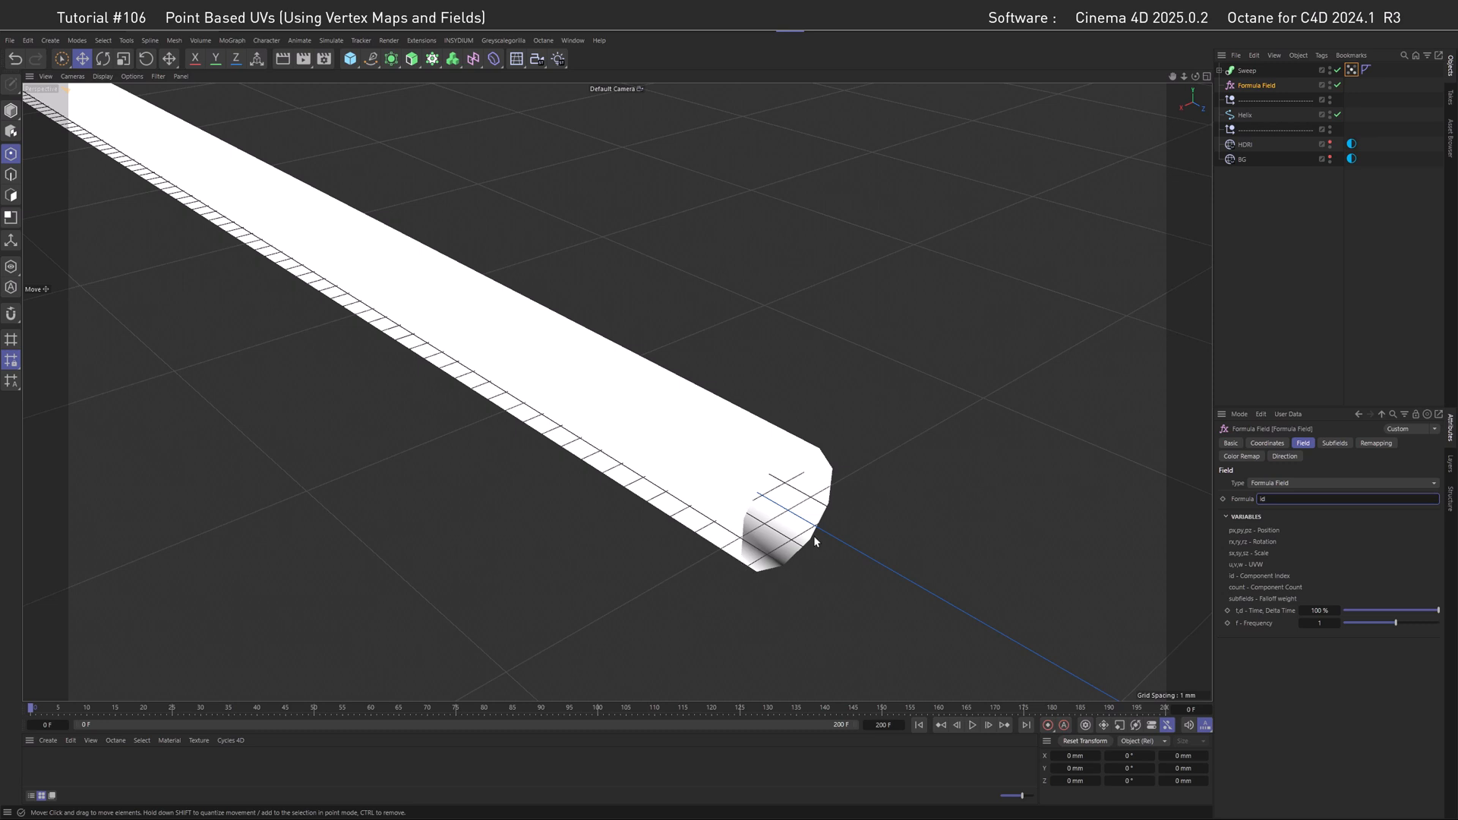
pyautogui.moveTo(812, 522)
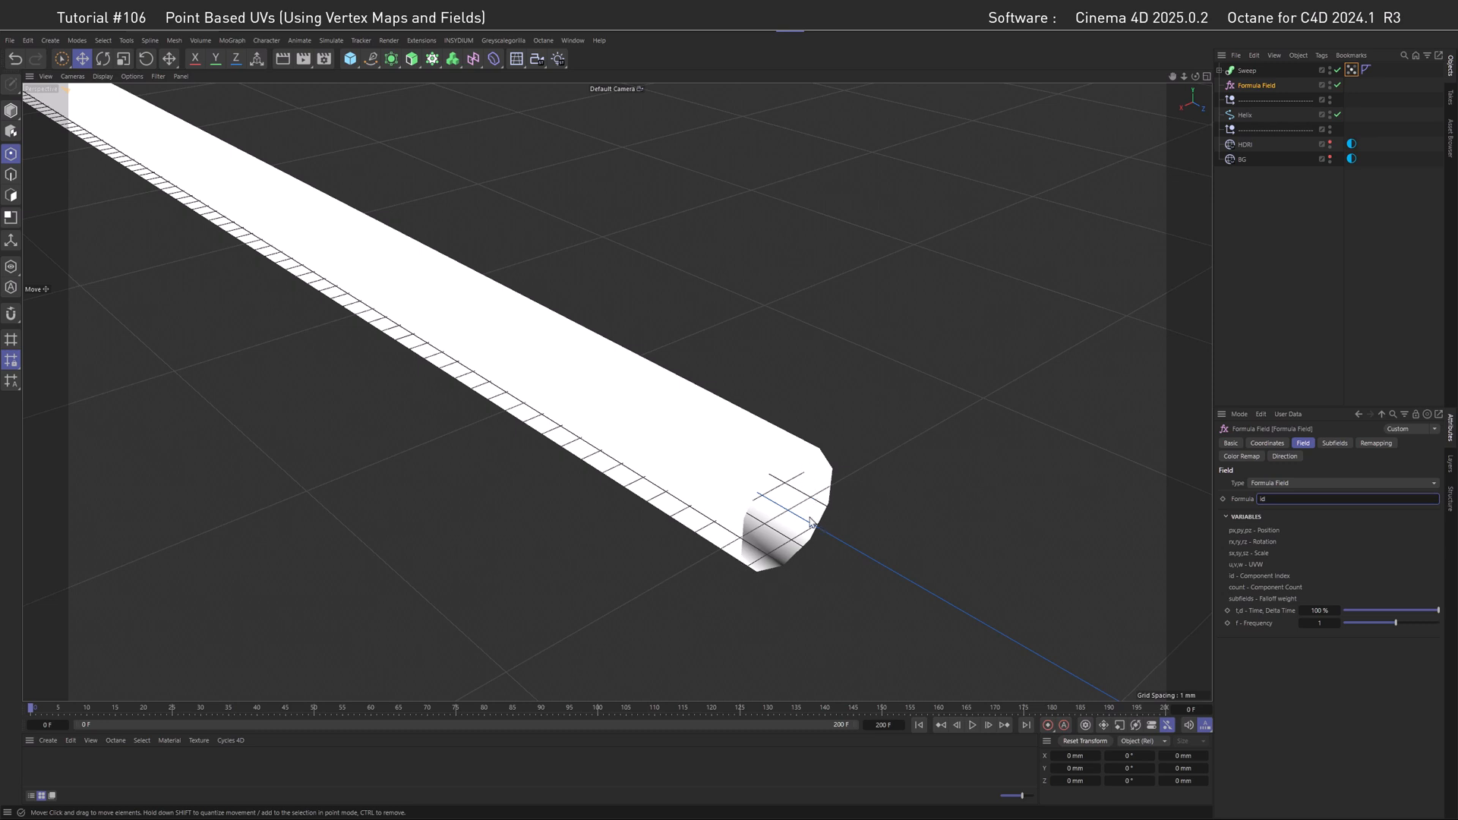
pyautogui.moveTo(749, 516)
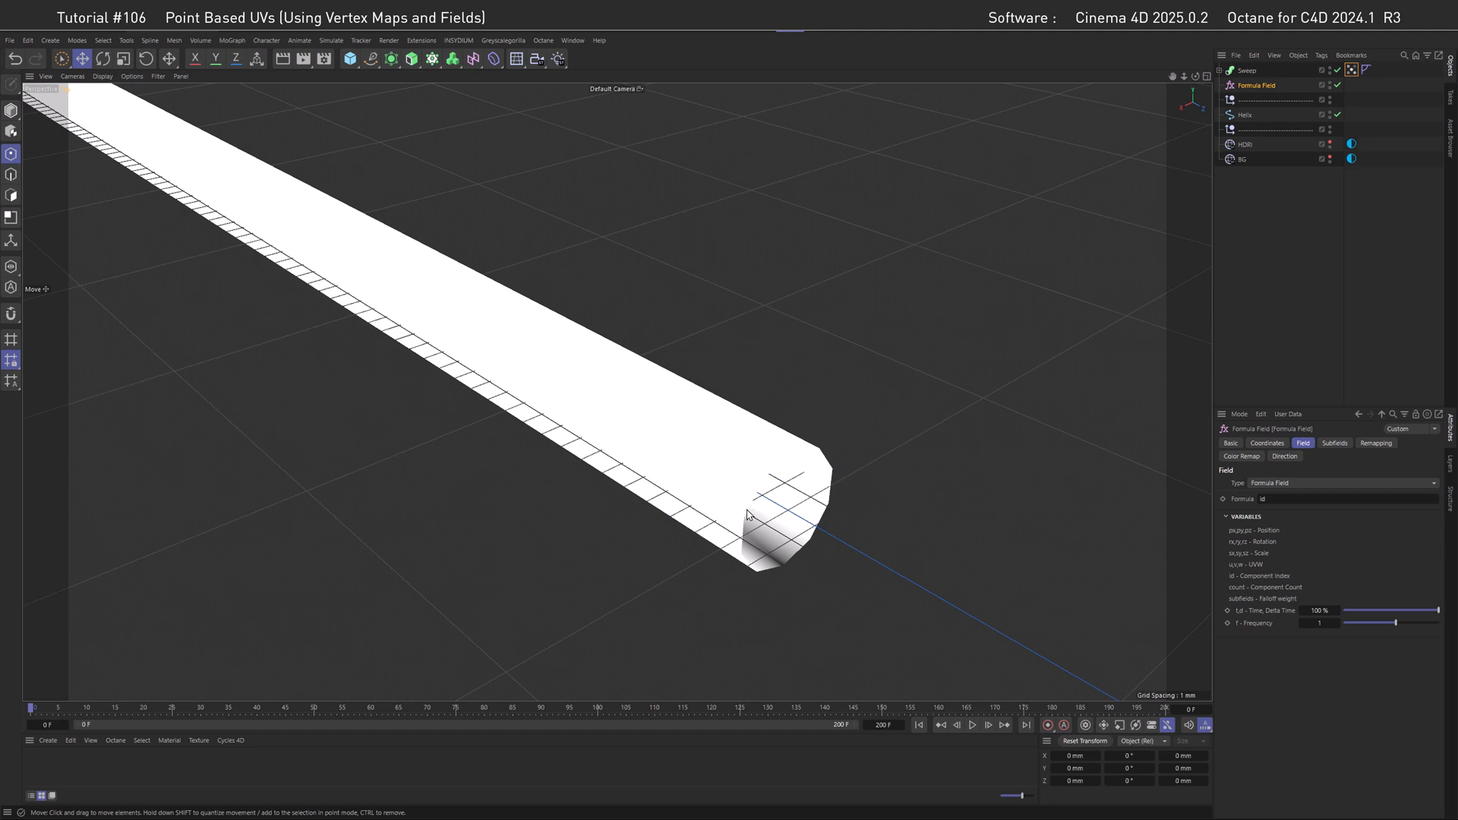
pyautogui.moveTo(747, 543)
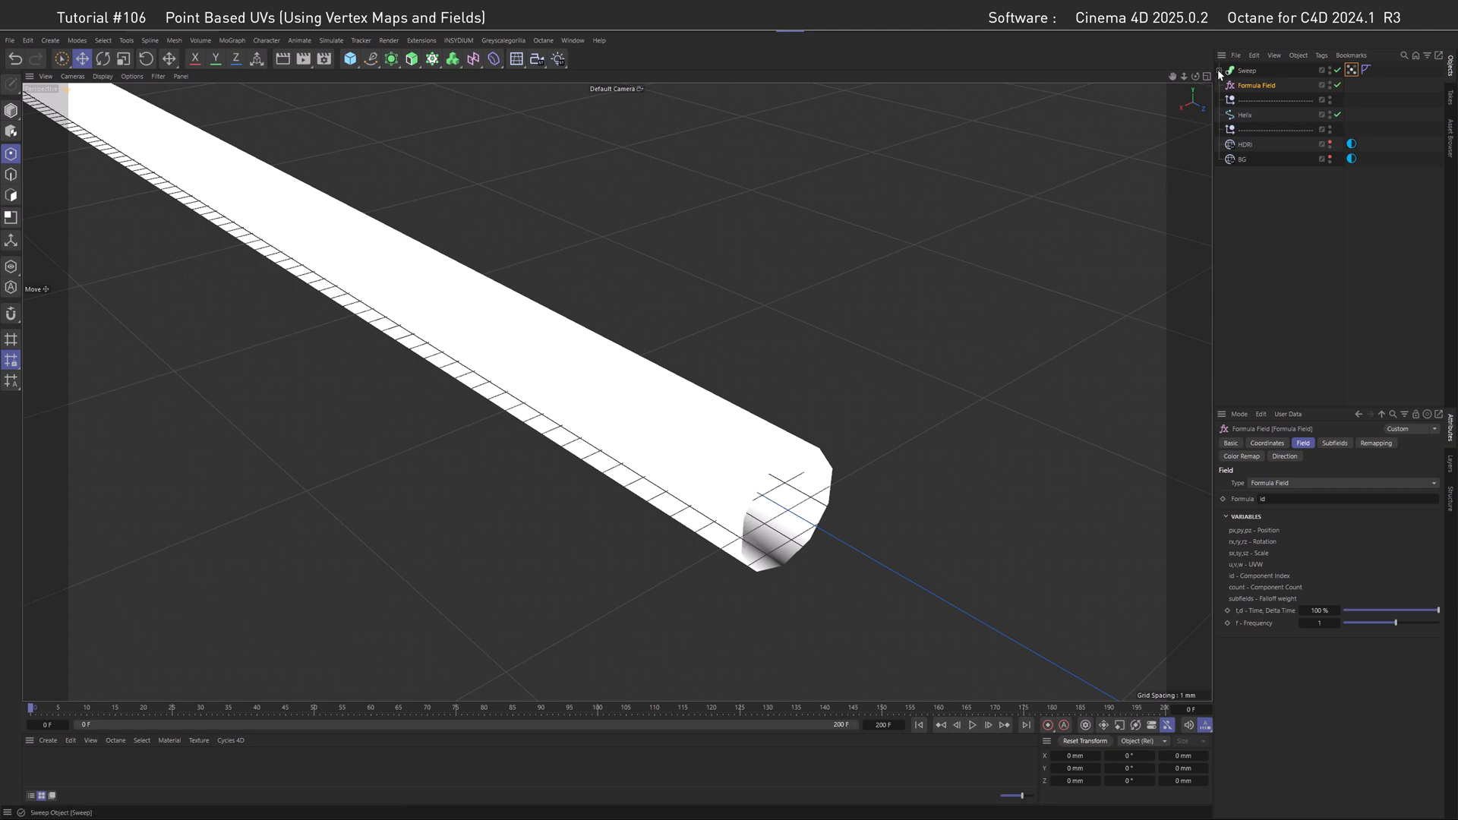
pyautogui.click(1251, 84)
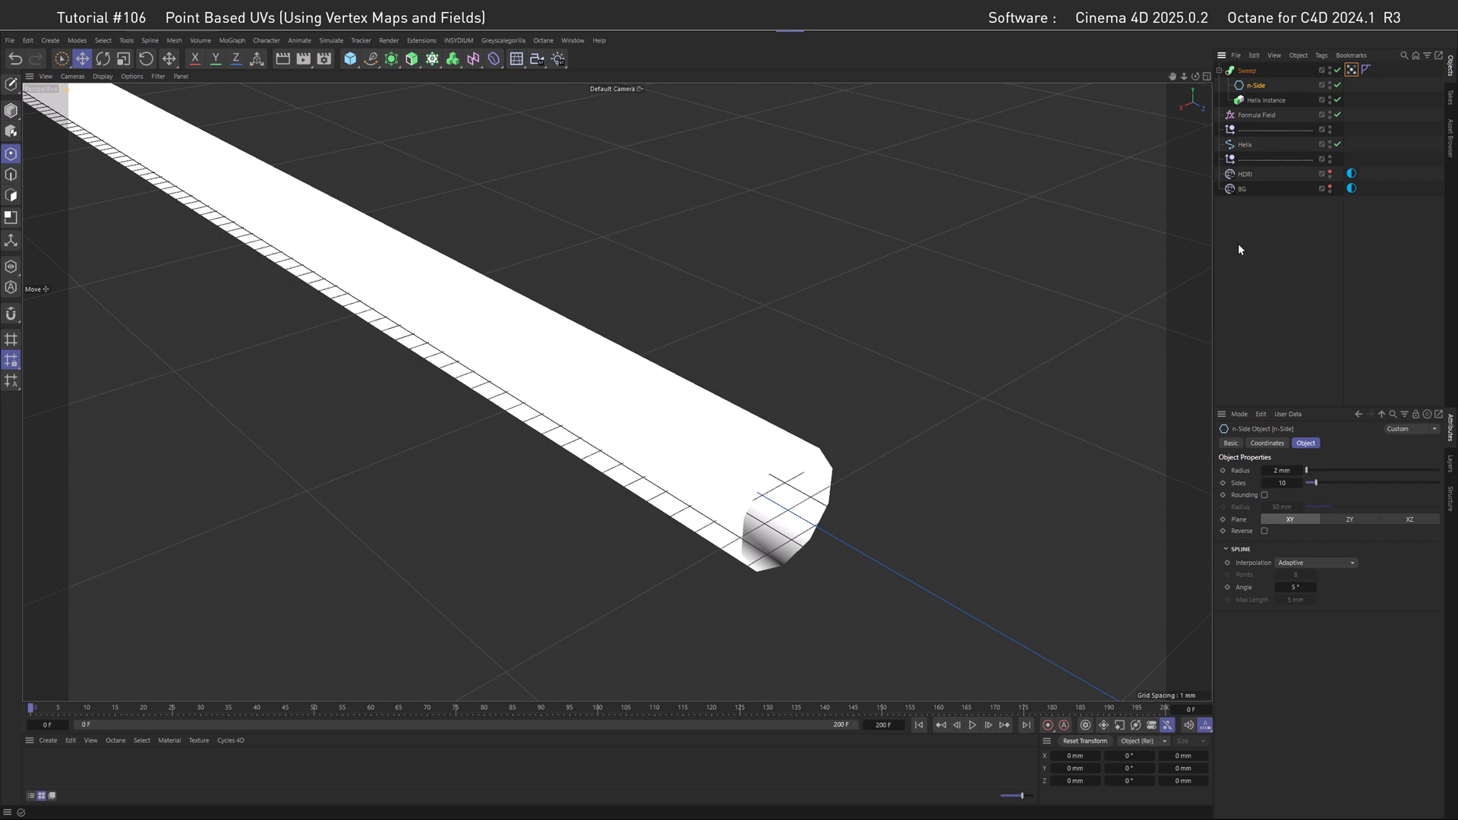
# Select the Formula Field and change its formula to id/10.
pyautogui.click(1258, 115)
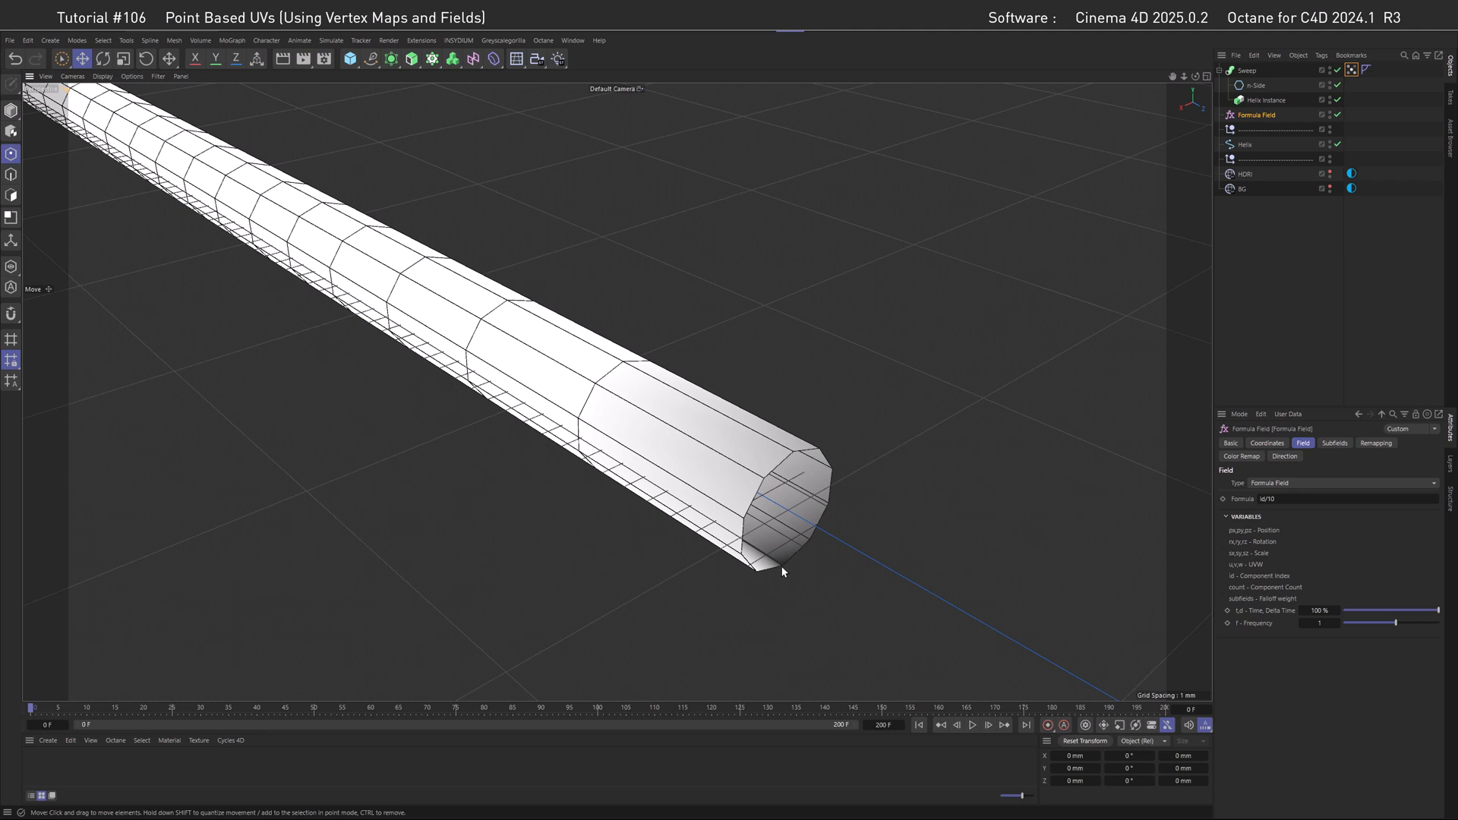
pyautogui.moveTo(818, 506)
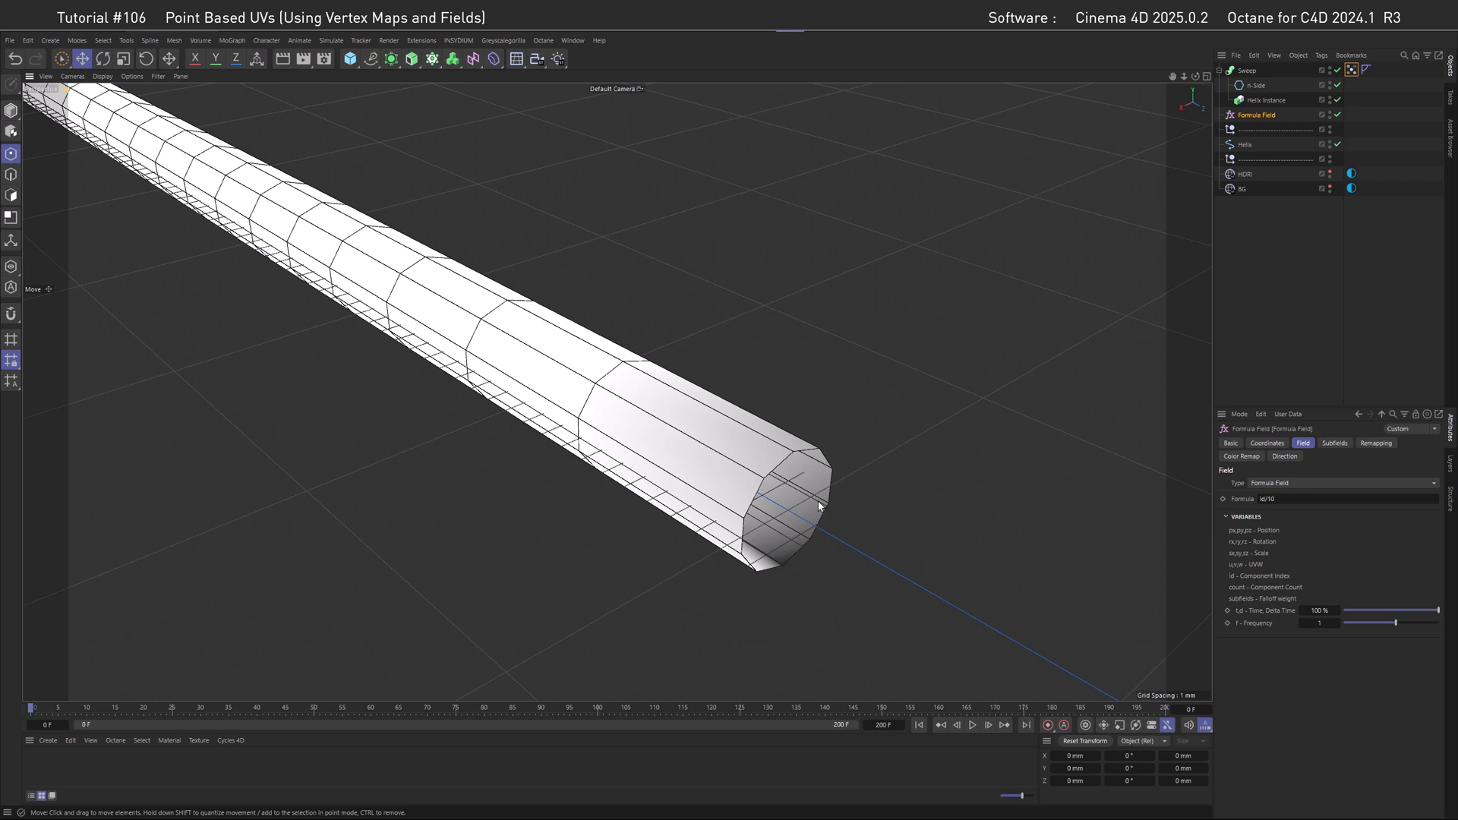
pyautogui.moveTo(812, 543)
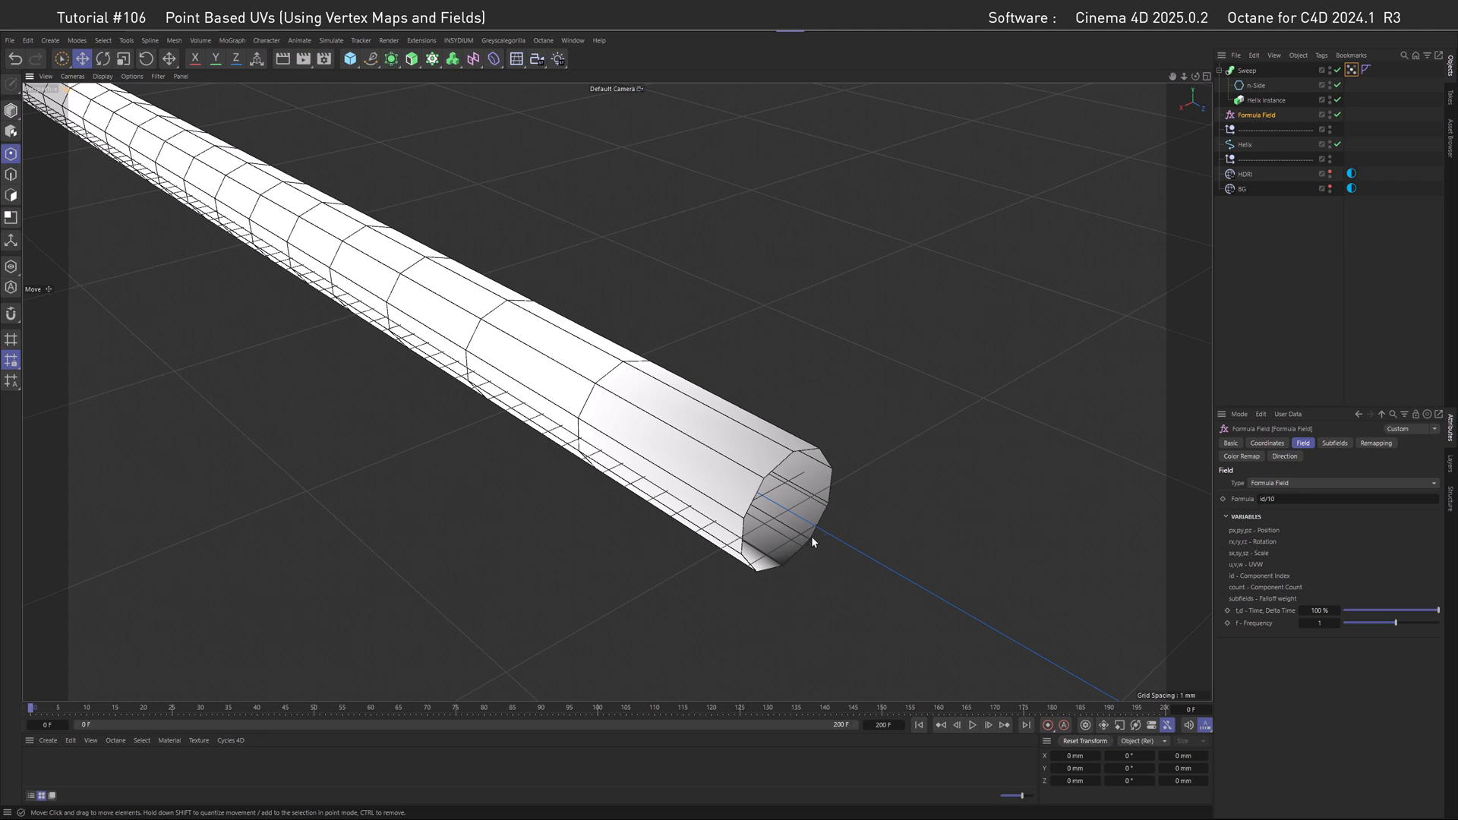
pyautogui.moveTo(733, 561)
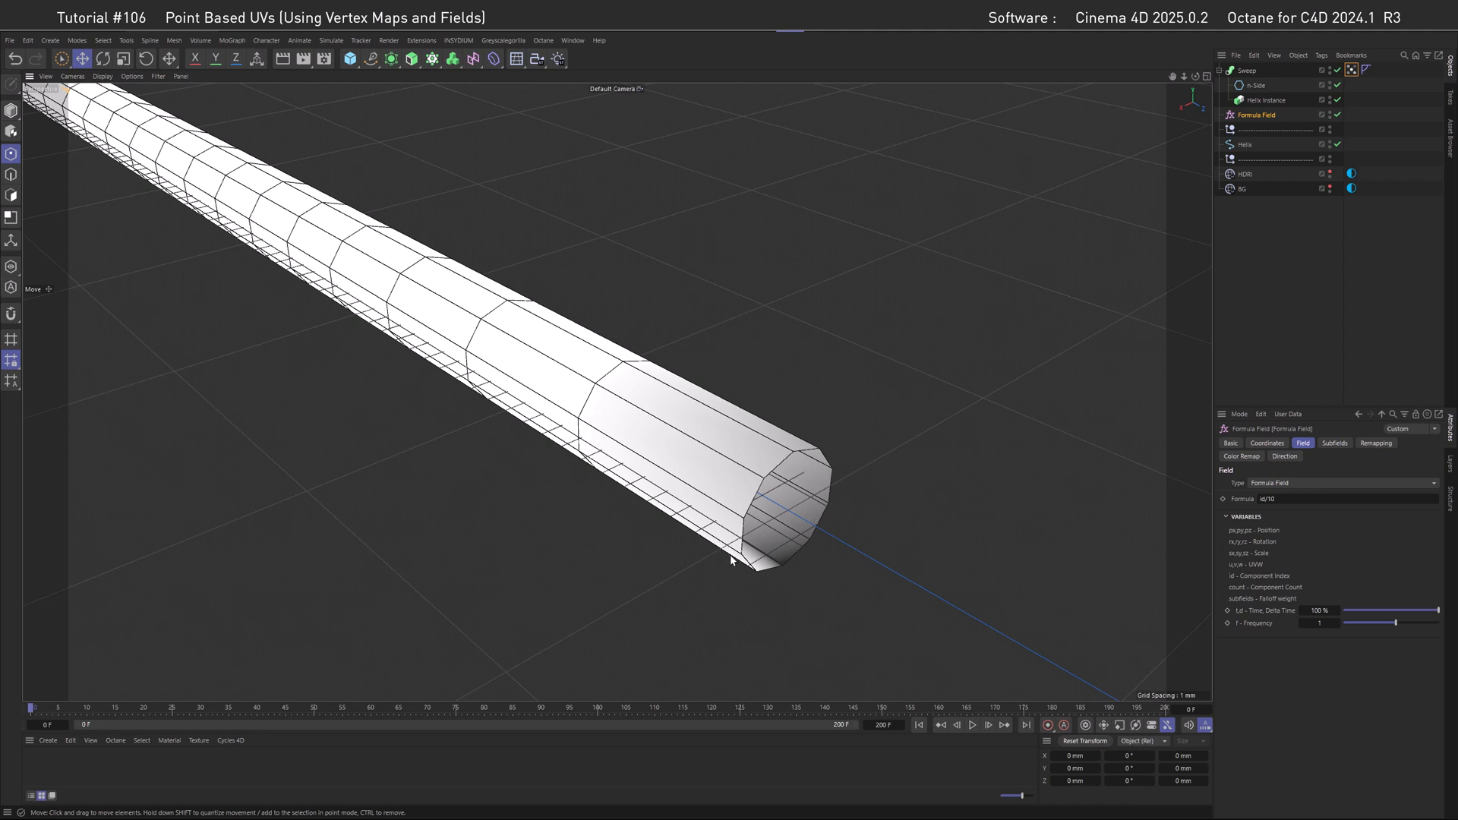
pyautogui.moveTo(655, 430)
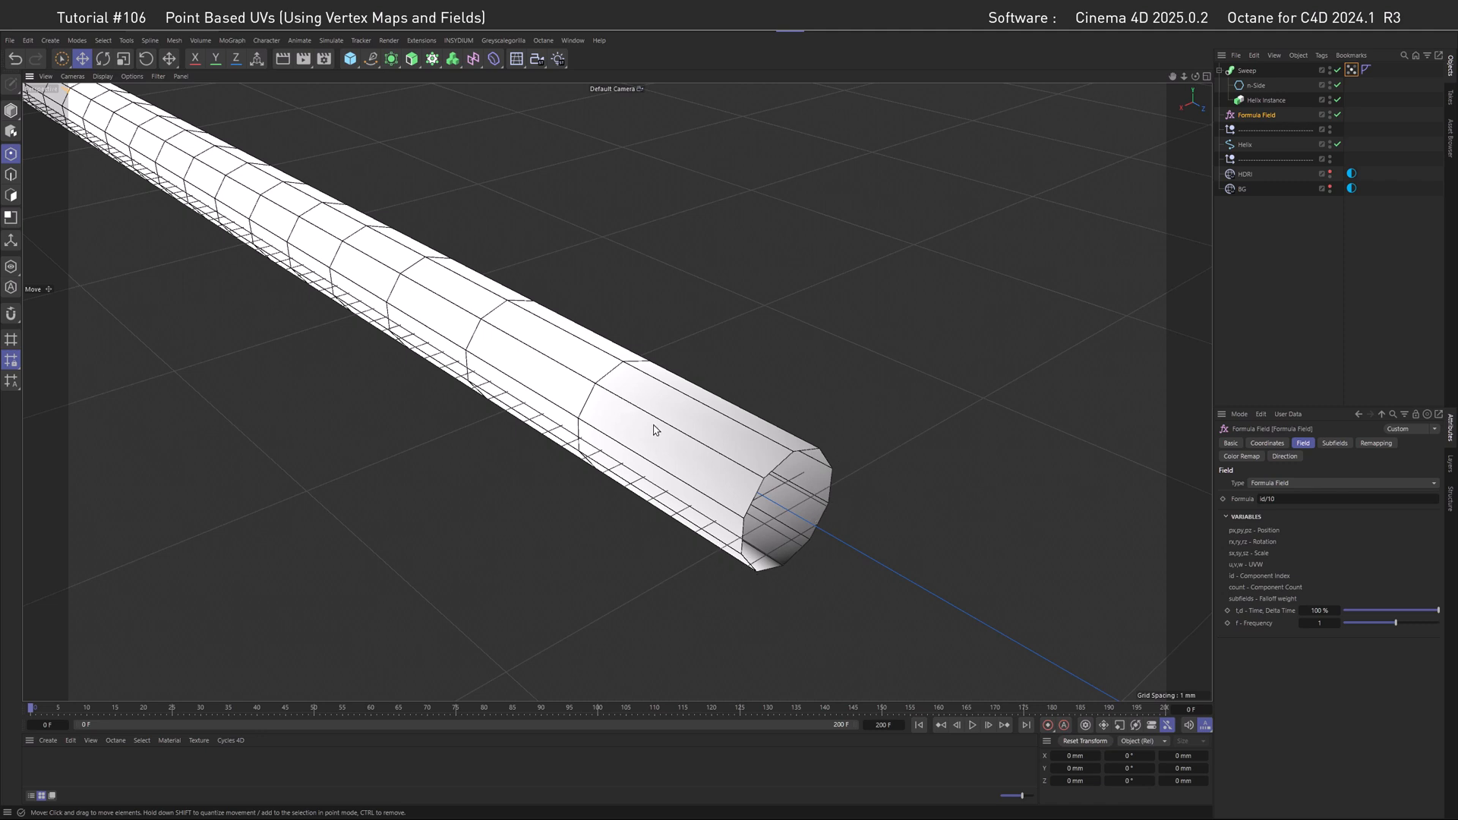
pyautogui.moveTo(639, 453)
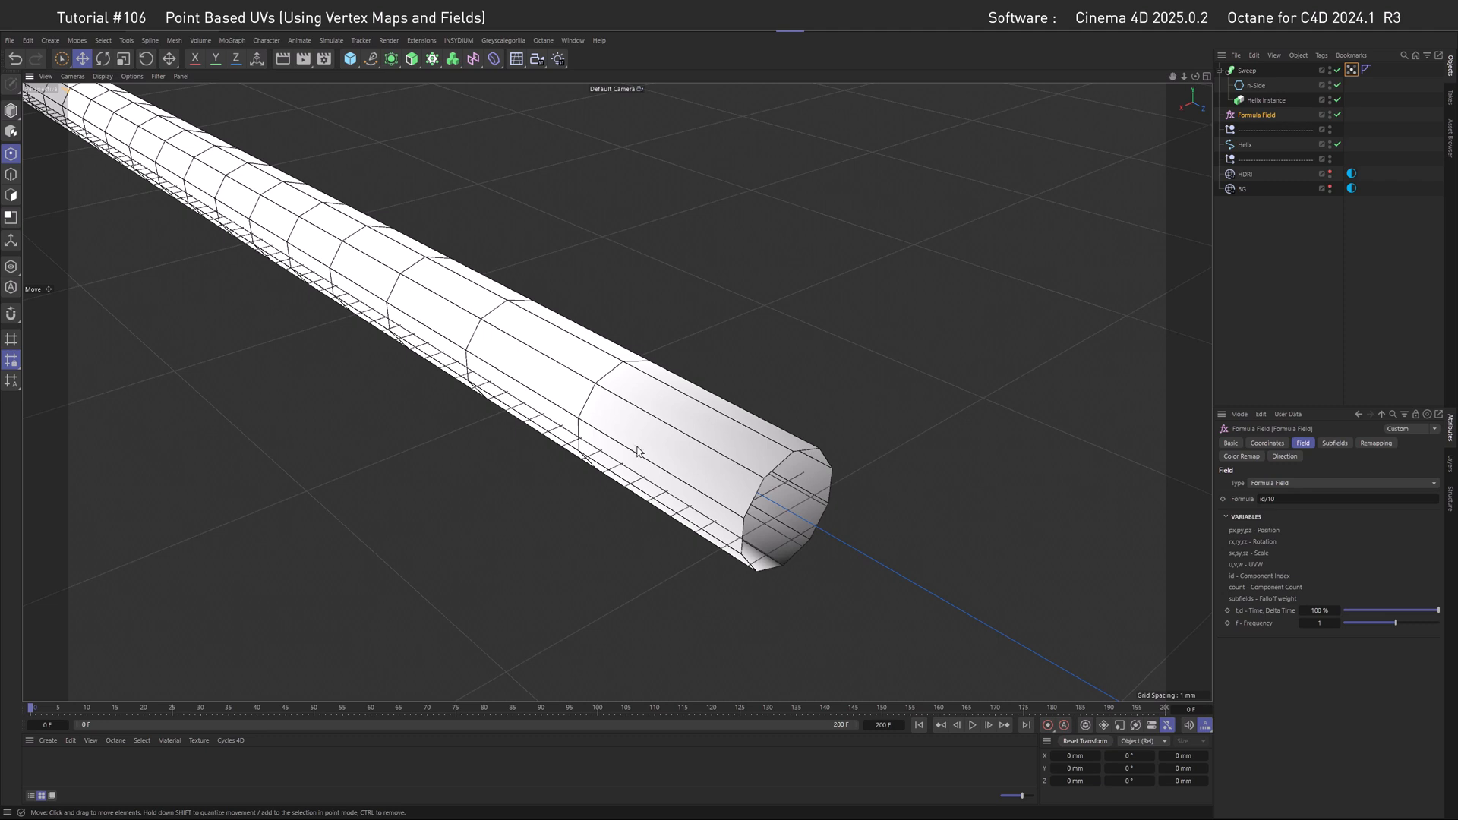
# Edit the Formula Field's formula to floor(id/10) / (count/10).
pyautogui.click(1347, 499)
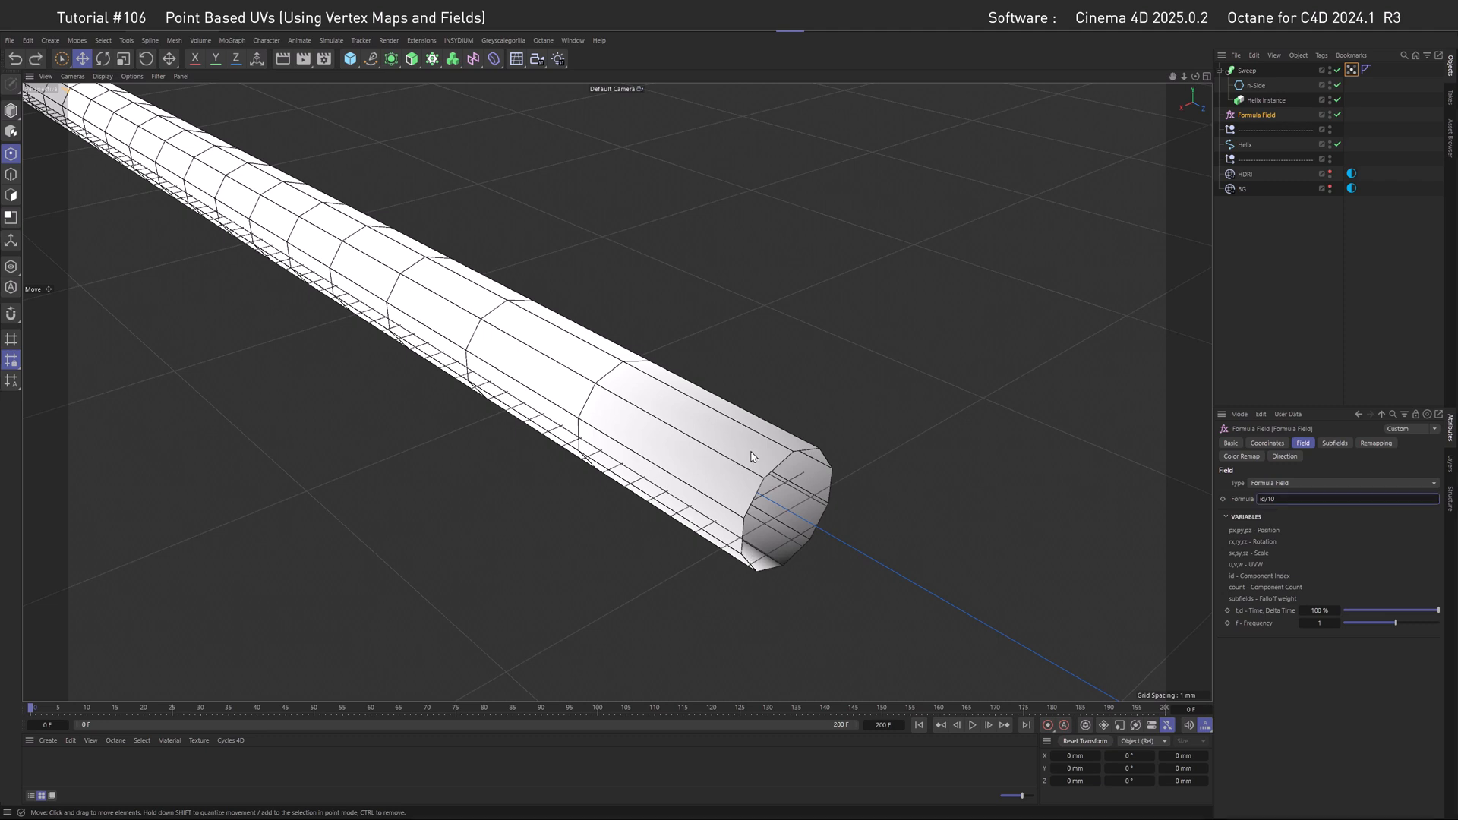
pyautogui.moveTo(757, 517)
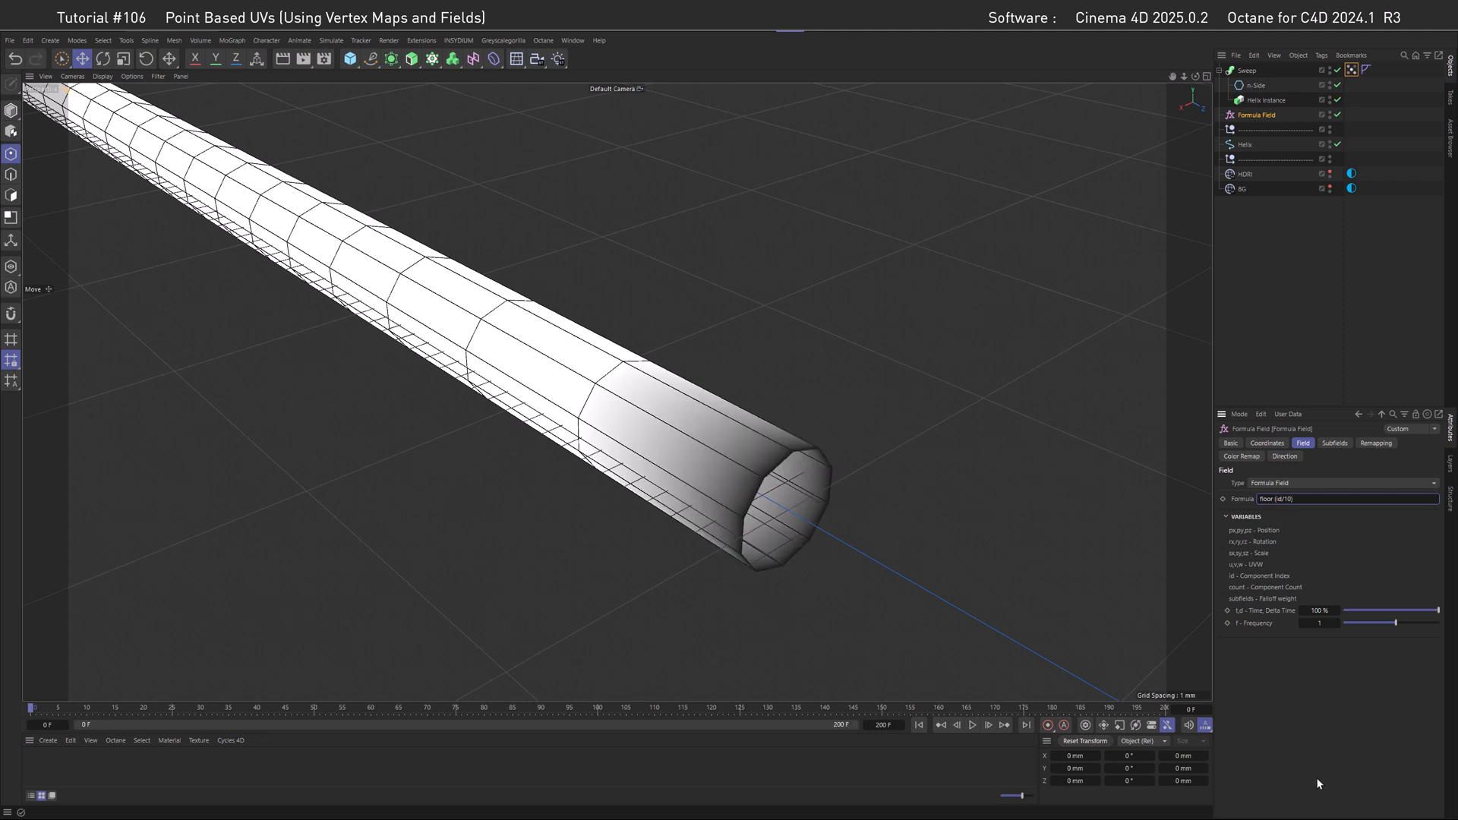
pyautogui.moveTo(768, 442)
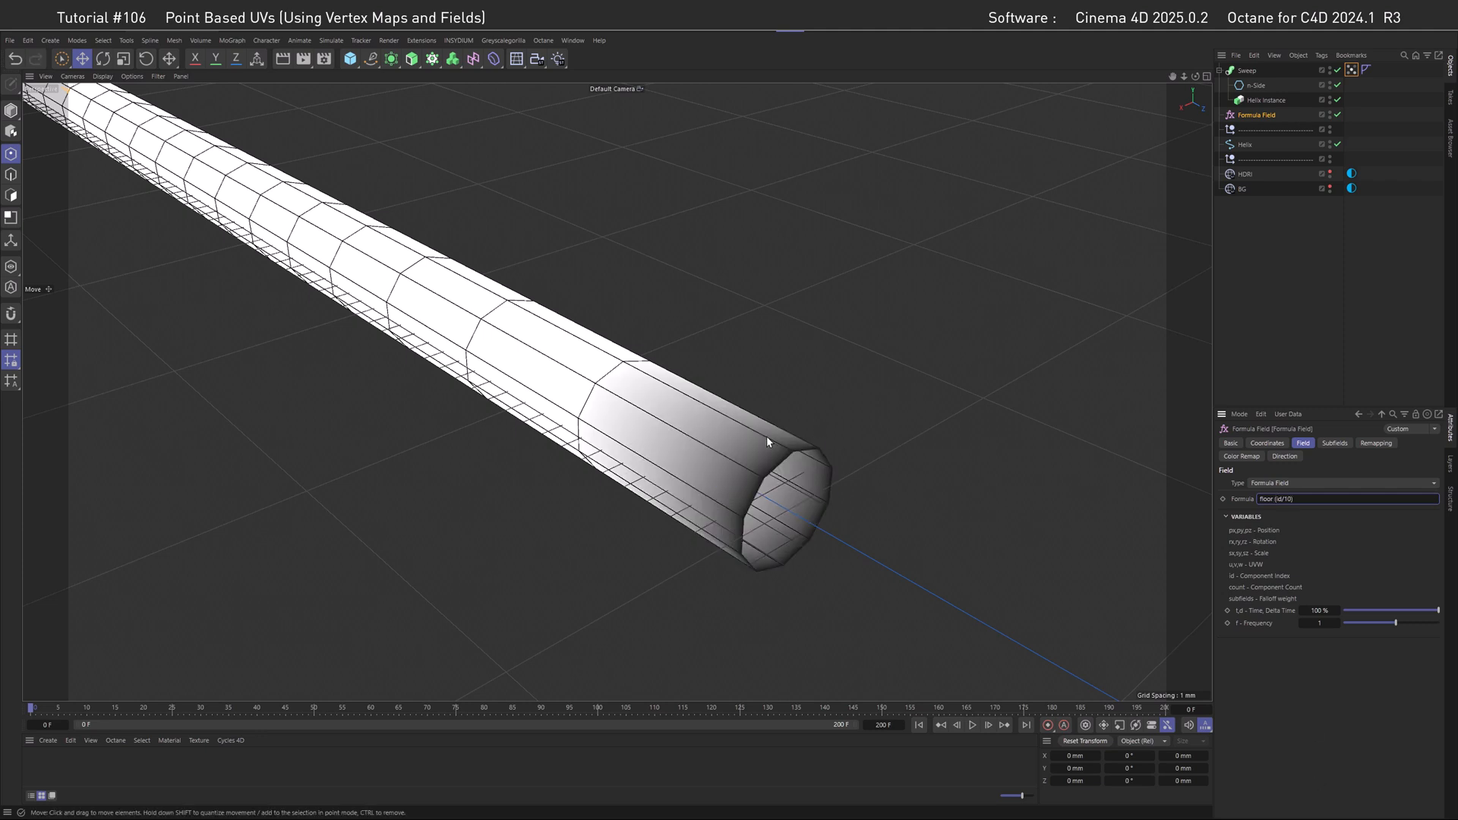
pyautogui.moveTo(523, 475)
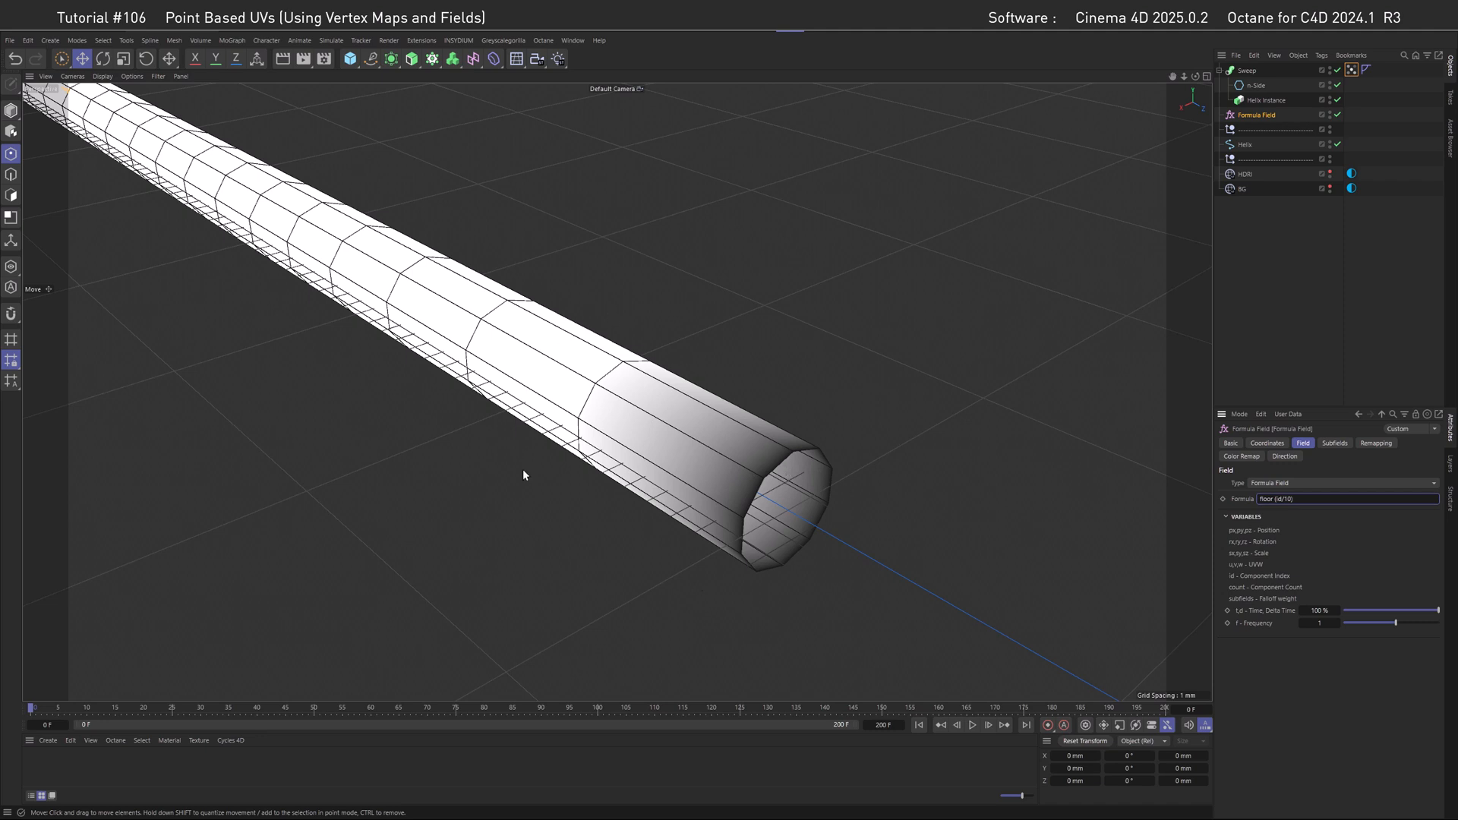
pyautogui.moveTo(570, 332)
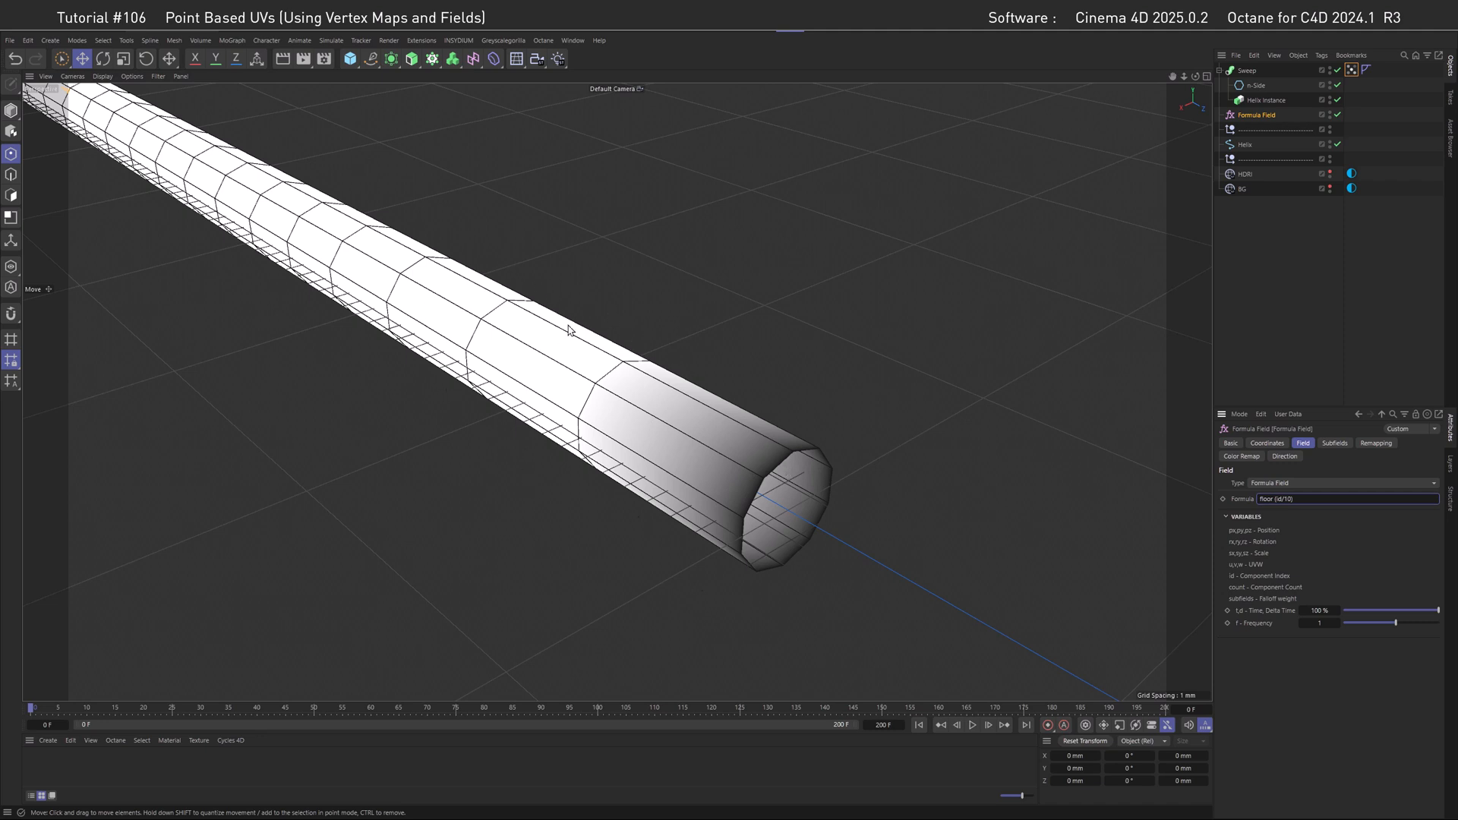
pyautogui.moveTo(684, 453)
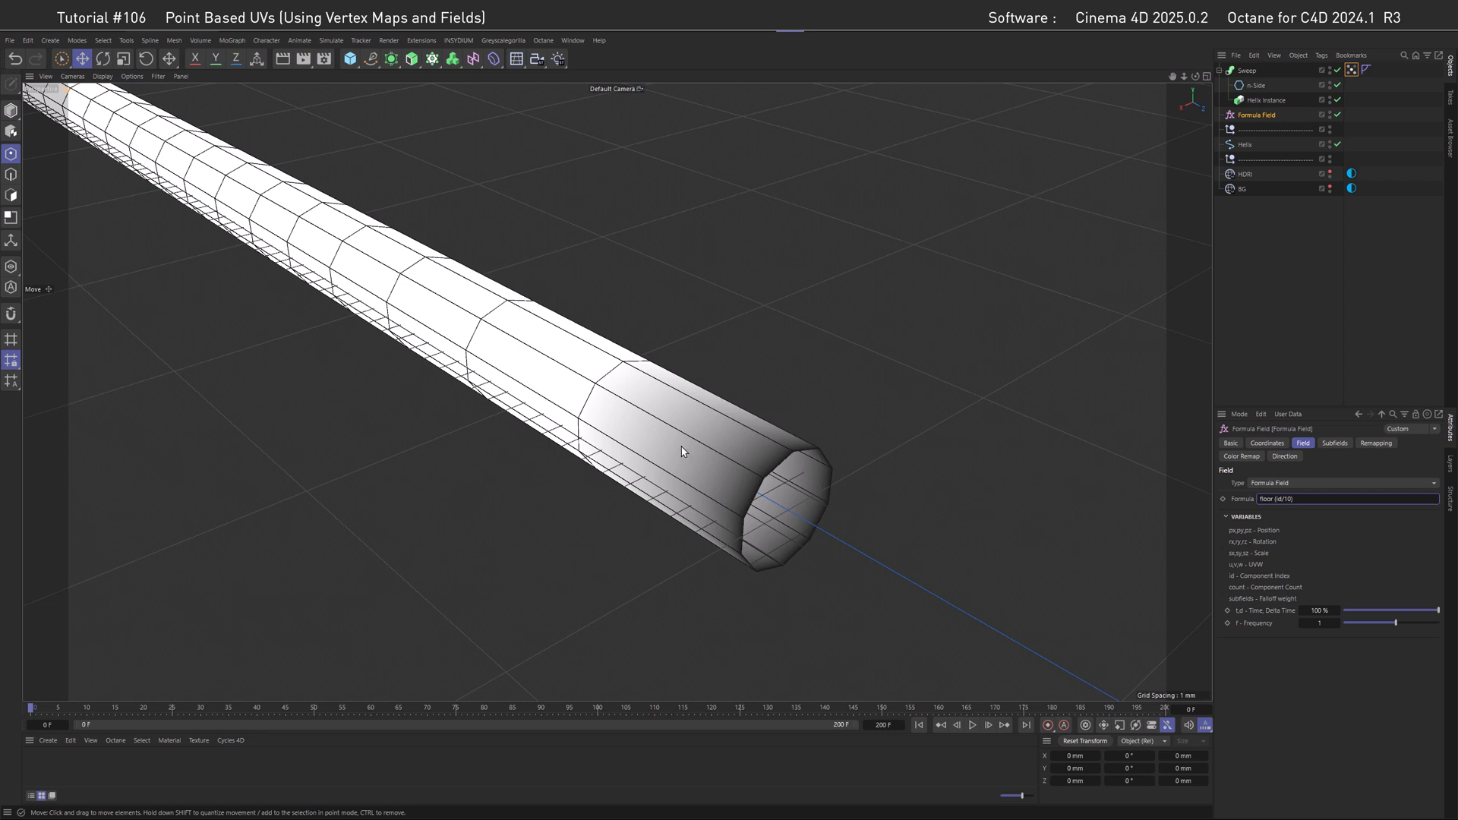
pyautogui.moveTo(353, 266)
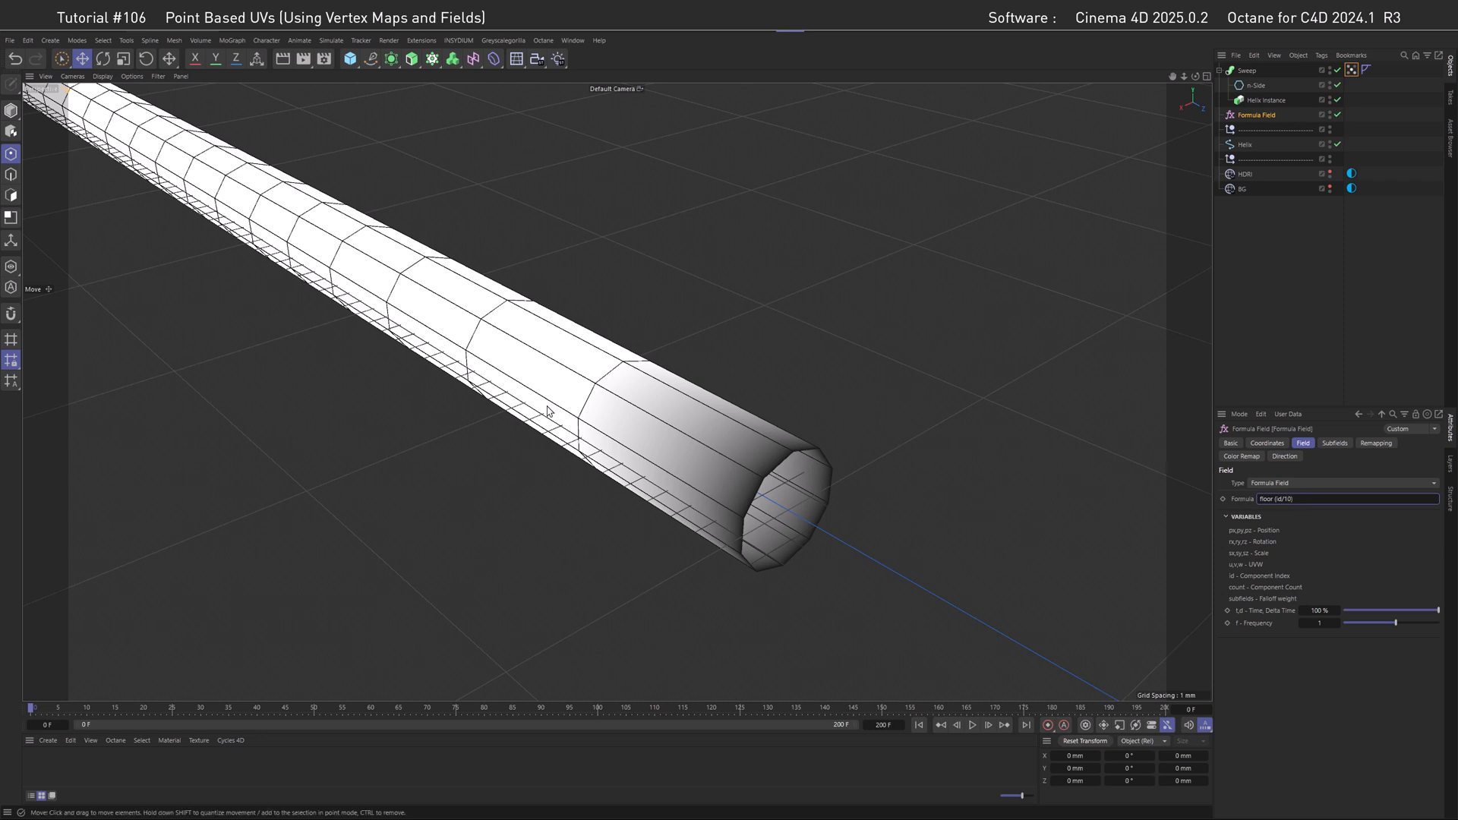
pyautogui.moveTo(578, 509)
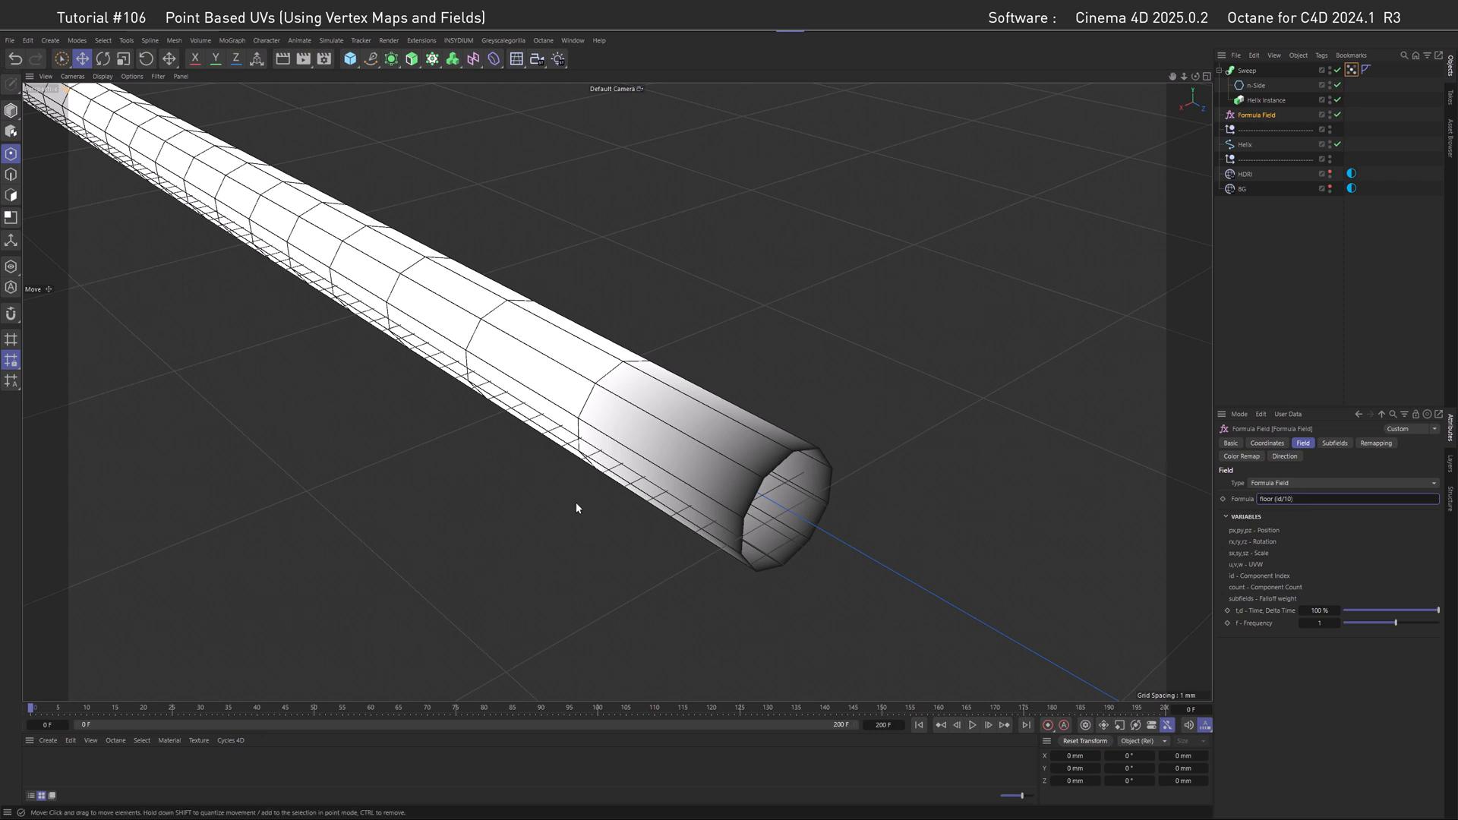
pyautogui.moveTo(718, 470)
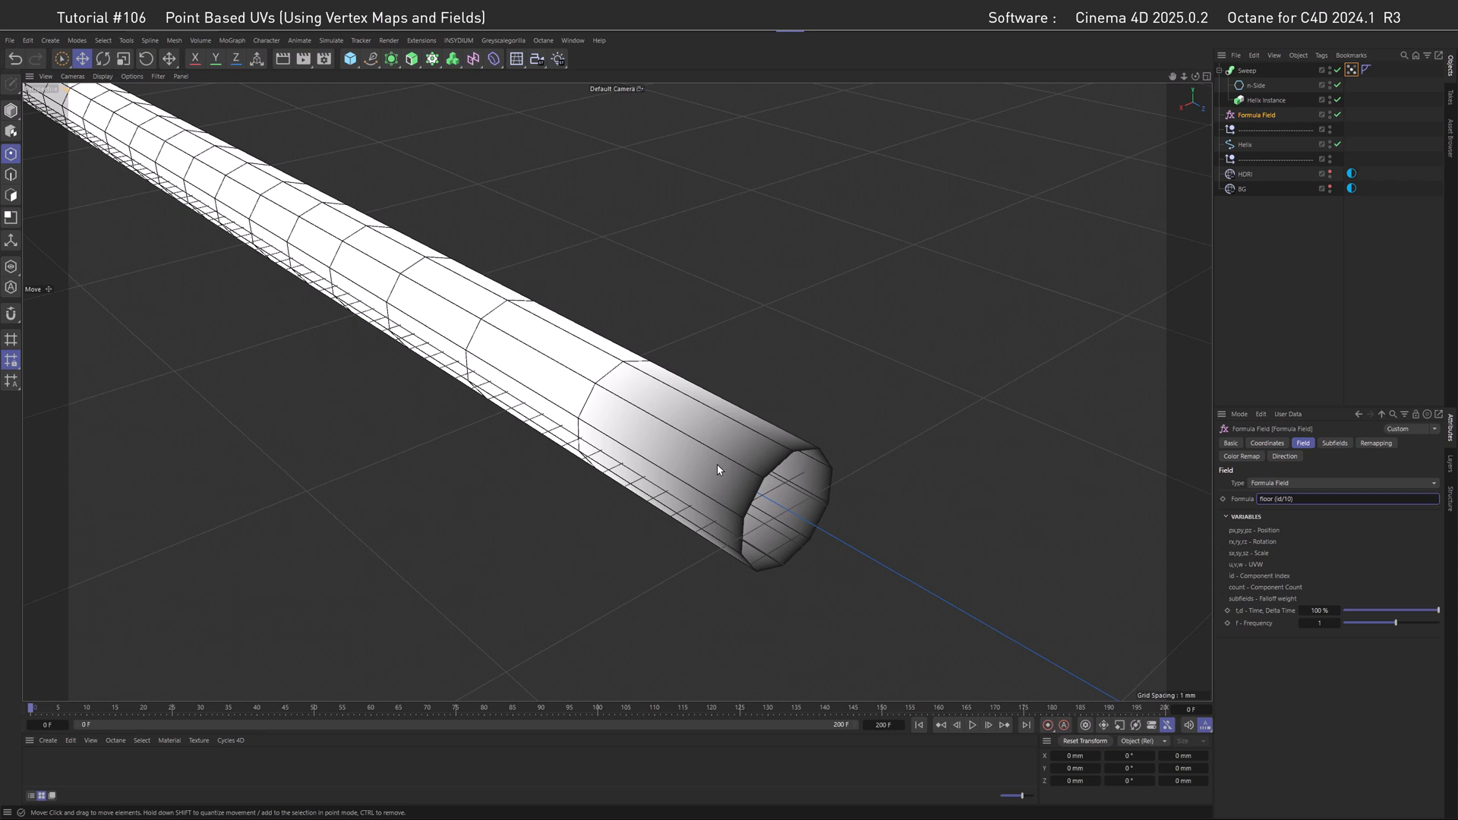
pyautogui.moveTo(1264, 542)
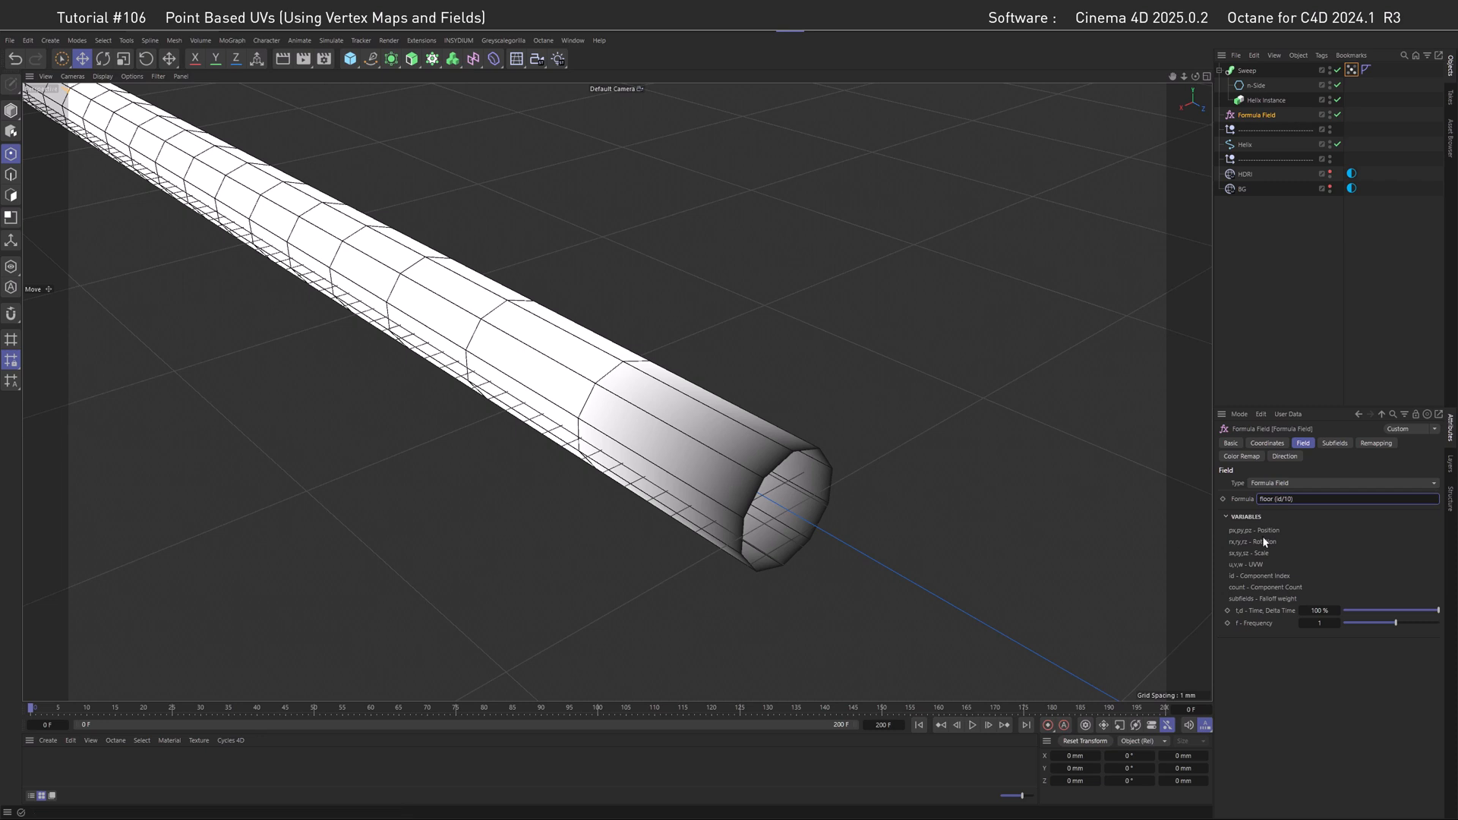
pyautogui.click(1349, 500)
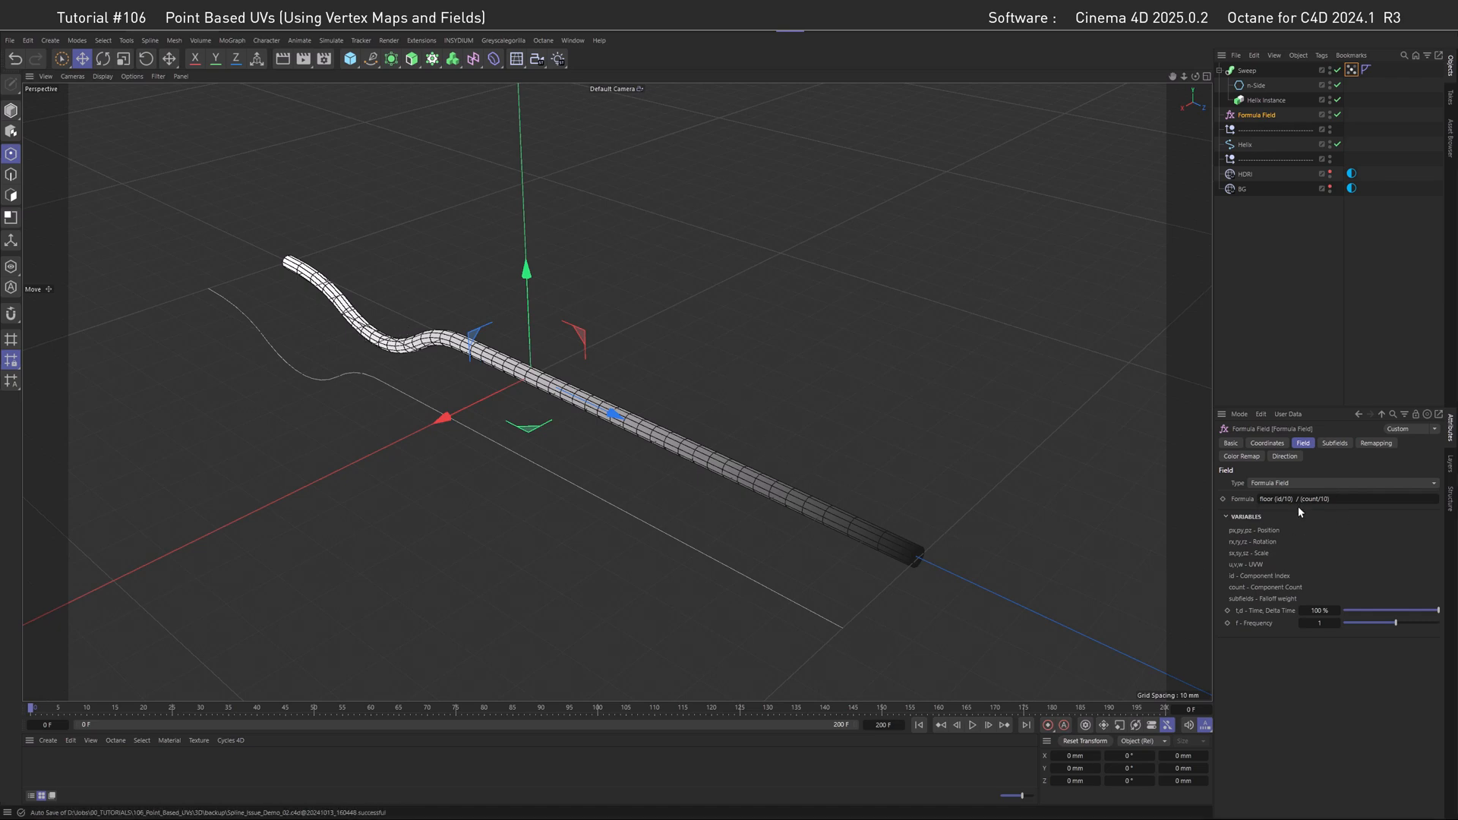
pyautogui.moveTo(1326, 512)
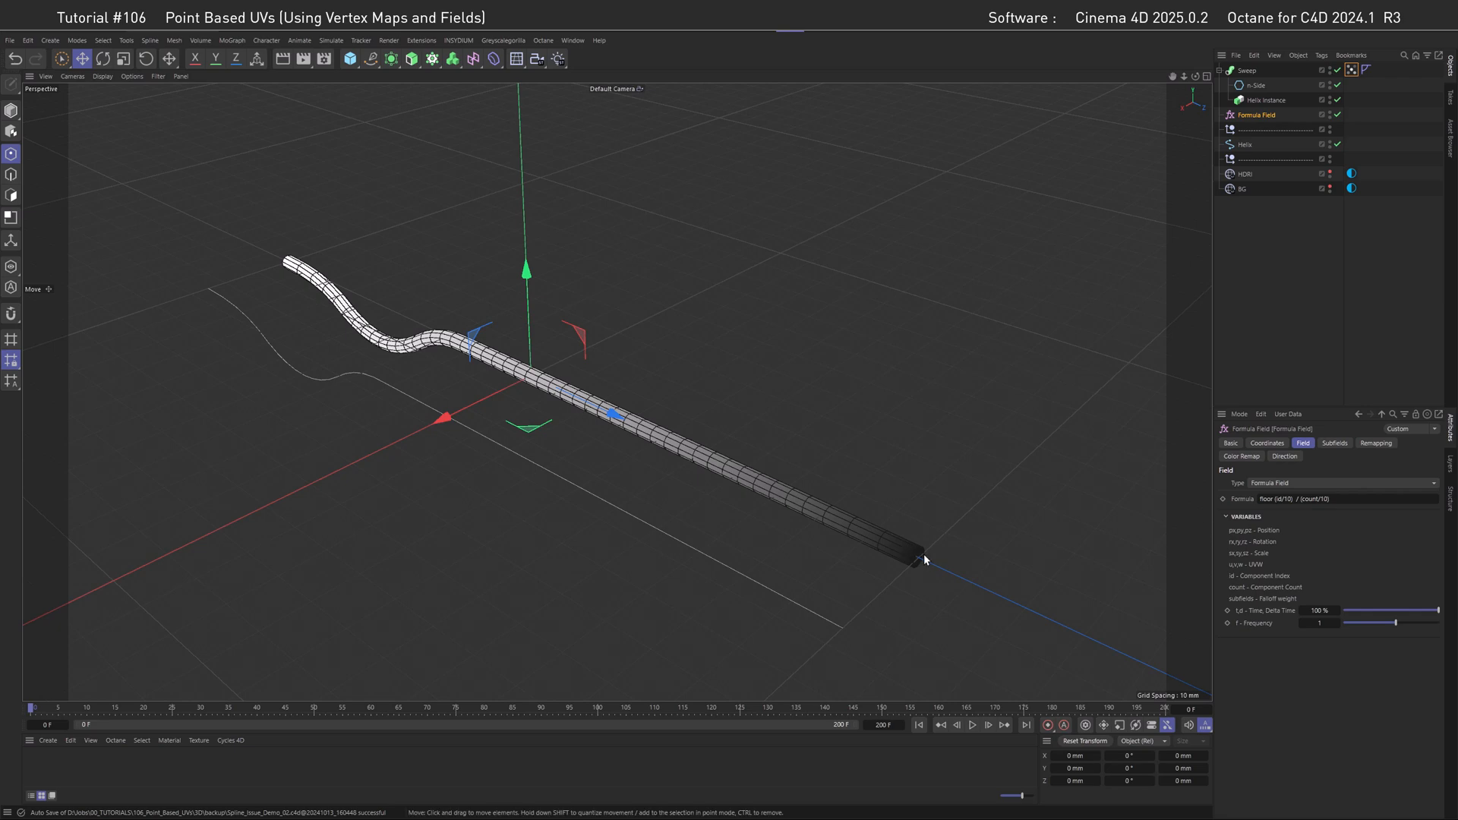
pyautogui.moveTo(277, 302)
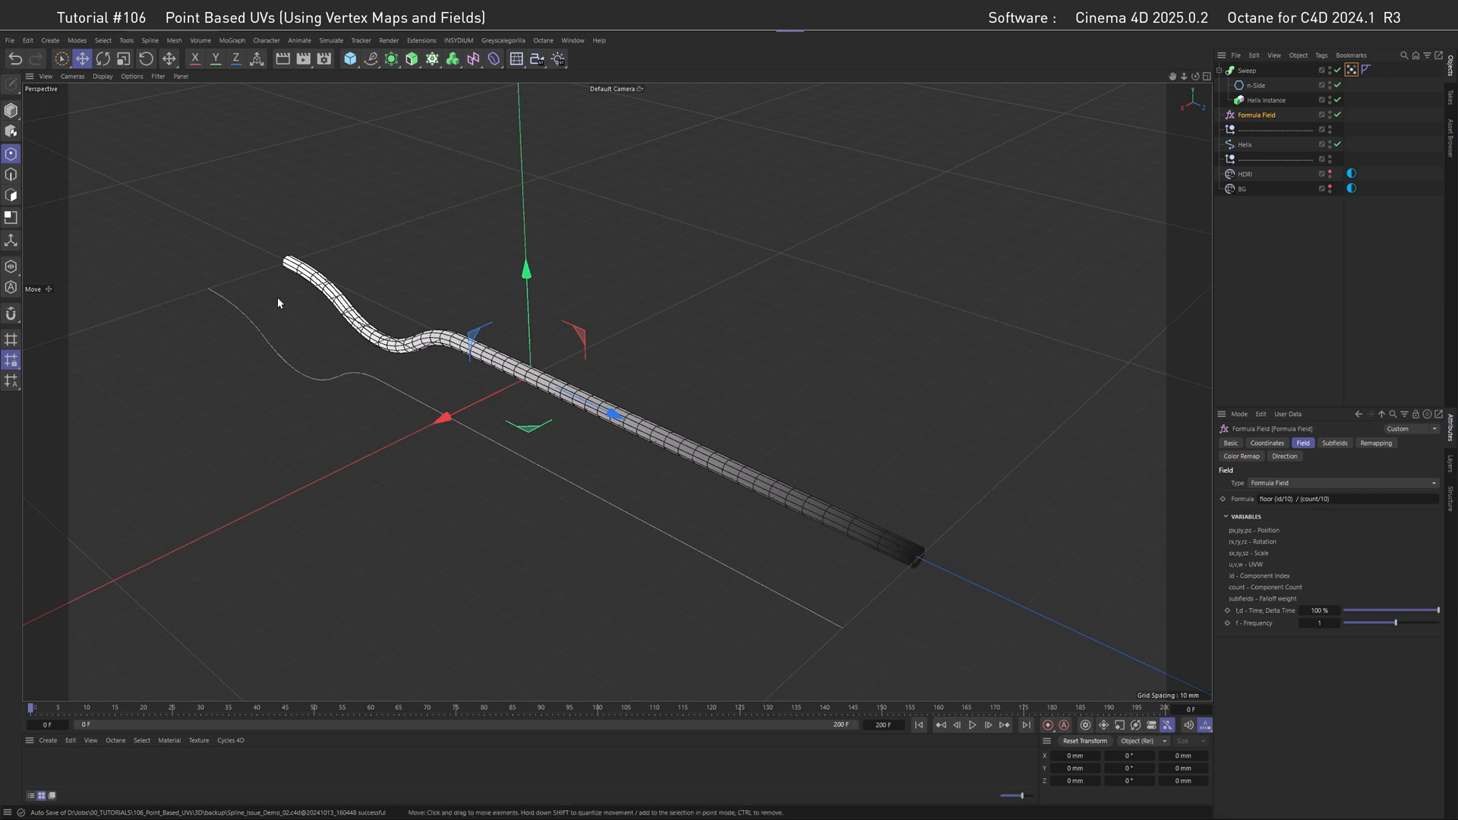
pyautogui.moveTo(310, 337)
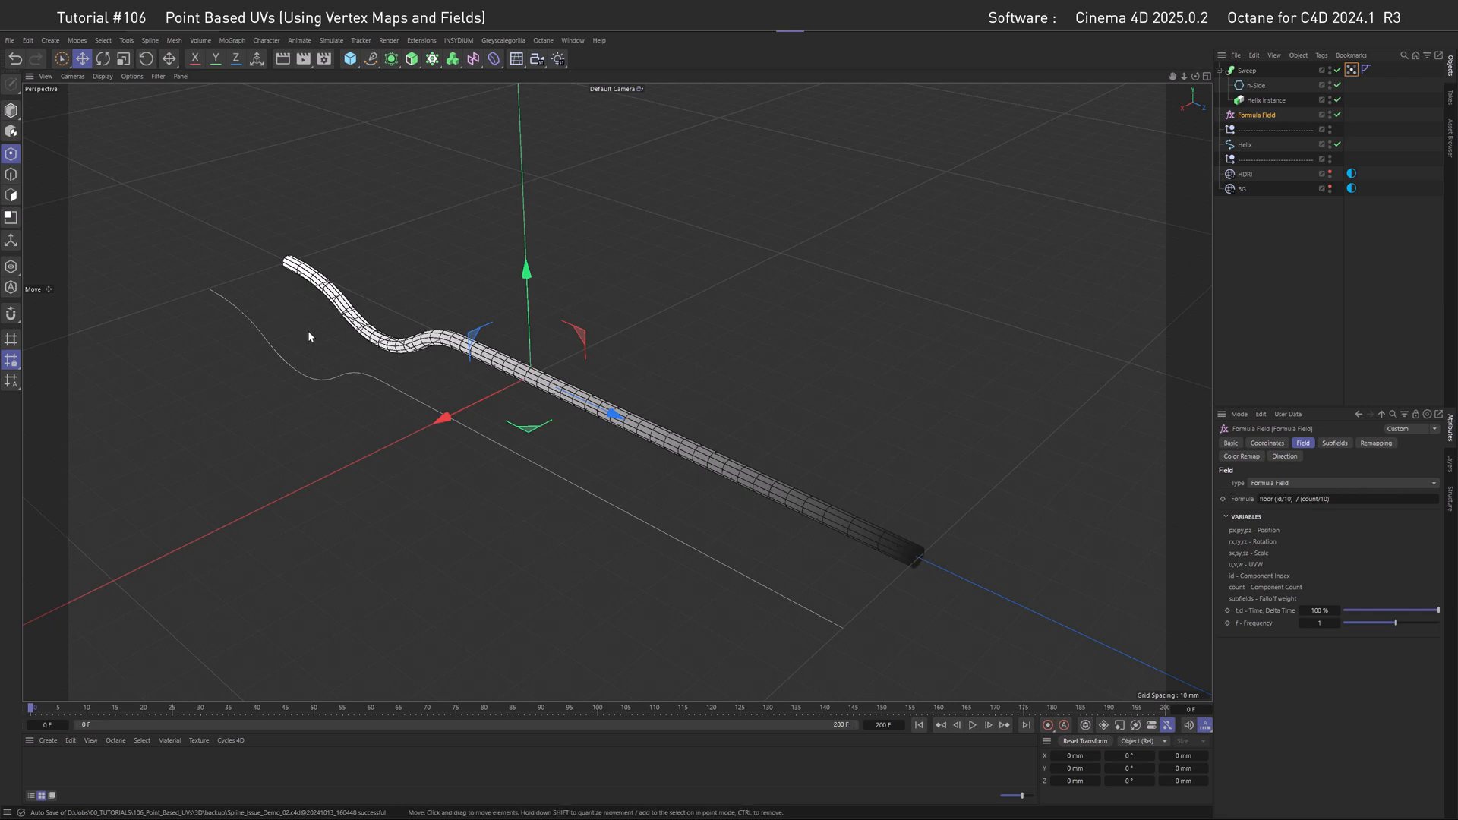
pyautogui.moveTo(576, 442)
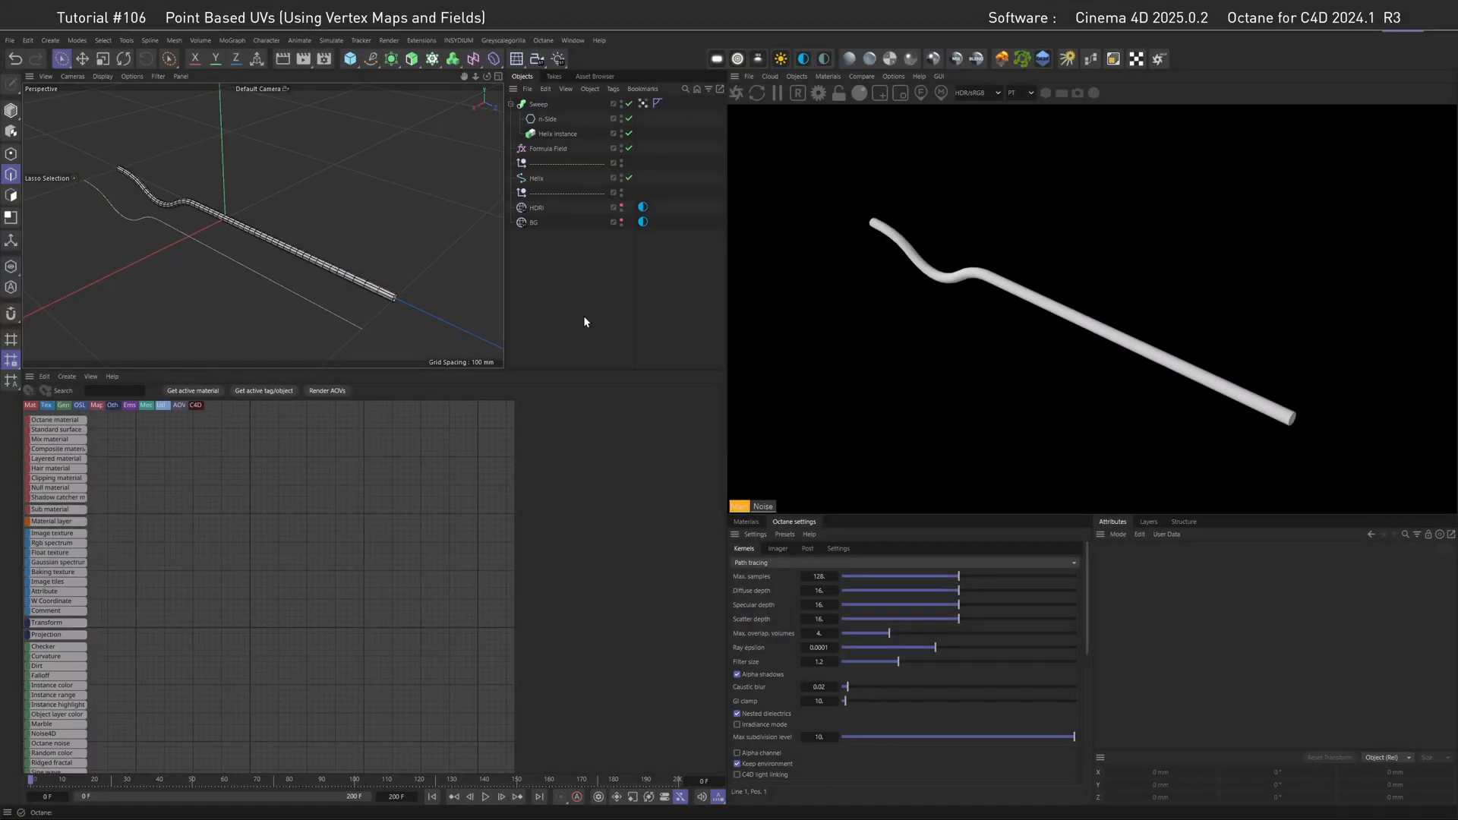
# Create the Octane Diffuse material OctDiffuse1 and drag it into the Node Editor graph.
pyautogui.click(828, 76)
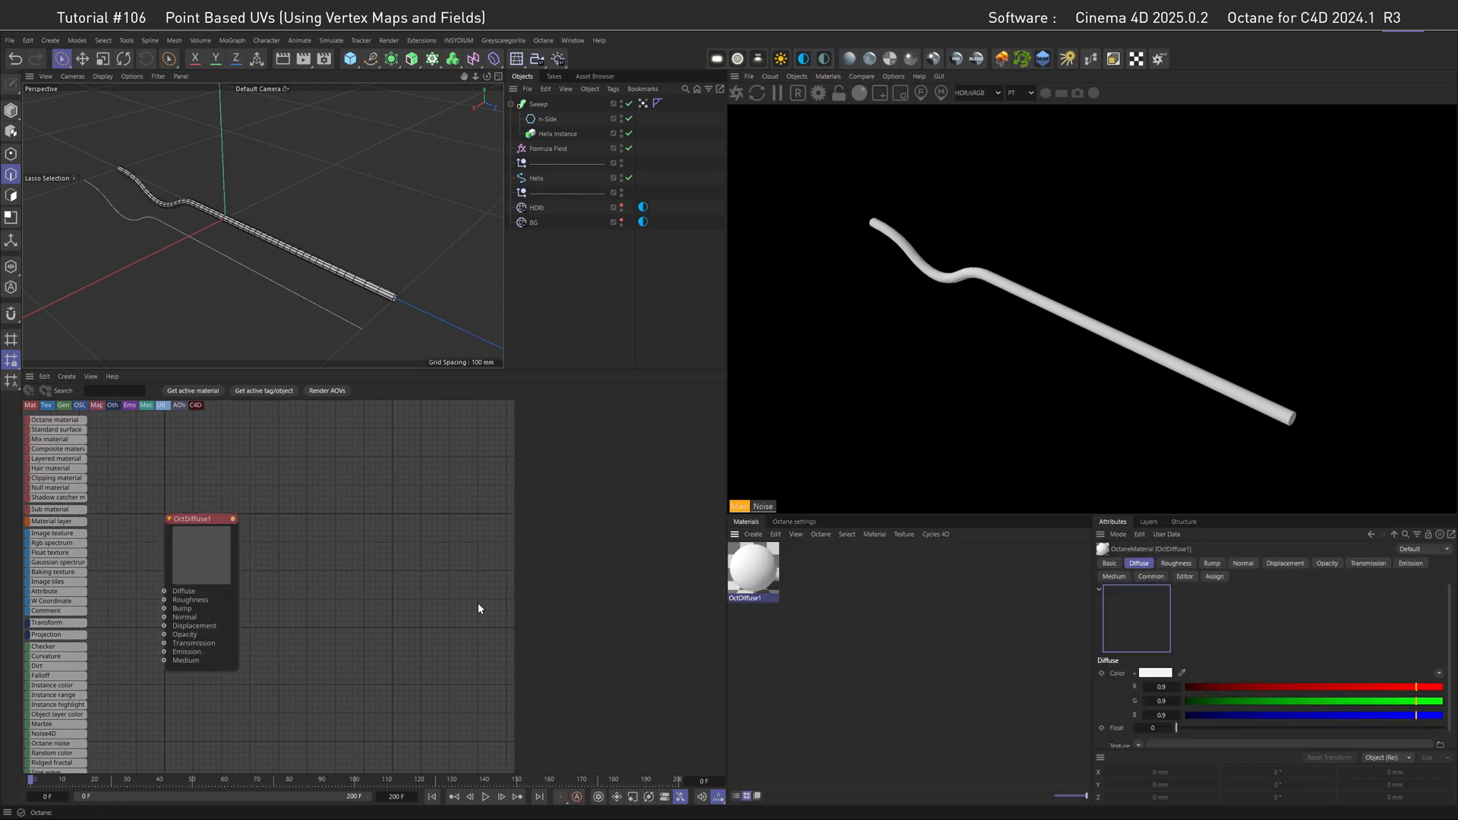
pyautogui.moveTo(196, 518); pyautogui.dragTo(389, 532)
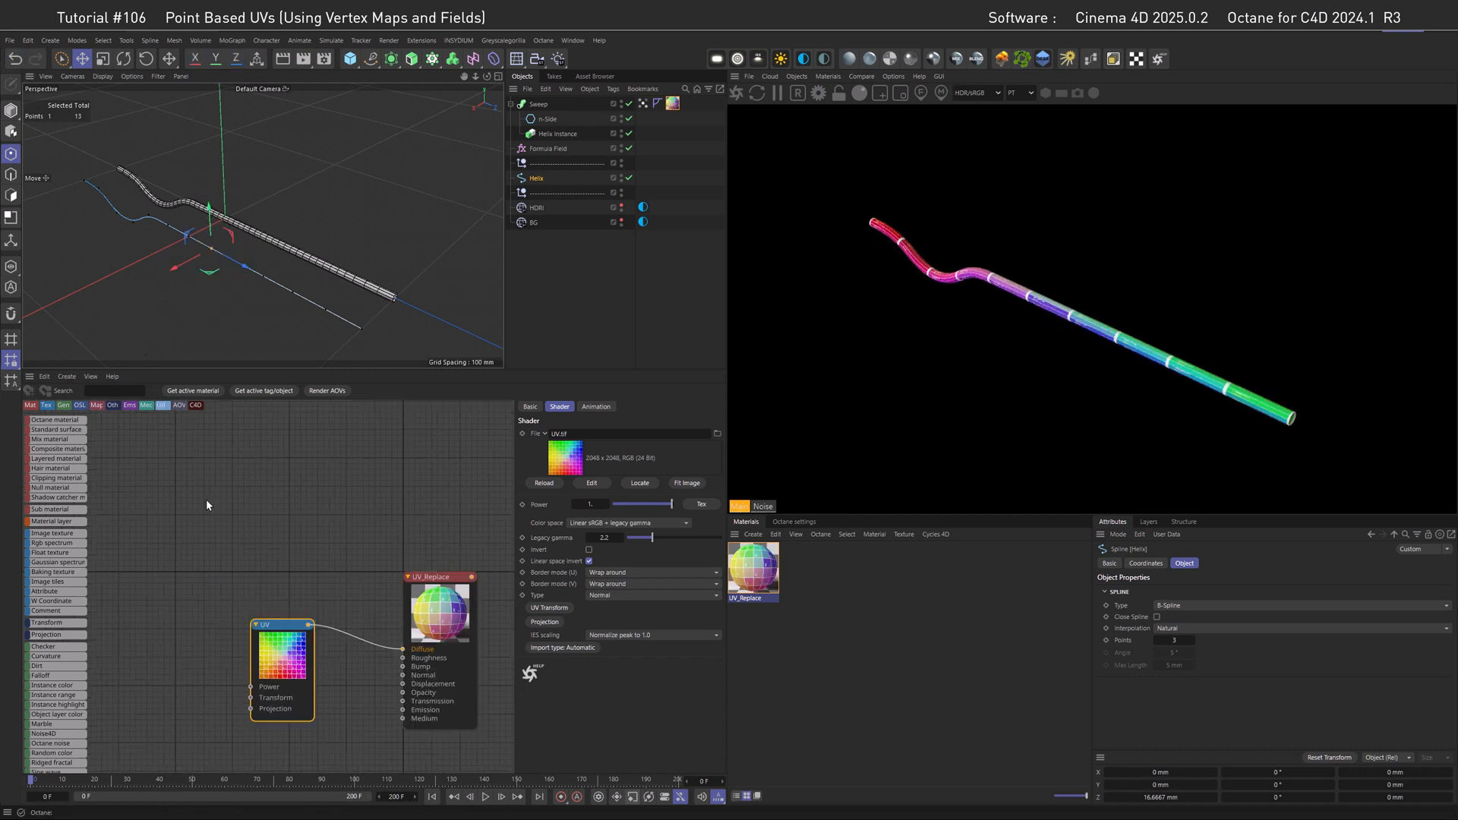
pyautogui.moveTo(244, 575)
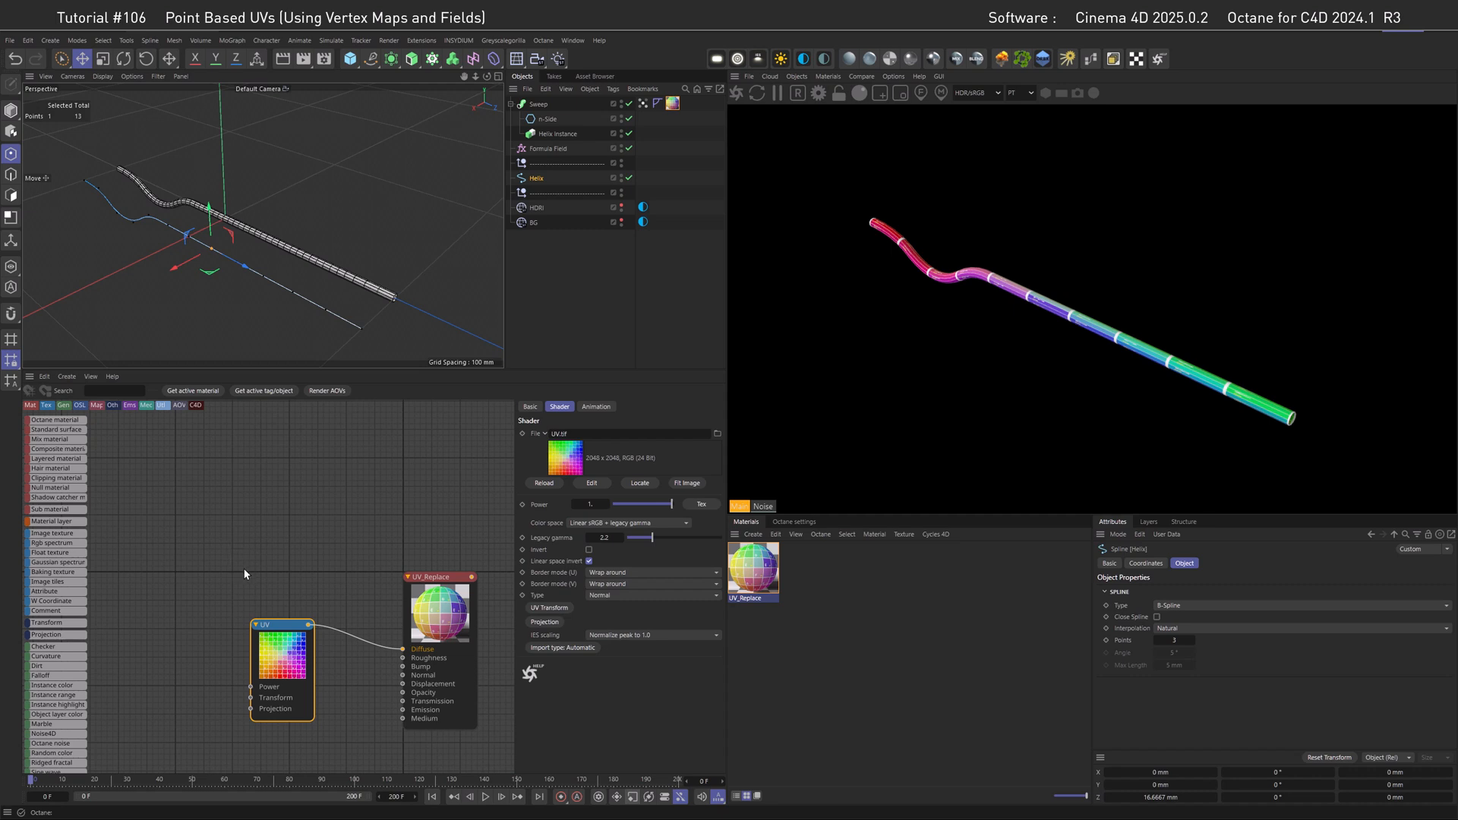
pyautogui.moveTo(243, 572)
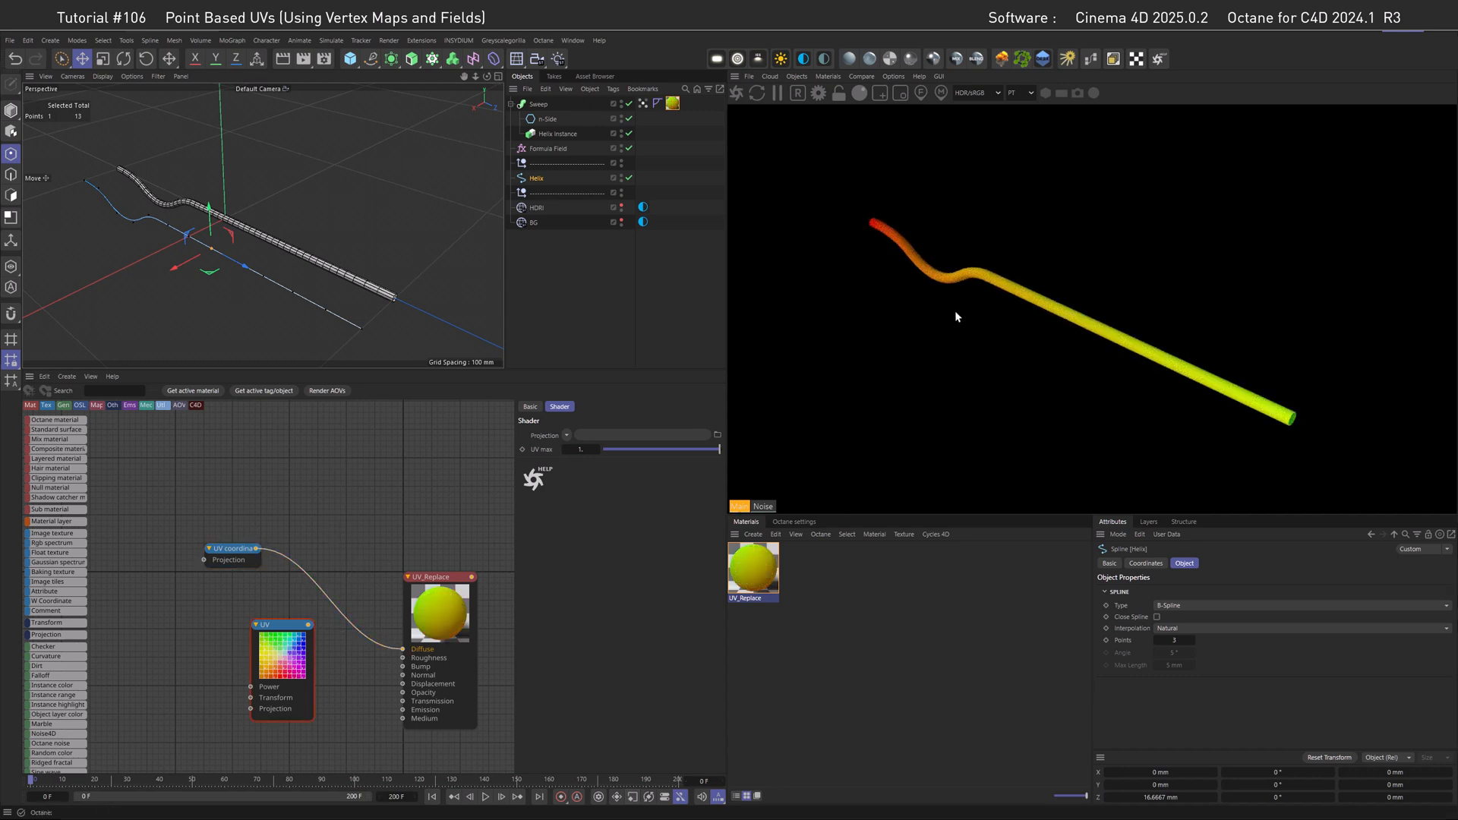
pyautogui.moveTo(1053, 283)
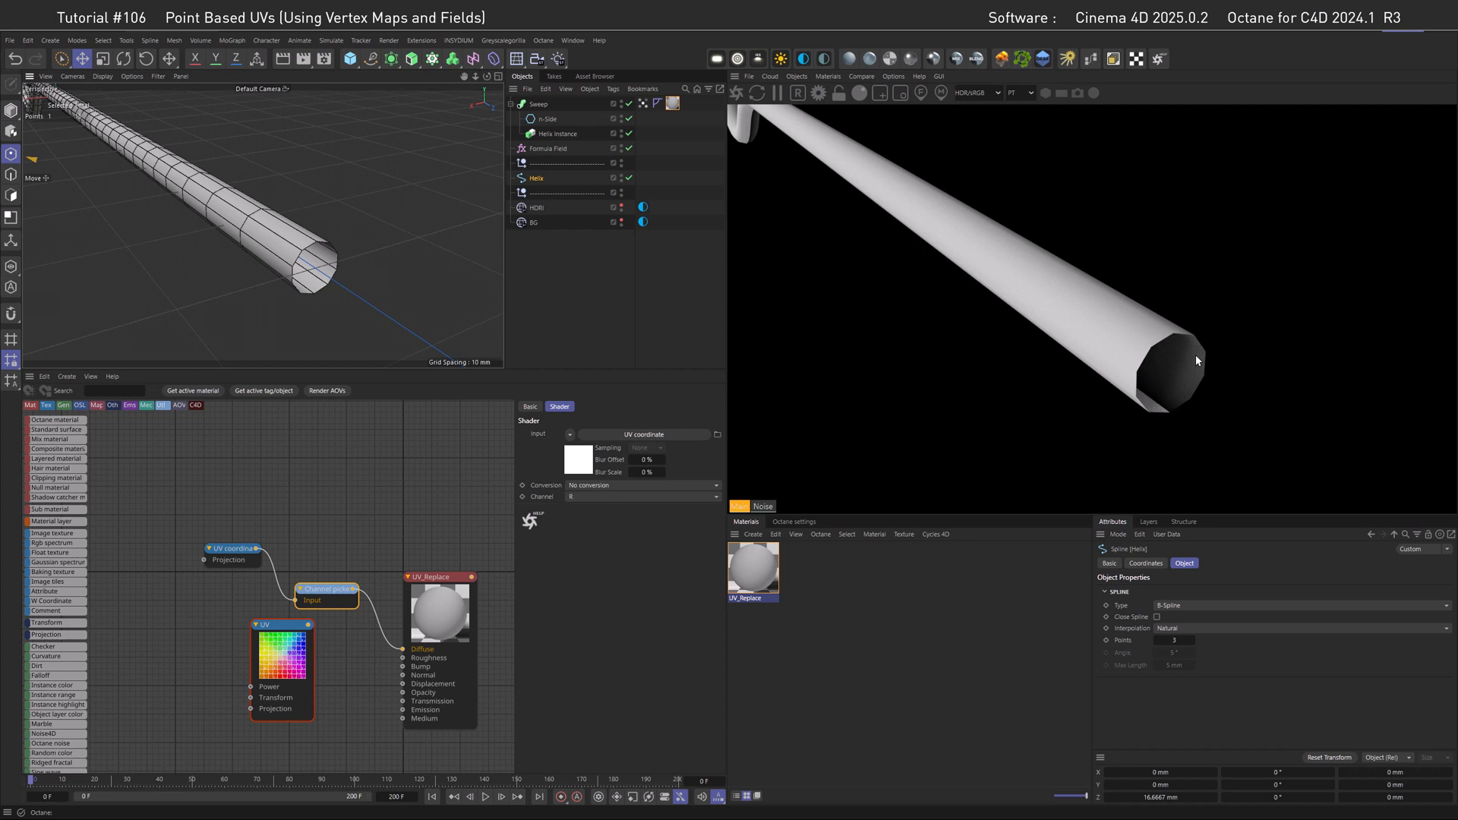
pyautogui.moveTo(1153, 387)
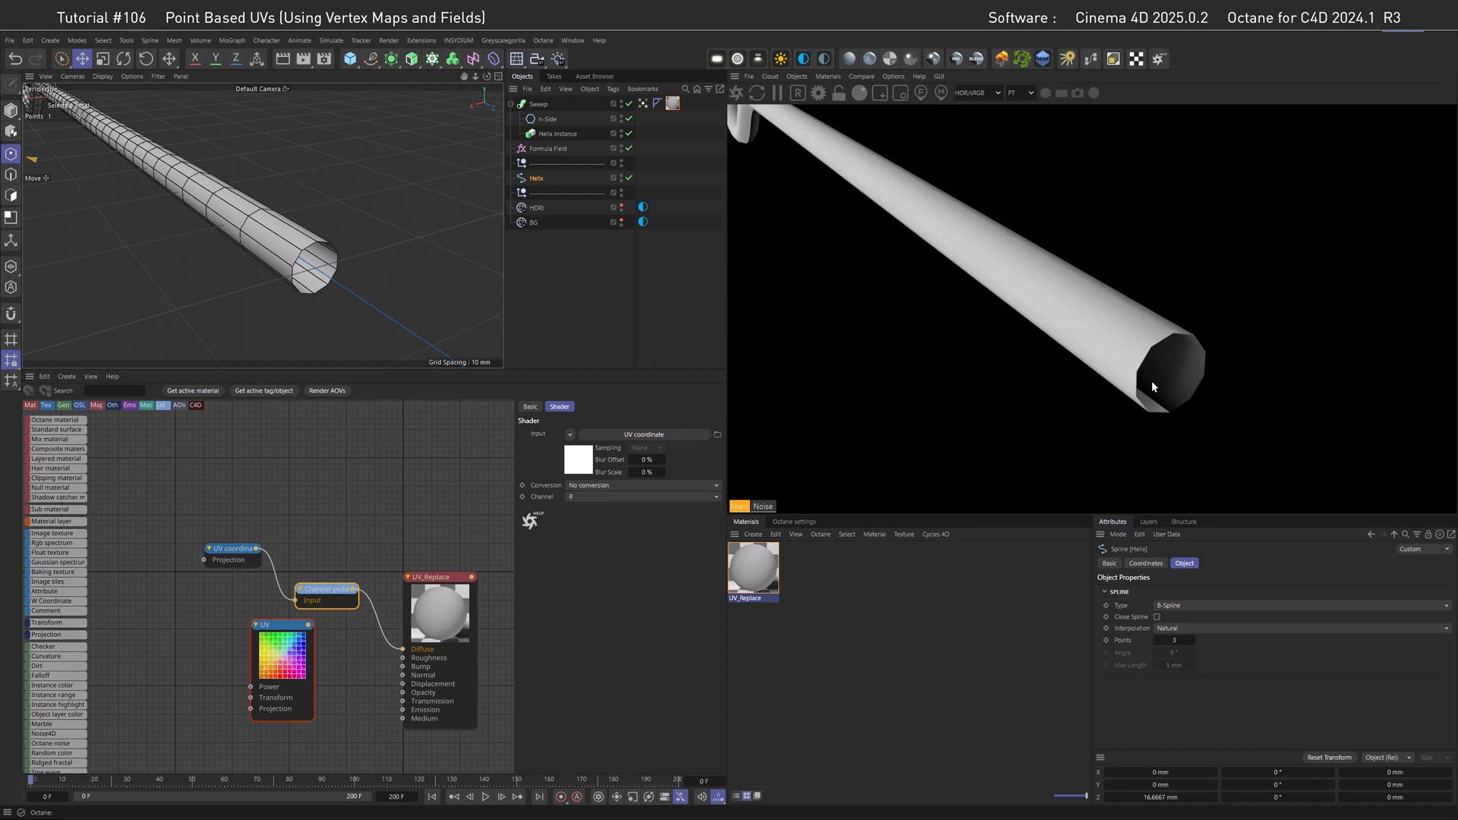
pyautogui.moveTo(1142, 393)
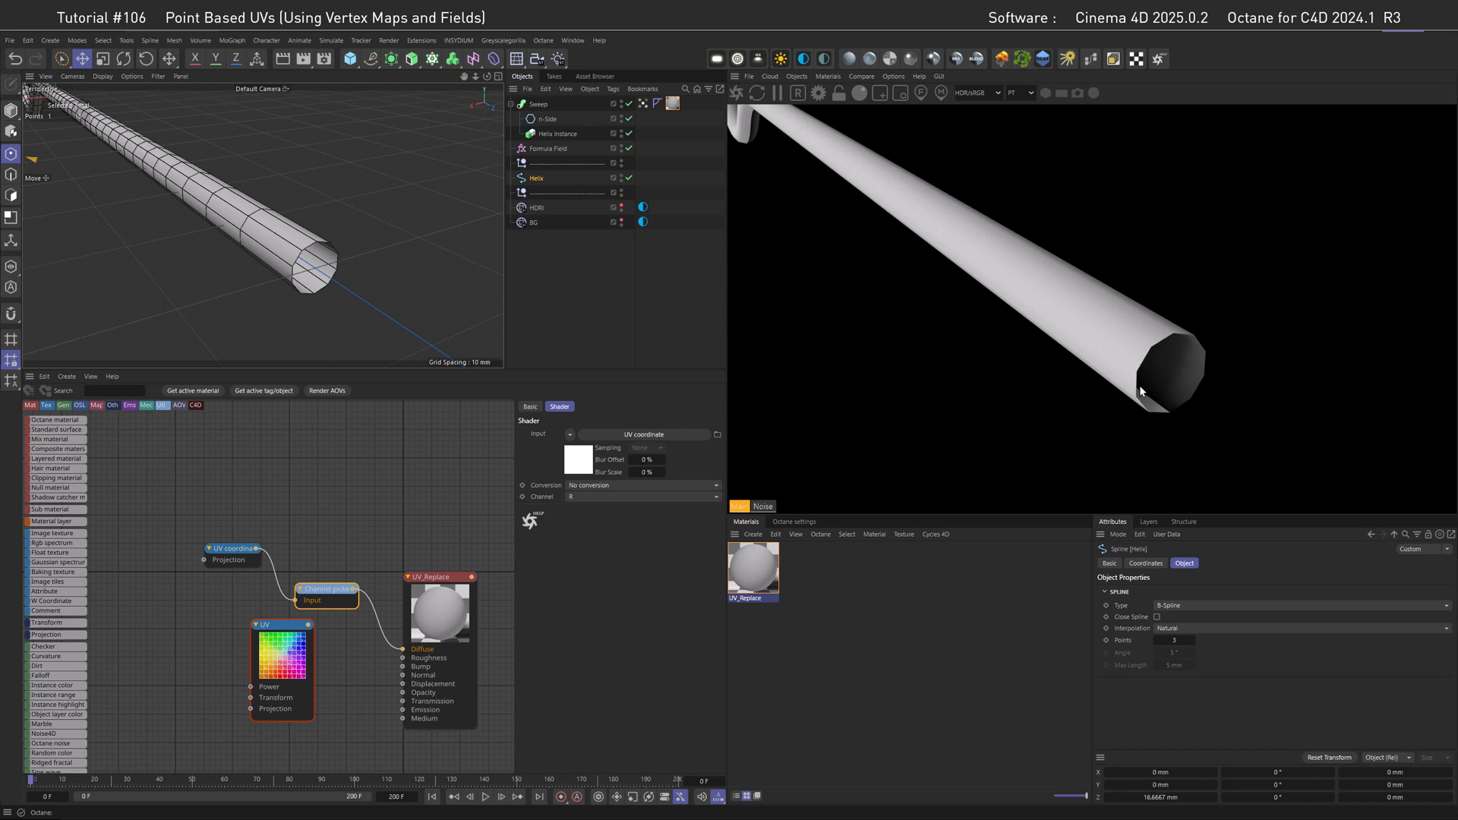
# Set the Channel picker's Channel to G, then select the sweep's vertex map tag.
pyautogui.click(640, 496)
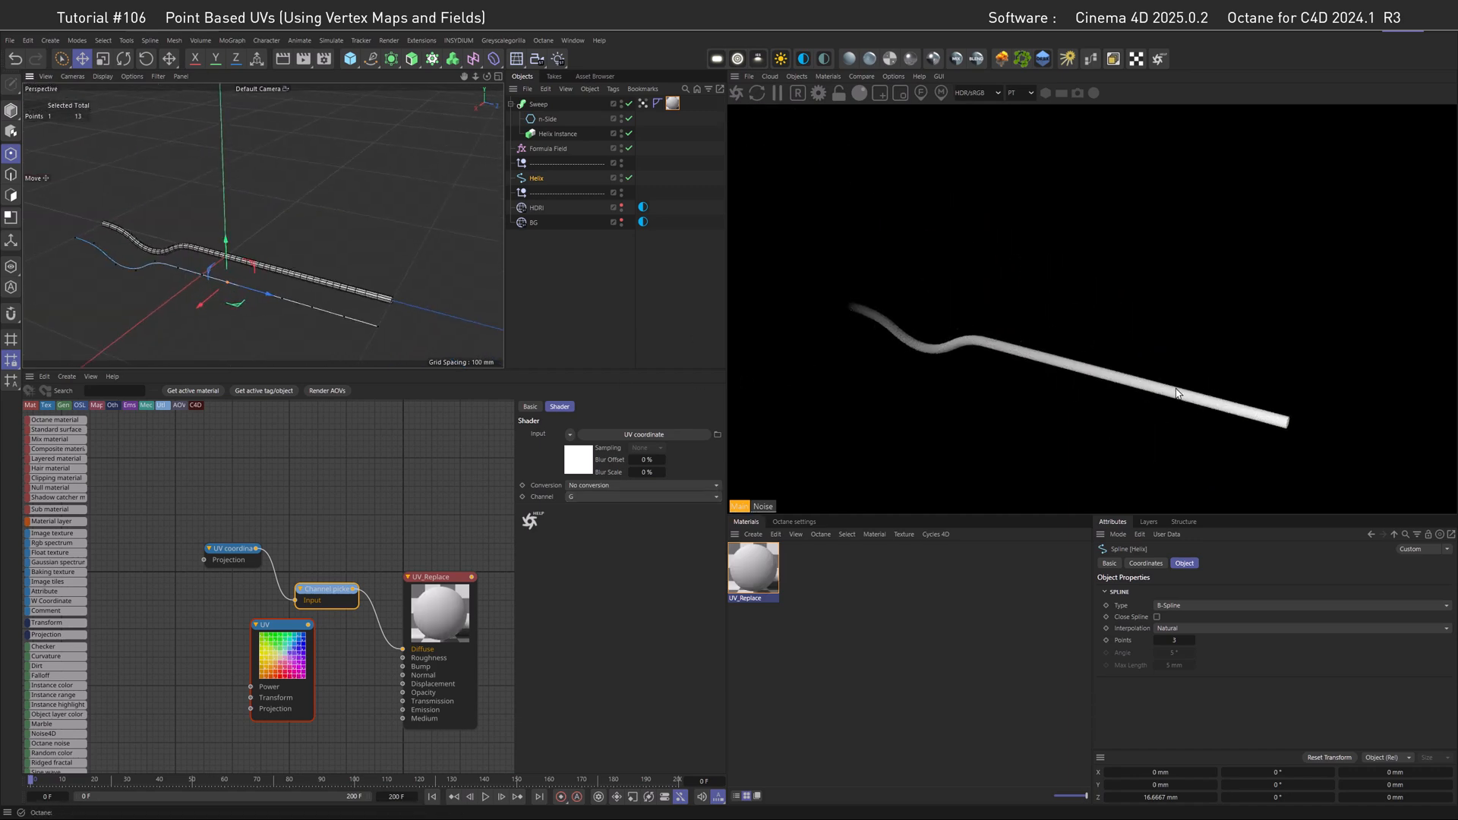
pyautogui.moveTo(1093, 394)
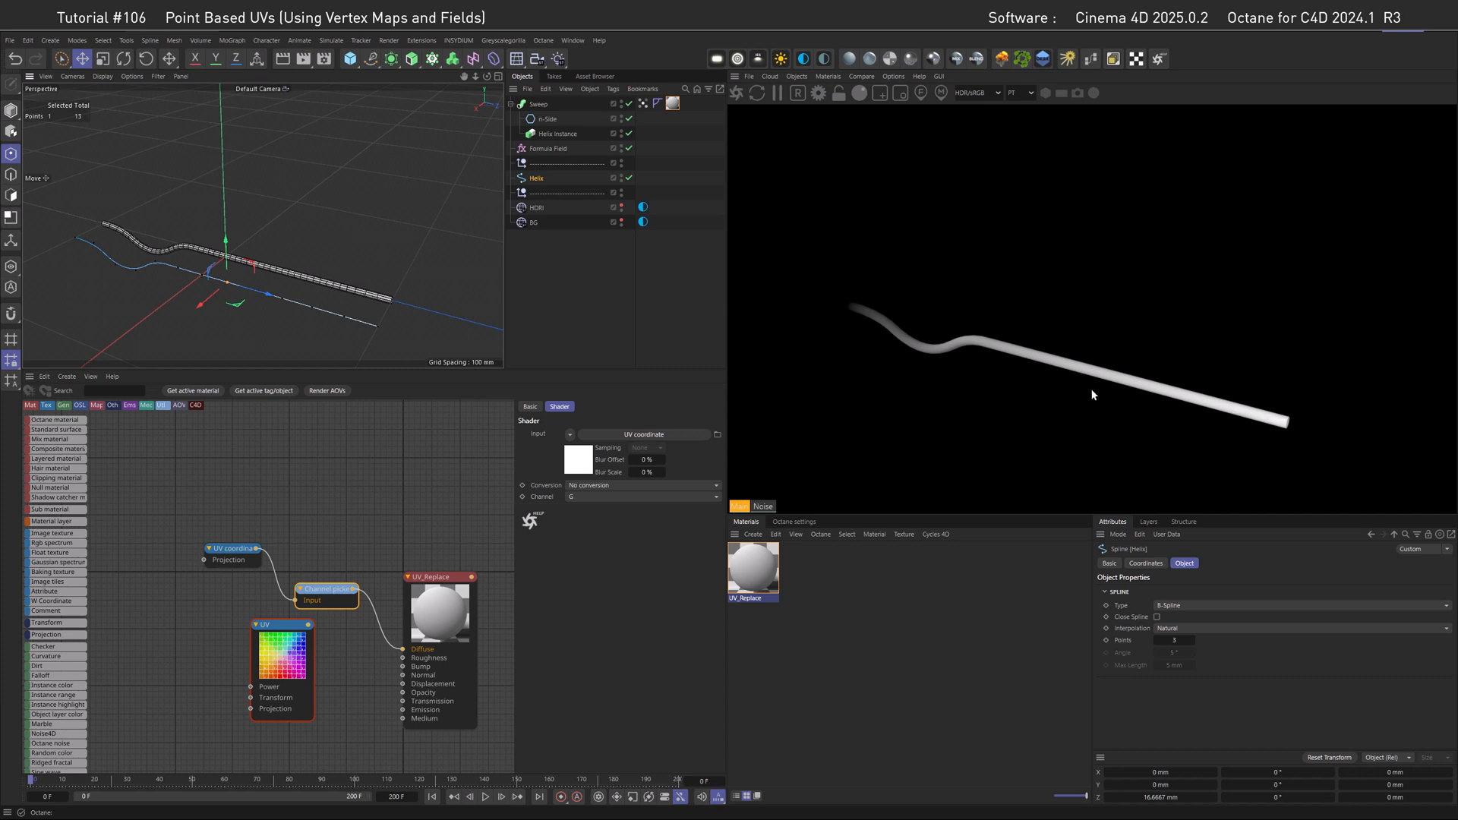
pyautogui.moveTo(1169, 386)
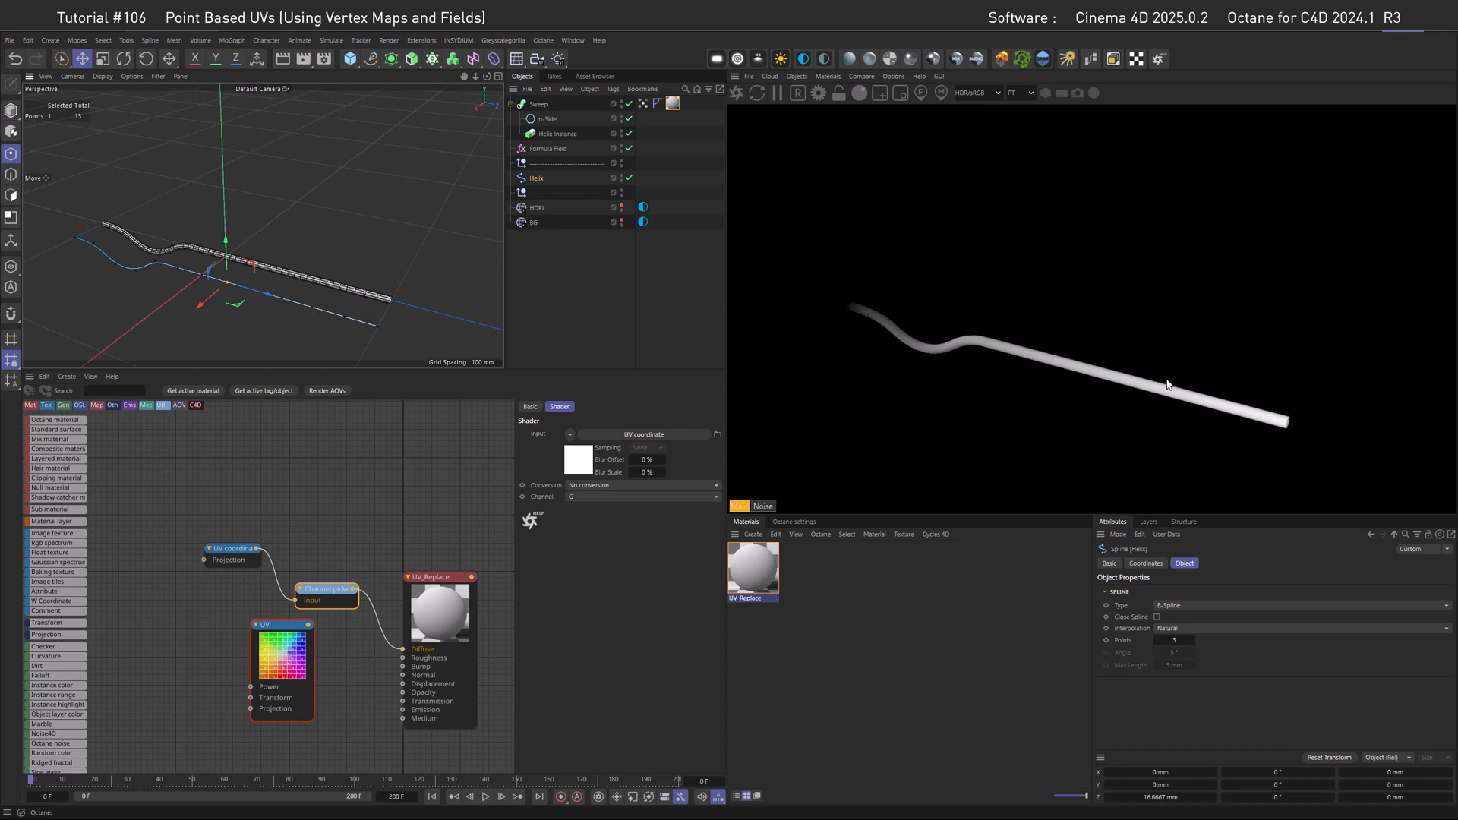
pyautogui.moveTo(1164, 395)
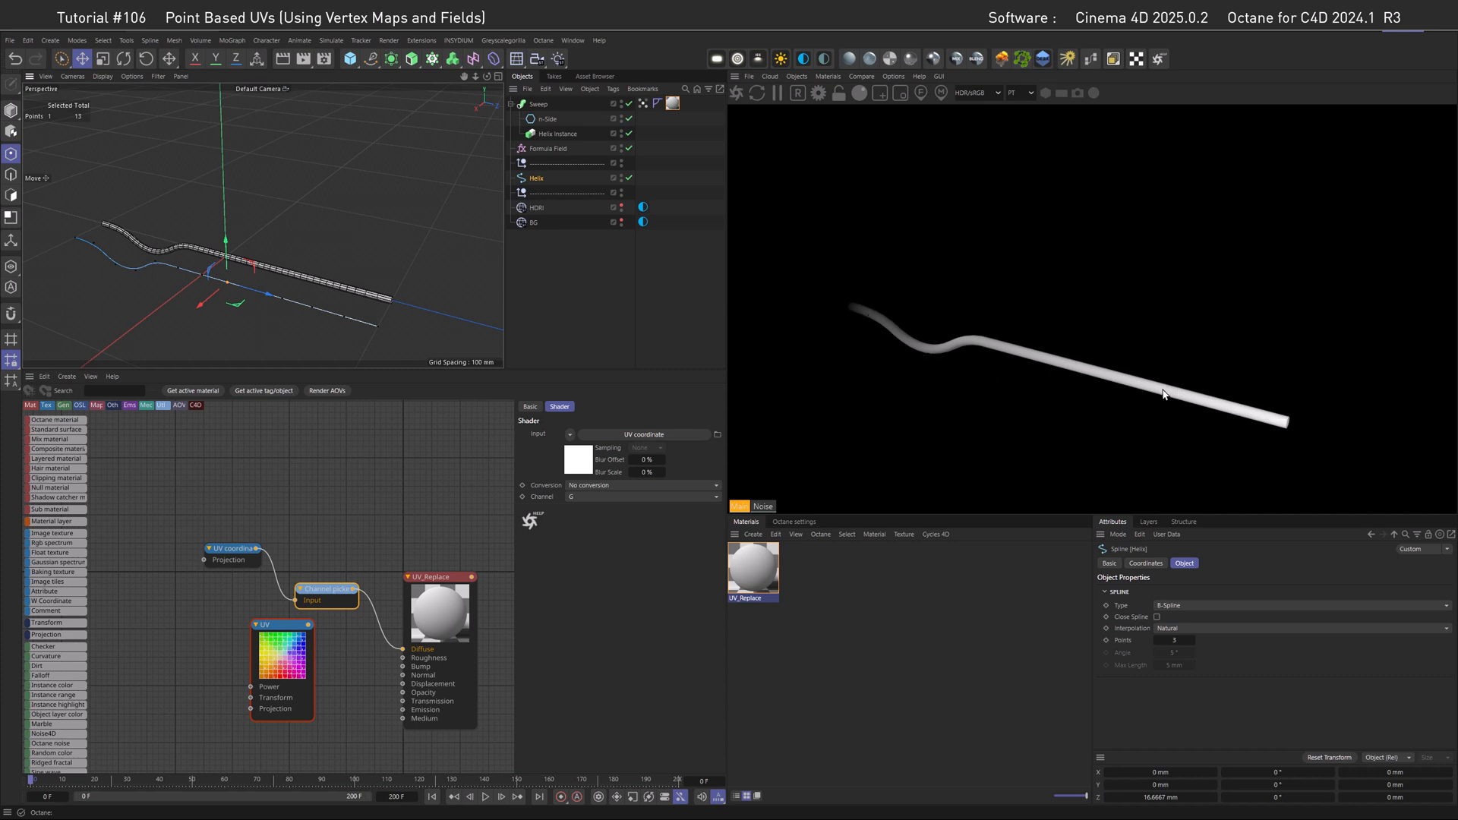
pyautogui.moveTo(1103, 394)
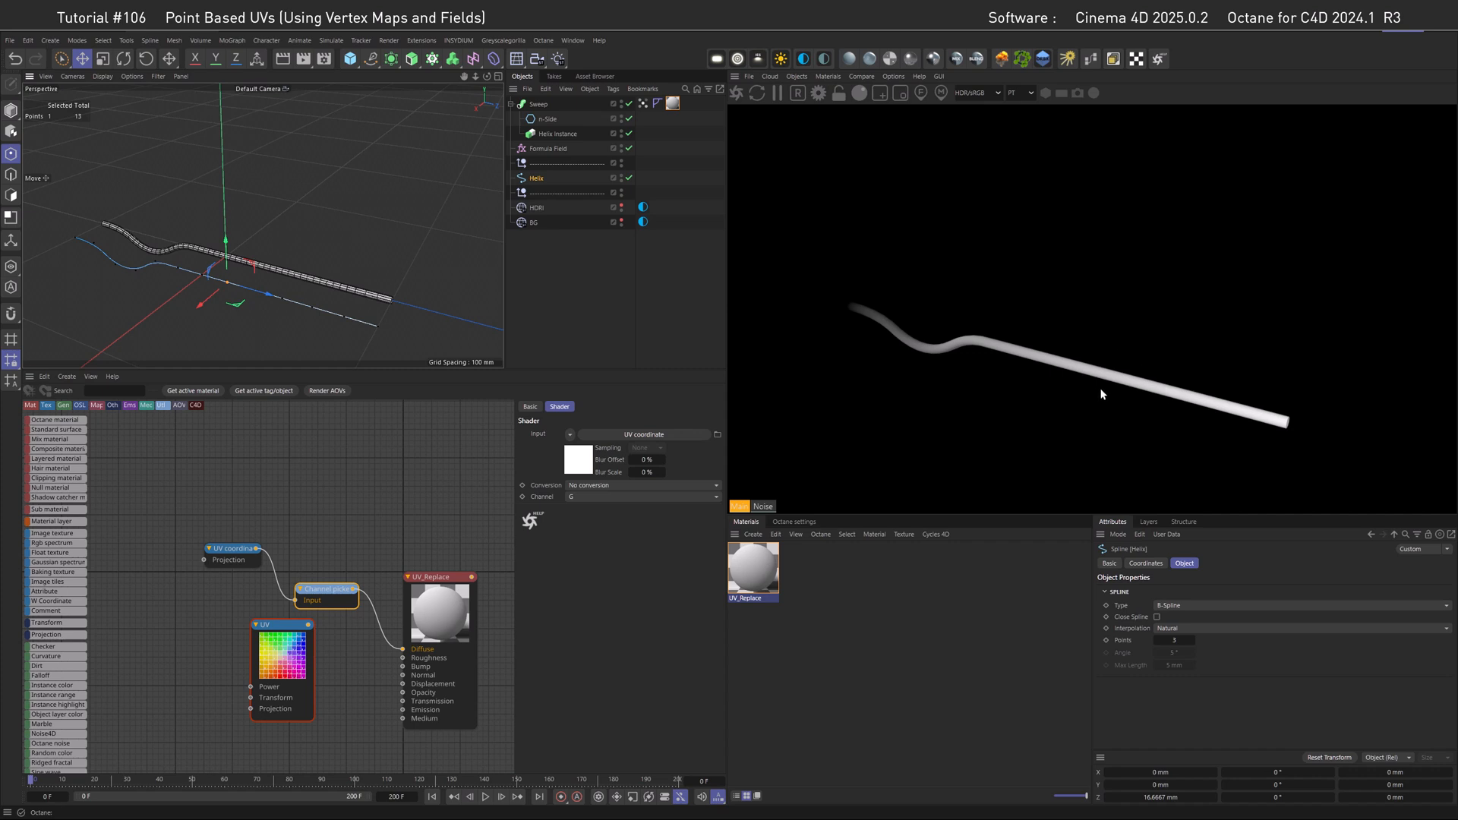
pyautogui.click(551, 149)
pyautogui.write('a')
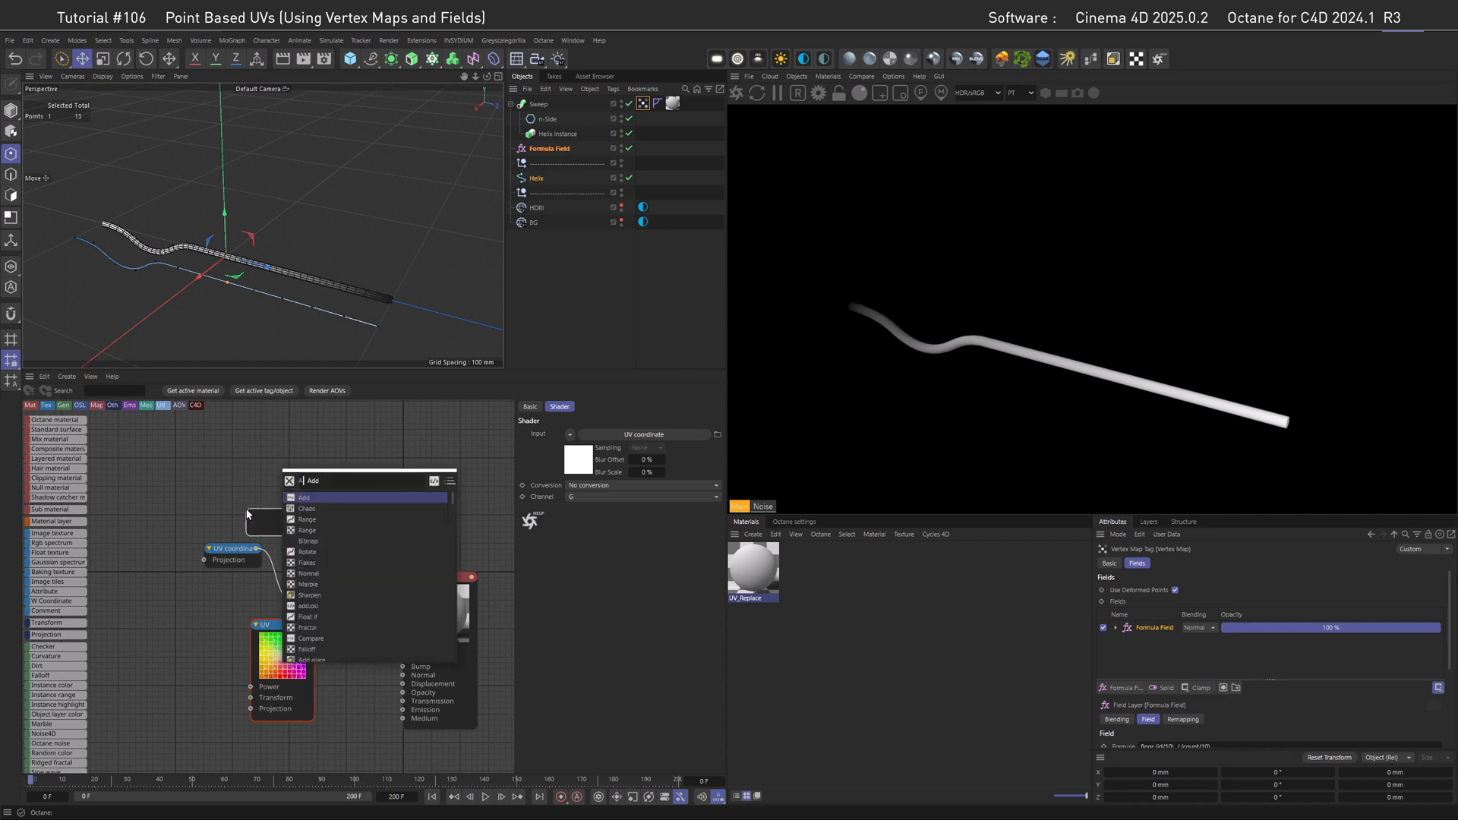
# Add an Attribute texture node, disable its preview, and set its Type to Float.
pyautogui.click(309, 498)
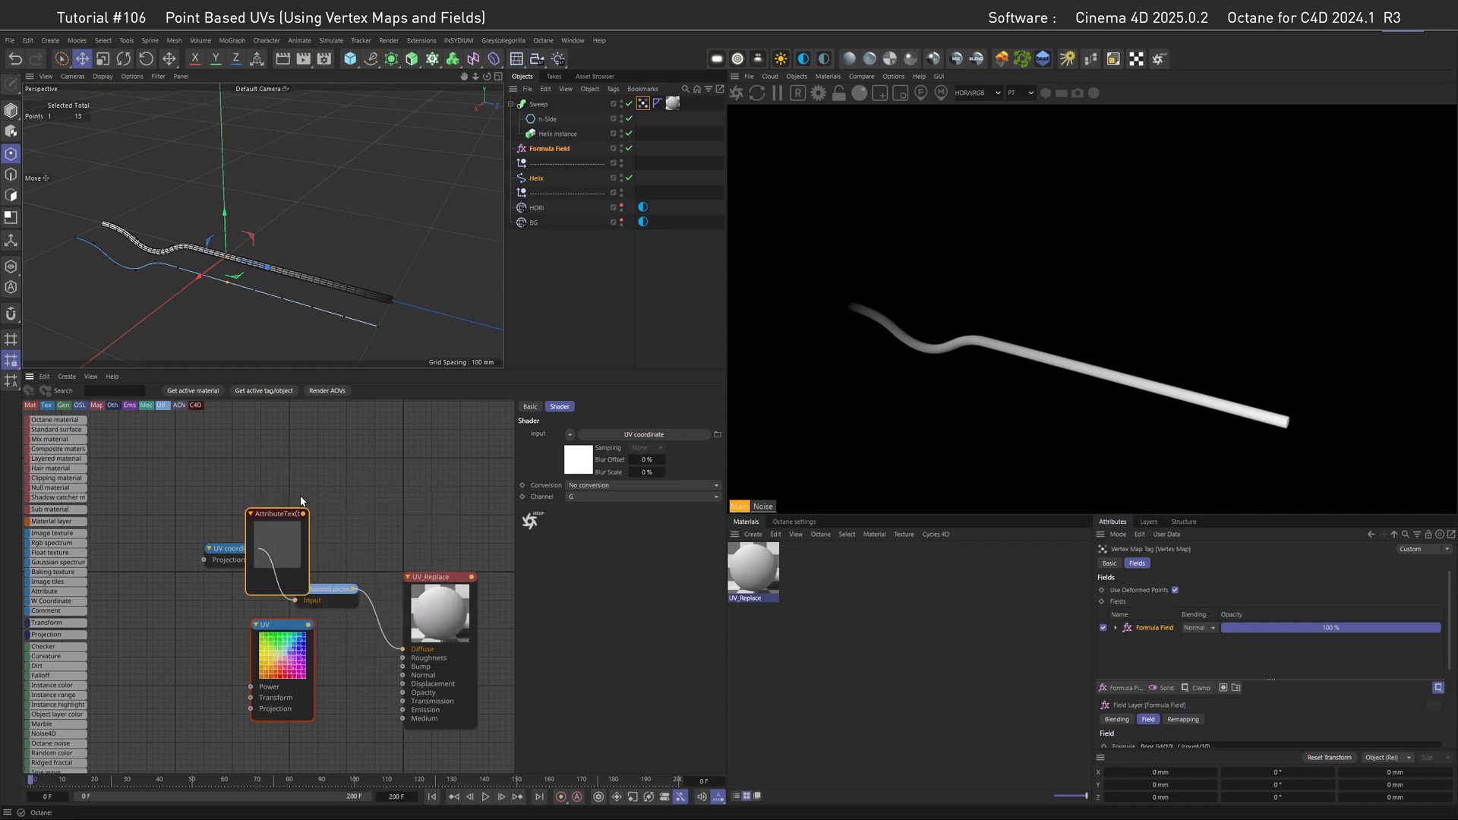
pyautogui.rightClick(137, 544)
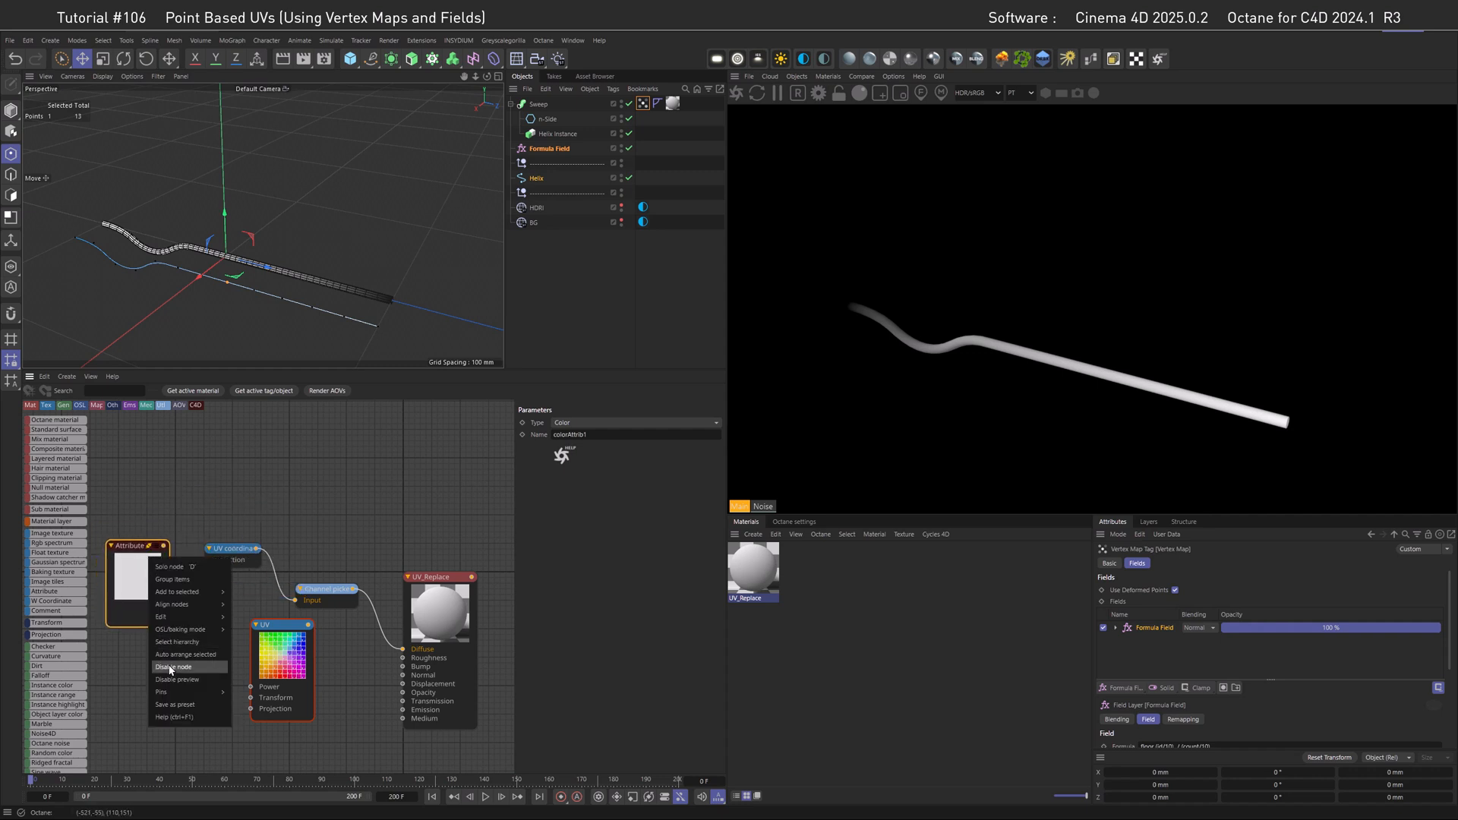
pyautogui.click(174, 667)
pyautogui.write('Vertex Map')
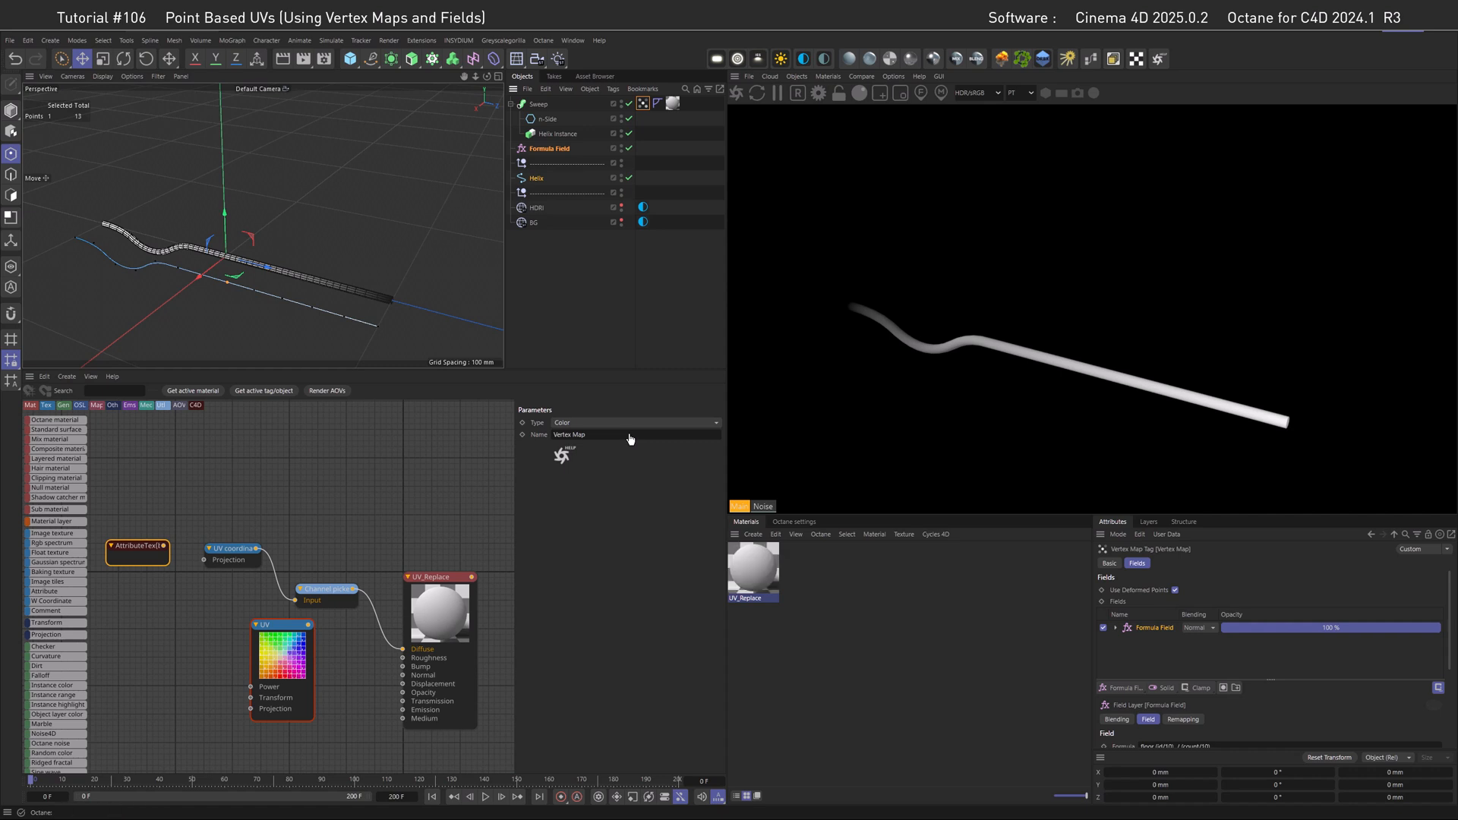
pyautogui.click(635, 422)
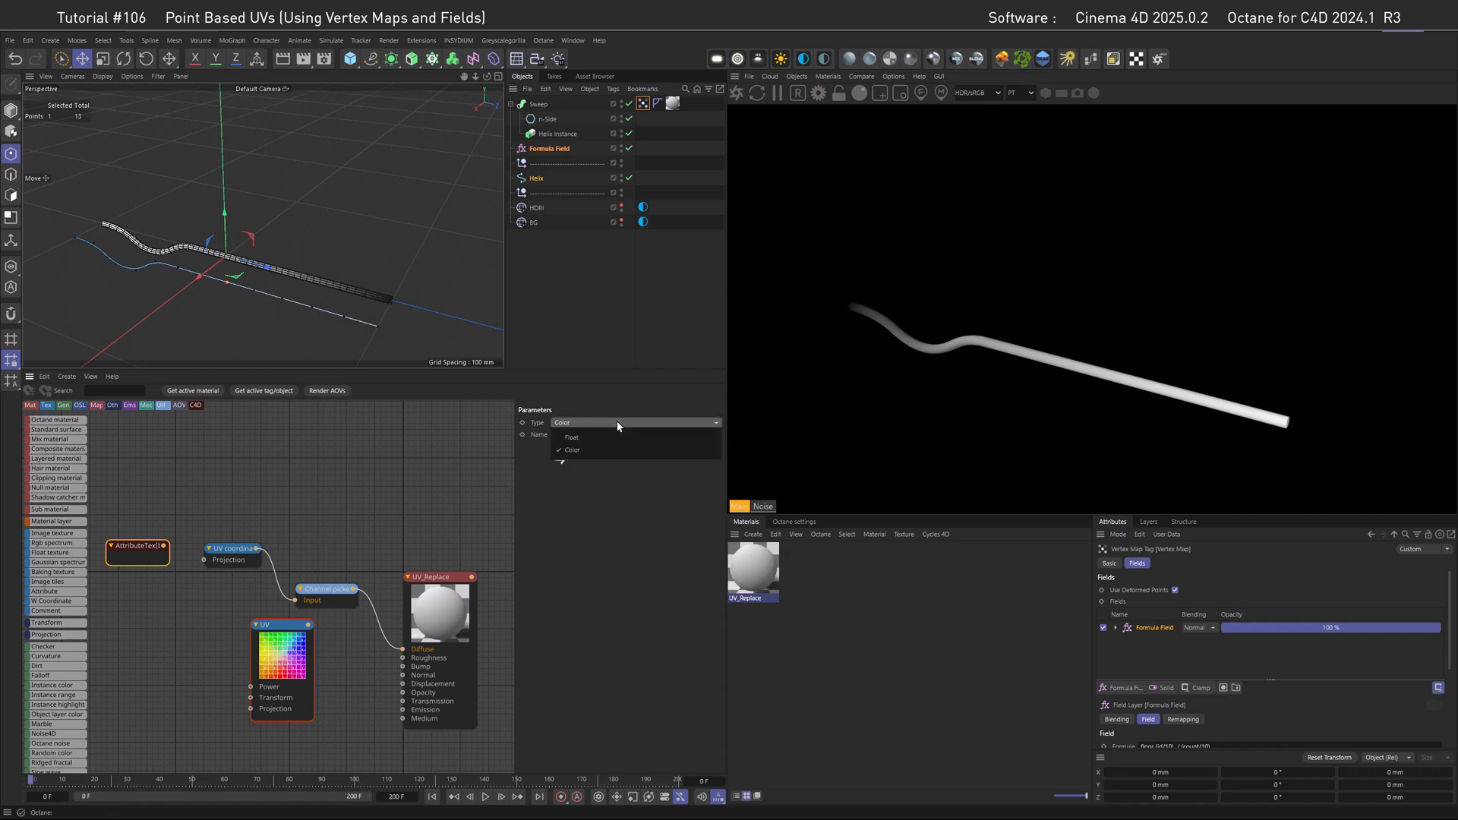
pyautogui.click(571, 436)
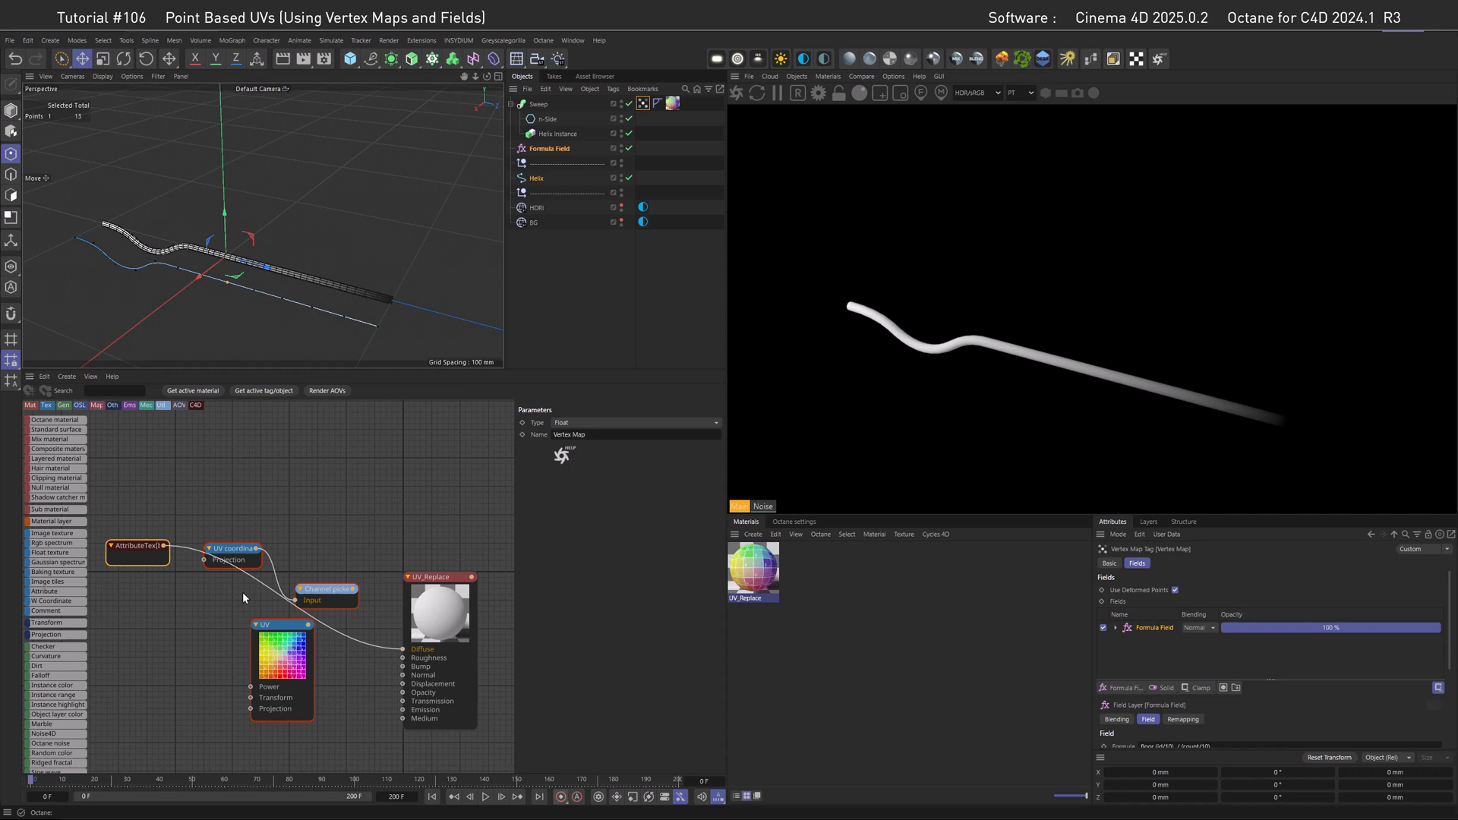
pyautogui.moveTo(272, 621)
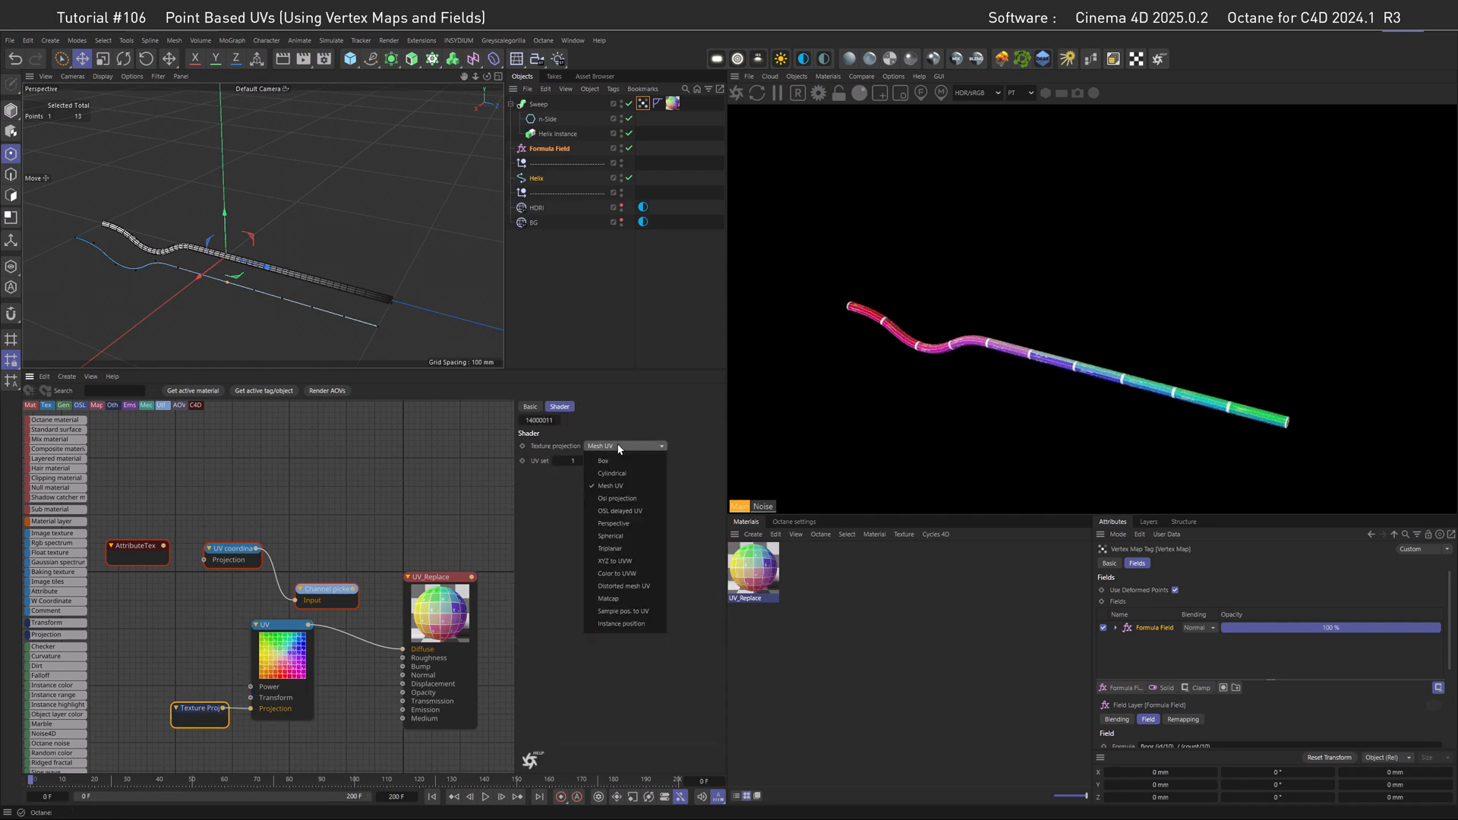
pyautogui.moveTo(618, 561)
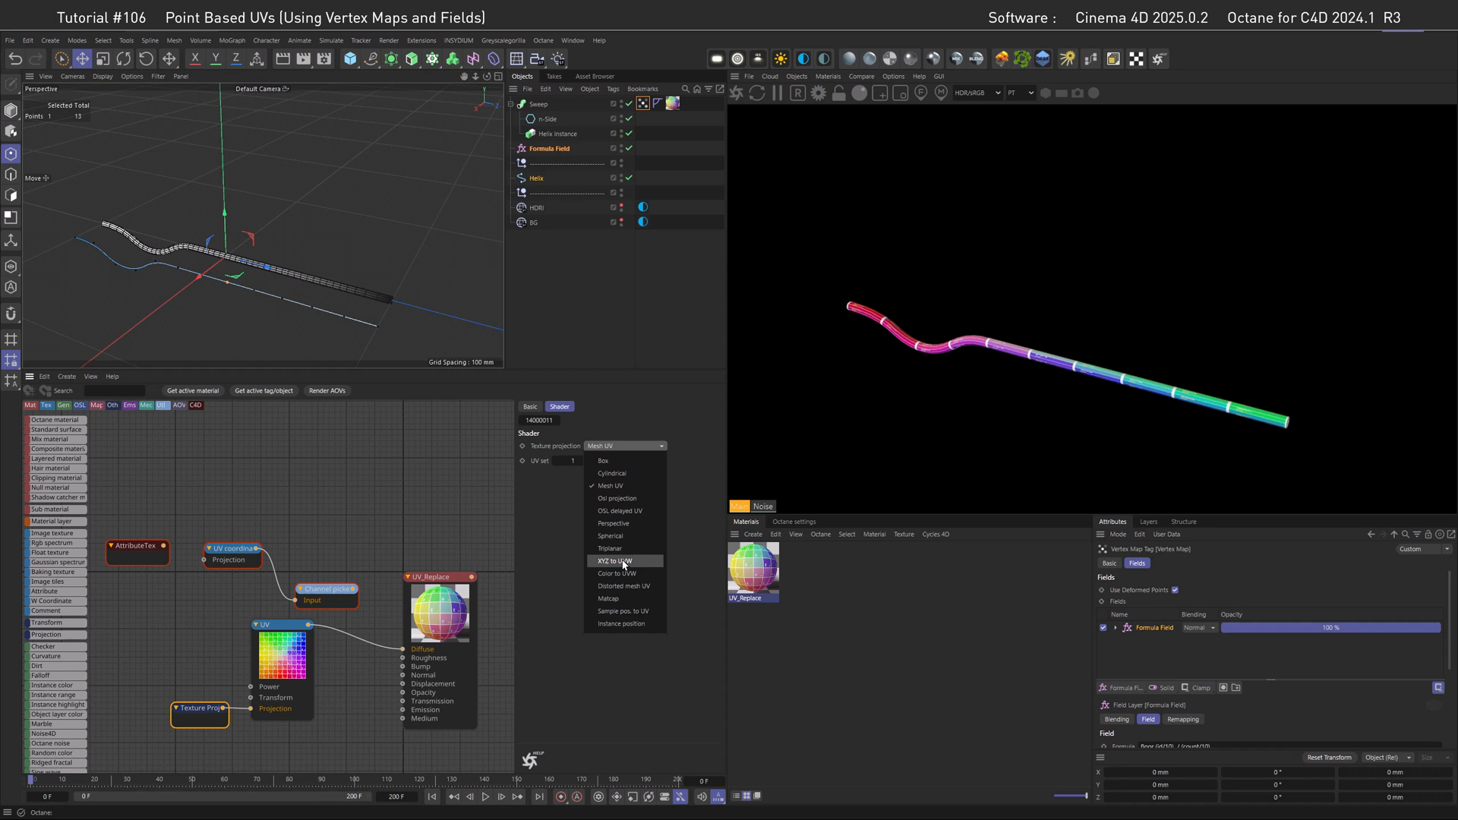
pyautogui.moveTo(613, 573)
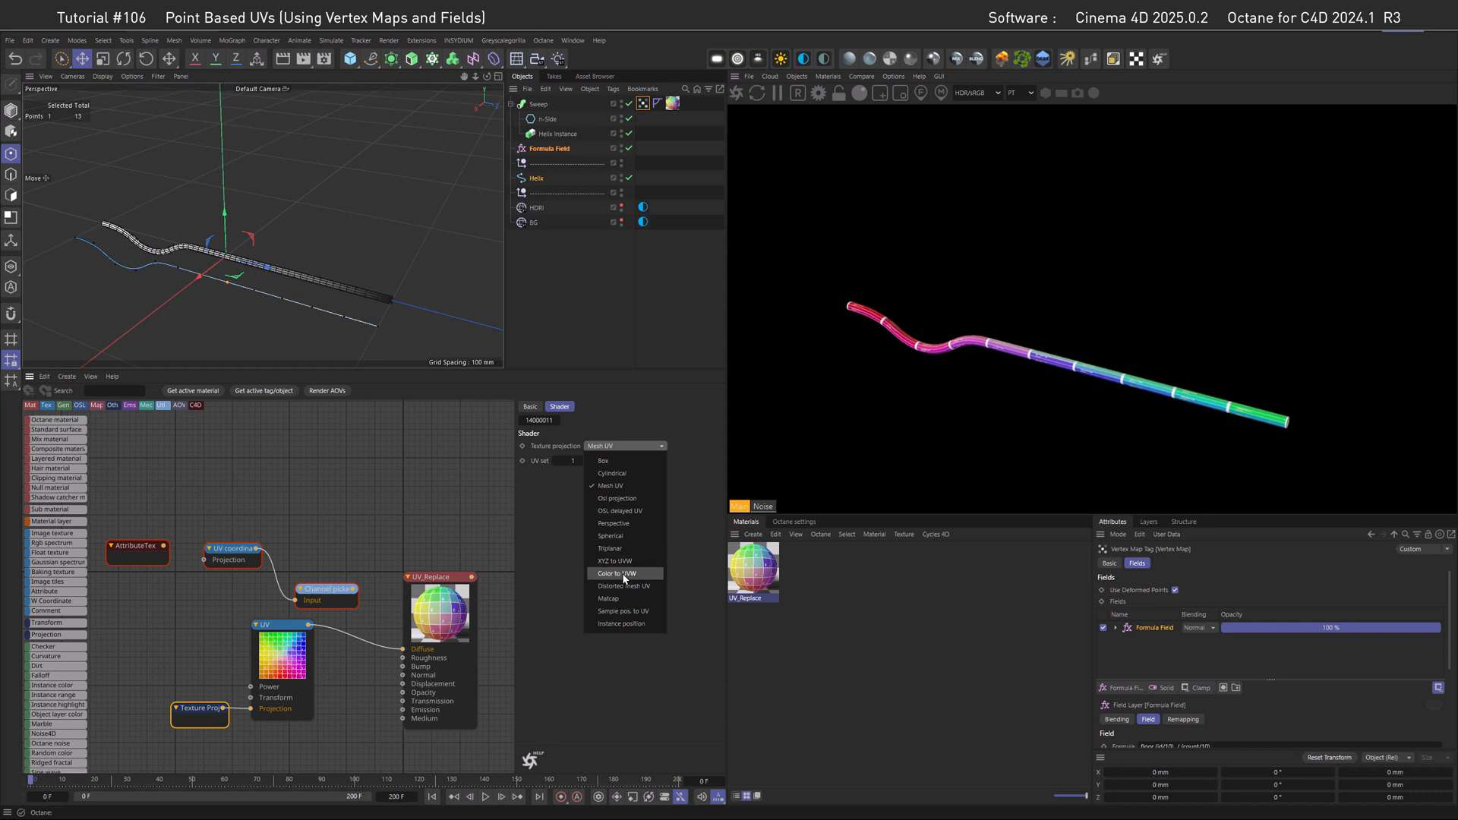
# Set the Texture Projection node's projection mode to Color to UVW.
pyautogui.click(616, 574)
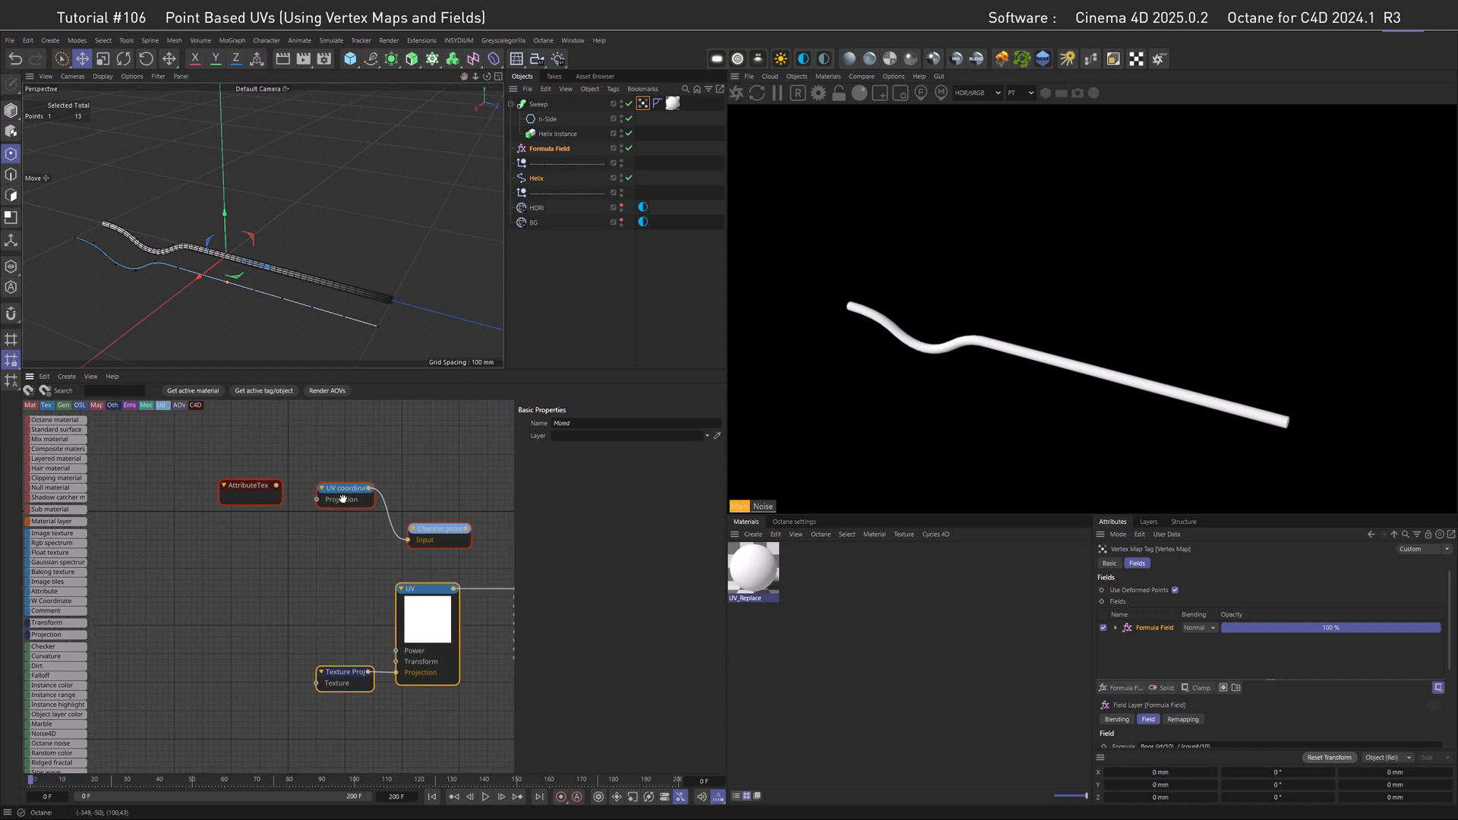
# Add a Channel merger combining UV coordinate and Channel picker, feeding Texture Projection.
pyautogui.click(249, 485)
pyautogui.write('MERG')
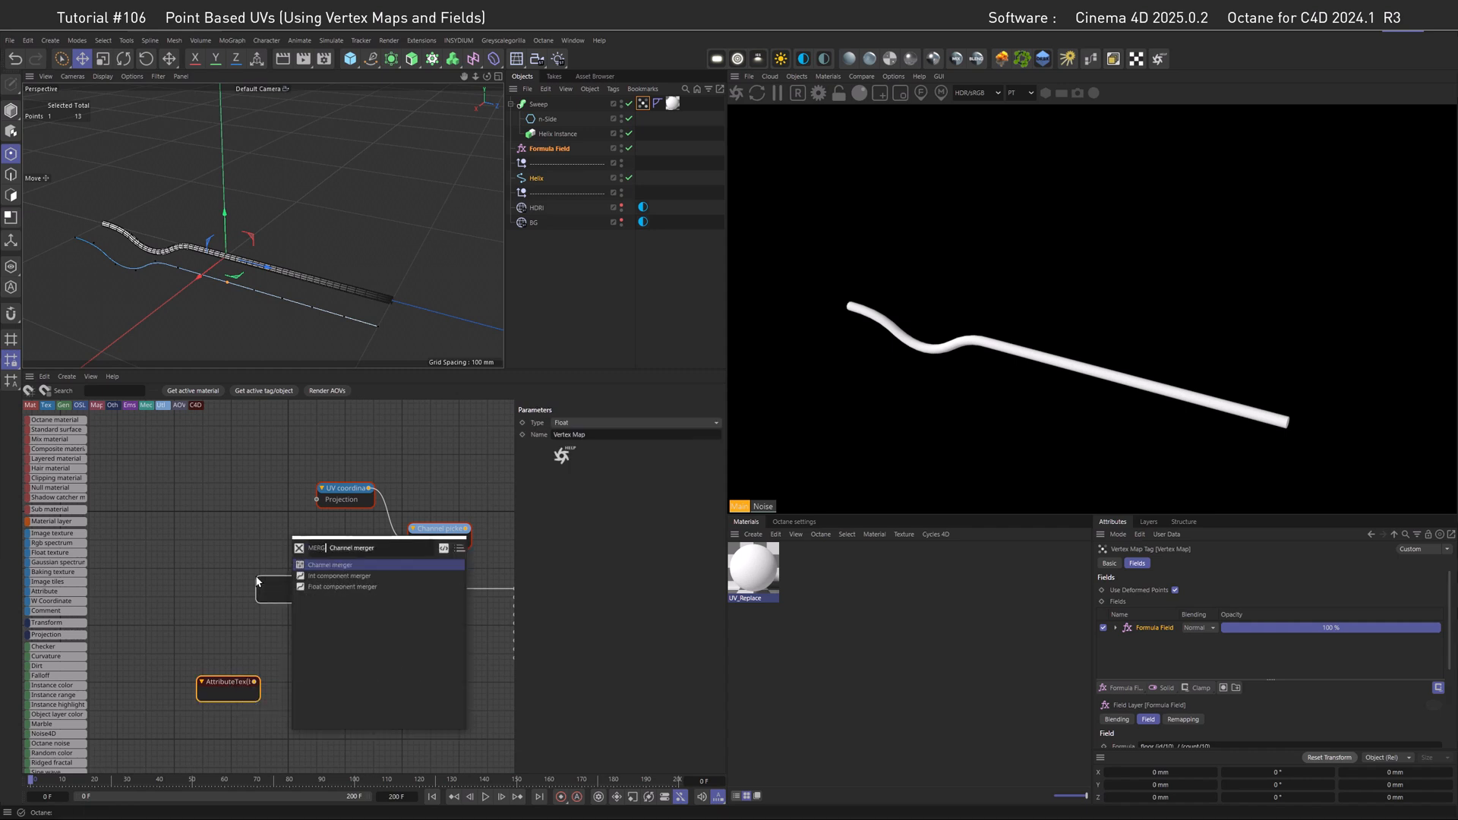
pyautogui.click(330, 564)
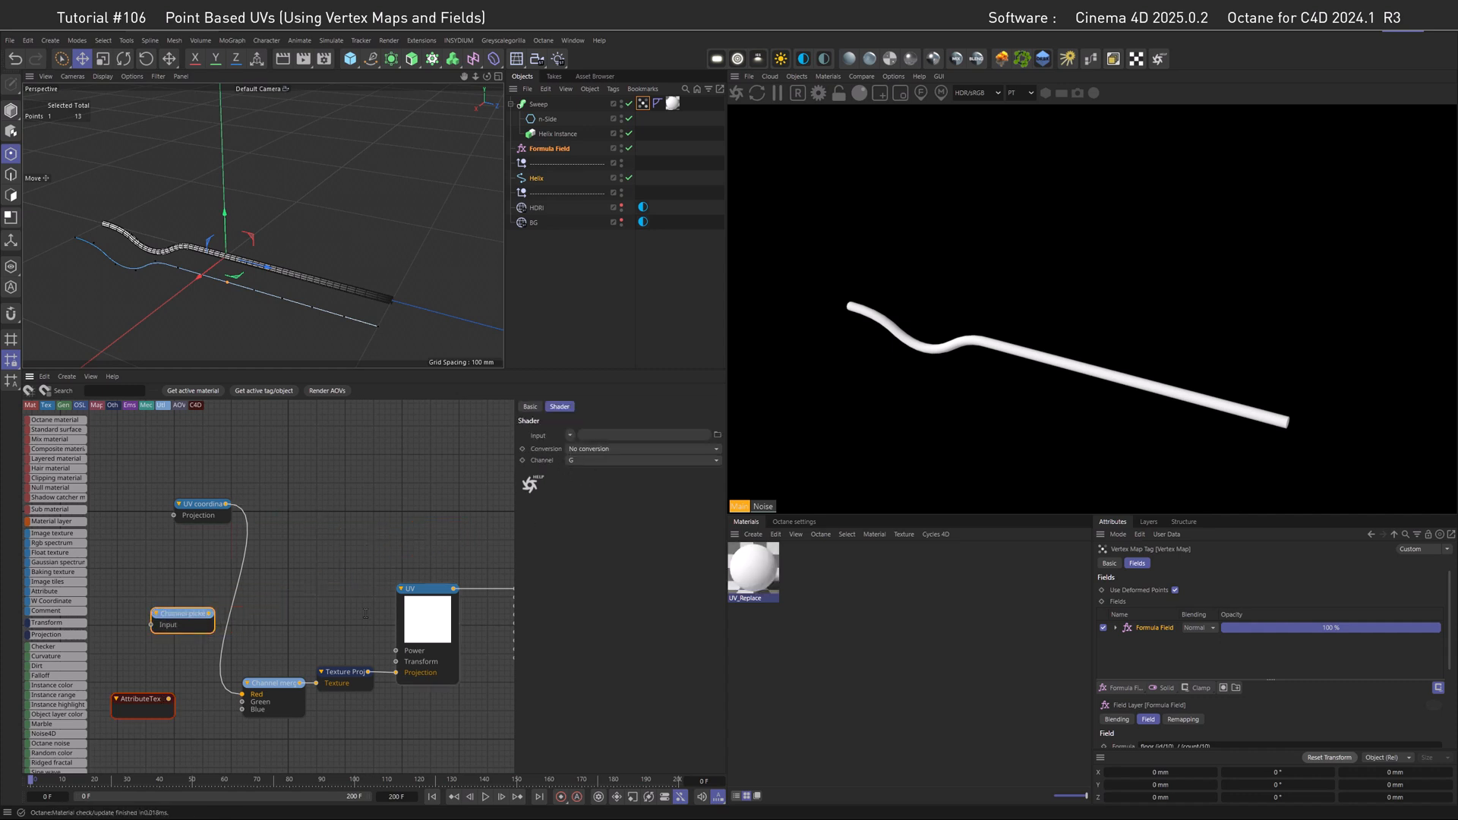
pyautogui.click(179, 613)
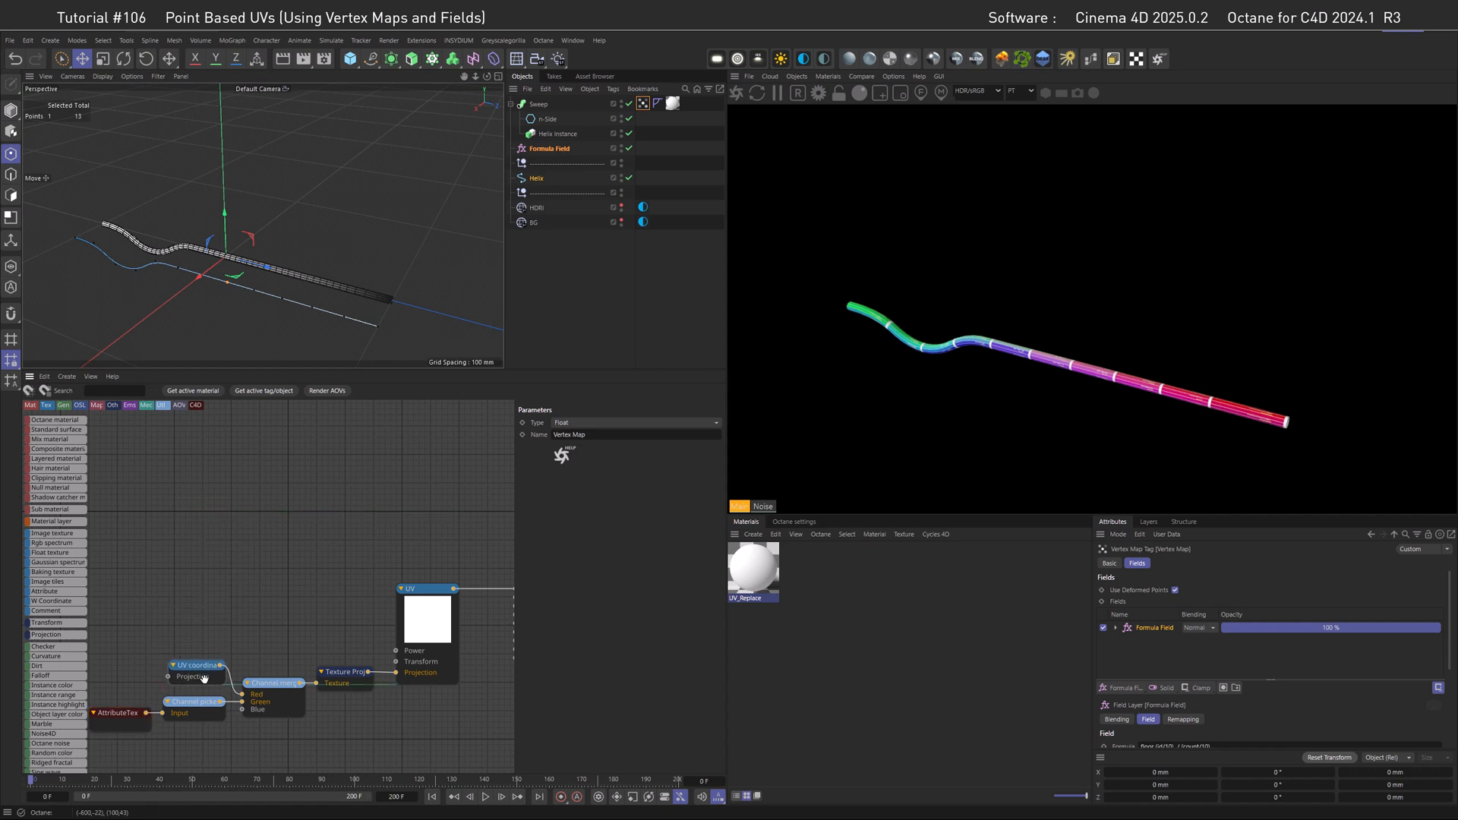
pyautogui.click(195, 666)
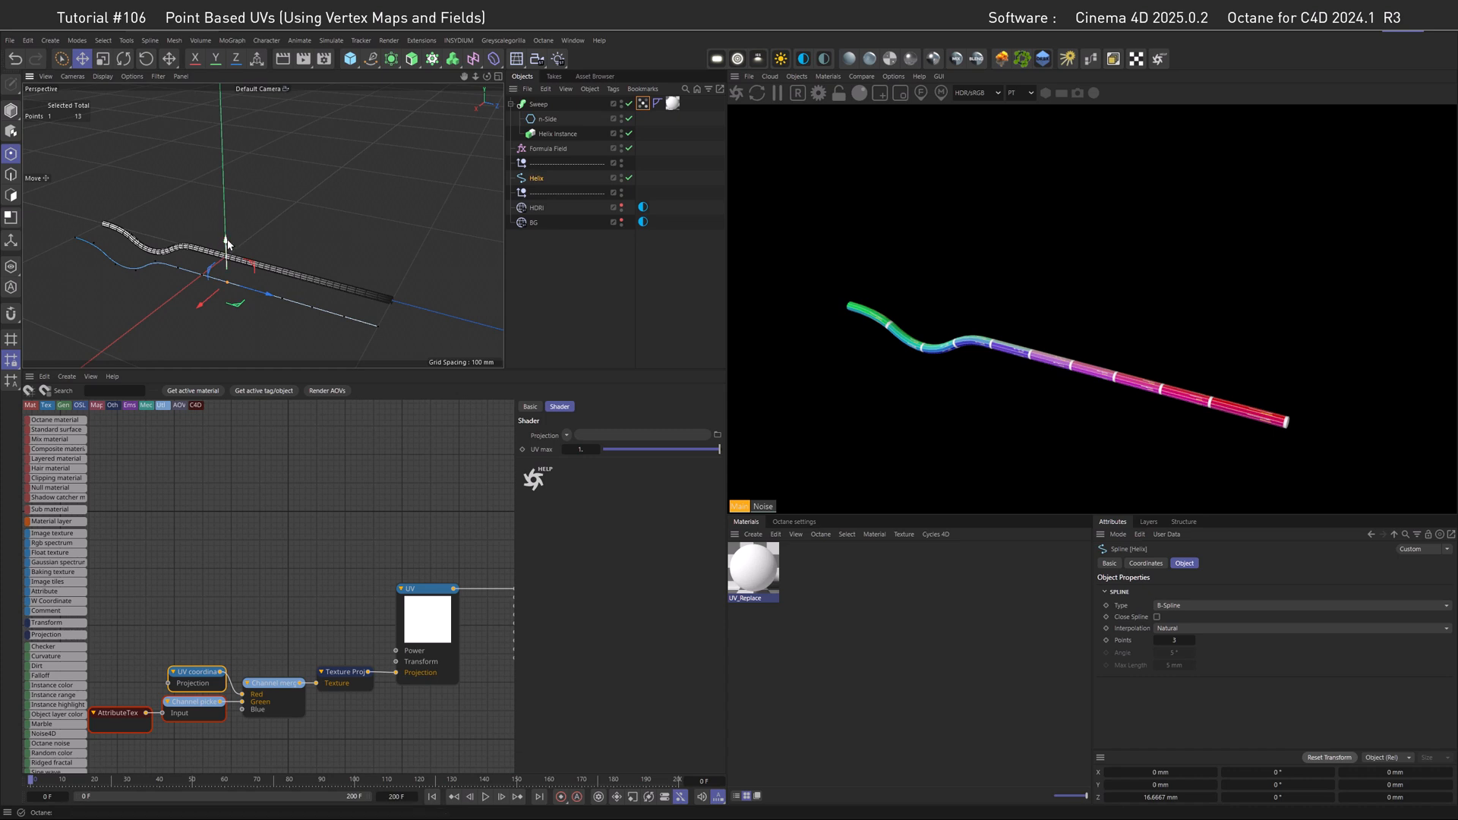
# Drag a Helix spline point downward so the tube bends into more waves.
pyautogui.moveTo(225, 246); pyautogui.dragTo(224, 270)
pyautogui.write('Mix')
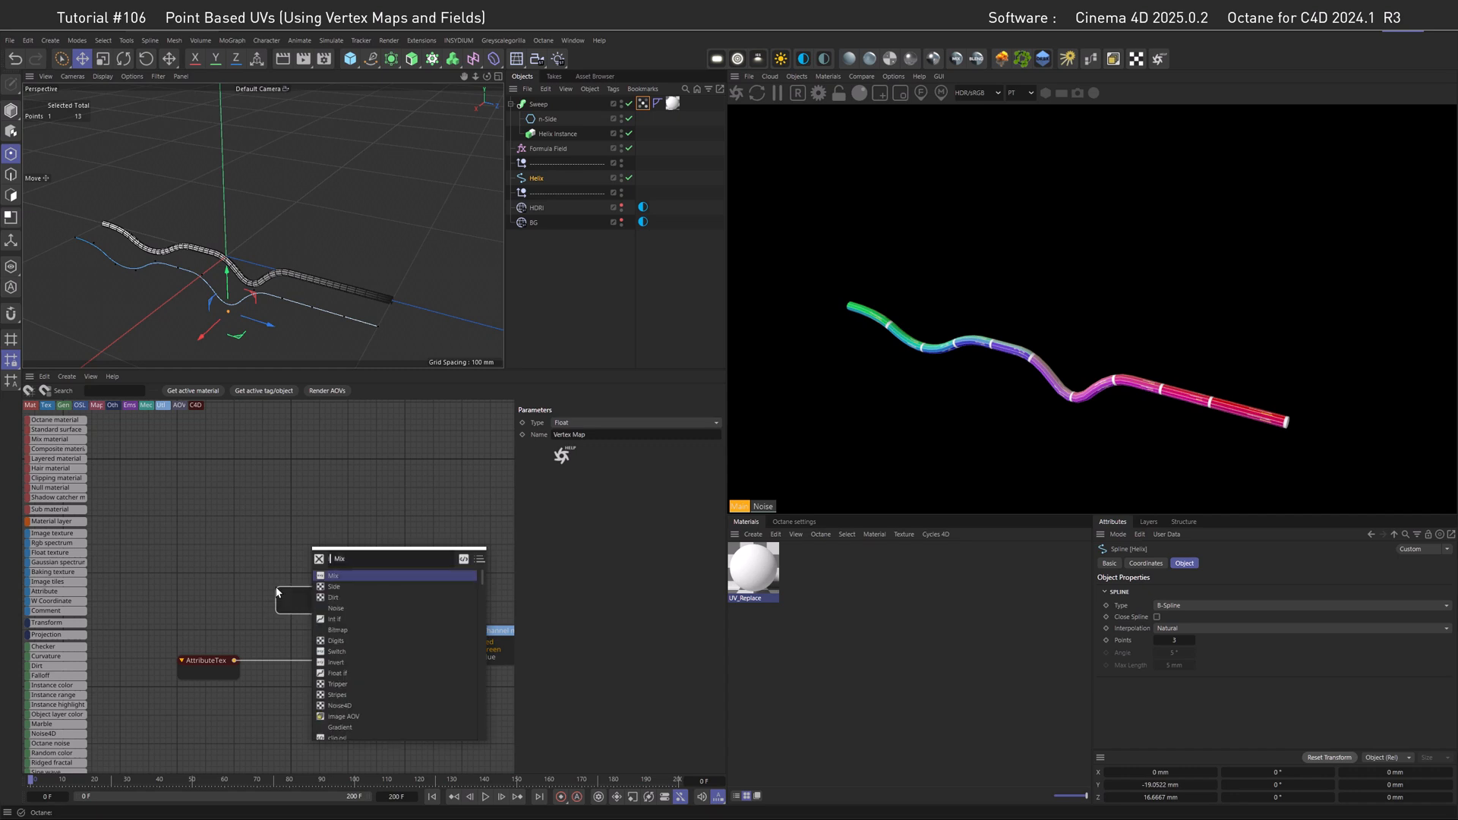
# Insert an Invert node after AttributeTex and add a Multiply node with preview disabled.
pyautogui.click(335, 662)
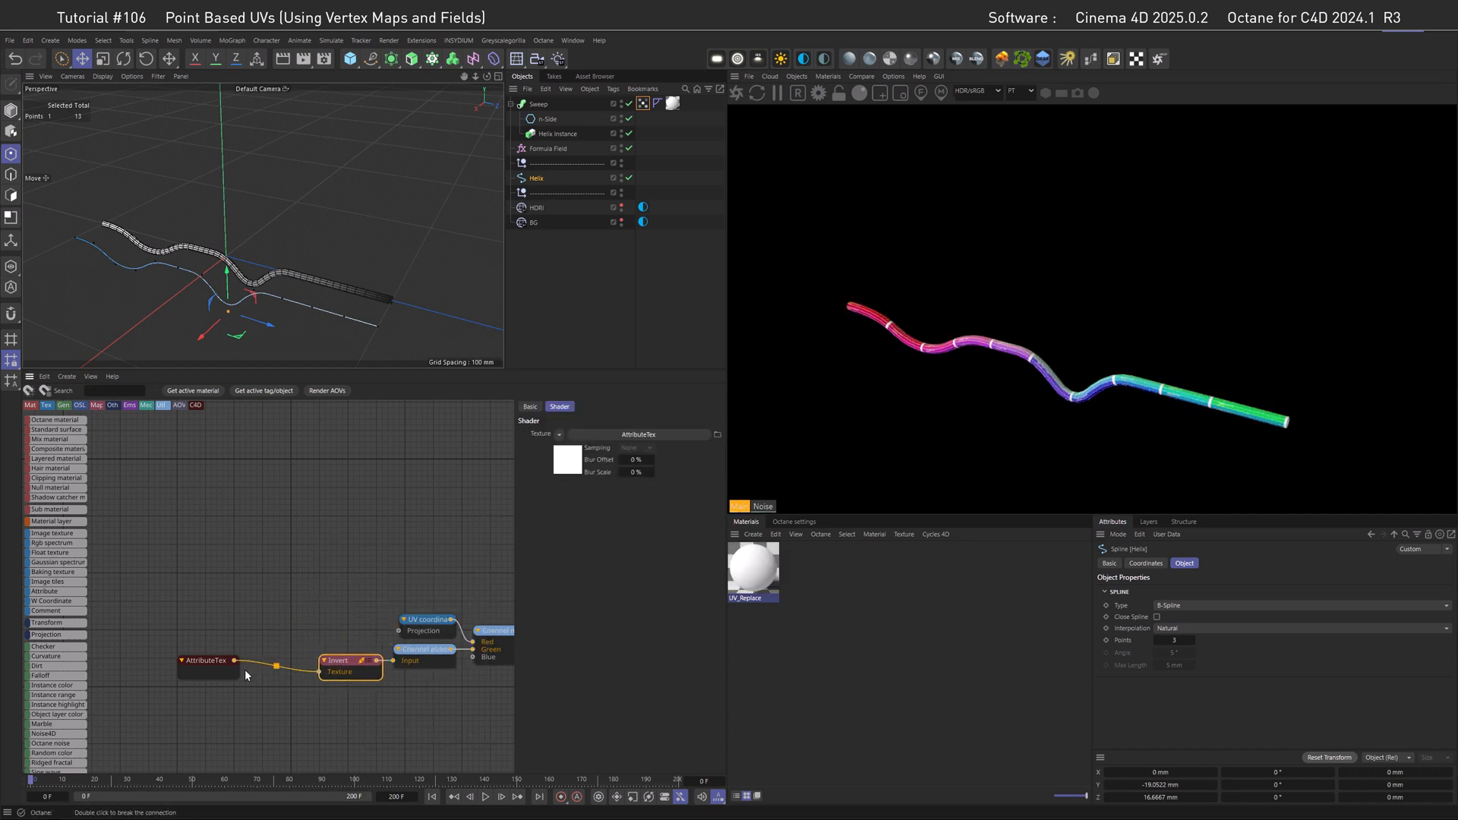
pyautogui.click(205, 660)
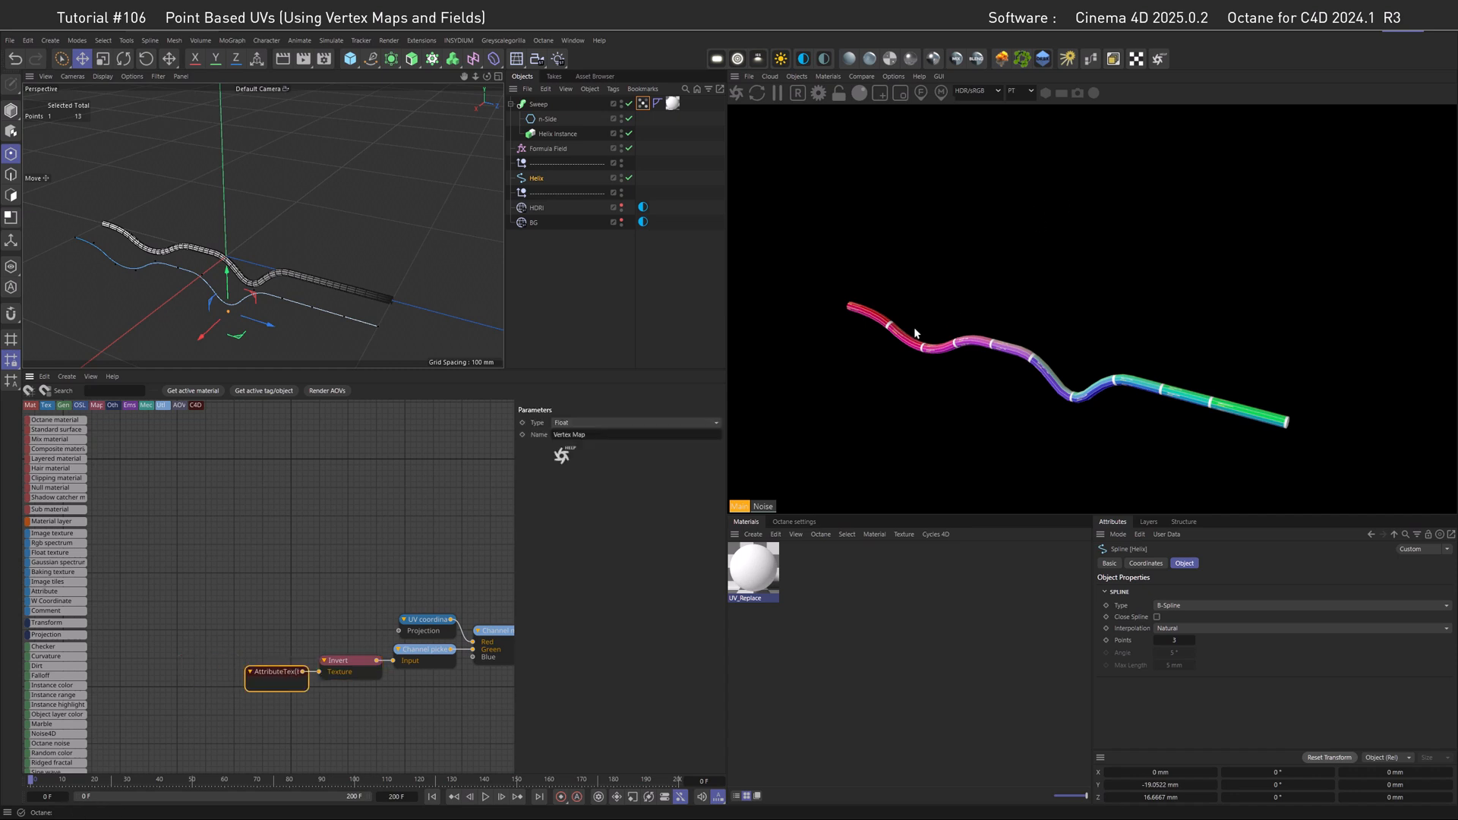
pyautogui.moveTo(965, 360)
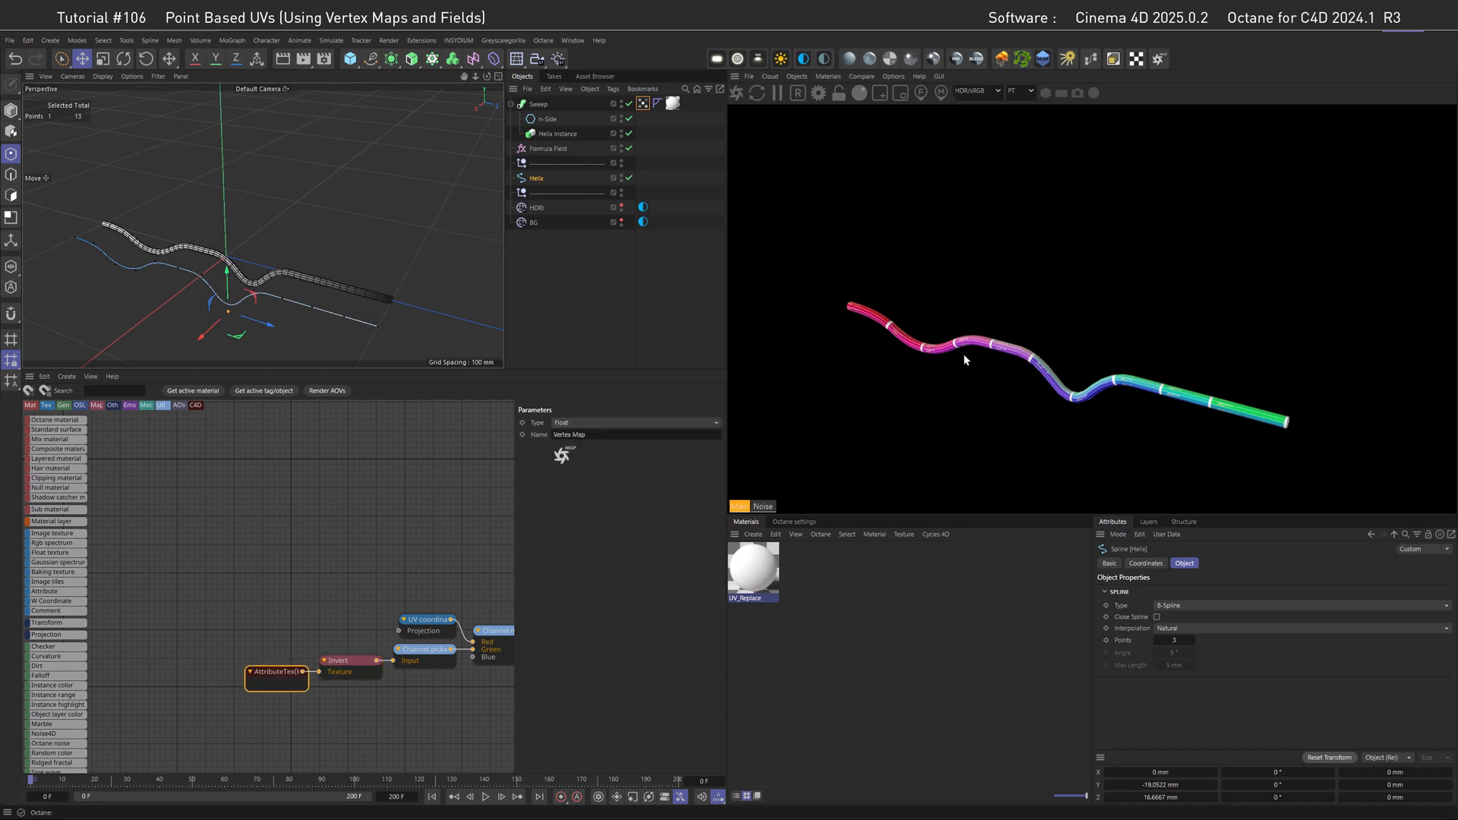
pyautogui.moveTo(871, 320)
pyautogui.write('inv')
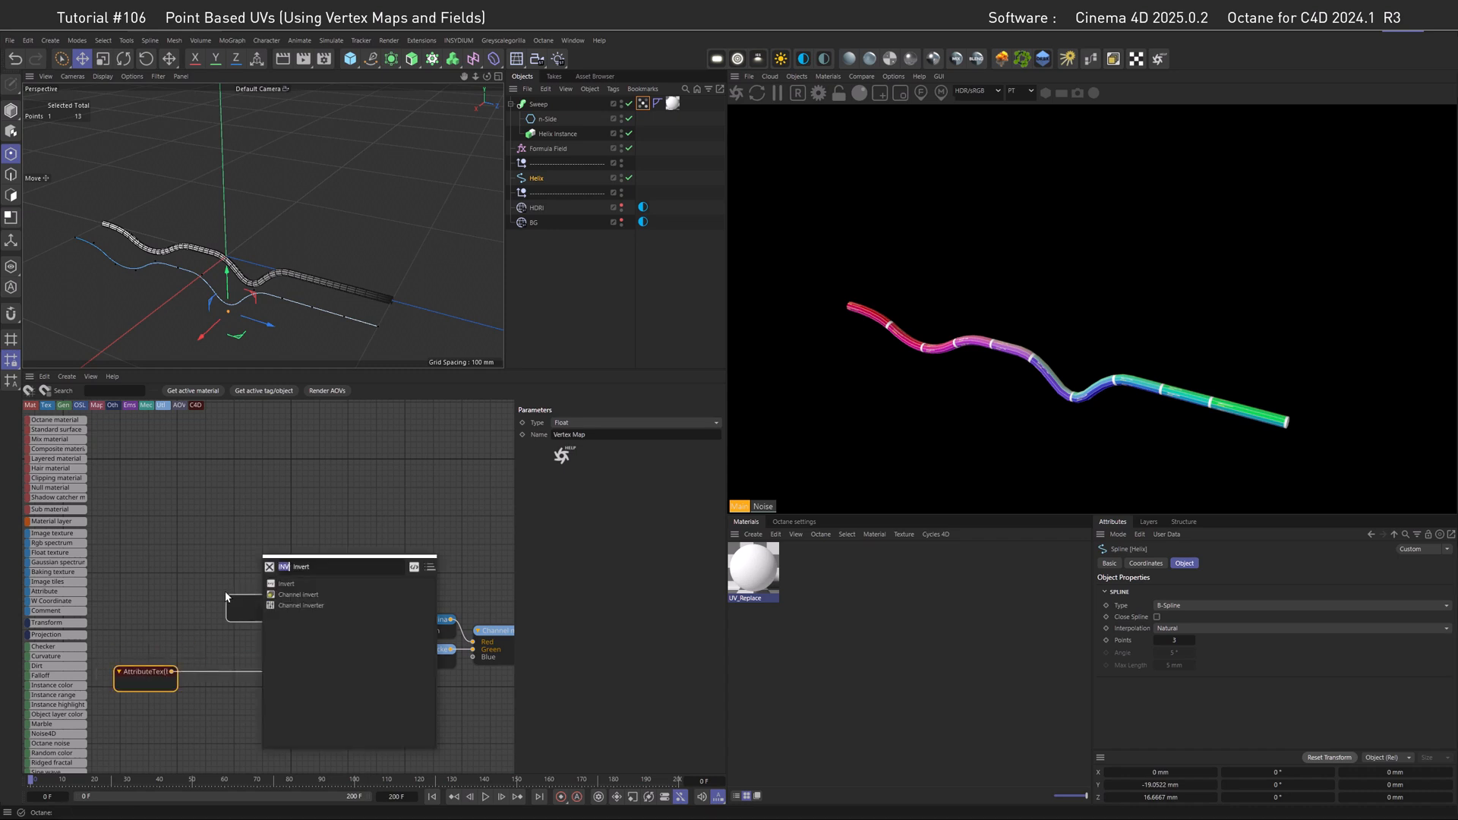
pyautogui.write('Multiply')
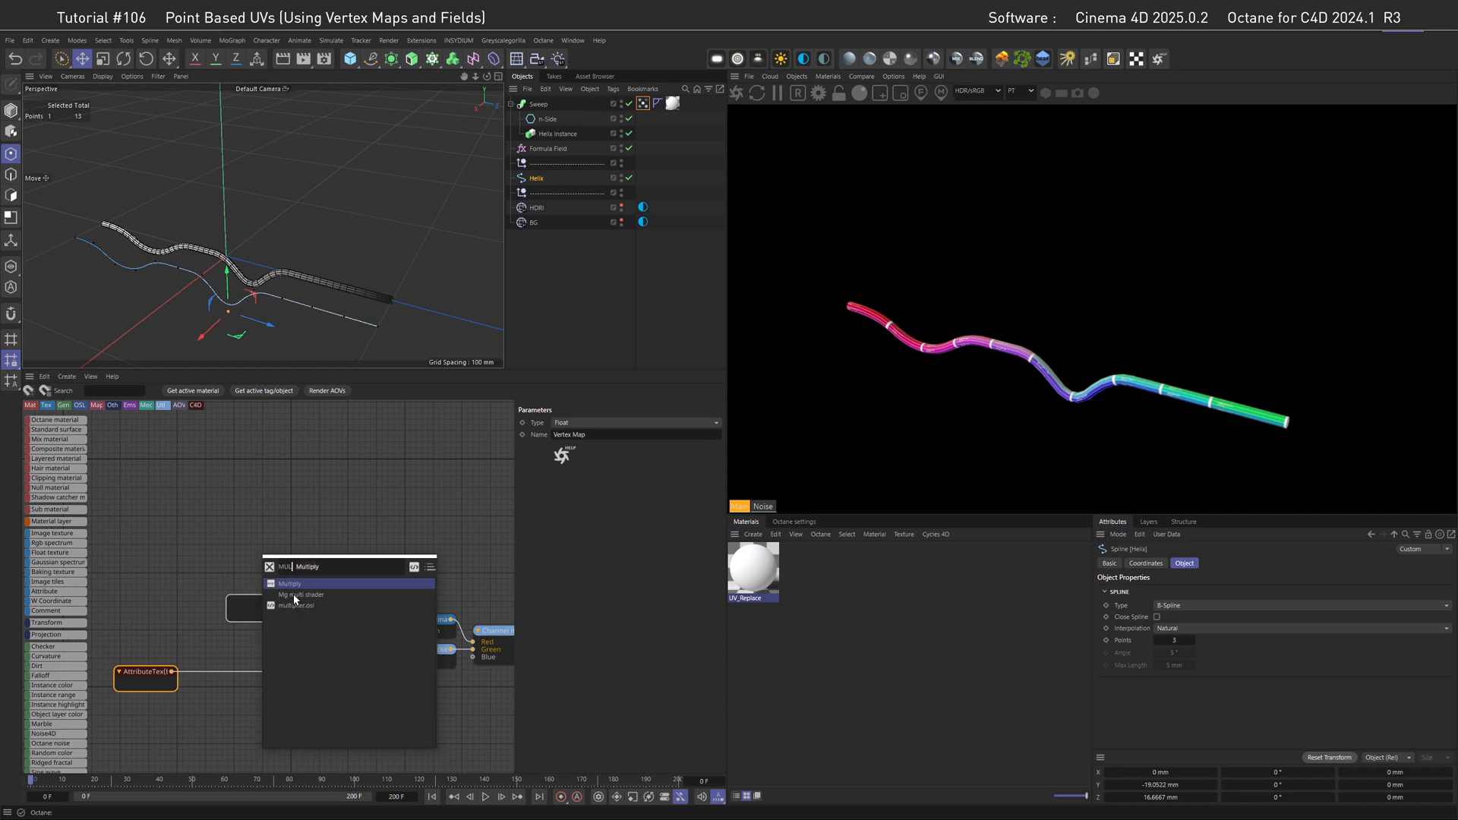
pyautogui.rightClick(253, 600)
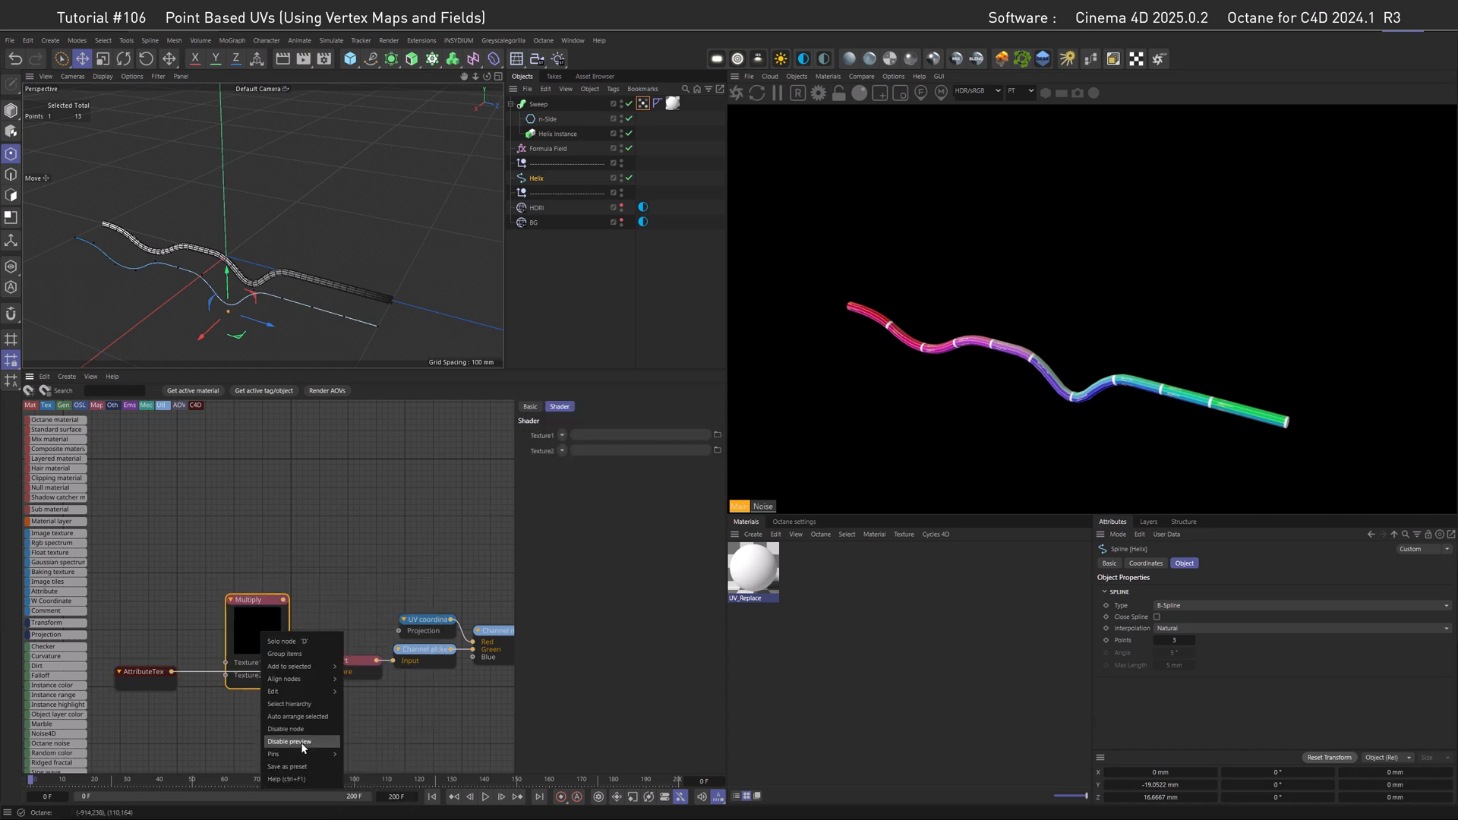
pyautogui.click(289, 741)
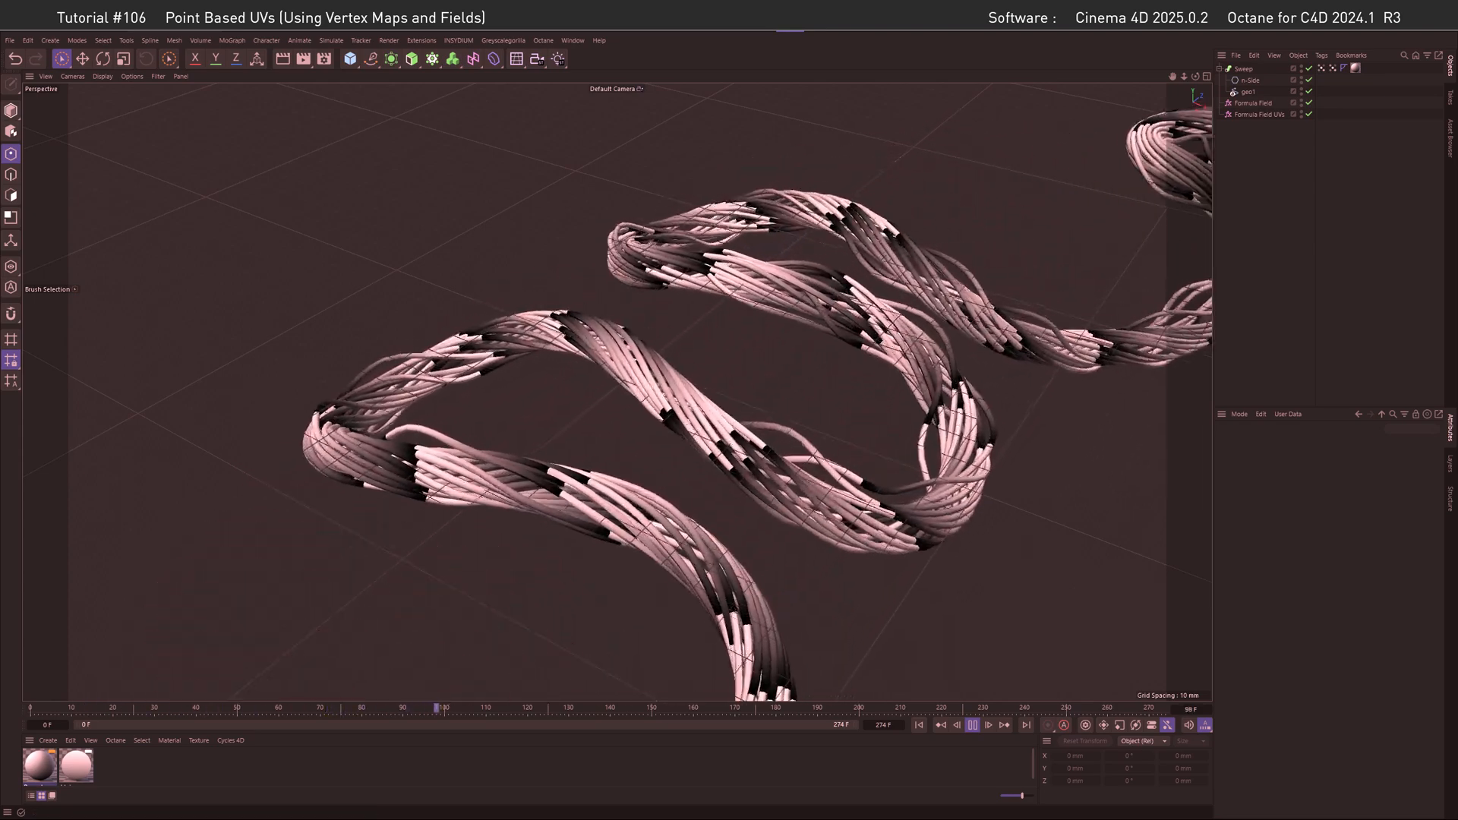
pyautogui.click(1249, 91)
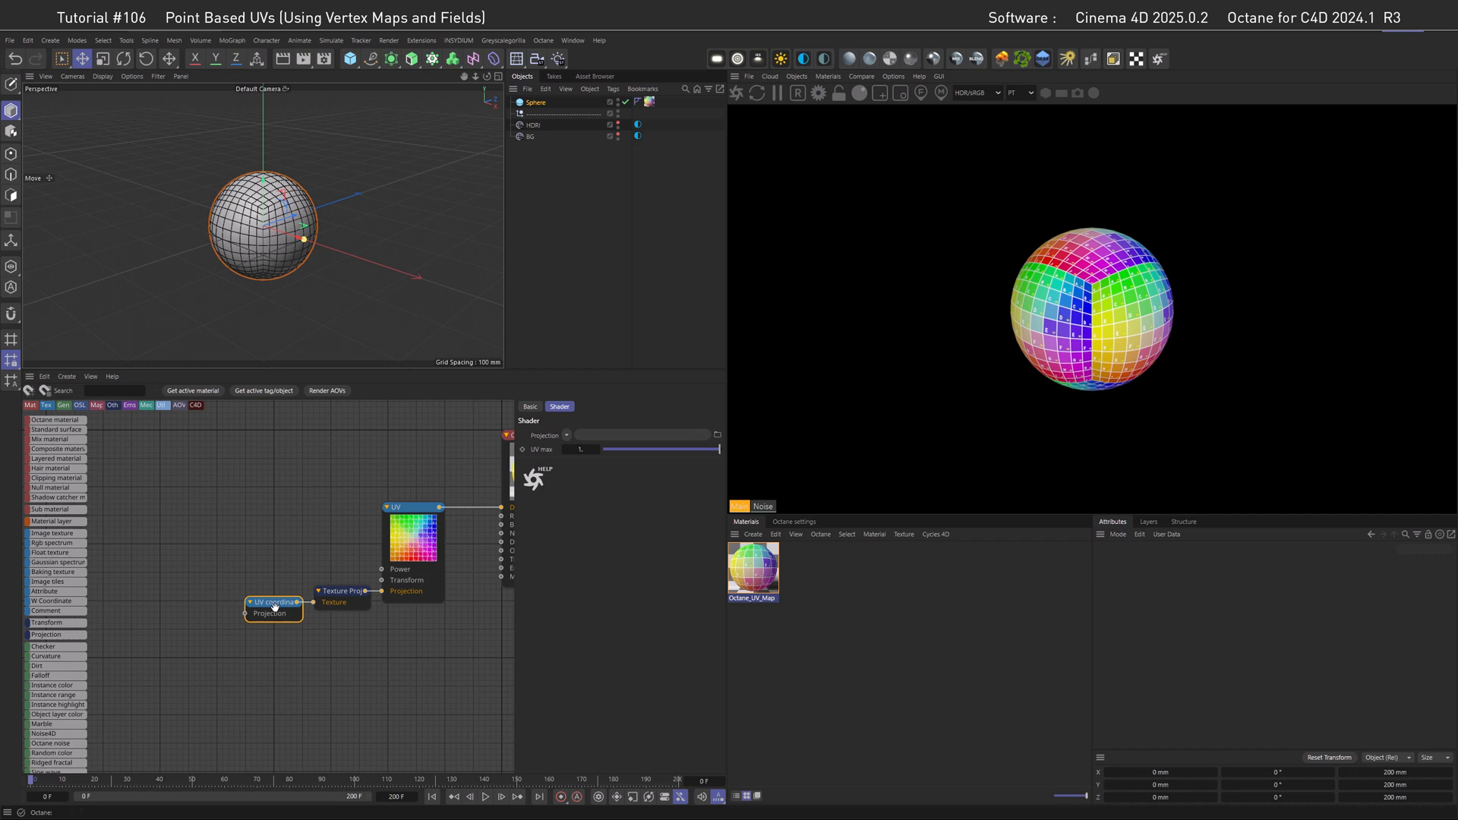
pyautogui.moveTo(551, 339)
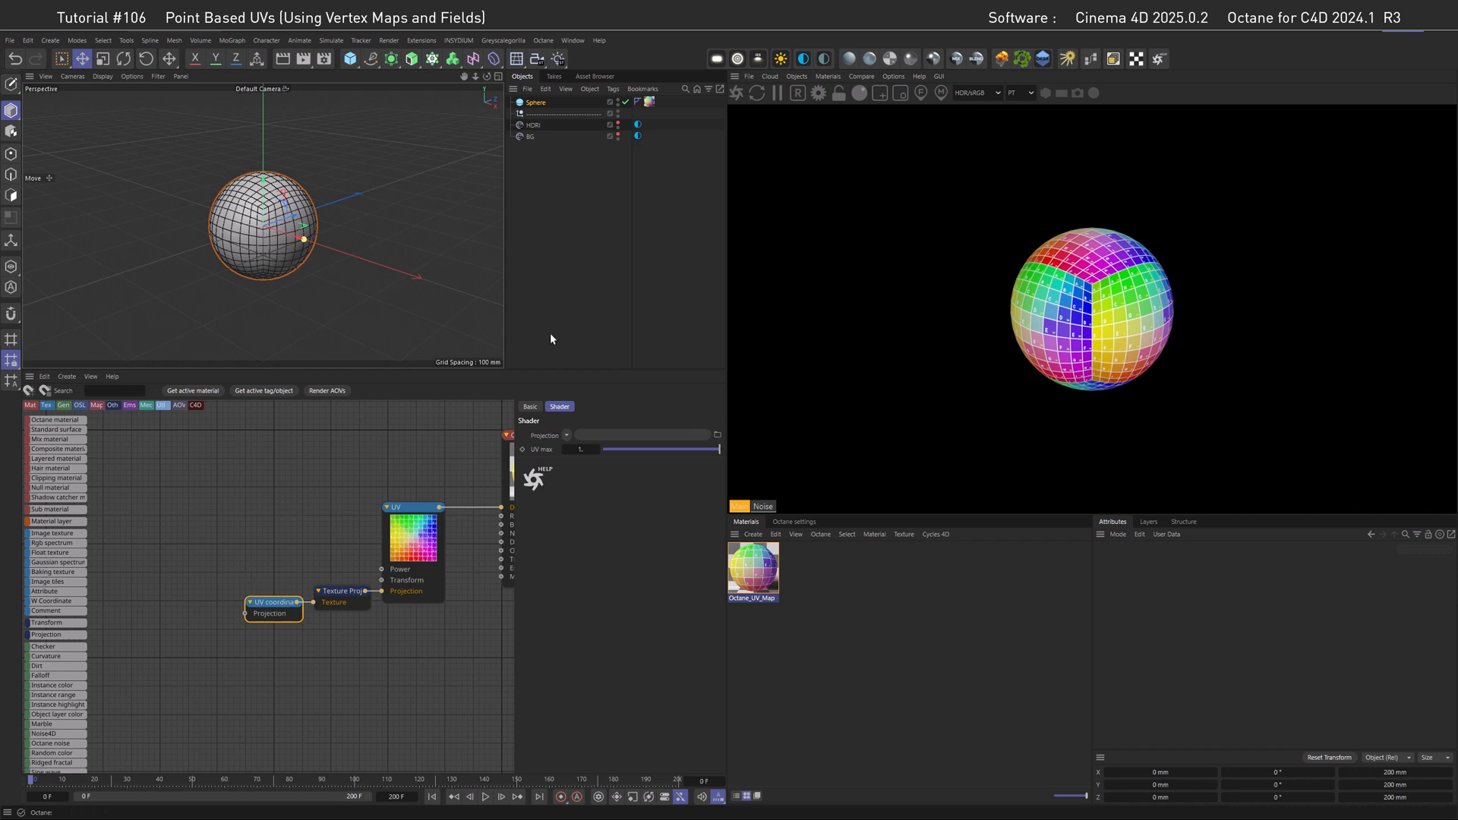
pyautogui.moveTo(577, 327)
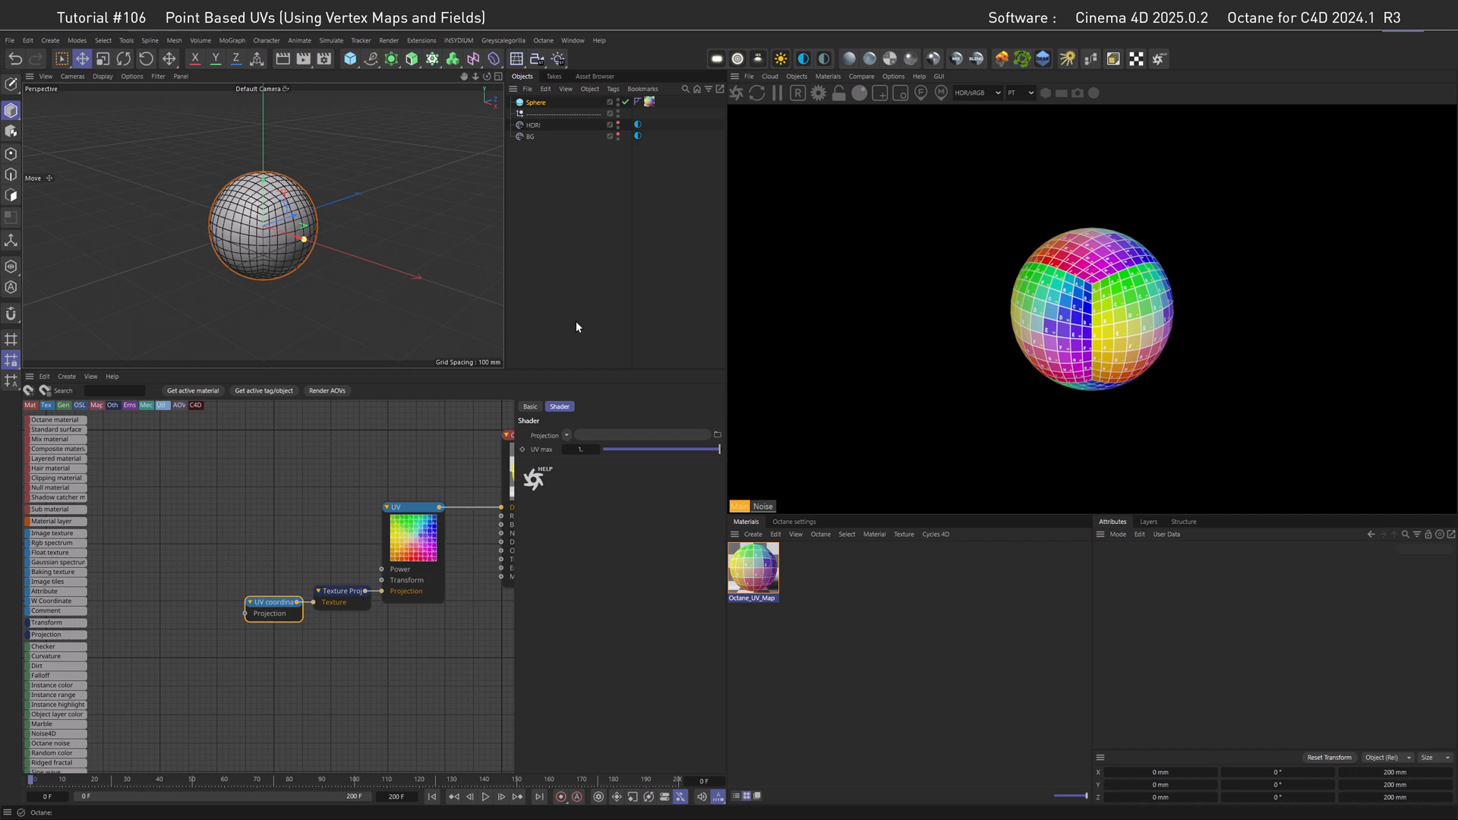
# Add a Vertex Color tag to Sphere and disable the AttributeTex node's preview.
pyautogui.rightClick(534, 102)
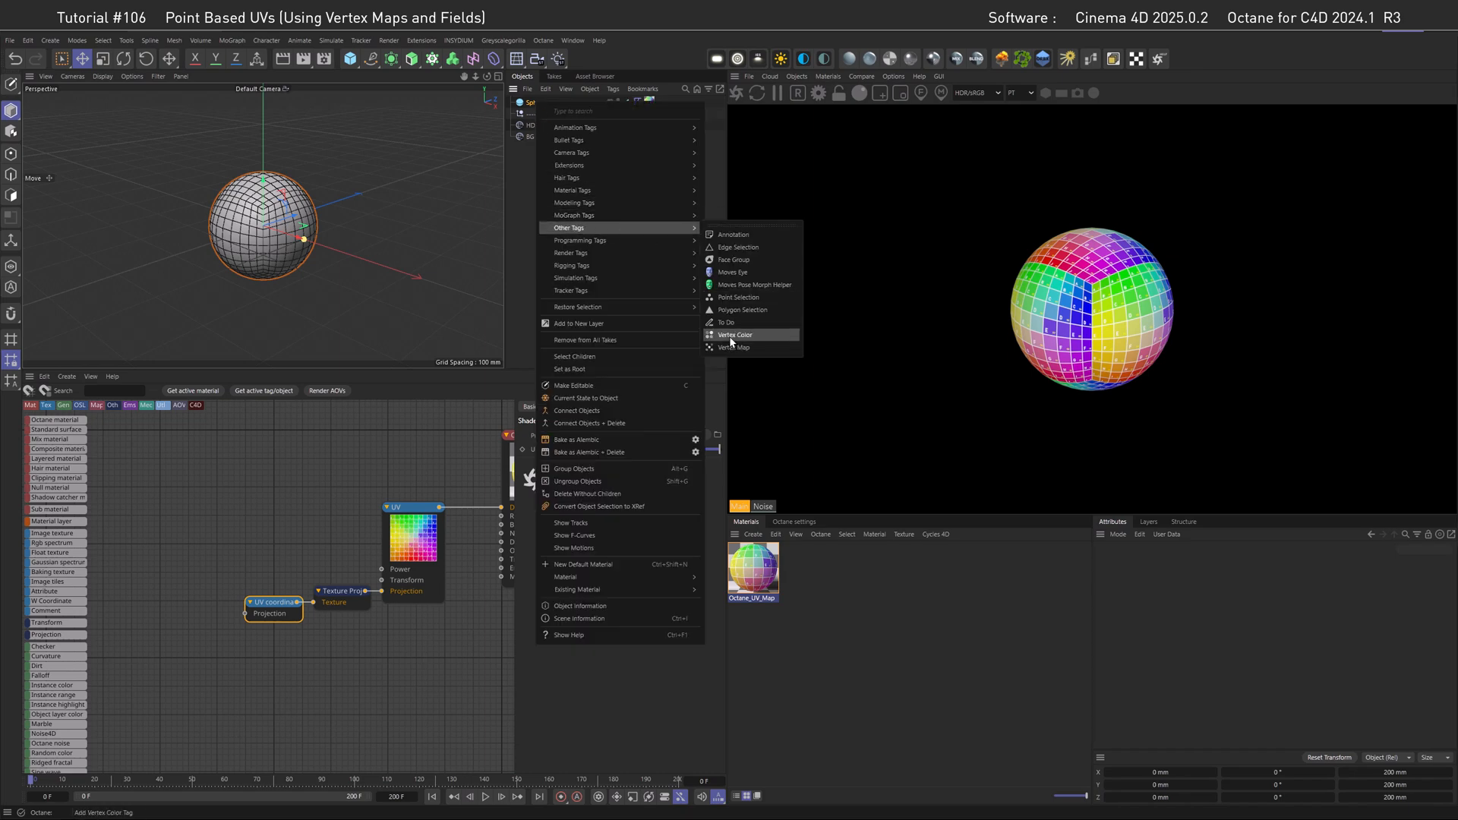
pyautogui.click(734, 334)
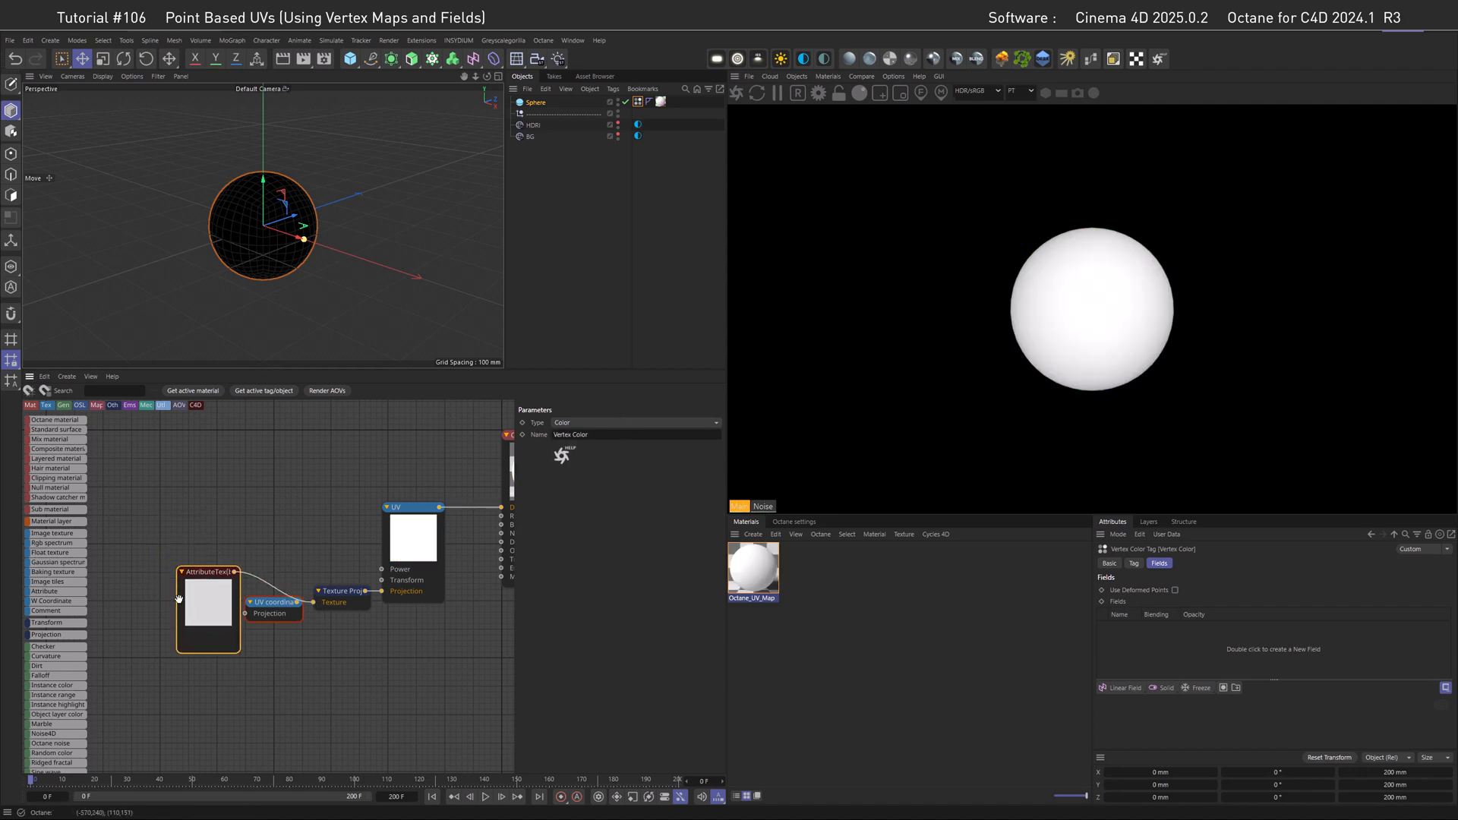
pyautogui.rightClick(207, 596)
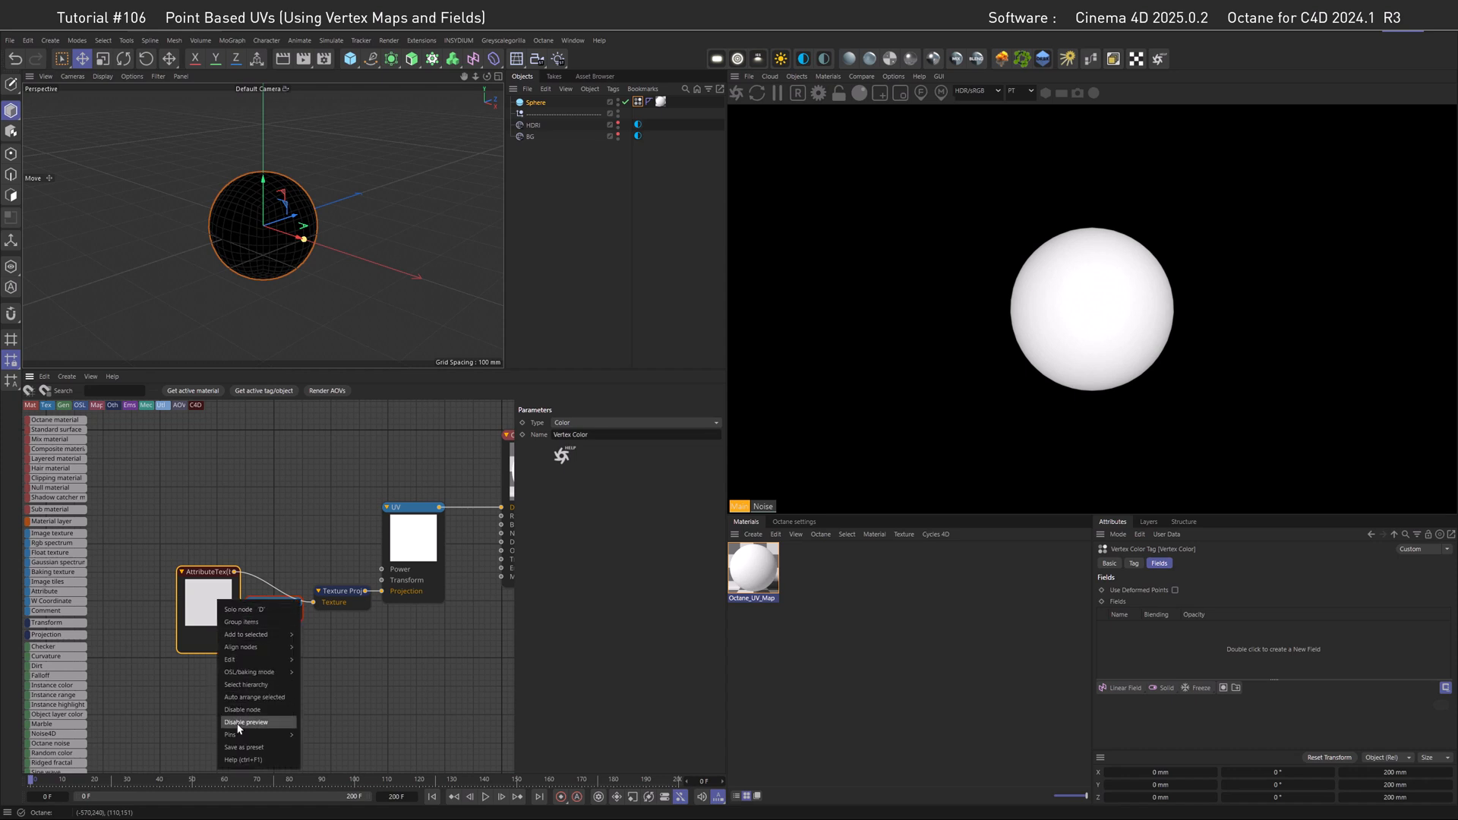
pyautogui.click(243, 723)
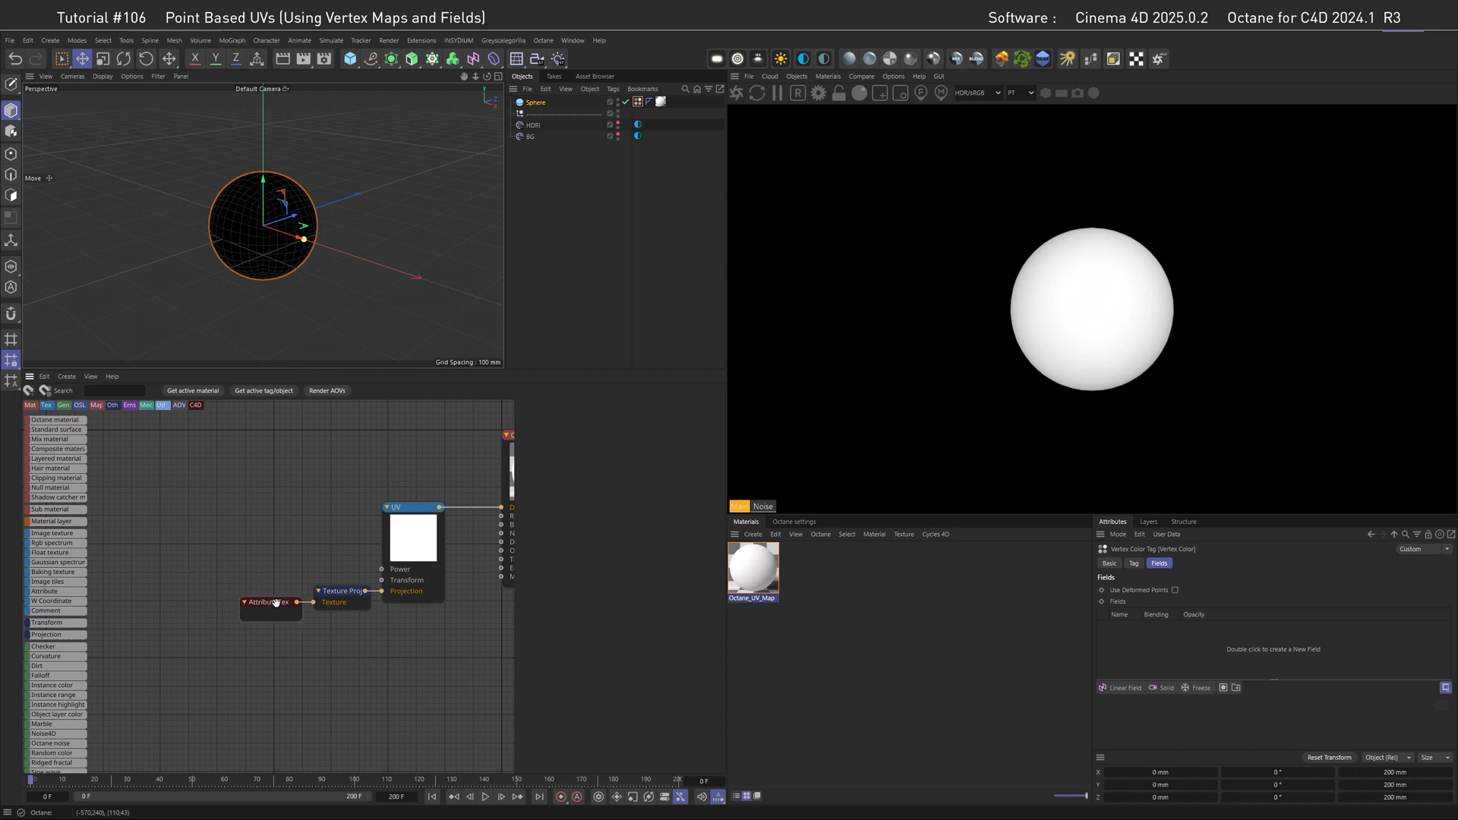
pyautogui.click(265, 602)
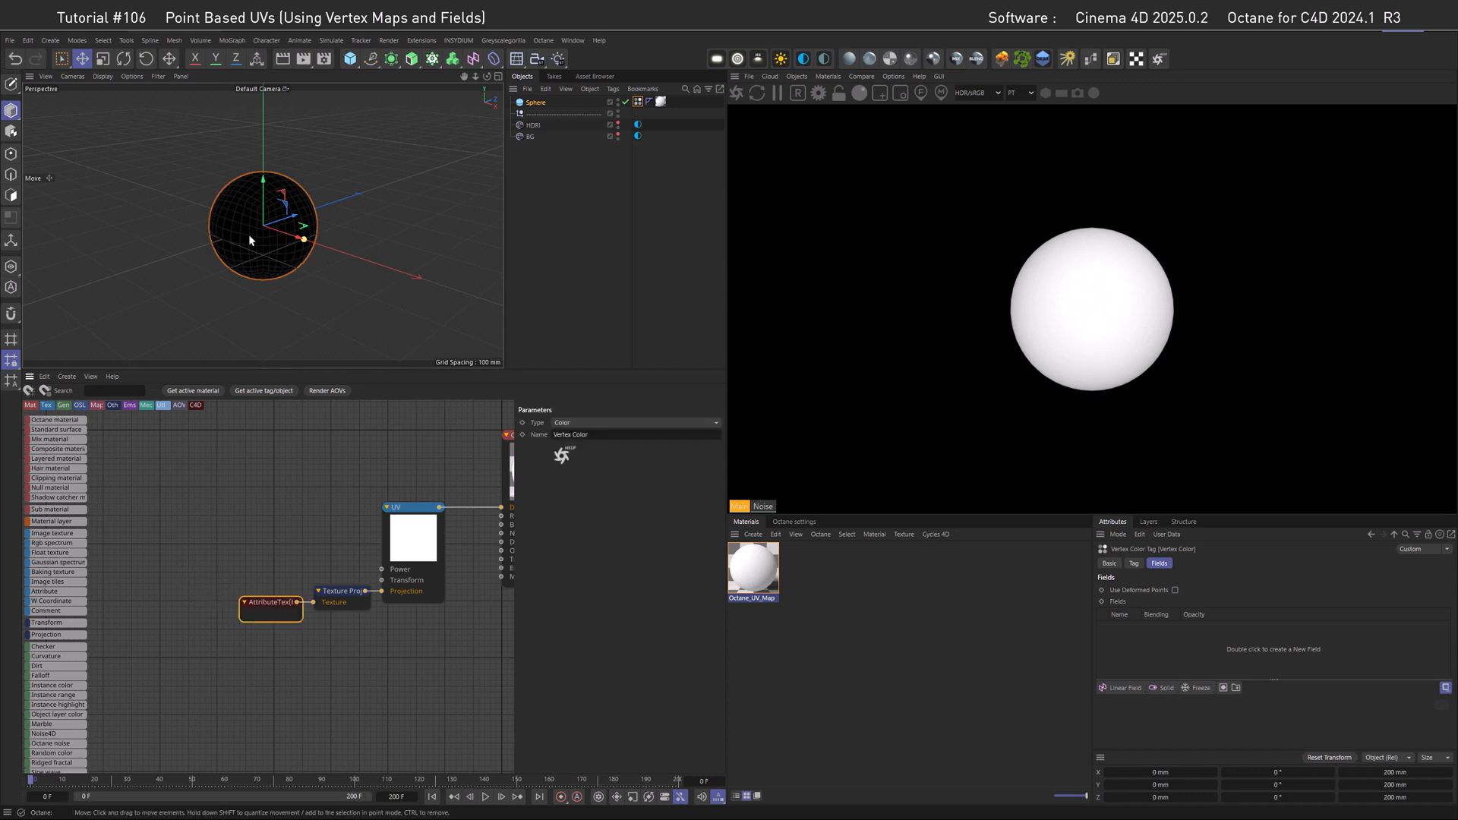
pyautogui.moveTo(1045, 639)
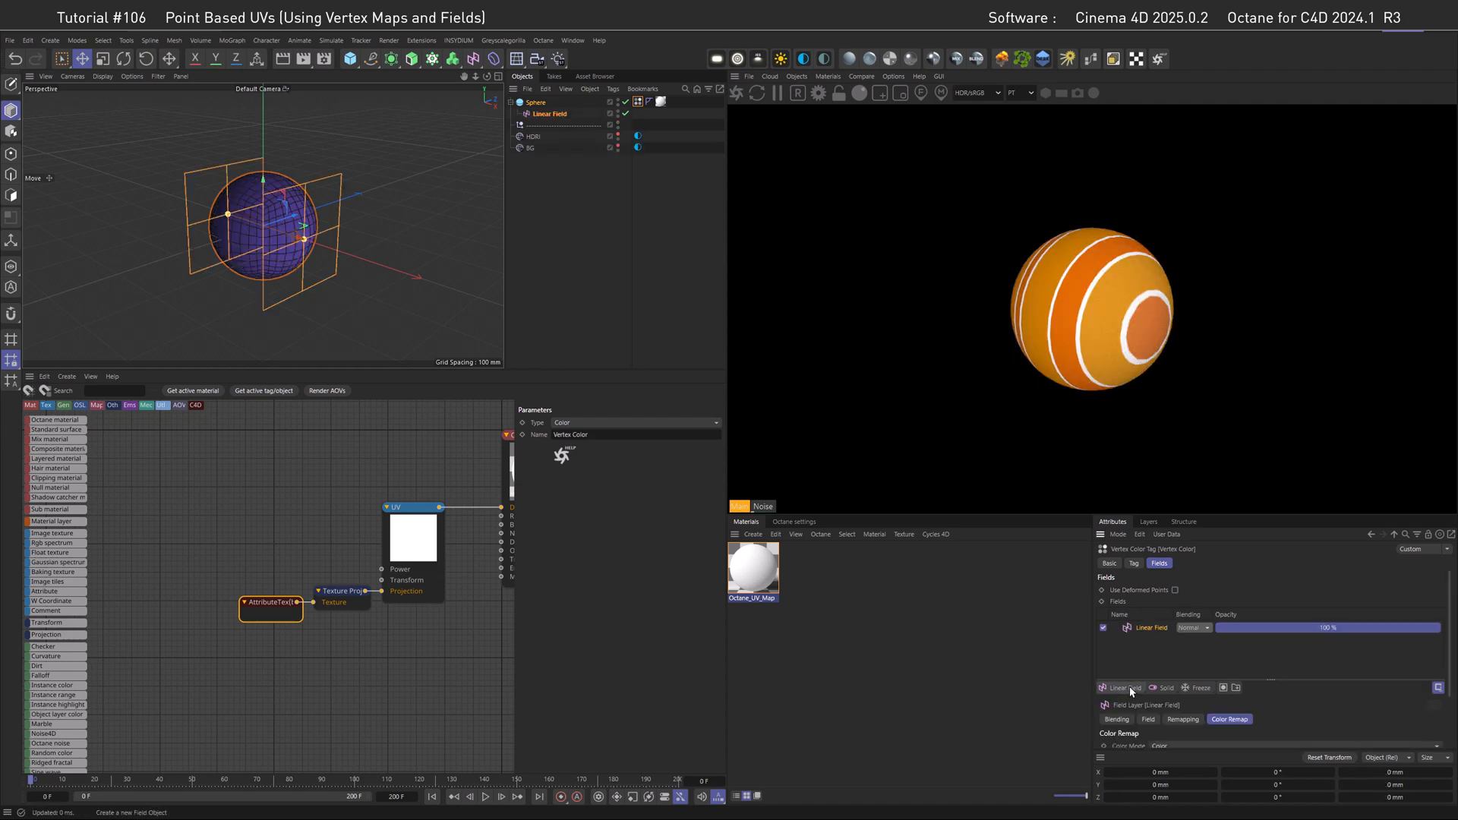
pyautogui.moveTo(1068, 350)
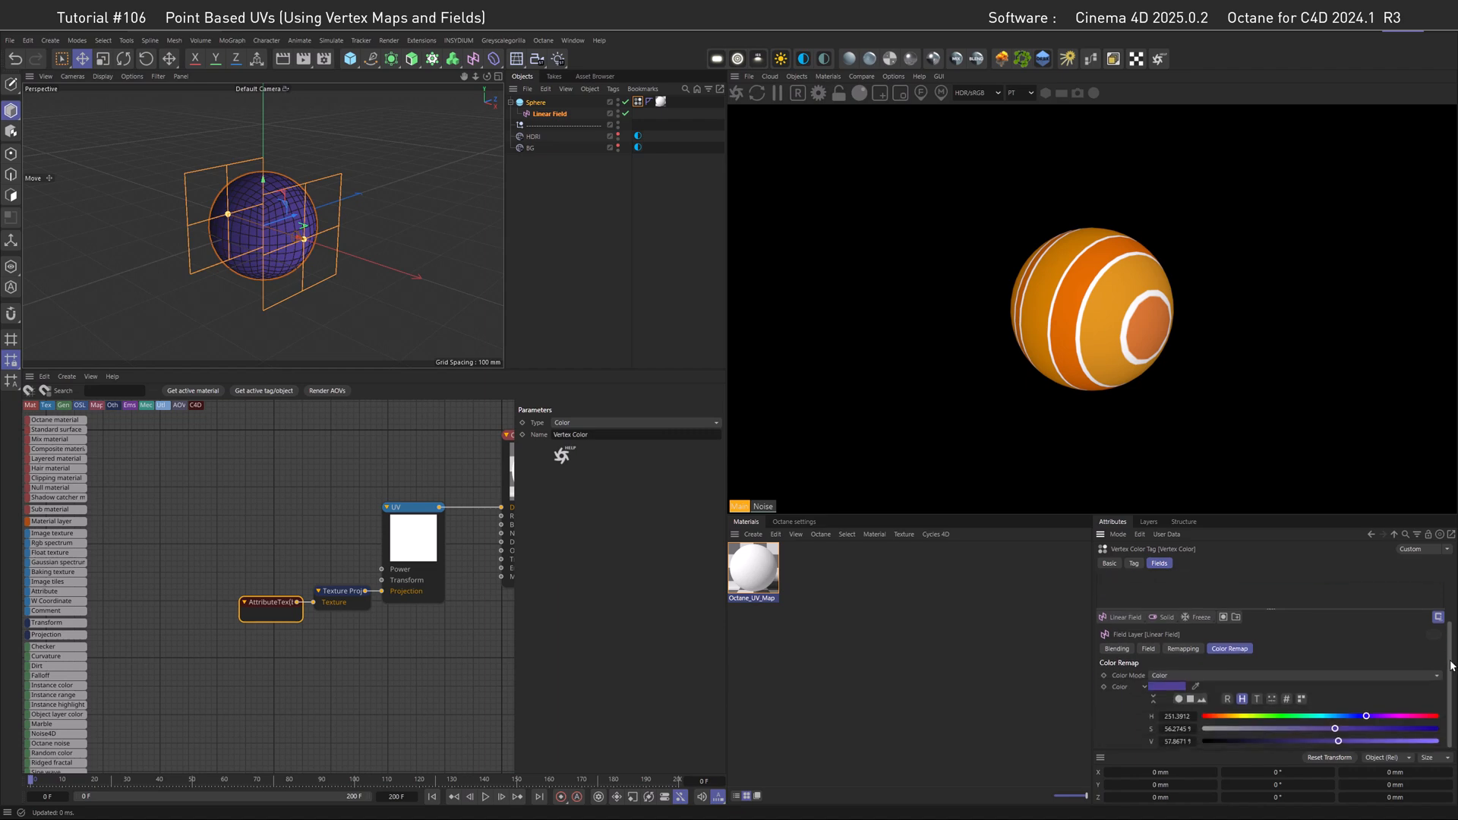
# Remap the linear field's colour to red and reselect the Vertex Color tag.
pyautogui.click(1165, 687)
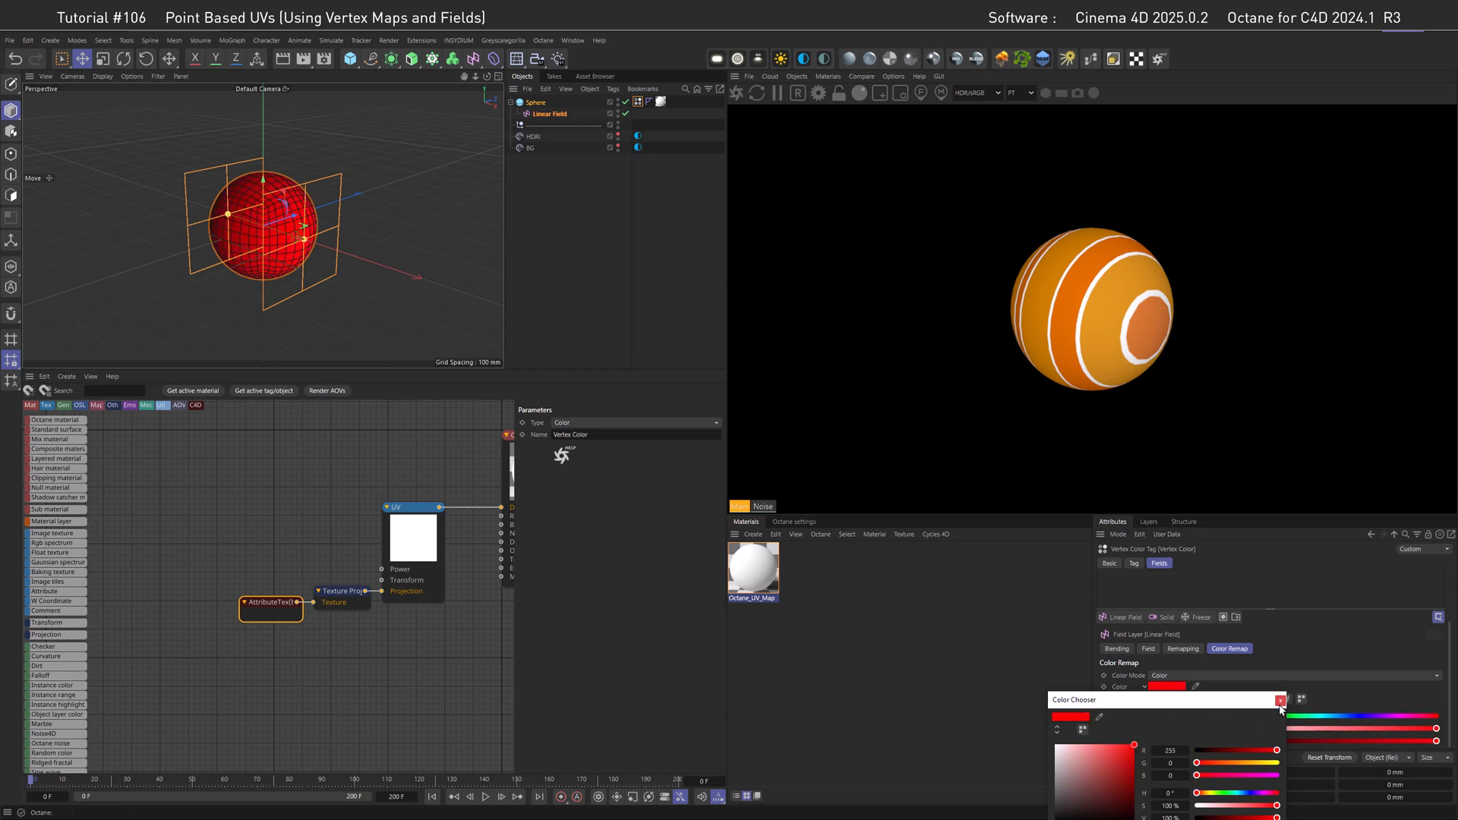
pyautogui.click(1282, 701)
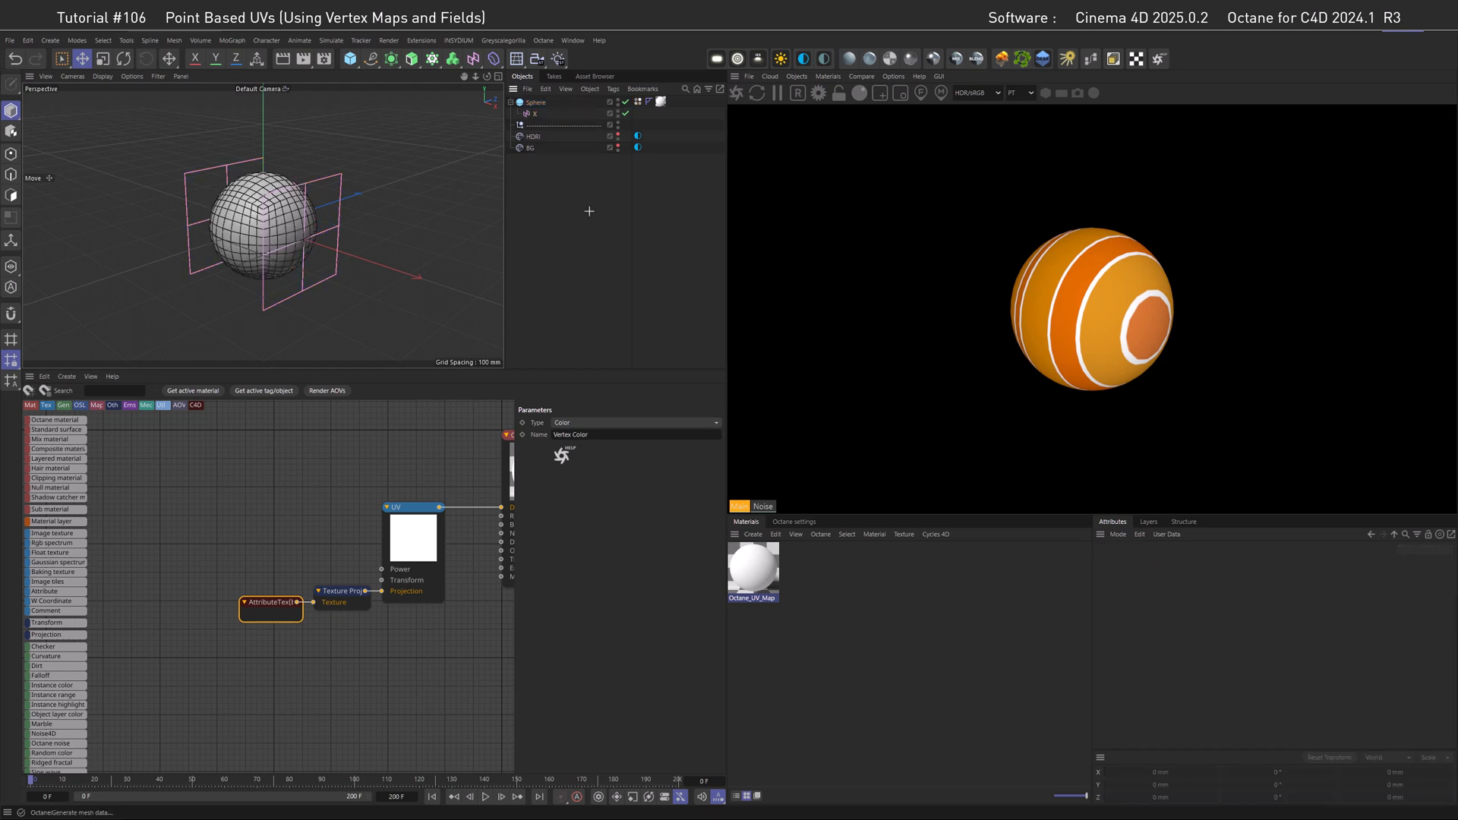
pyautogui.click(637, 101)
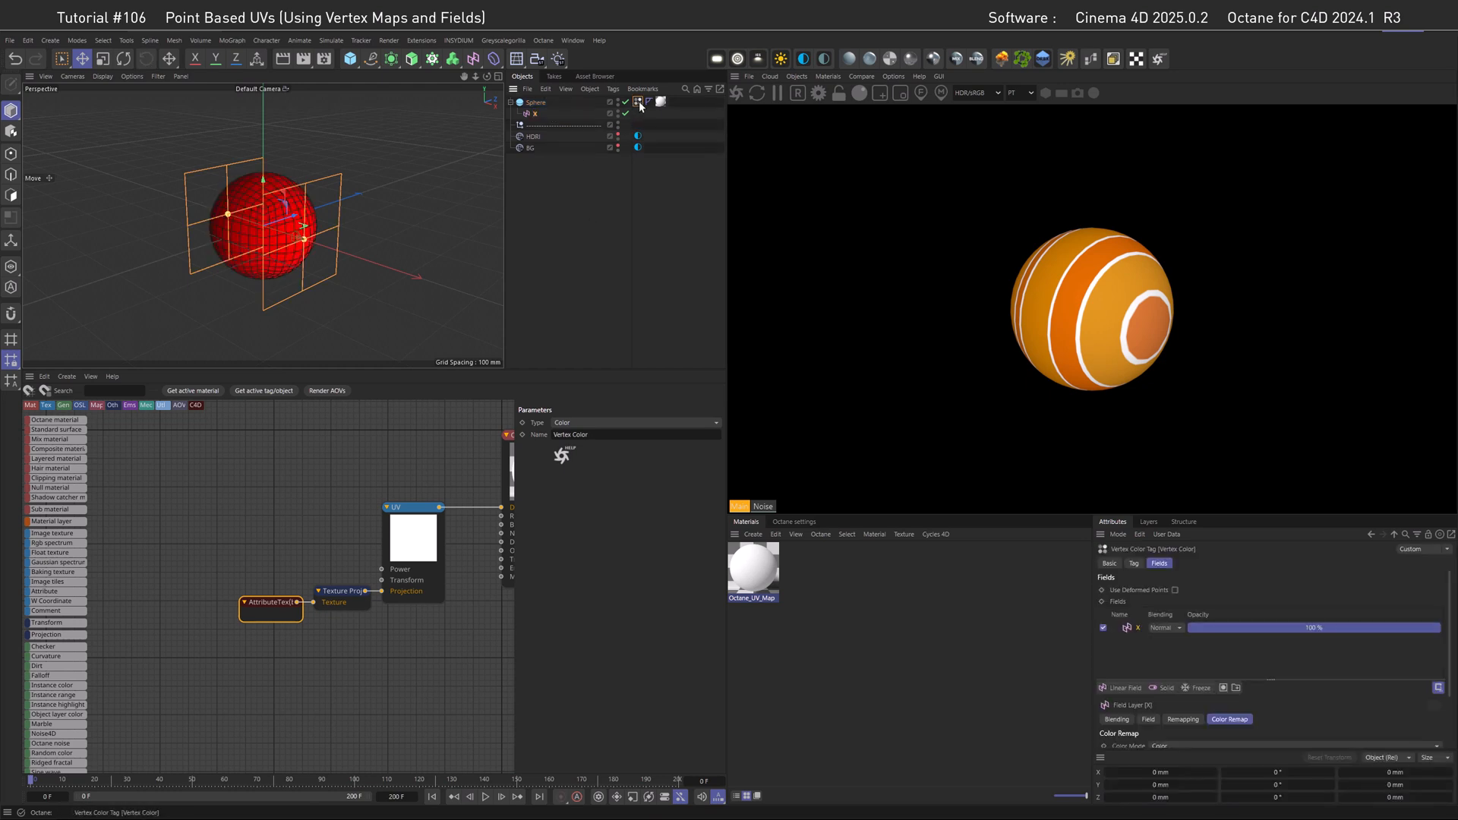
pyautogui.moveTo(1128, 694)
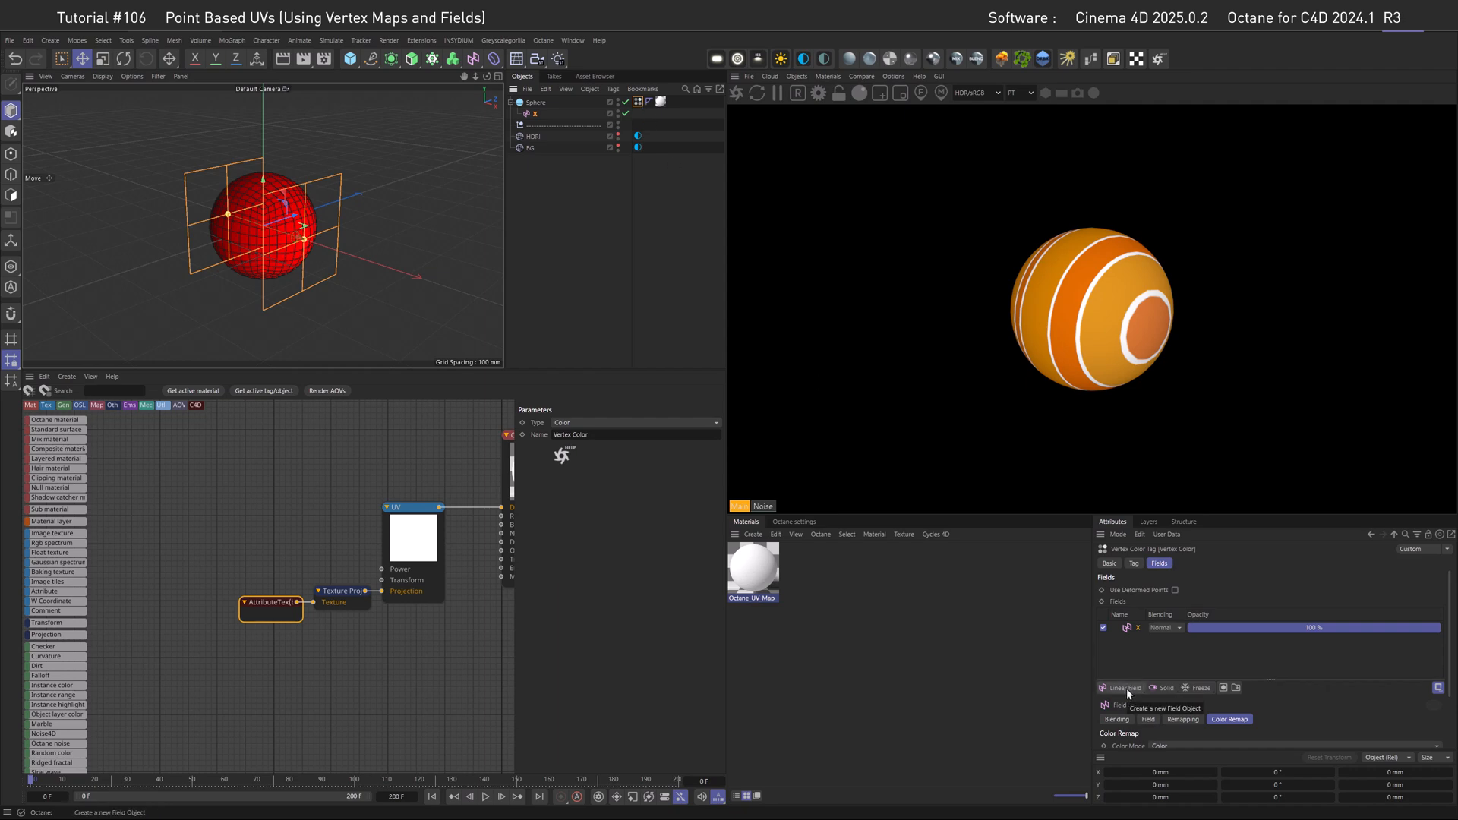
# Add a green linear field with Add blending, pointing along +Y.
pyautogui.click(1118, 687)
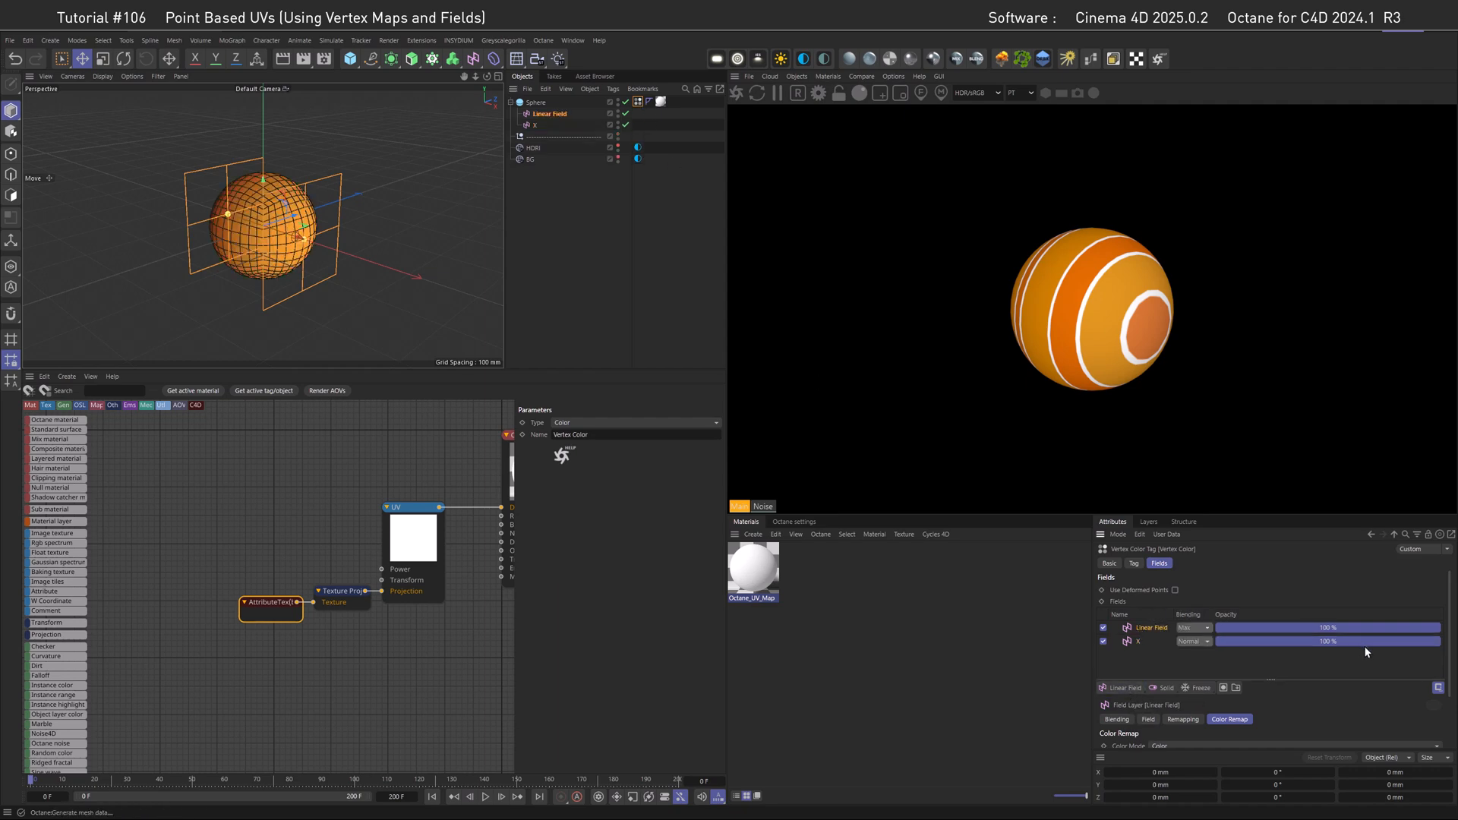
pyautogui.click(1165, 687)
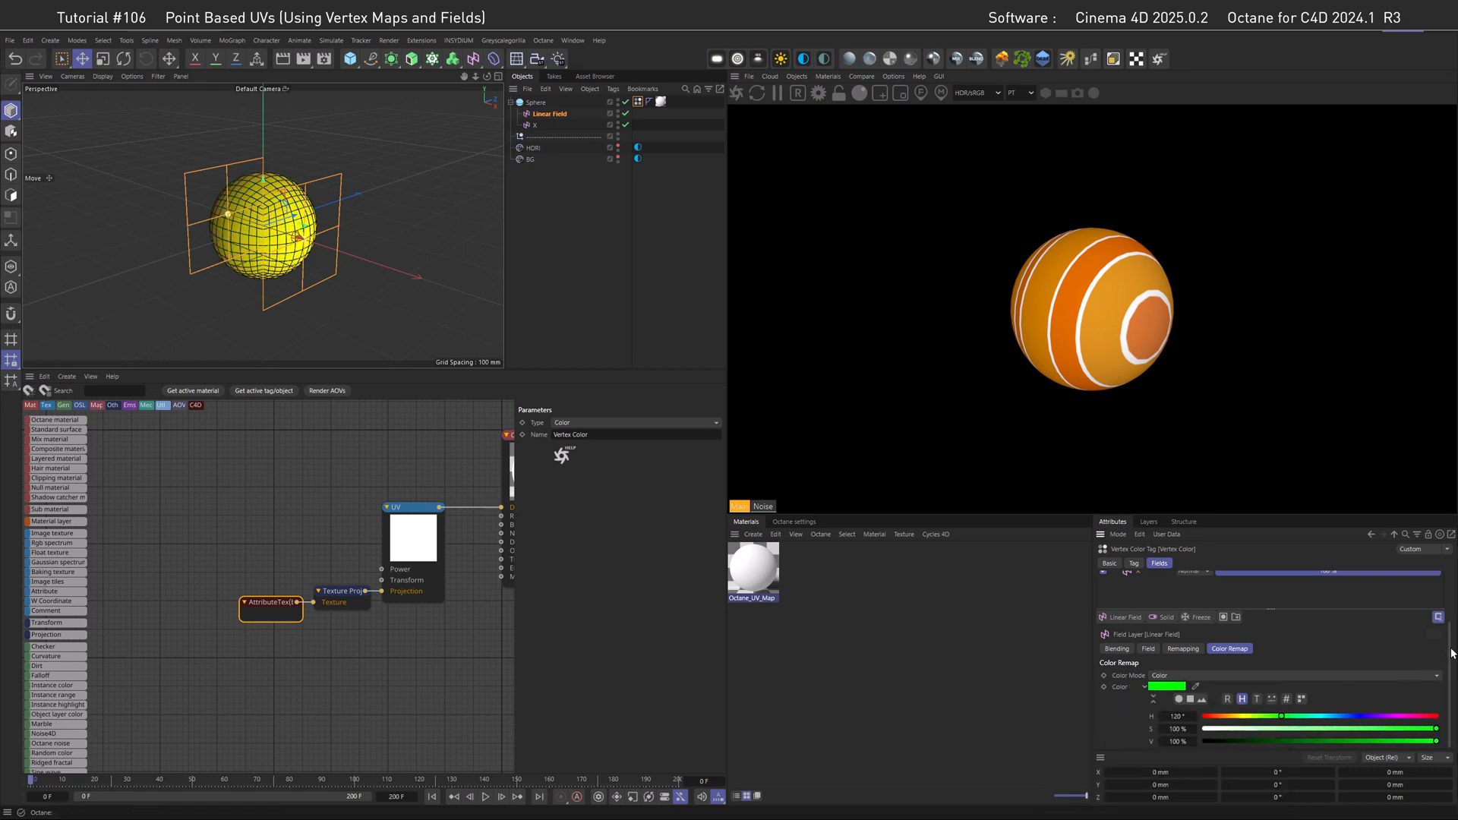
pyautogui.click(1194, 628)
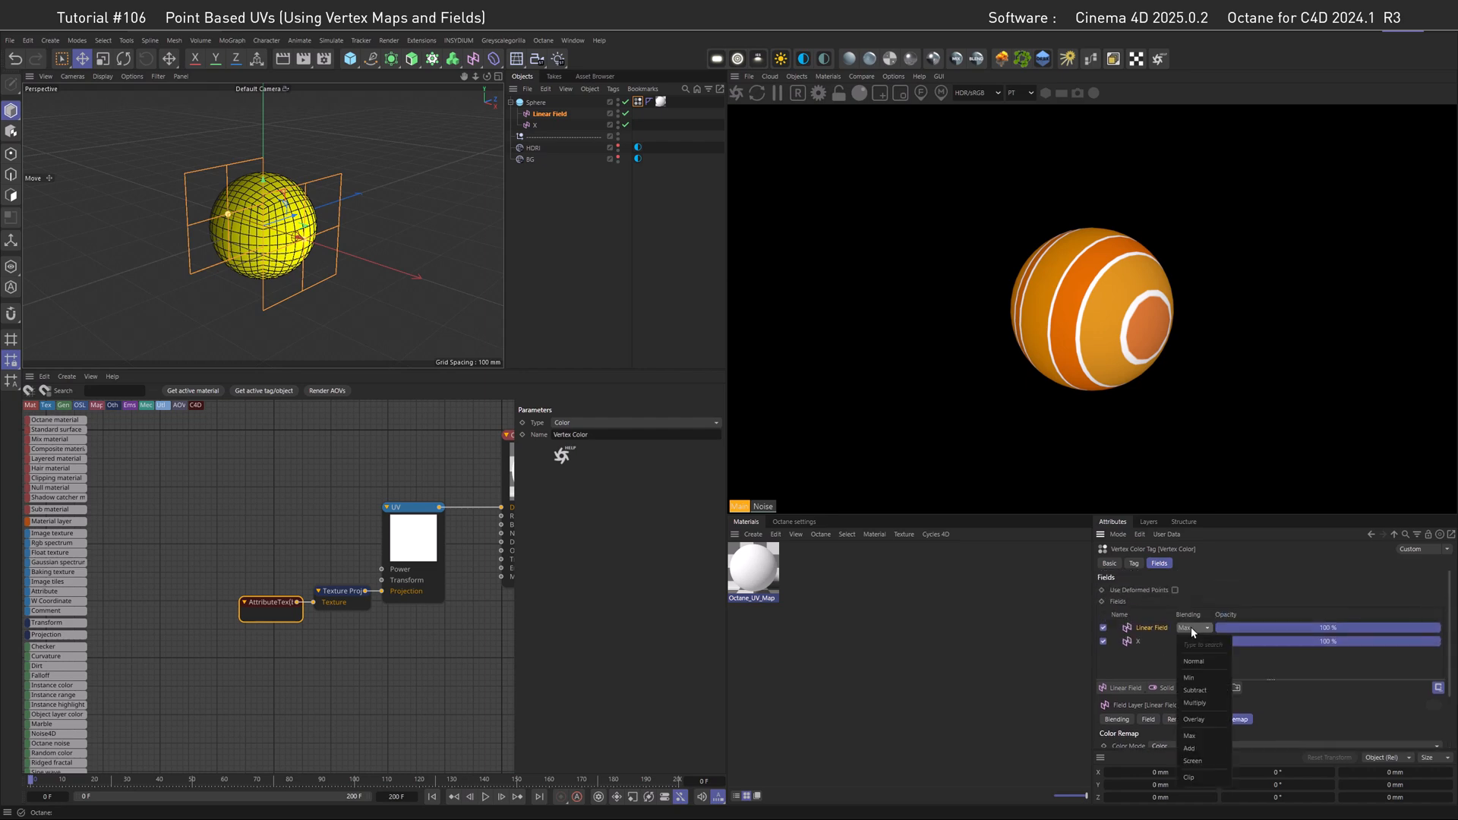
pyautogui.click(1189, 747)
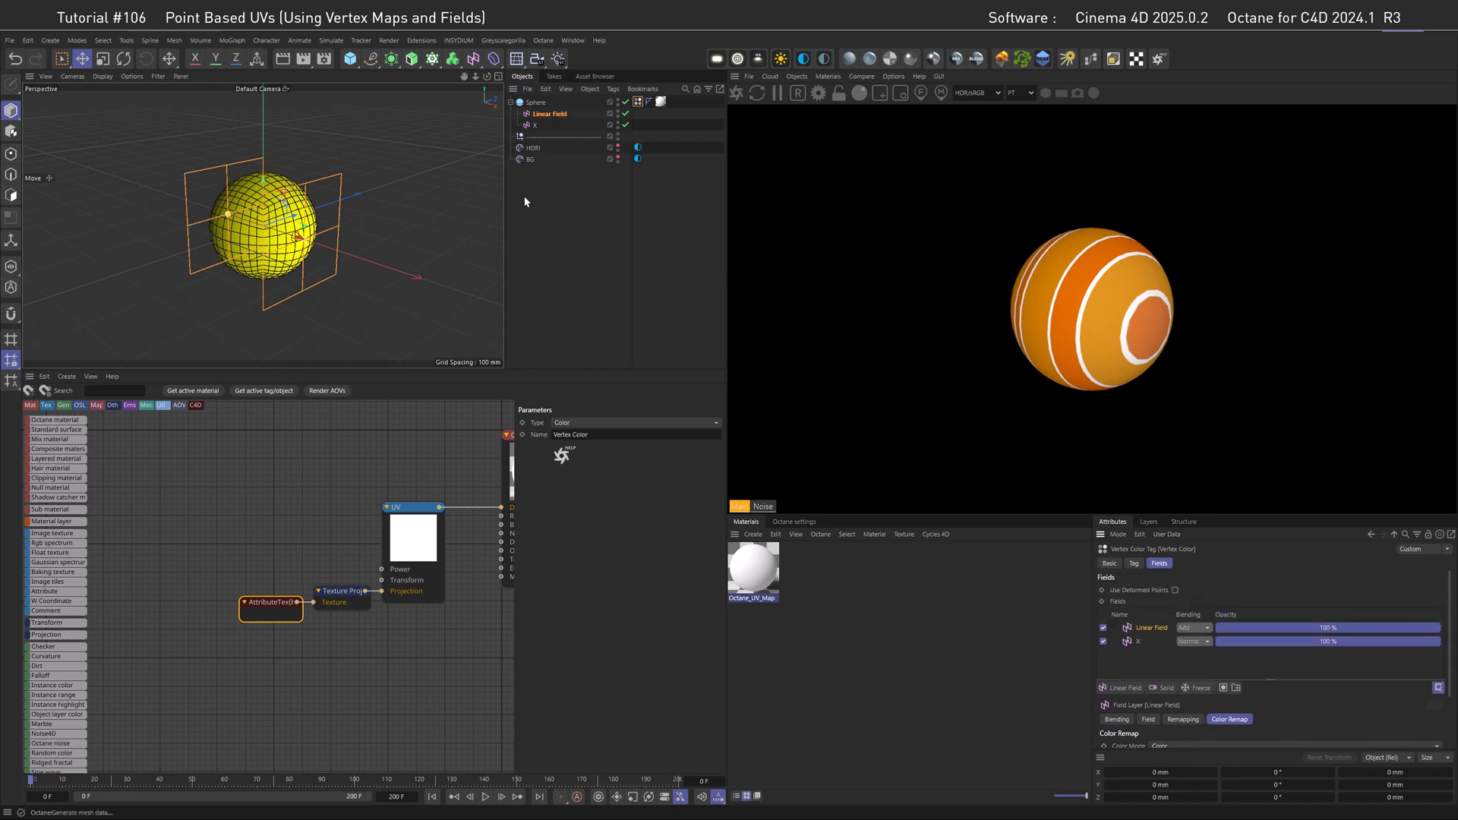
pyautogui.click(534, 125)
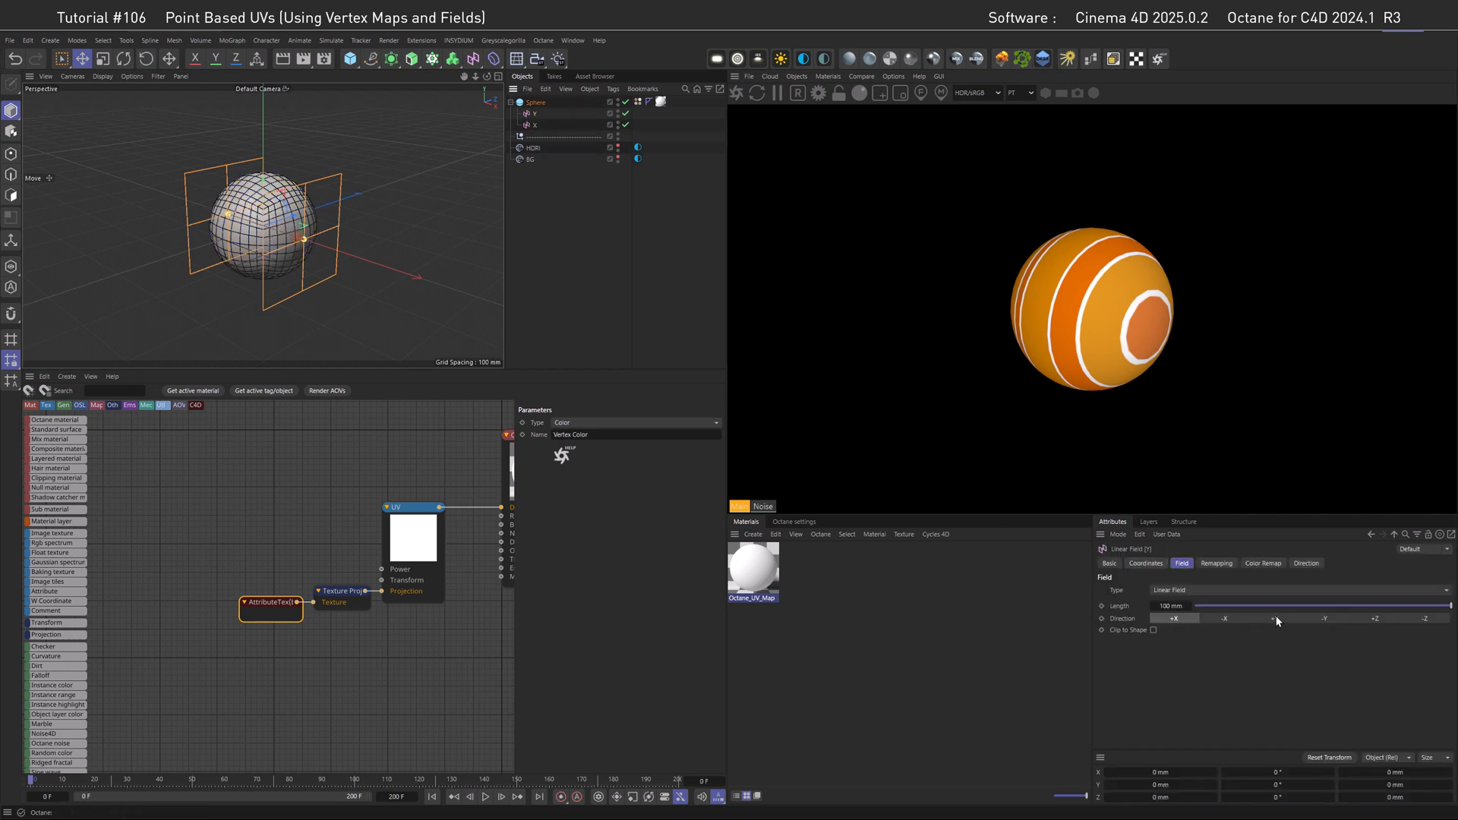
pyautogui.click(1276, 617)
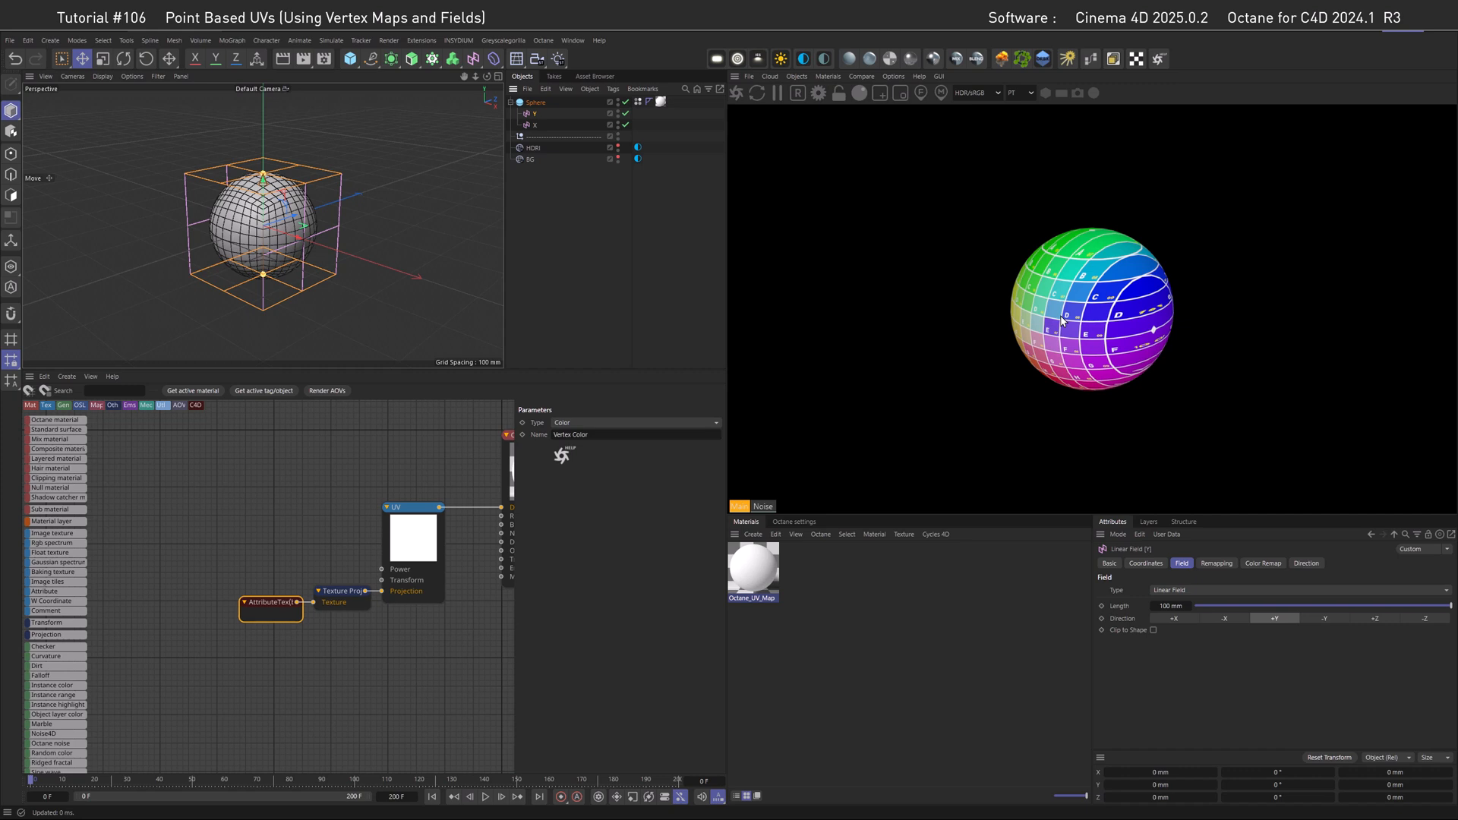
pyautogui.moveTo(1044, 337)
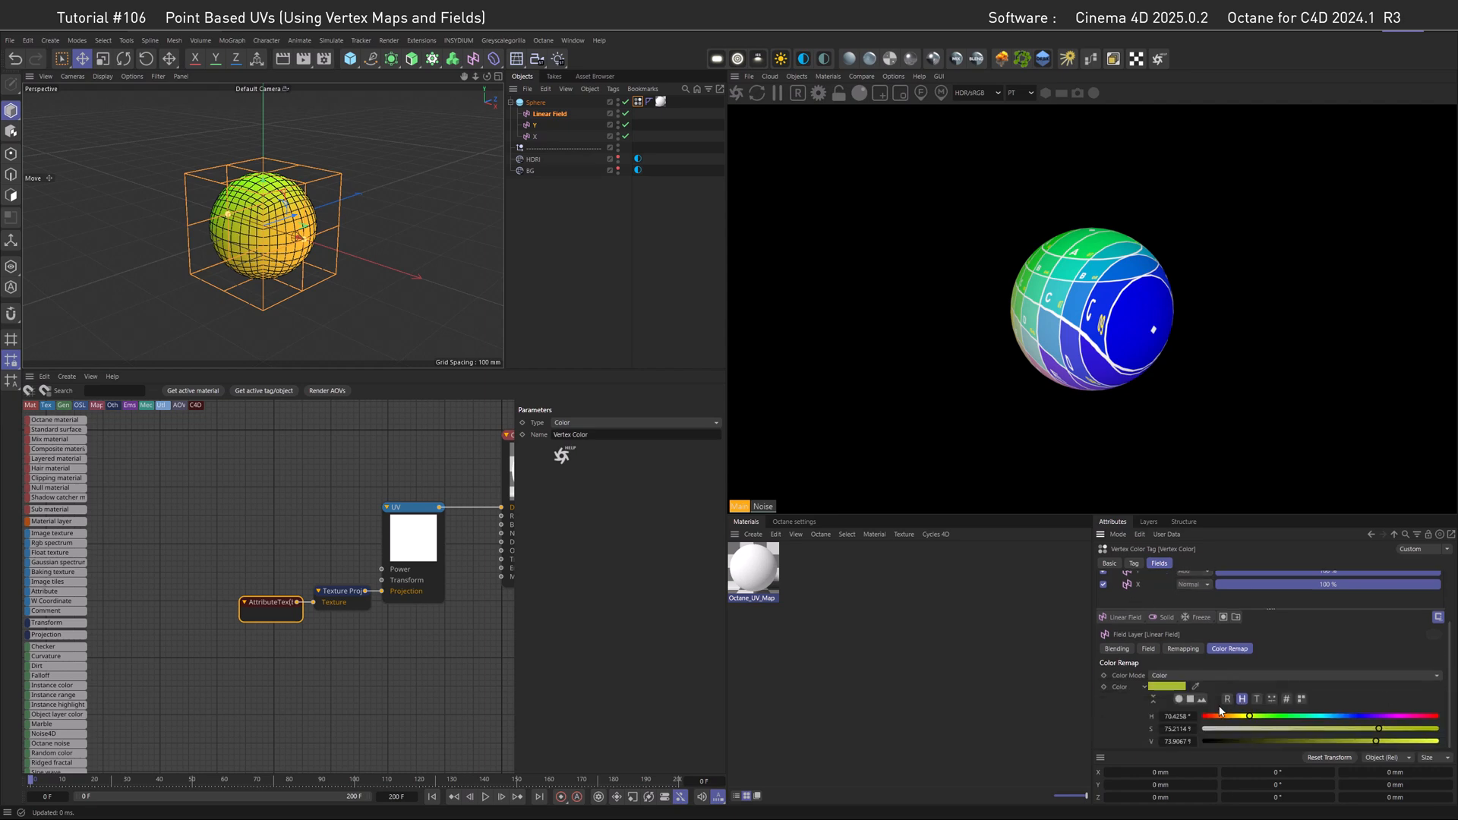
# Colour the third linear field blue, blend it with Add, and select it for renaming as Z.
pyautogui.click(1165, 686)
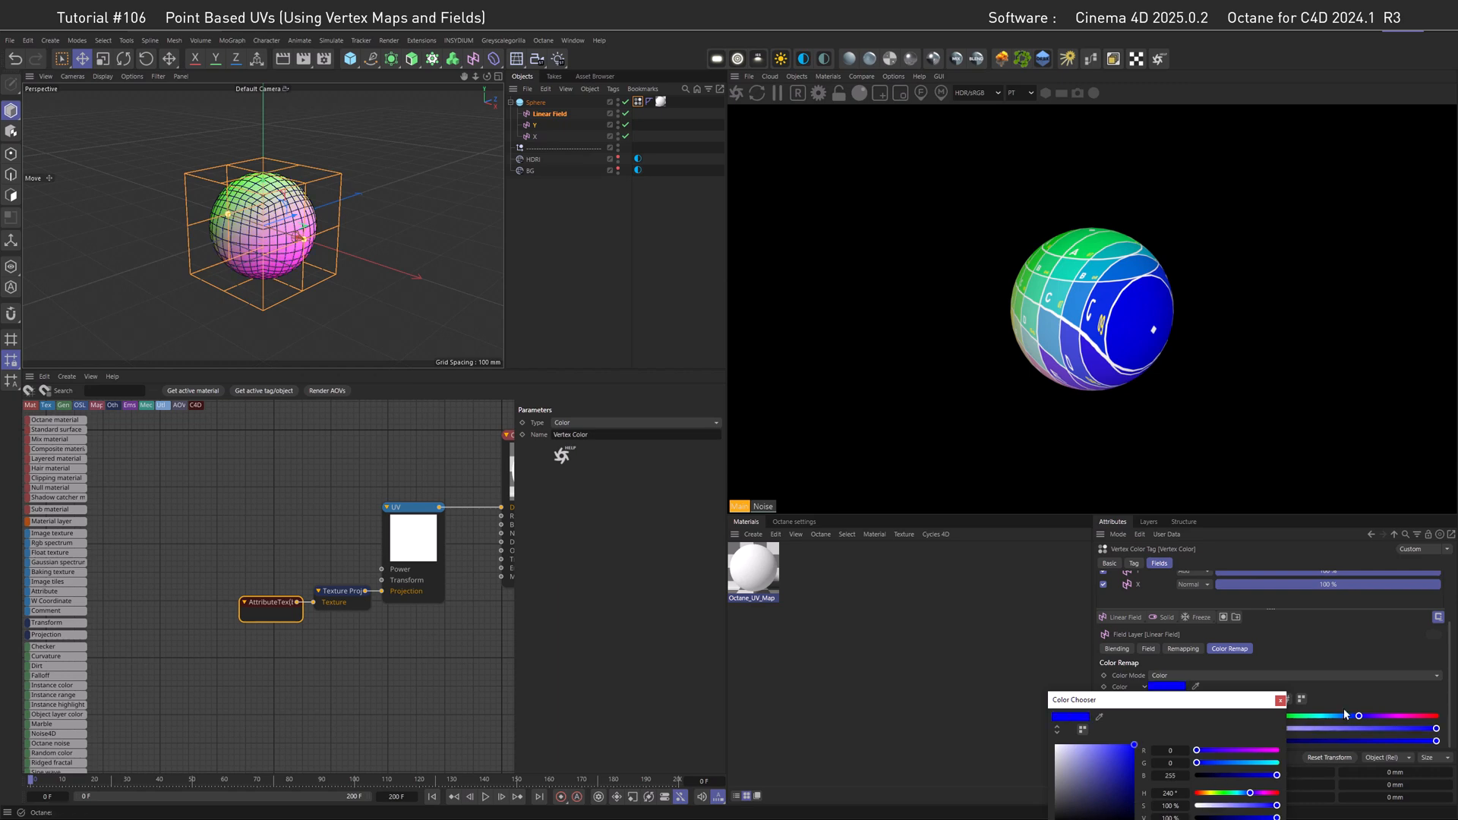
pyautogui.click(1280, 700)
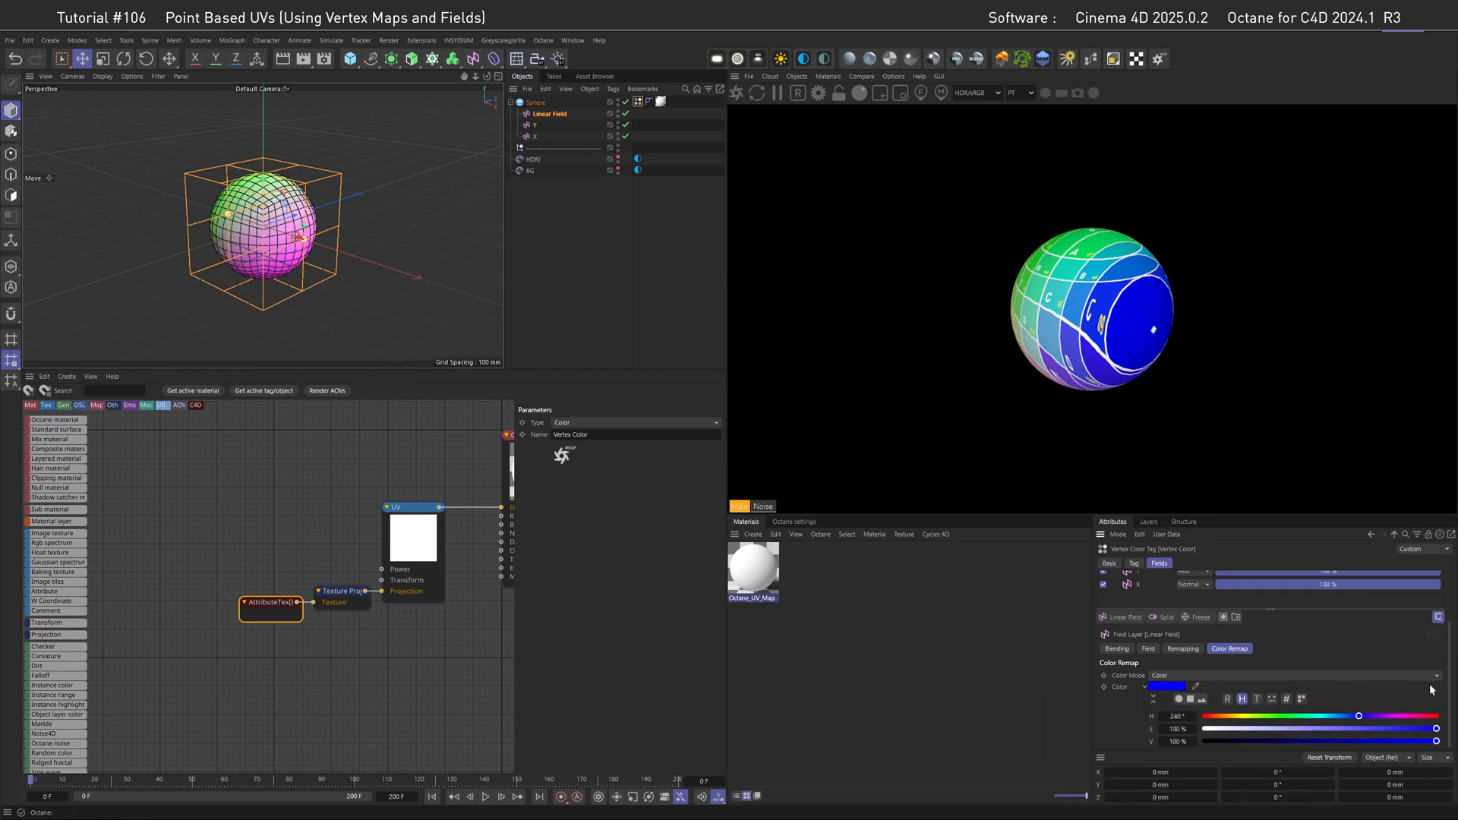
pyautogui.click(1161, 563)
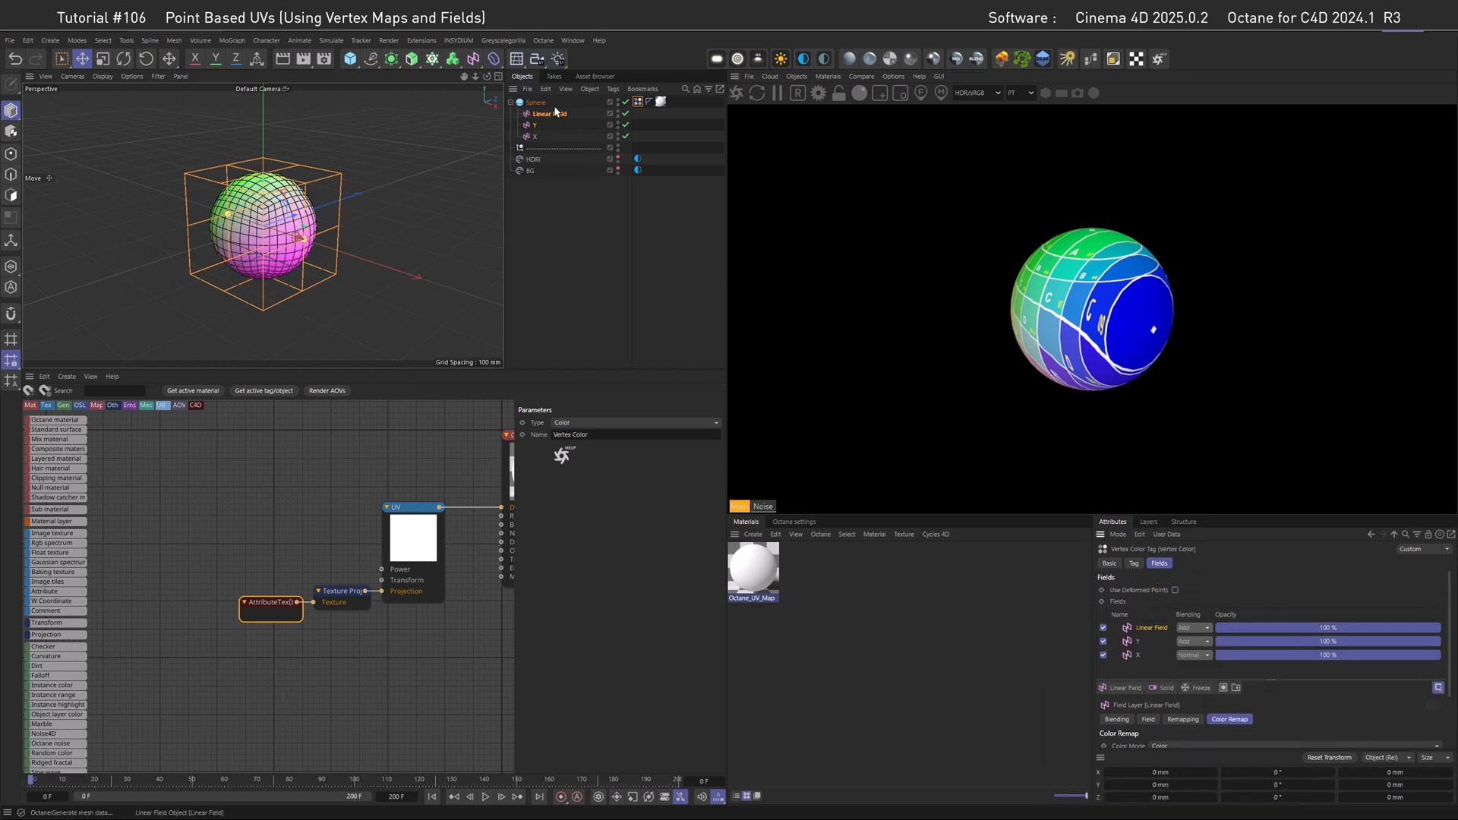
pyautogui.click(537, 113)
pyautogui.write('Z')
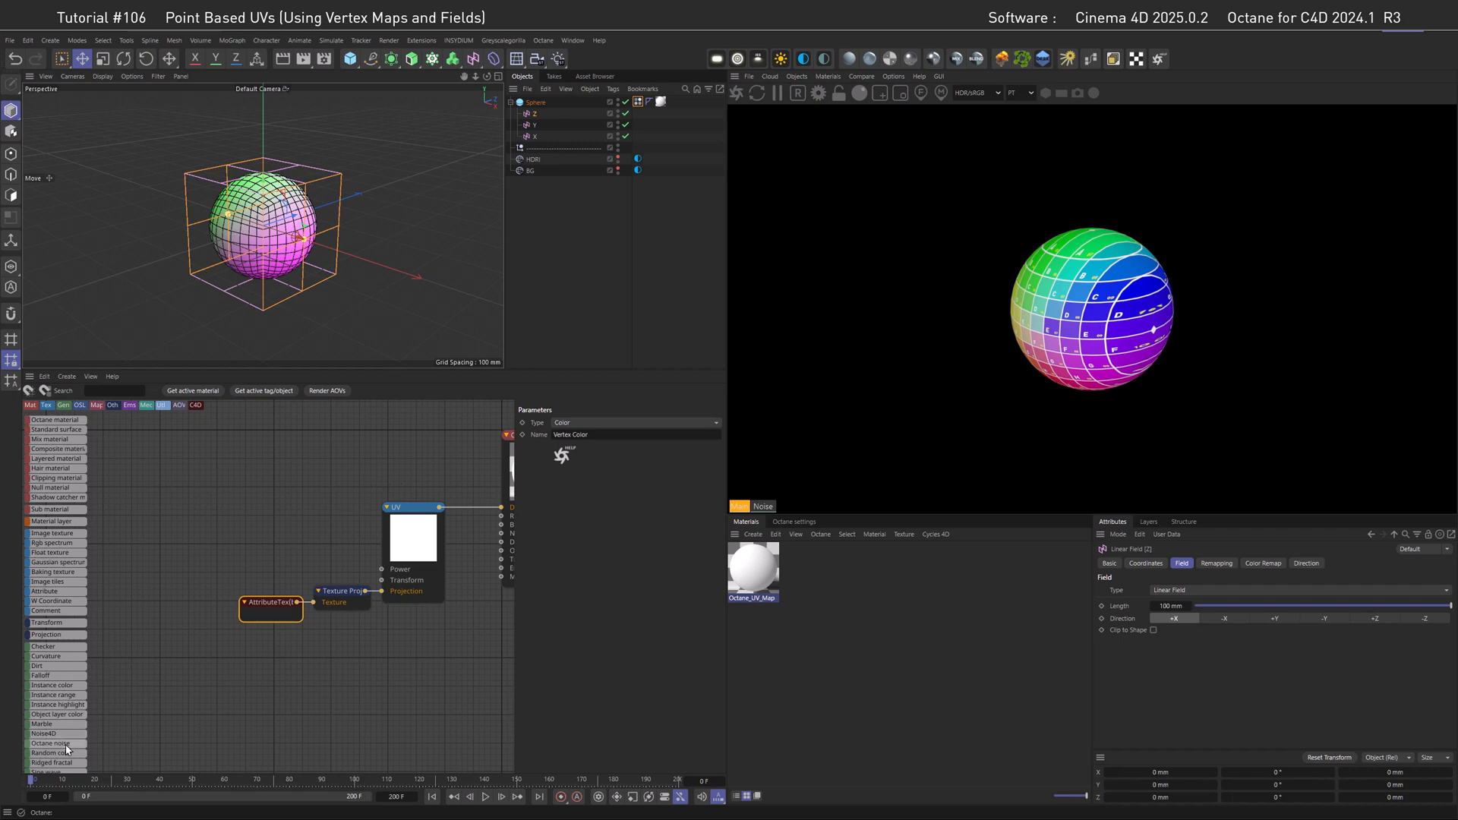
# Add an Octane noise projected by the vertex colours, and point the Z field along +Z.
pyautogui.click(53, 745)
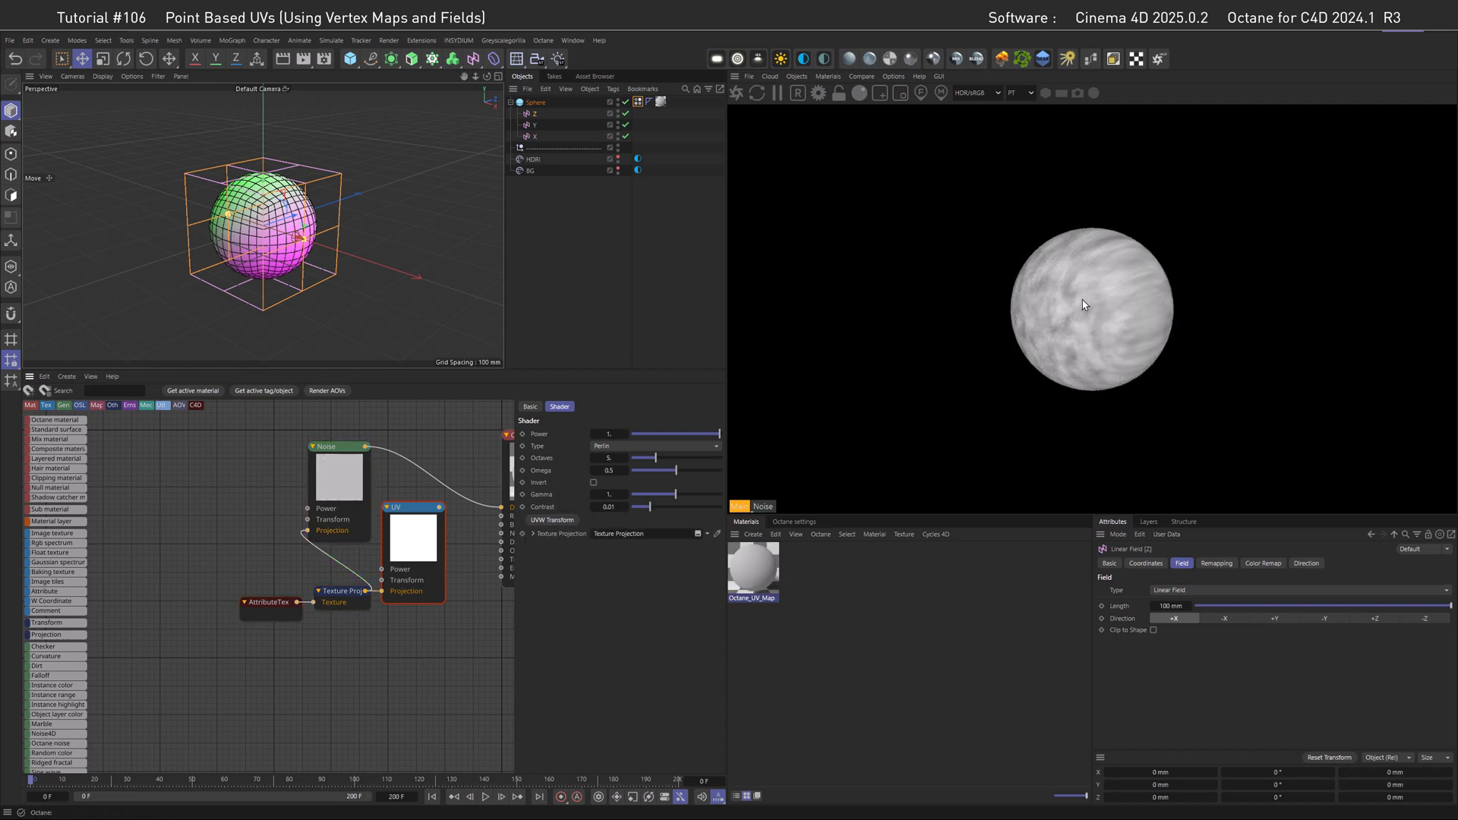
pyautogui.moveTo(1066, 336)
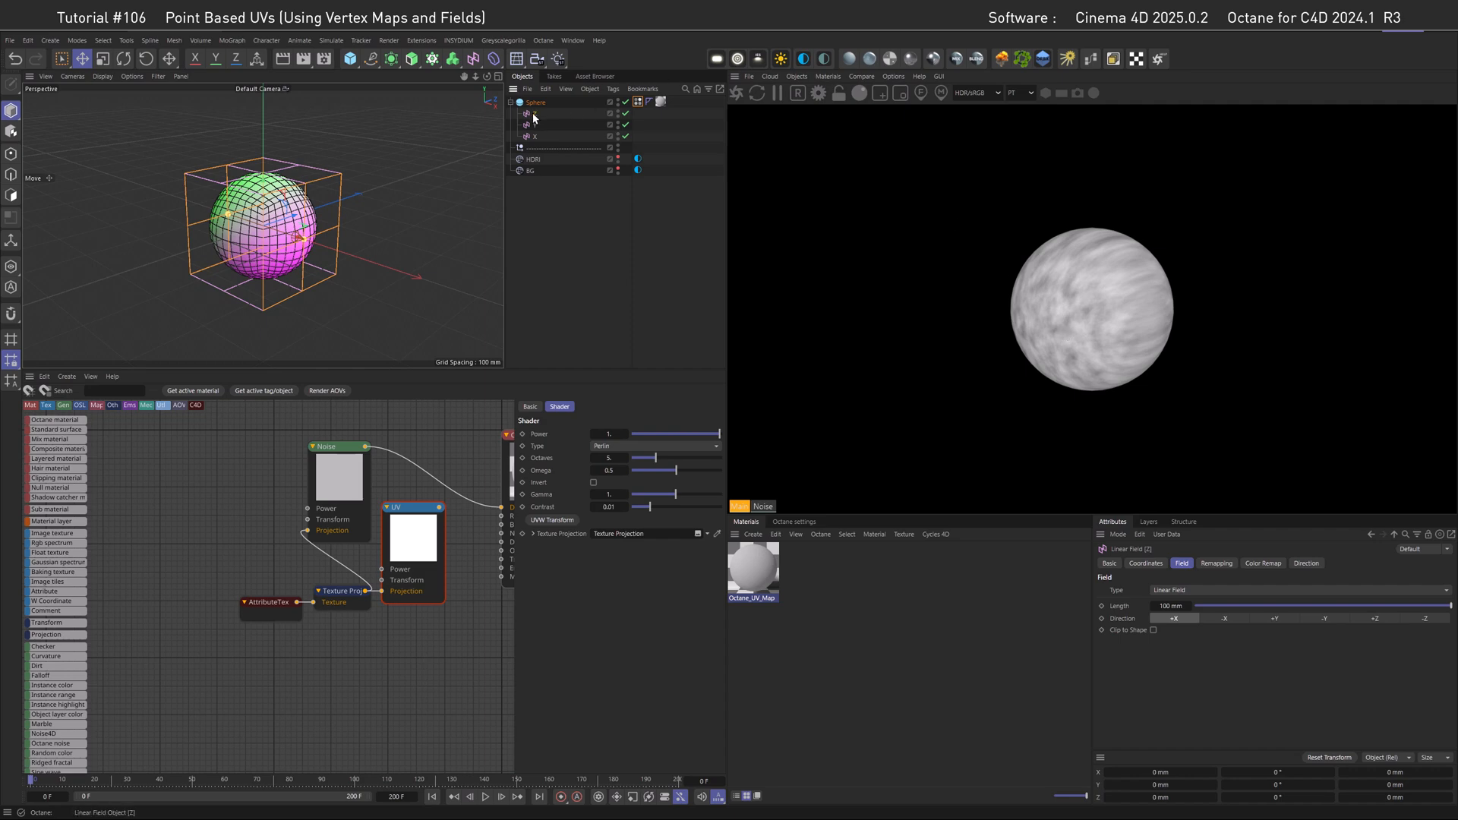
pyautogui.click(1375, 618)
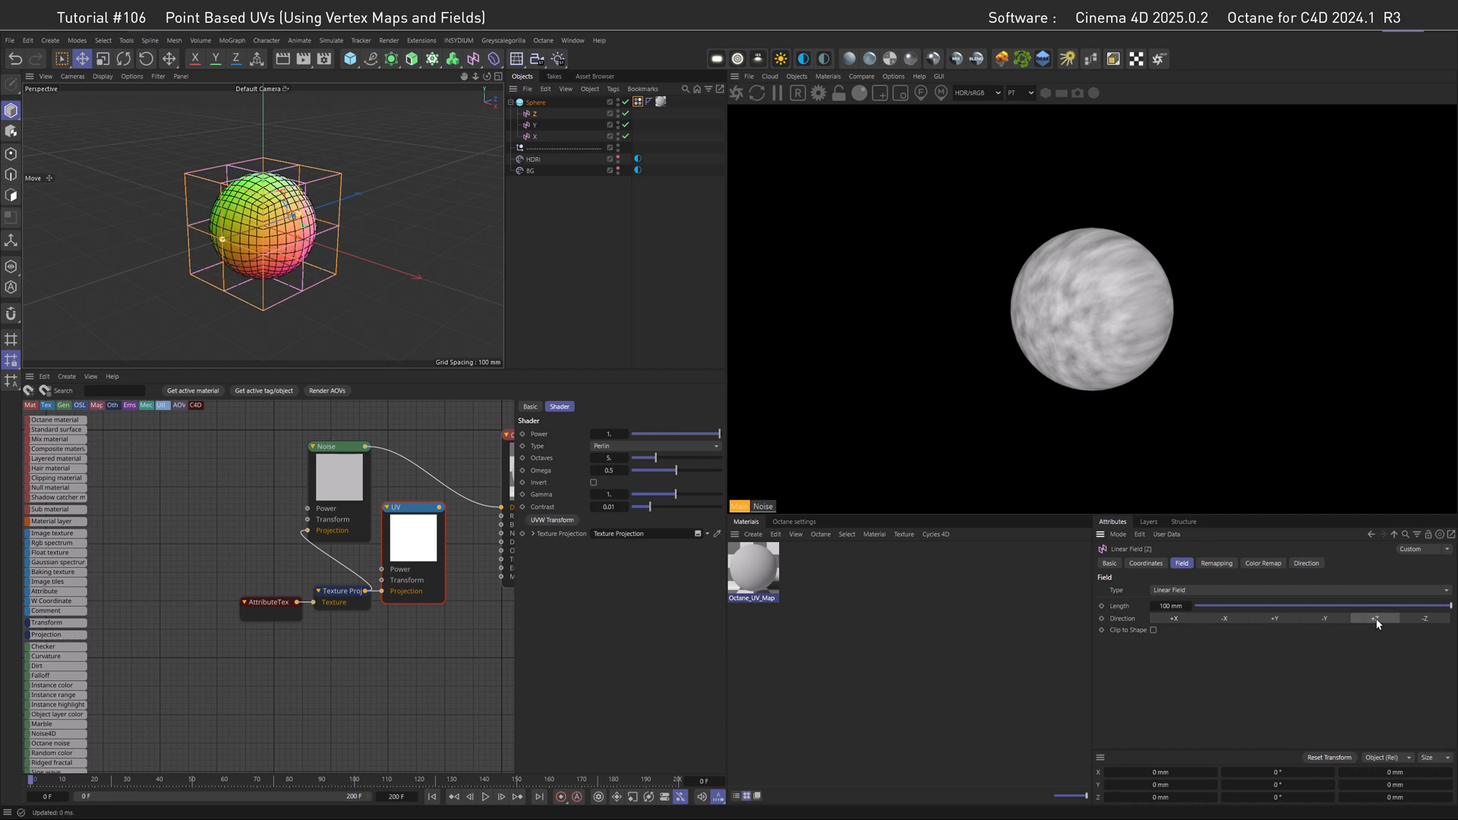
pyautogui.click(1375, 618)
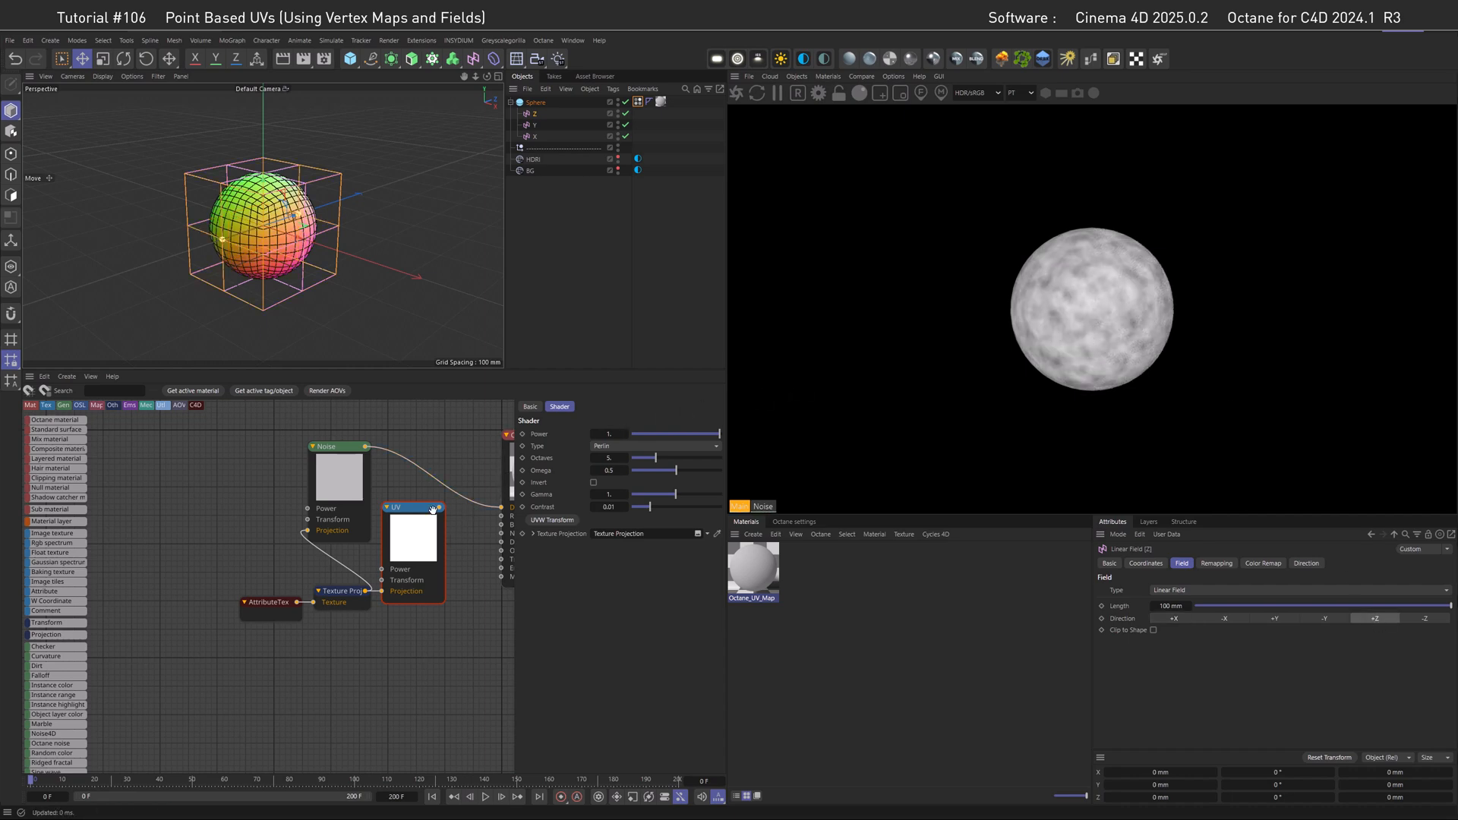
pyautogui.moveTo(335, 602)
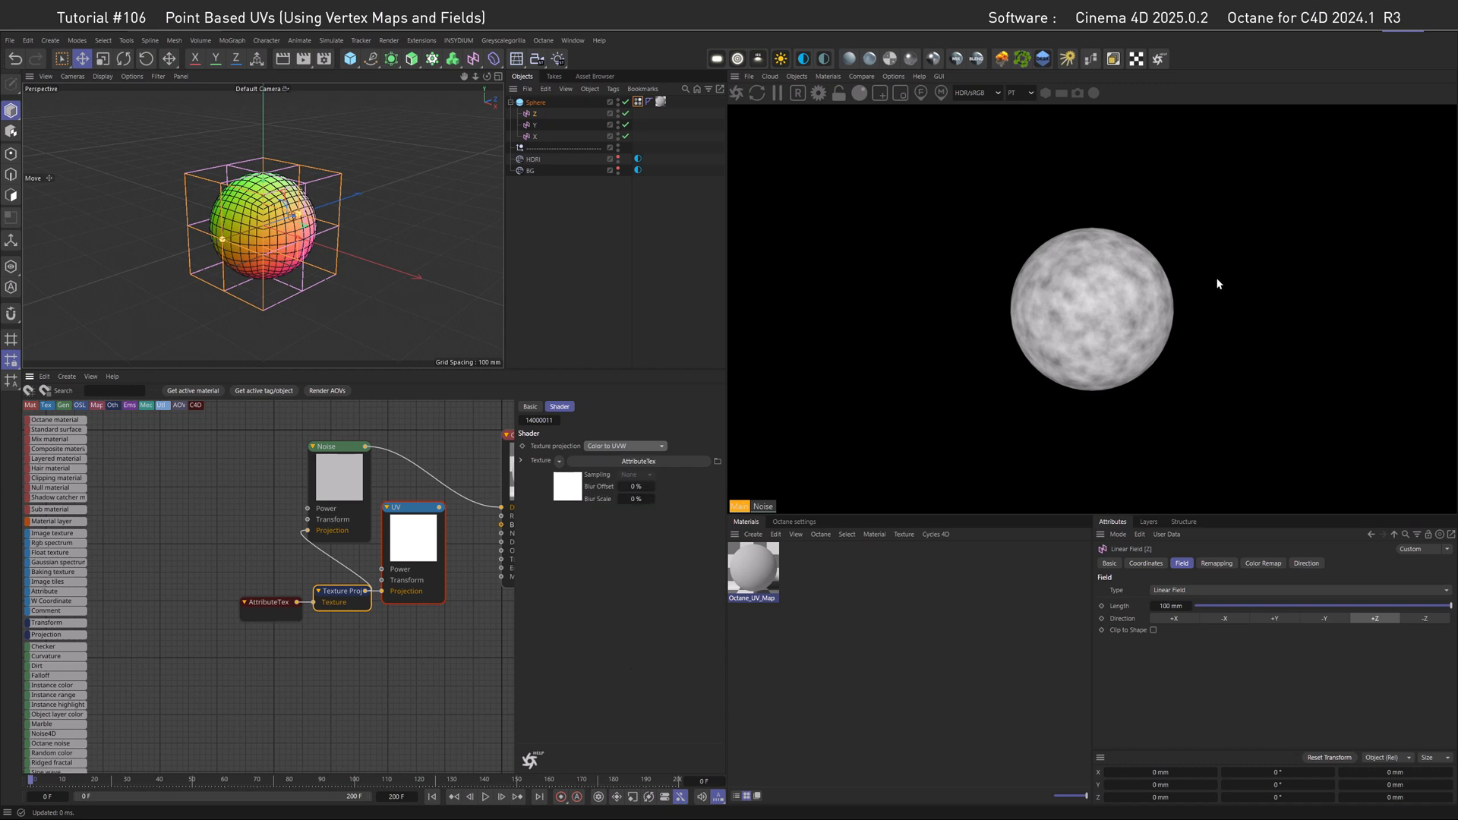
pyautogui.moveTo(1070, 331)
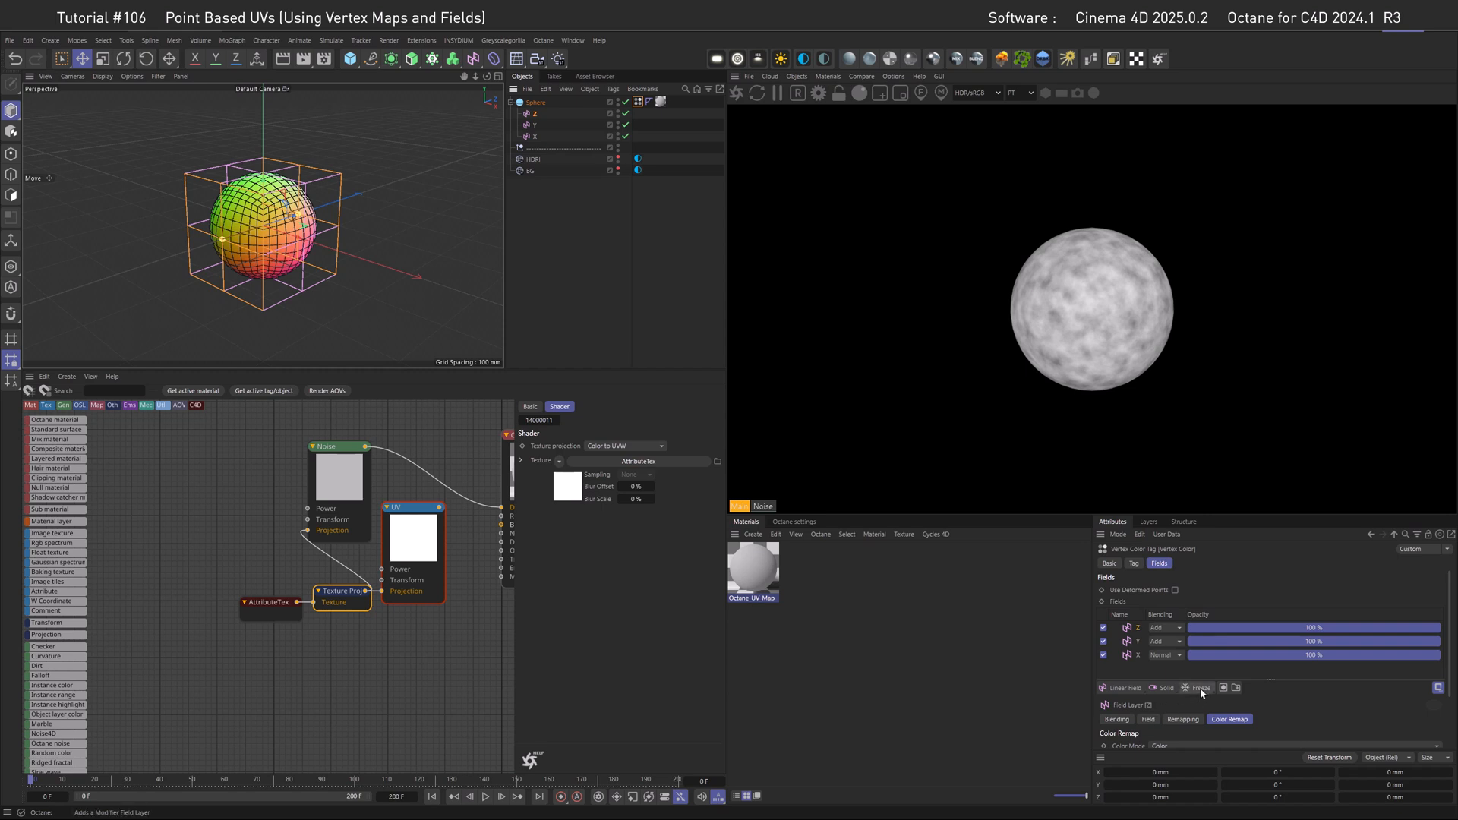
# Add a Freeze layer on top of the Z, Y and X fields.
pyautogui.click(1200, 687)
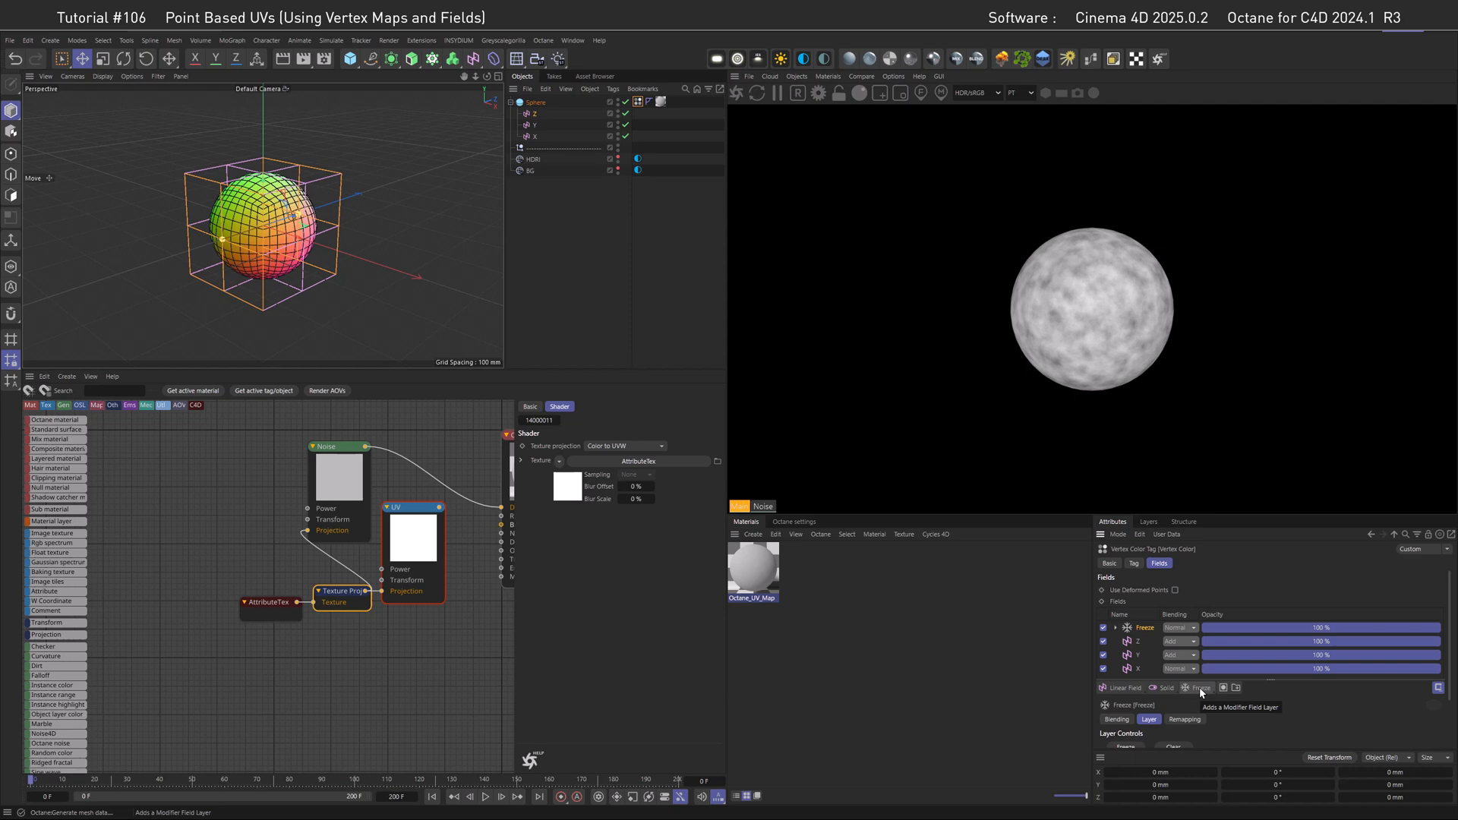
pyautogui.moveTo(1089, 379)
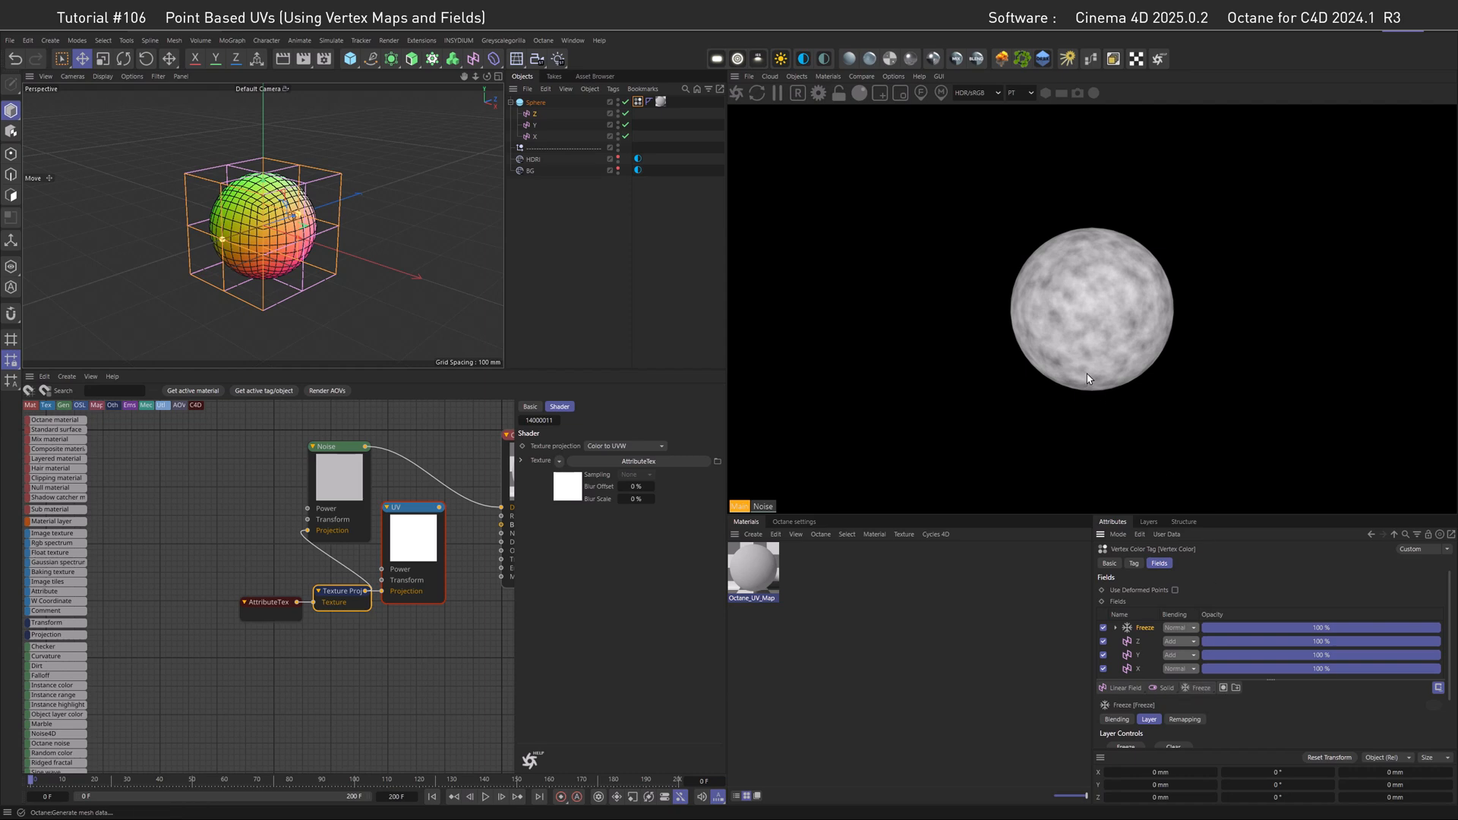
pyautogui.moveTo(1070, 336)
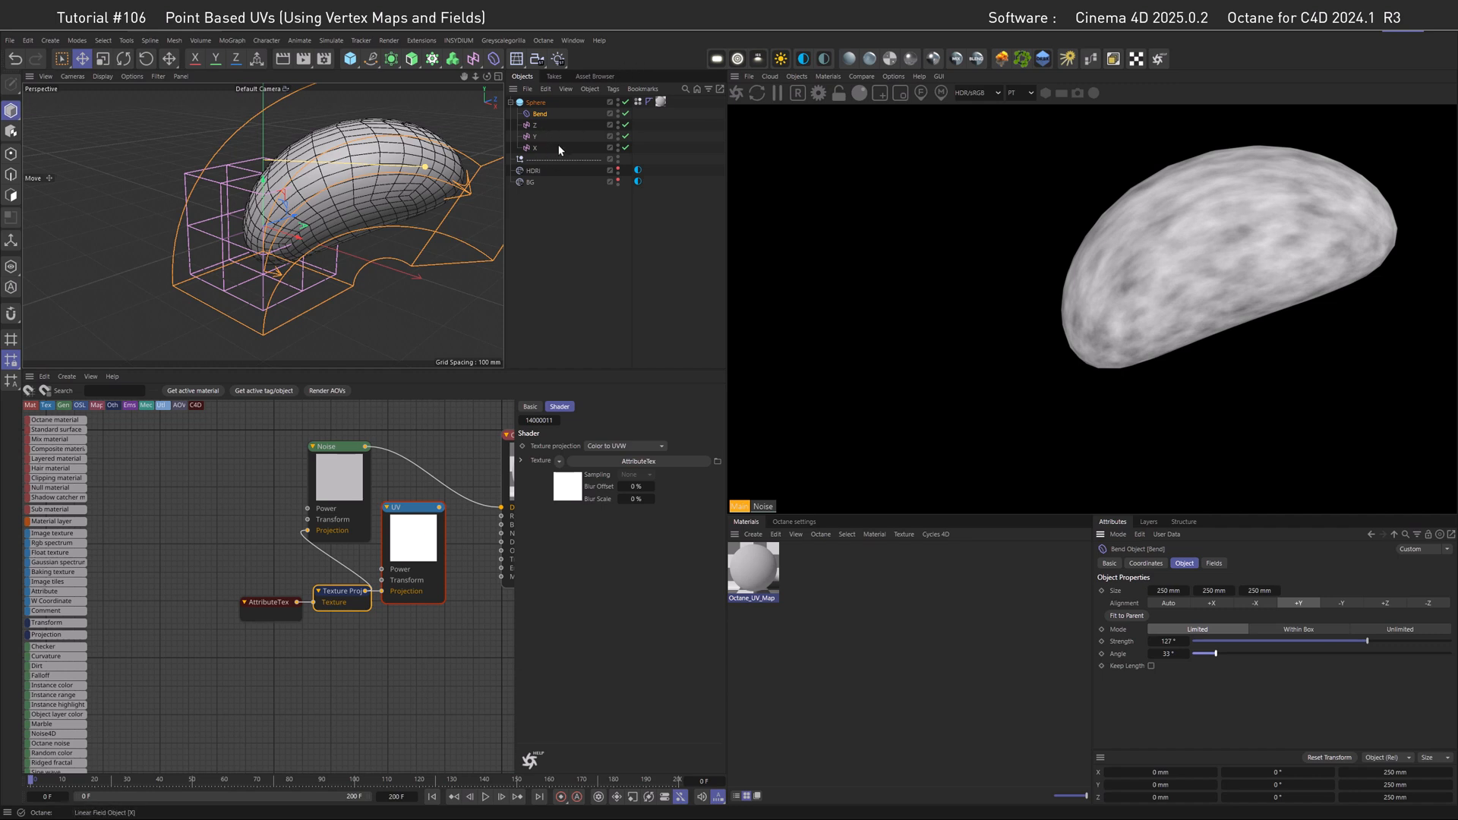
pyautogui.moveTo(637, 109)
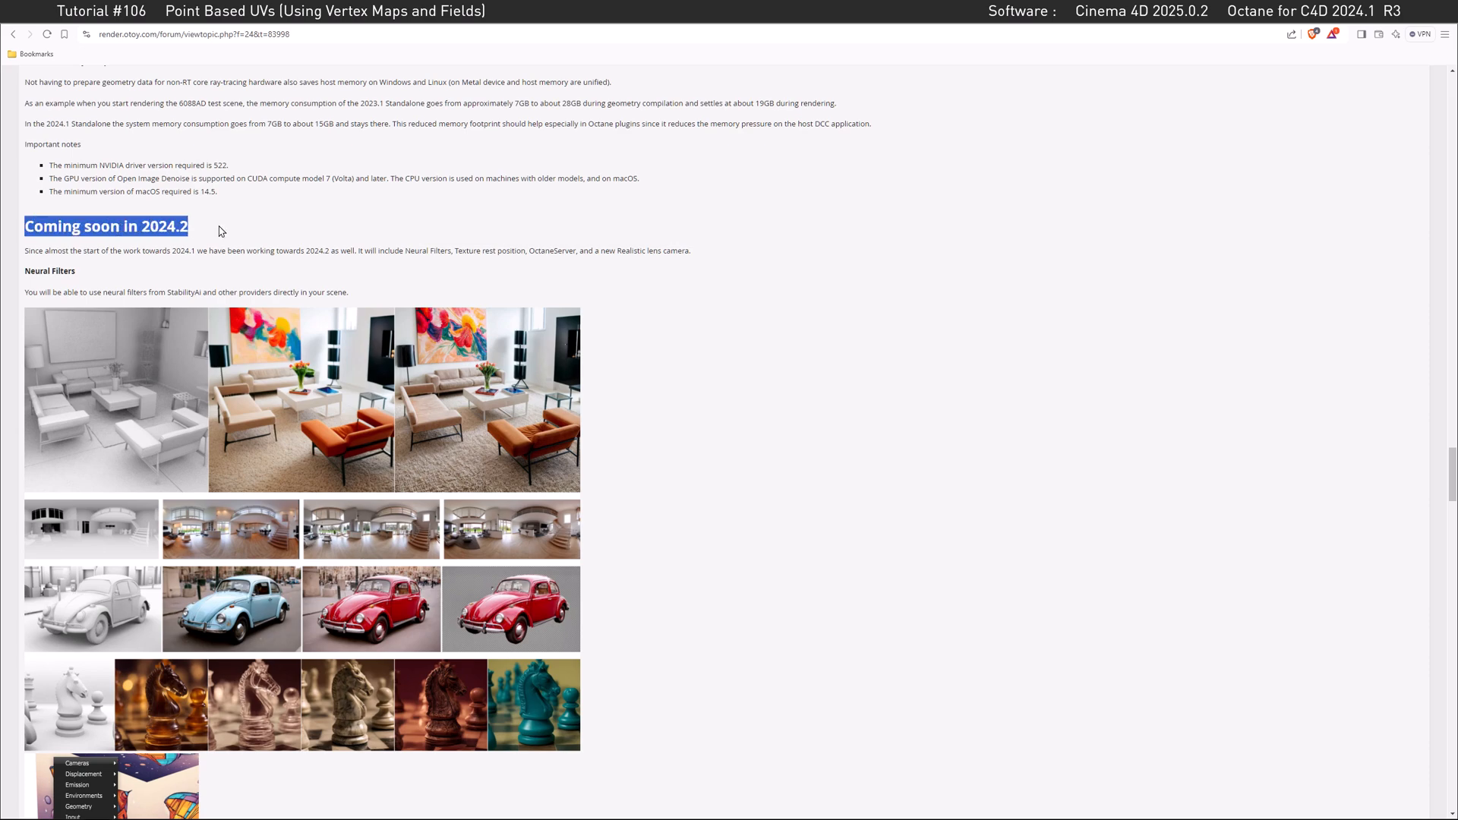
# Scroll the 2024.2 release notes down to the Texture rest position section.
pyautogui.scroll(-3)
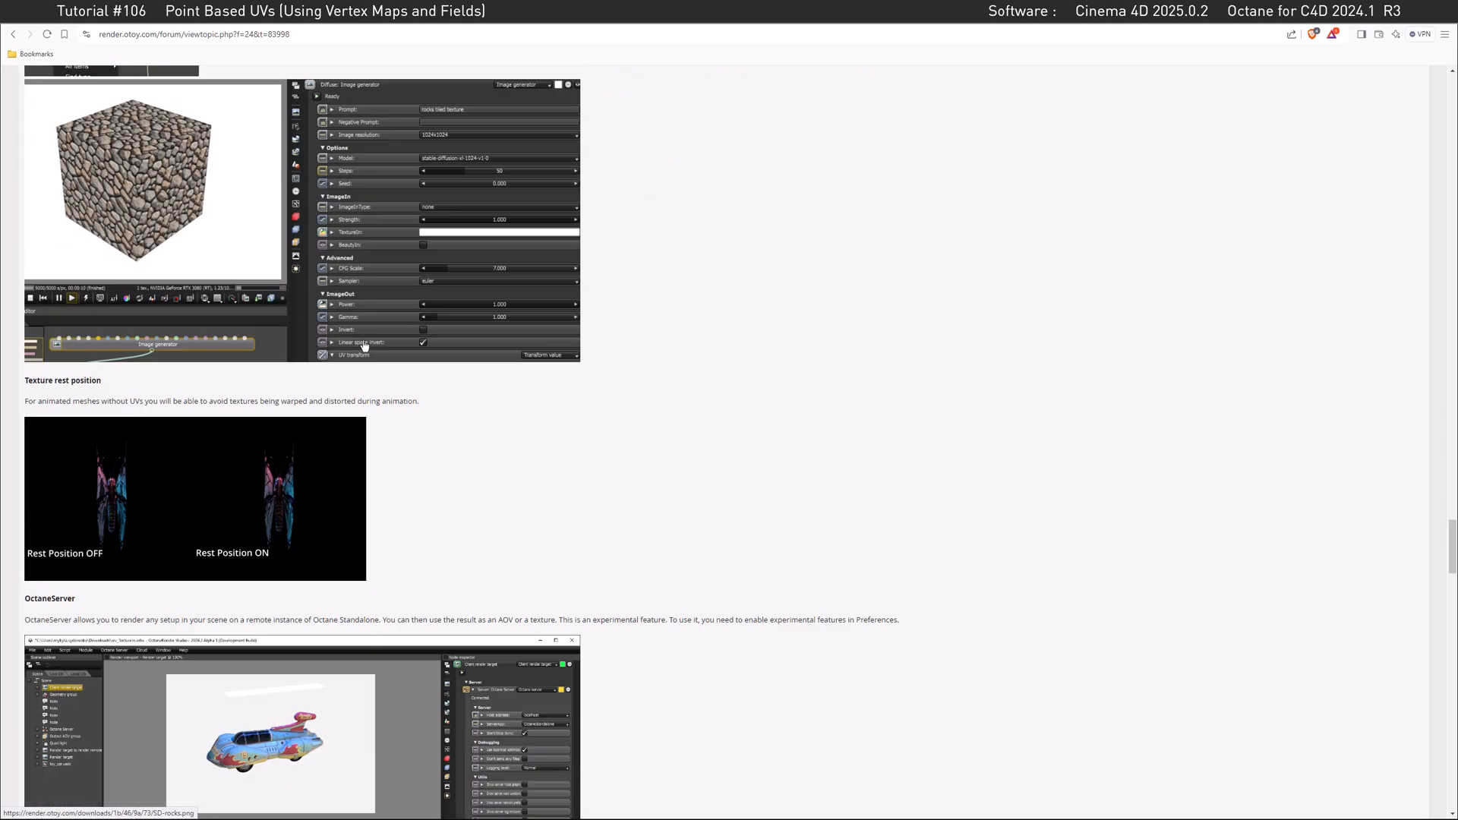
pyautogui.scroll(-3)
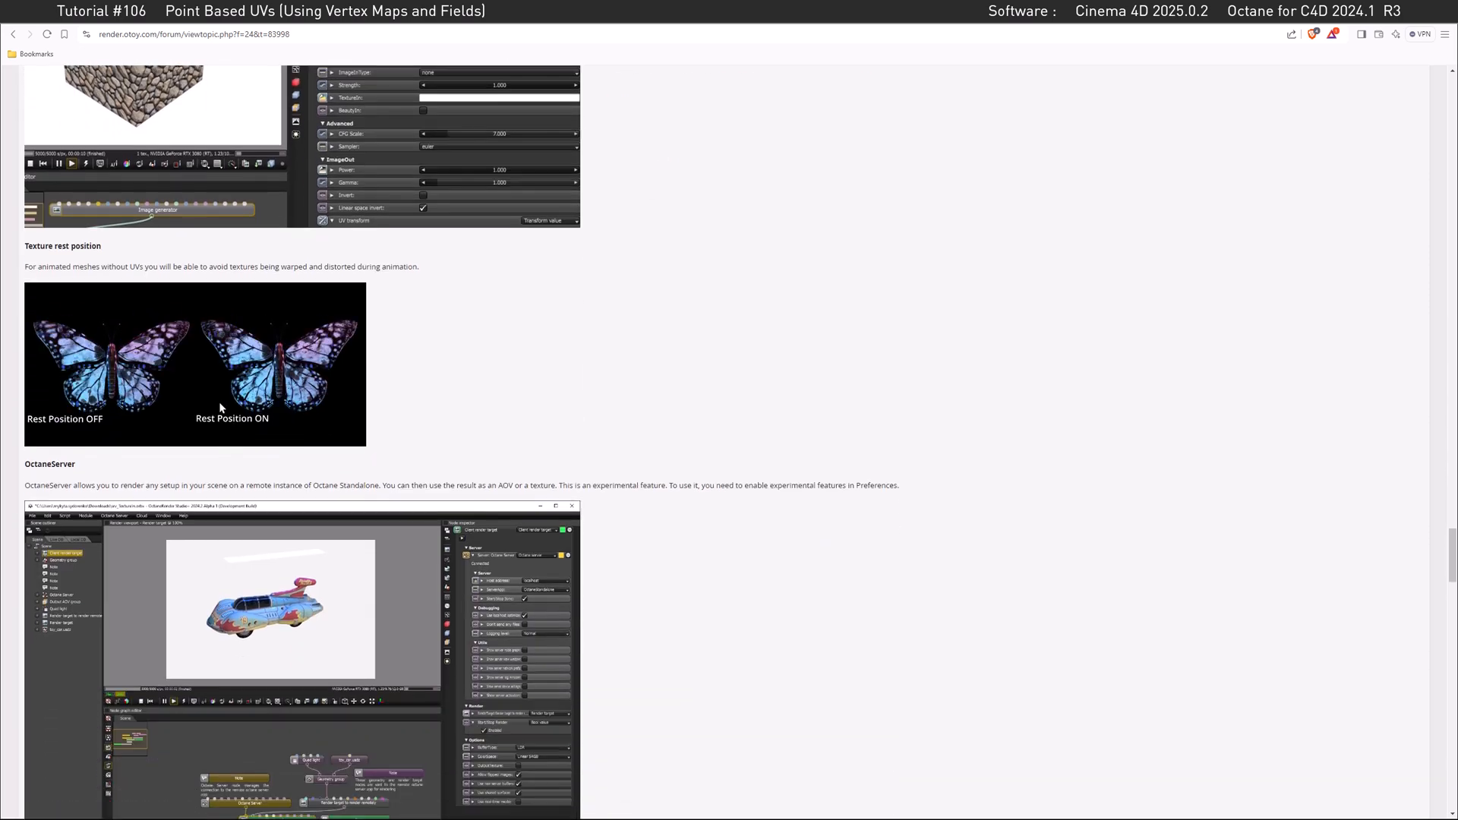